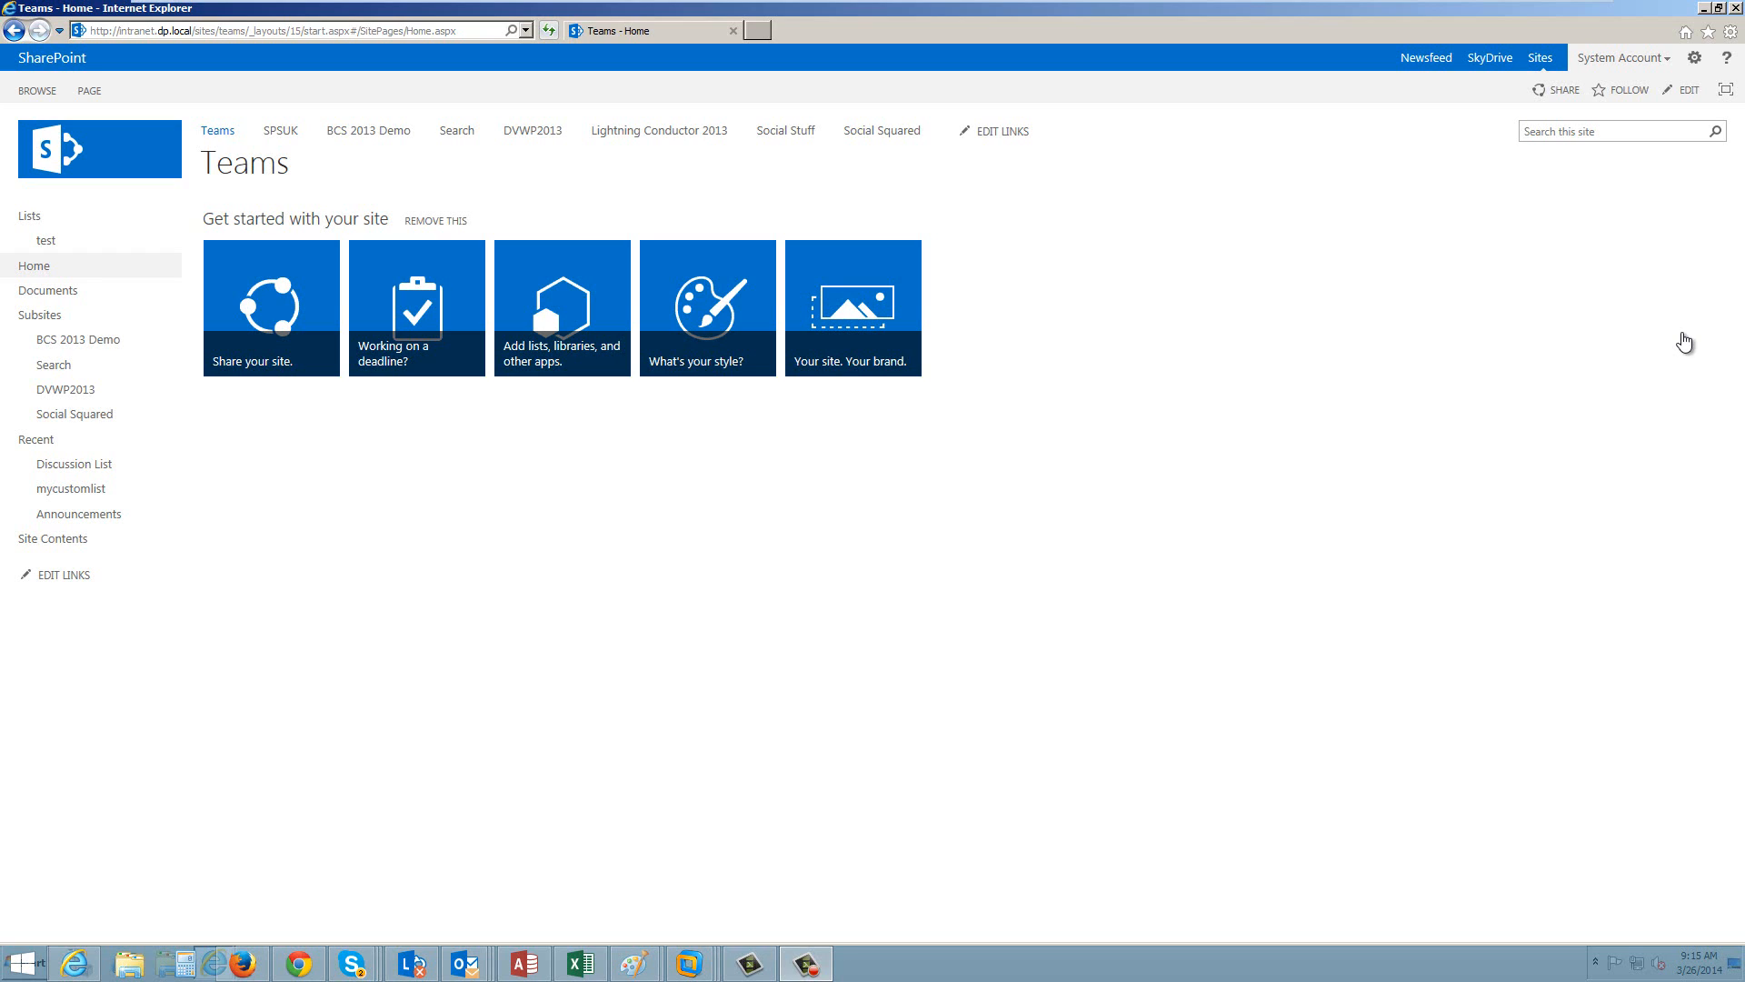
pyautogui.moveTo(1709, 7)
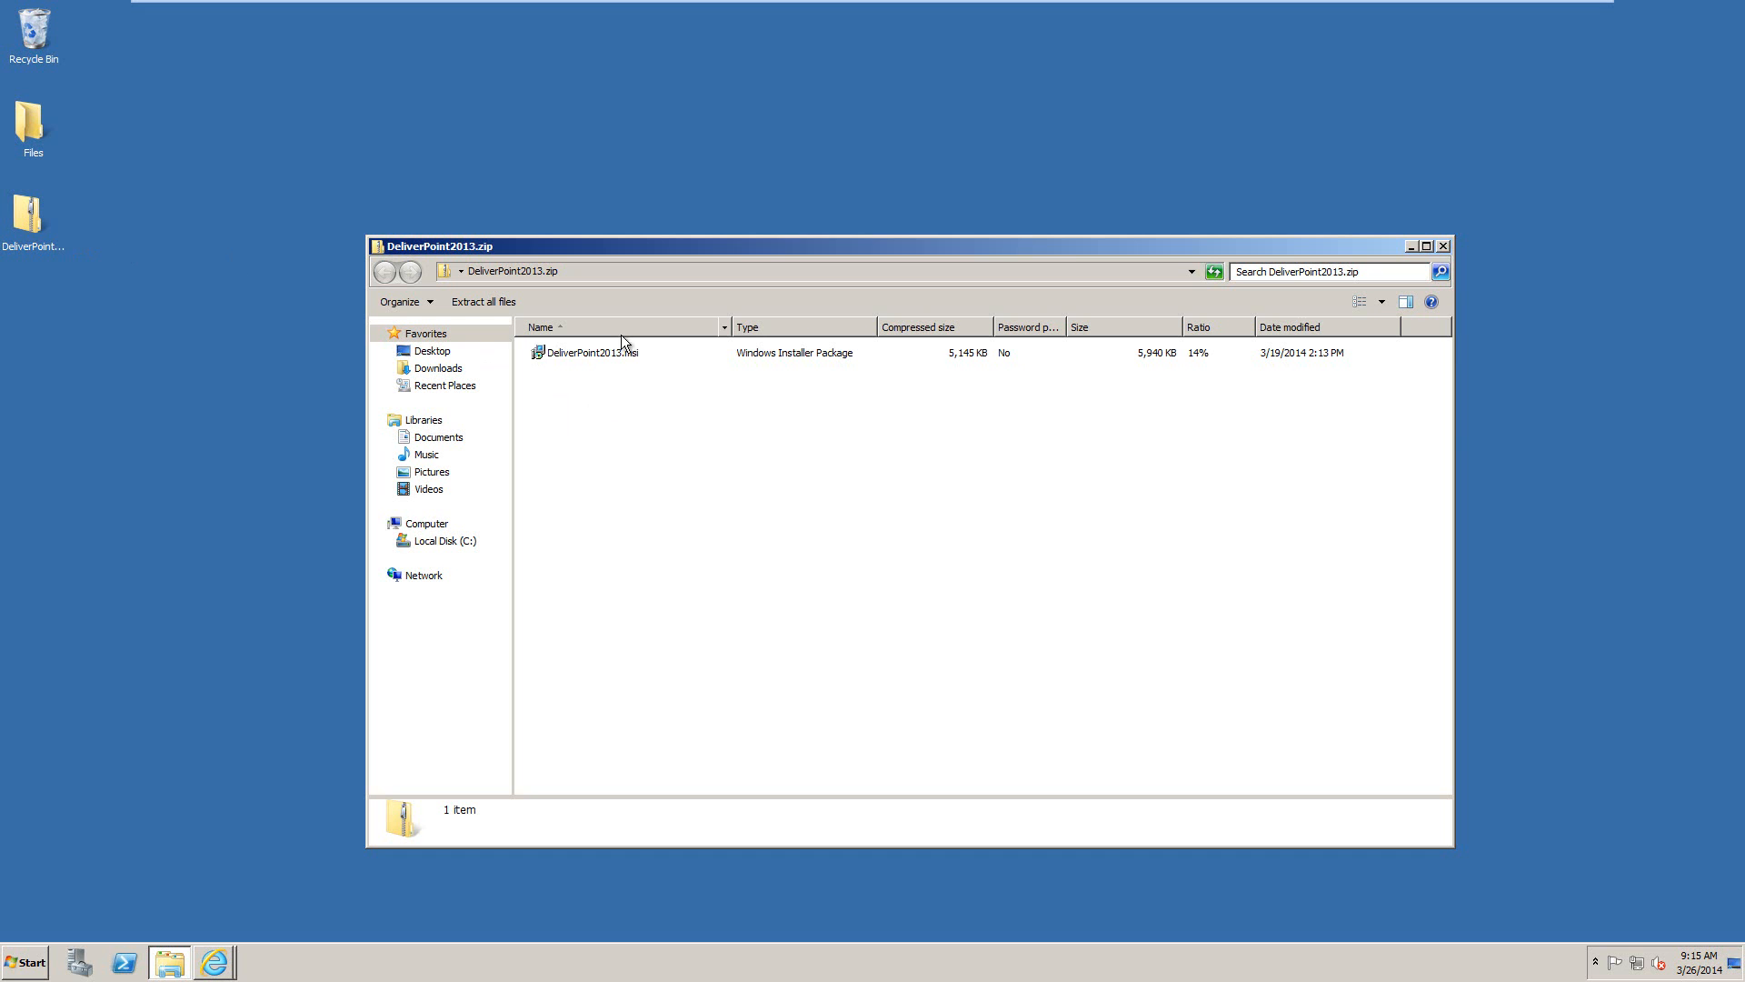
# Select DeliverPoint2013.msi inside the open DeliverPoint2013.zip archive
pyautogui.click(602, 353)
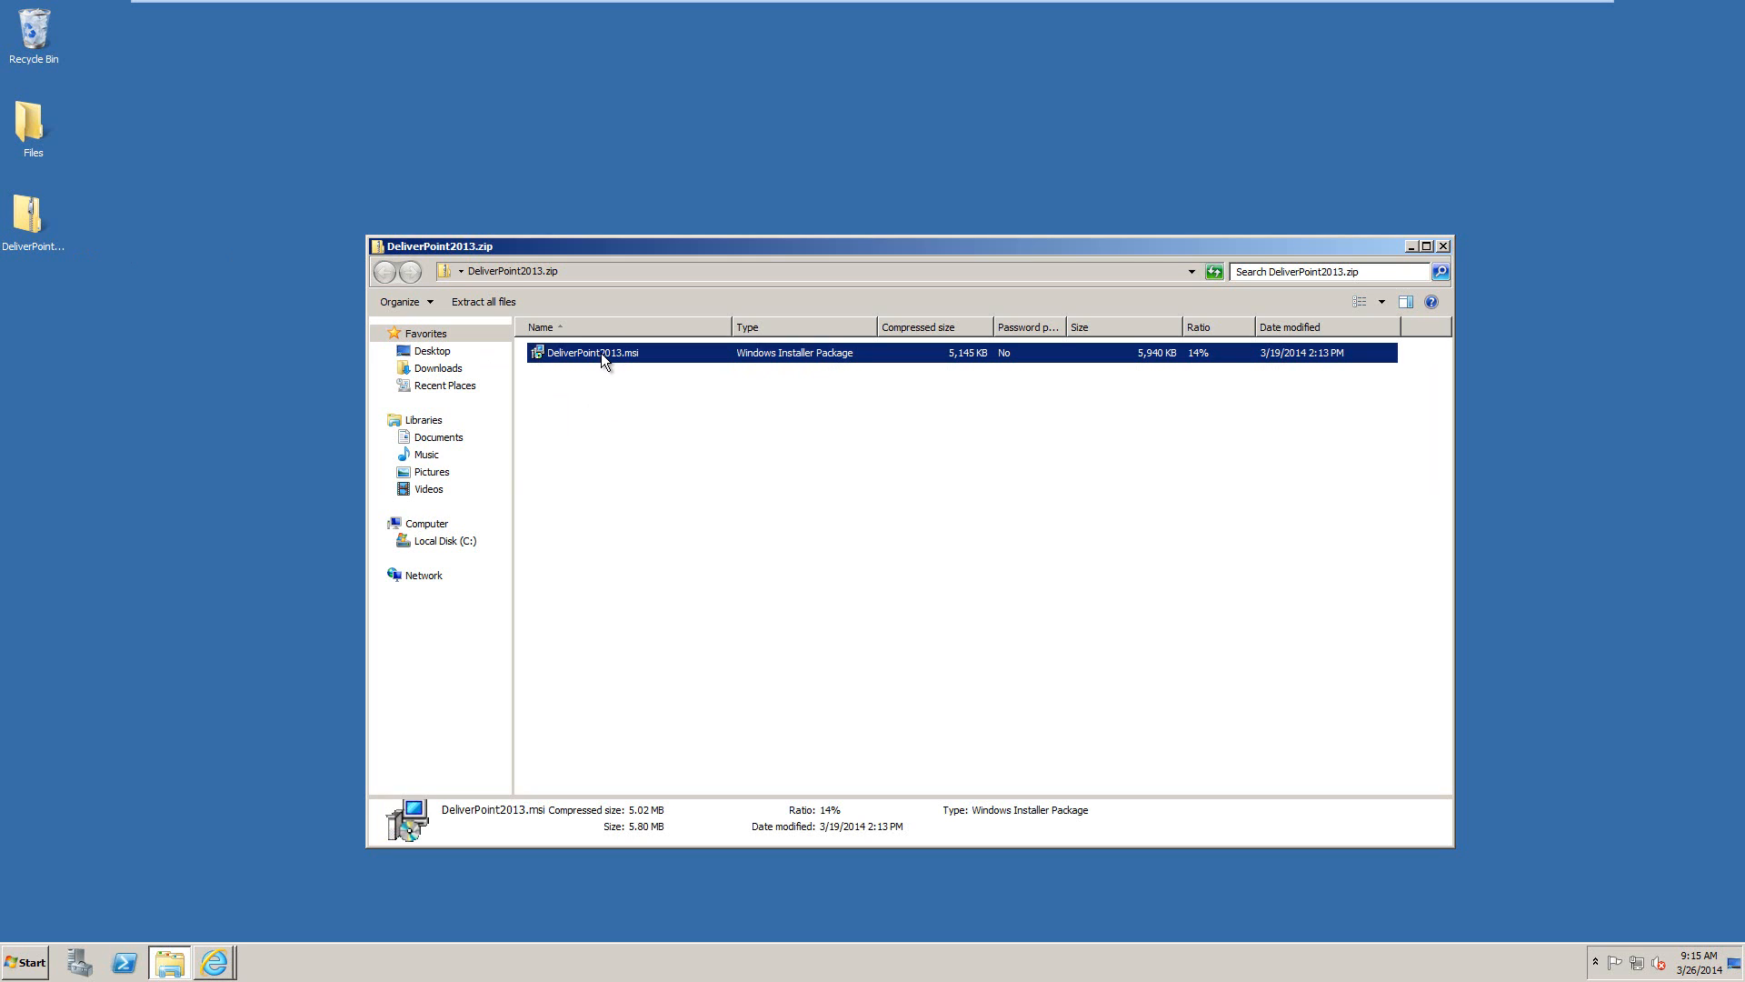
# Launch the DeliverPoint 2013 installer and accept the license agreement
pyautogui.doubleClick(591, 351)
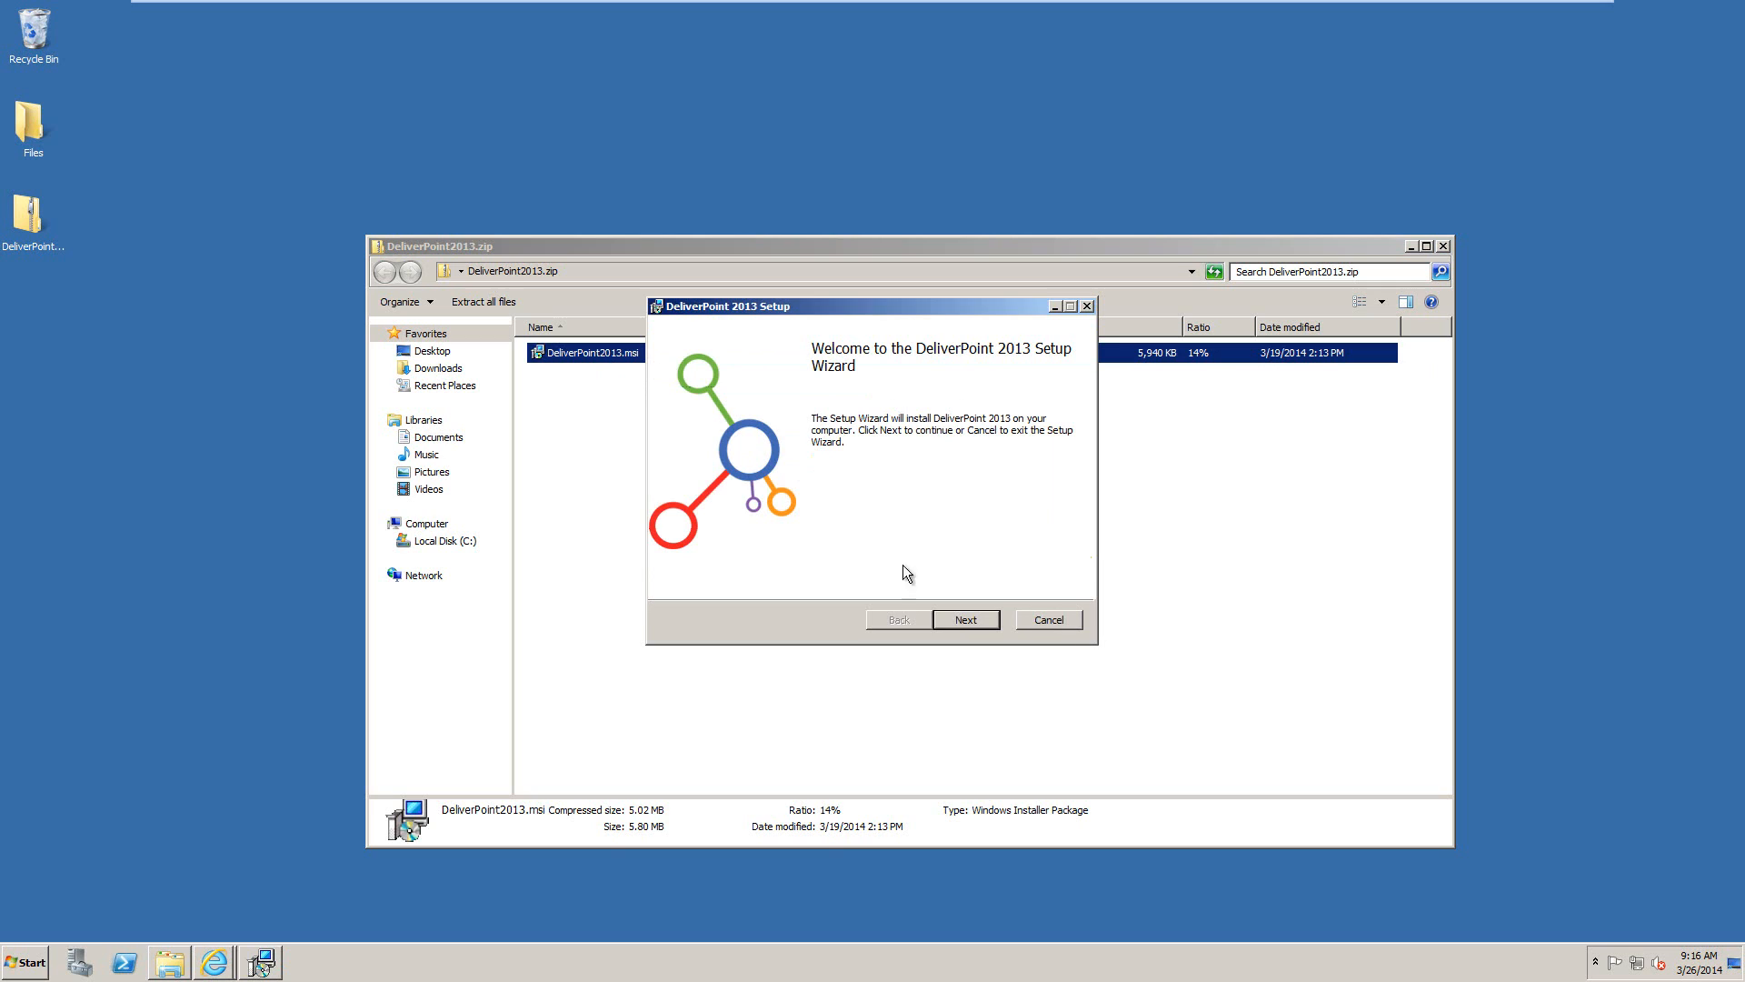
pyautogui.moveTo(956, 409)
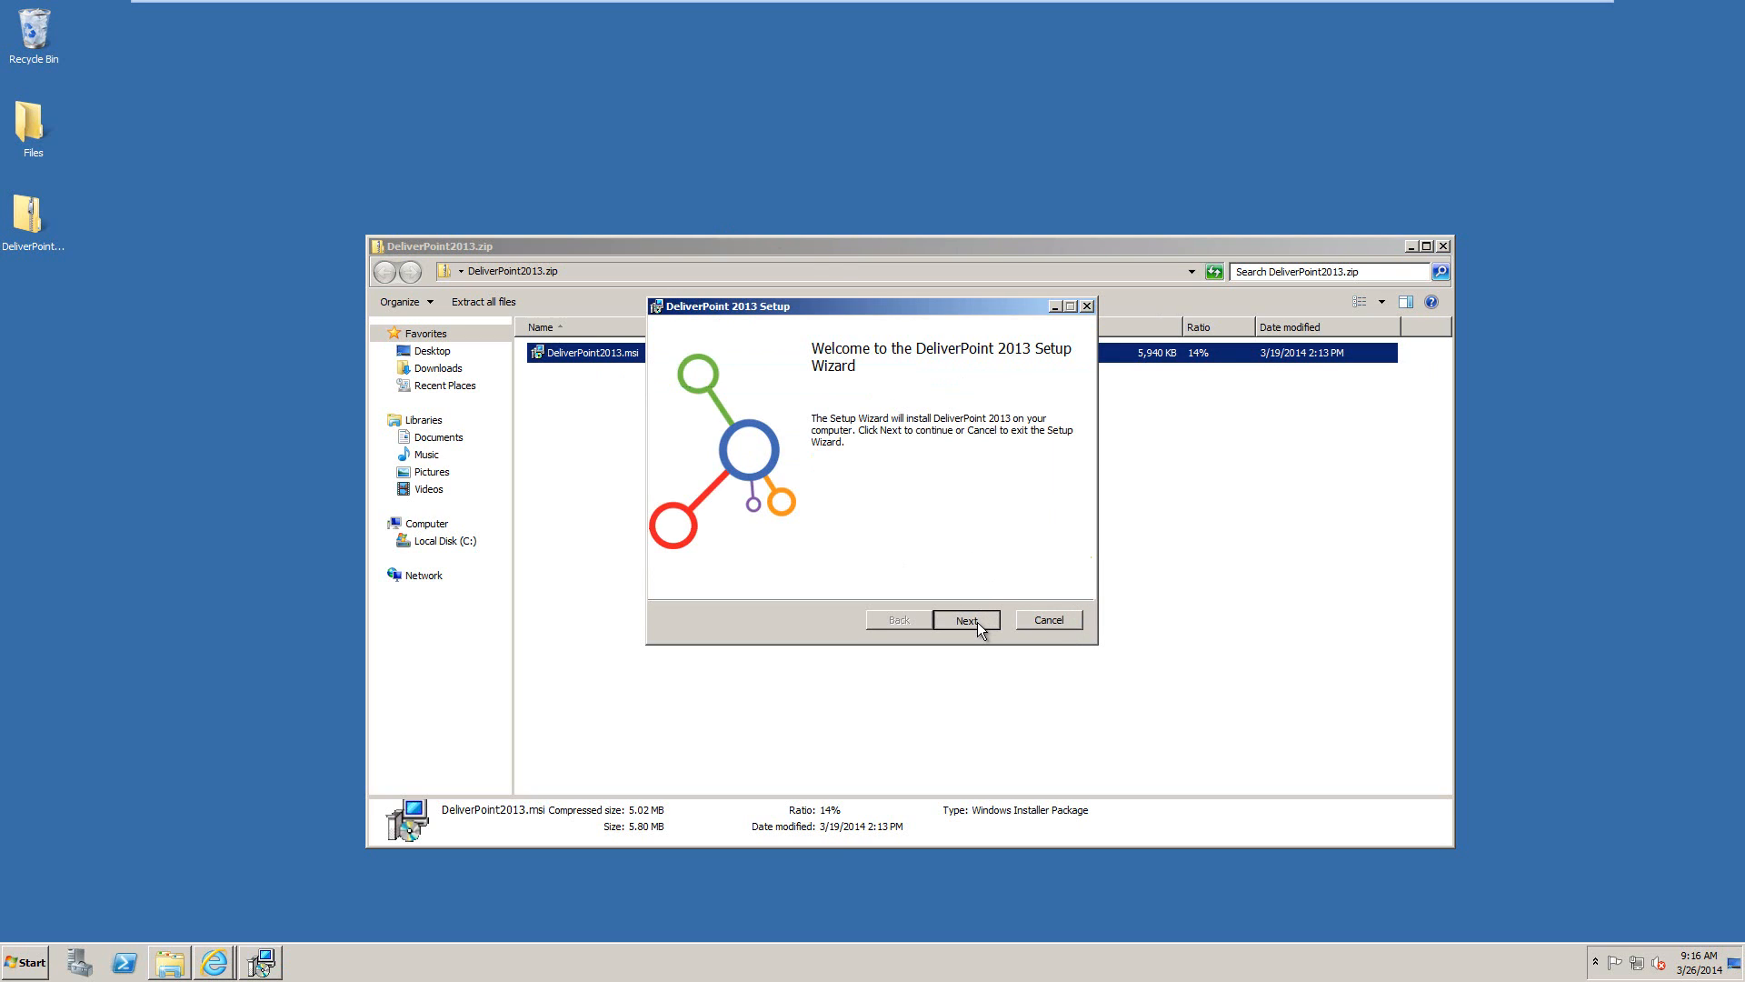
pyautogui.click(966, 619)
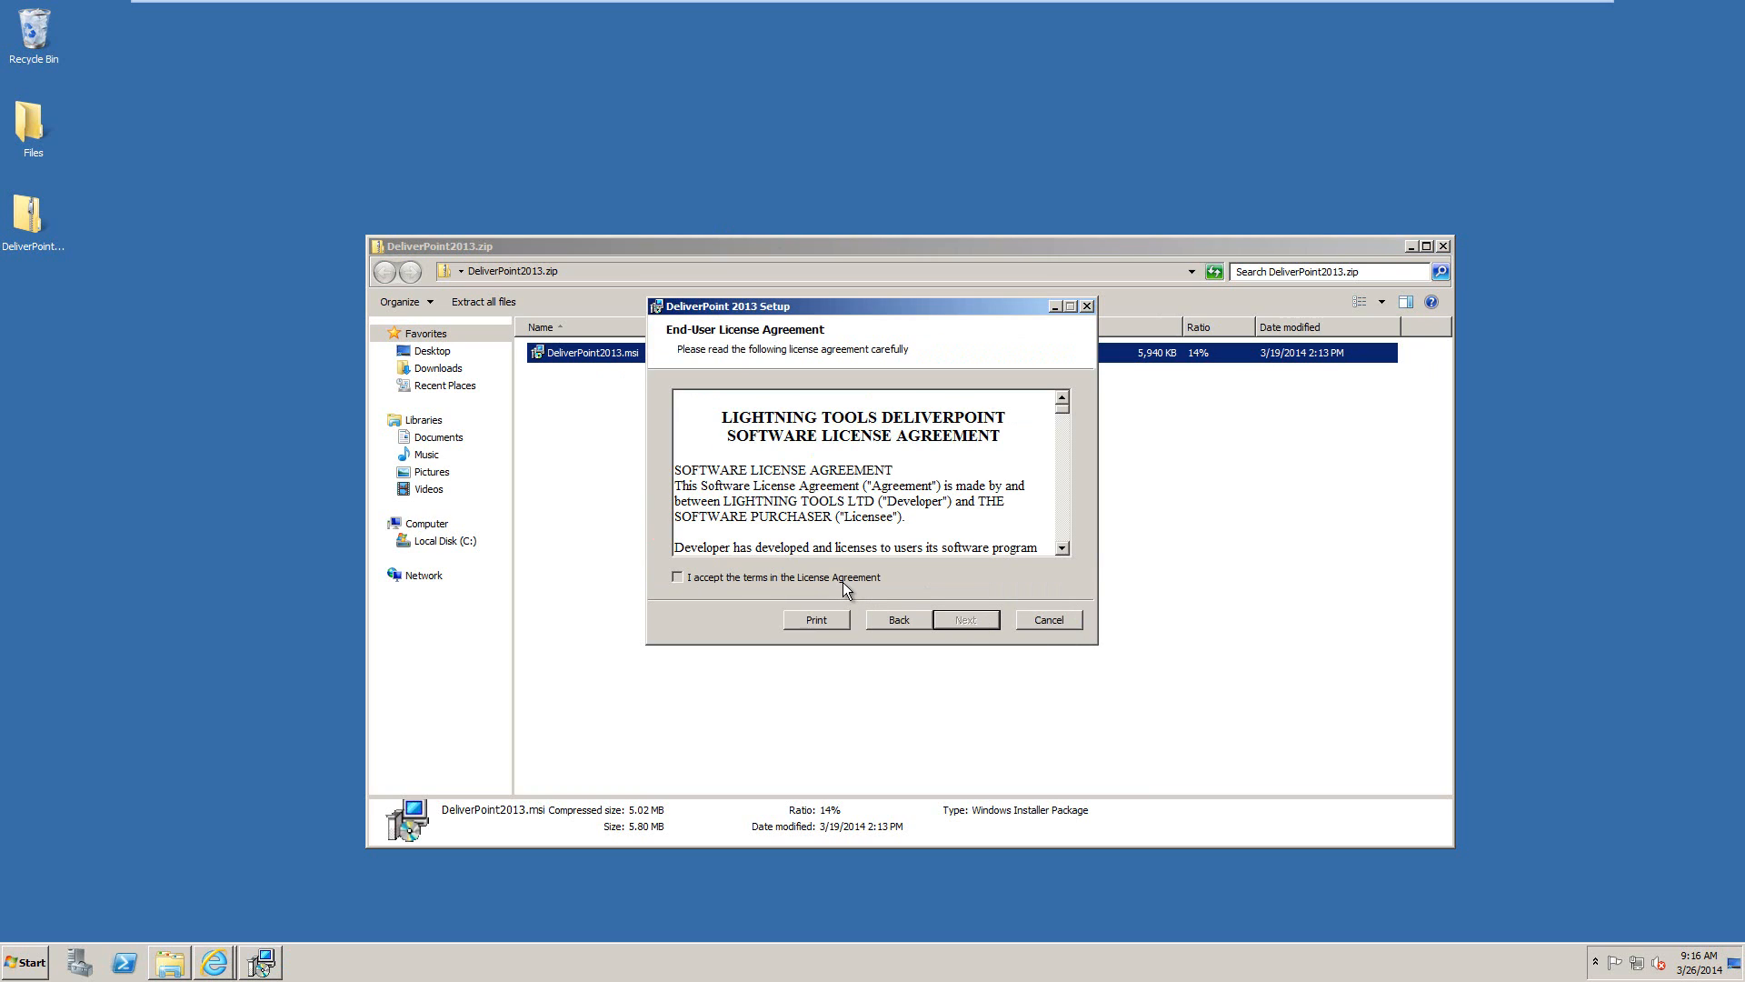
pyautogui.click(677, 578)
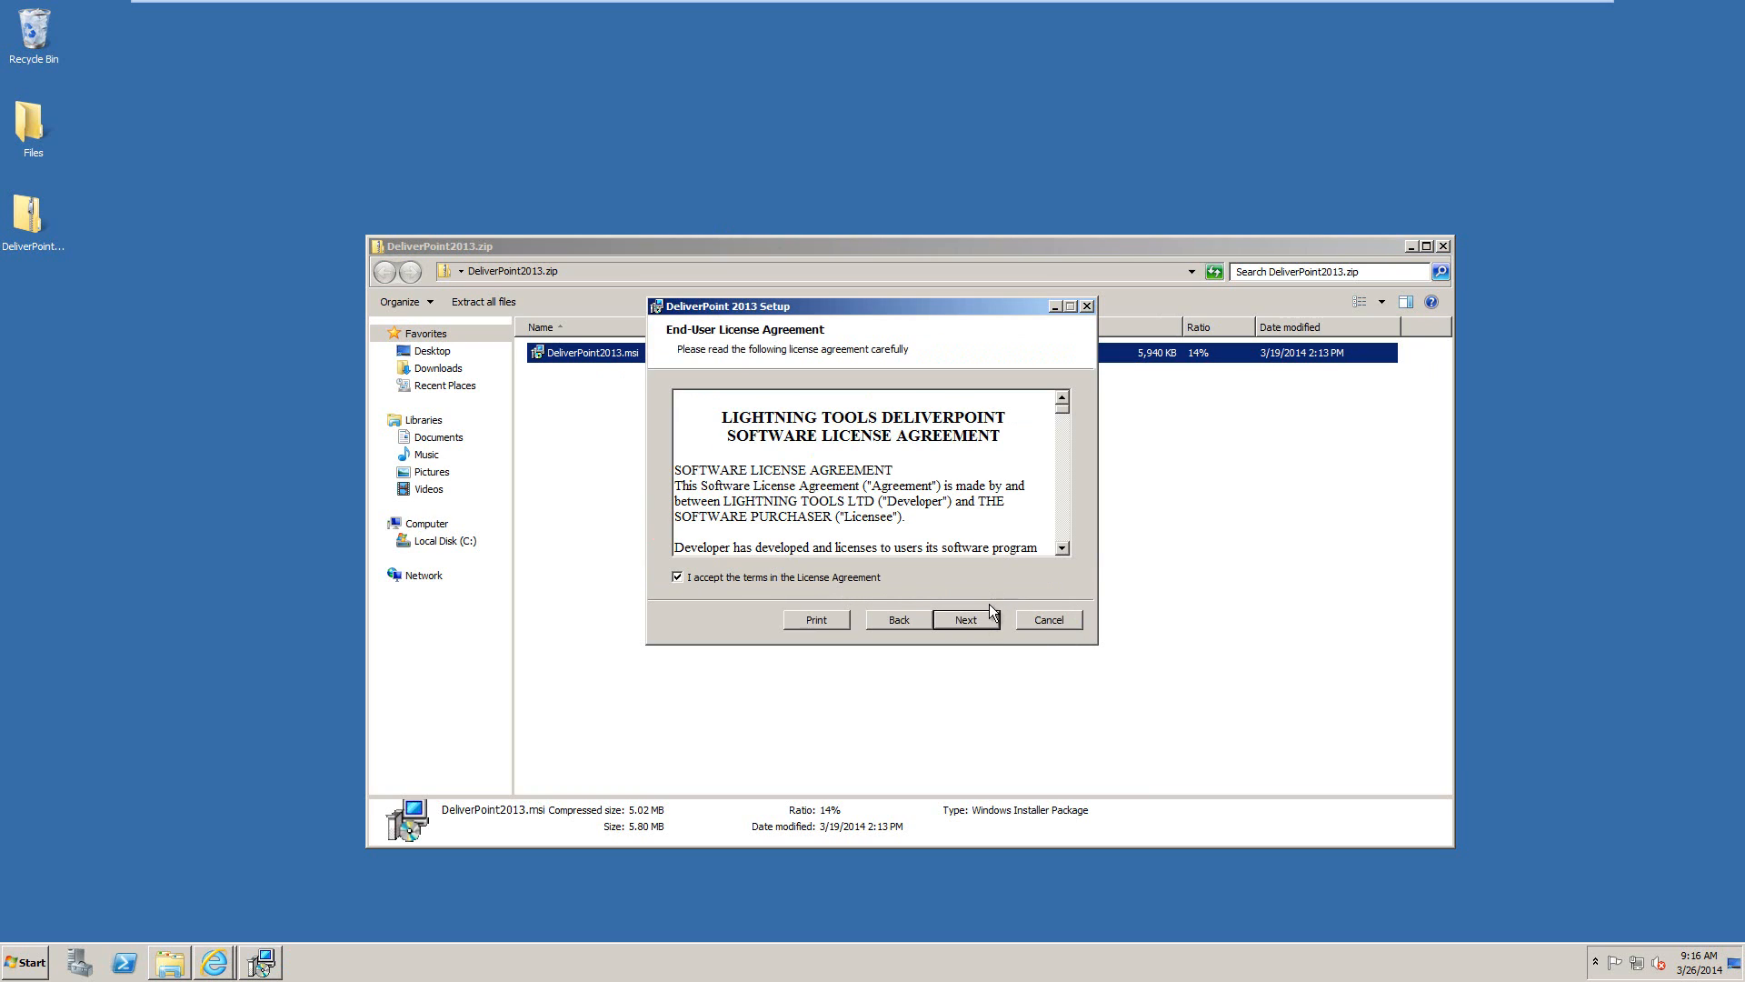
pyautogui.click(966, 619)
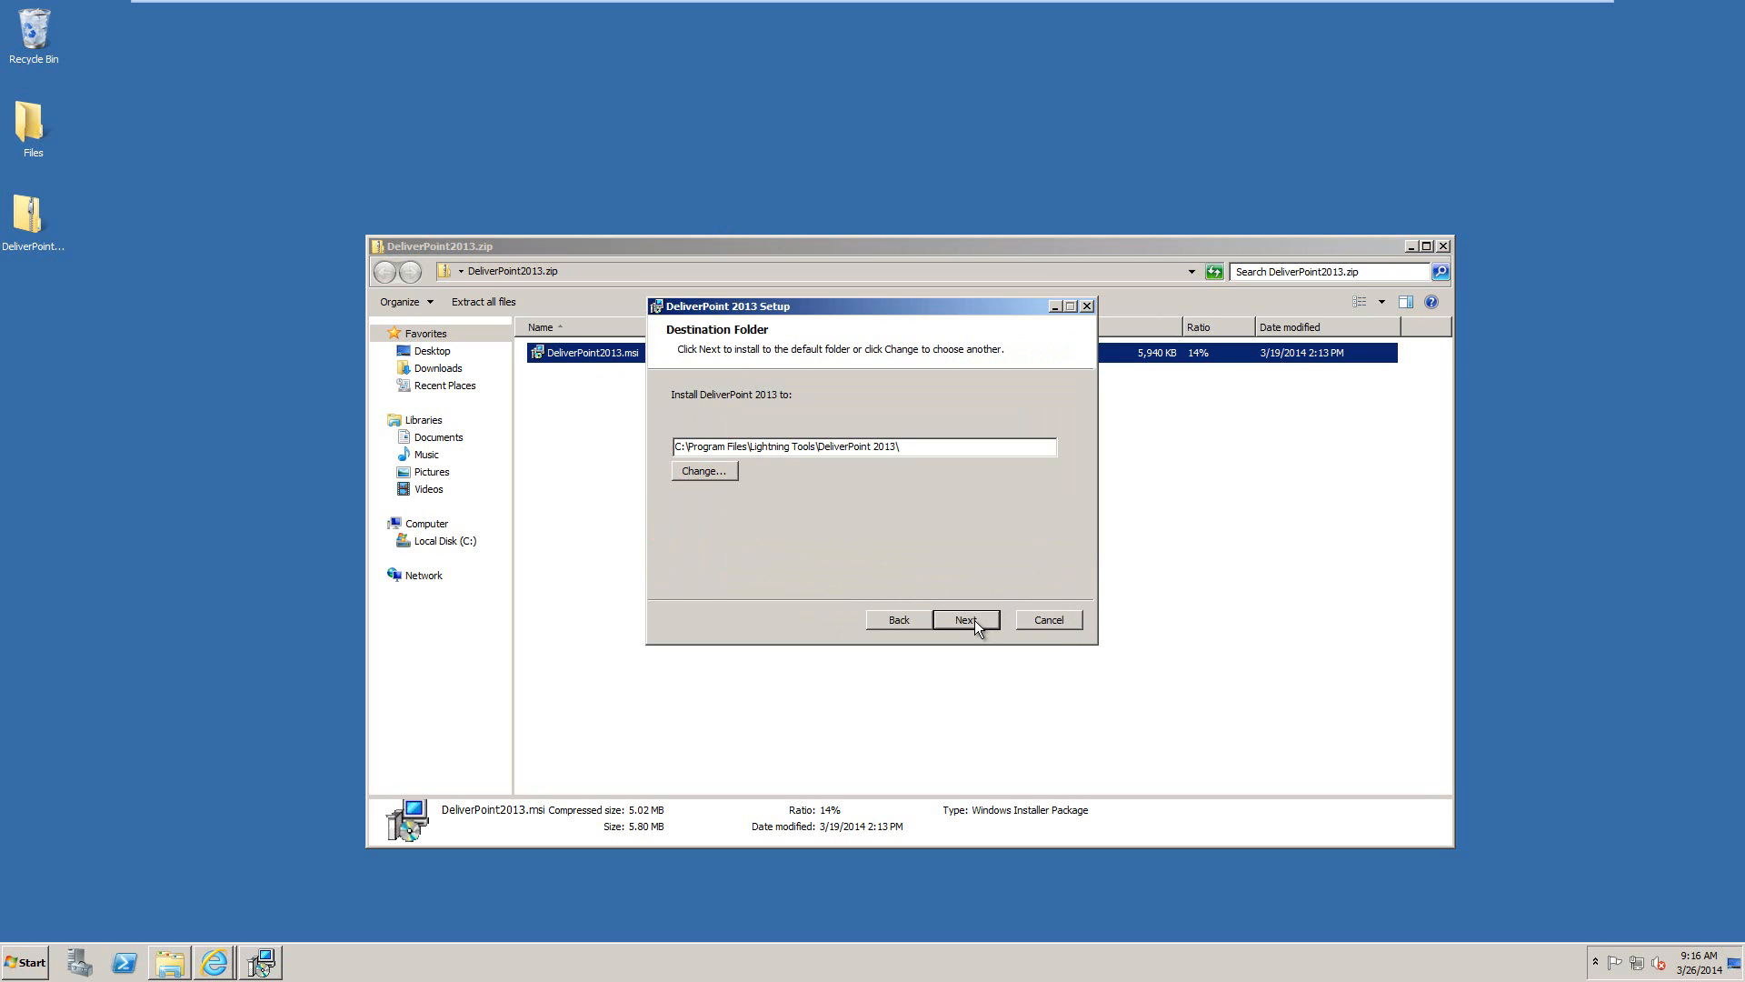
pyautogui.moveTo(779, 472)
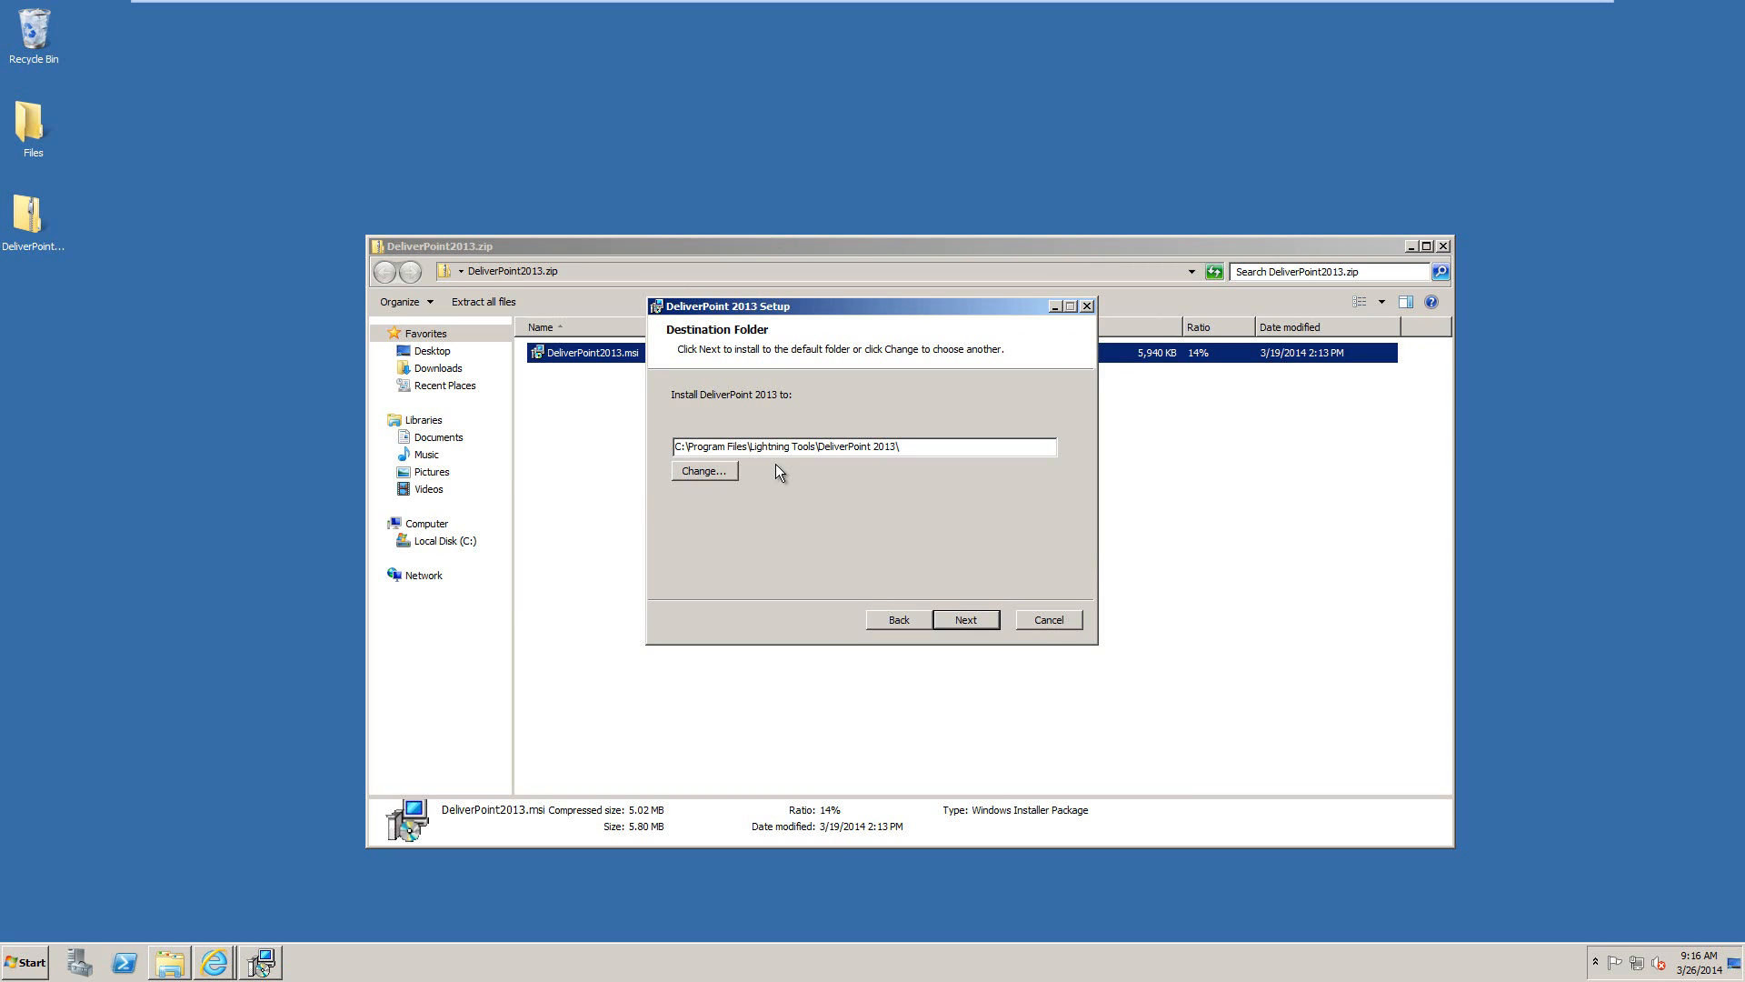
pyautogui.moveTo(796, 484)
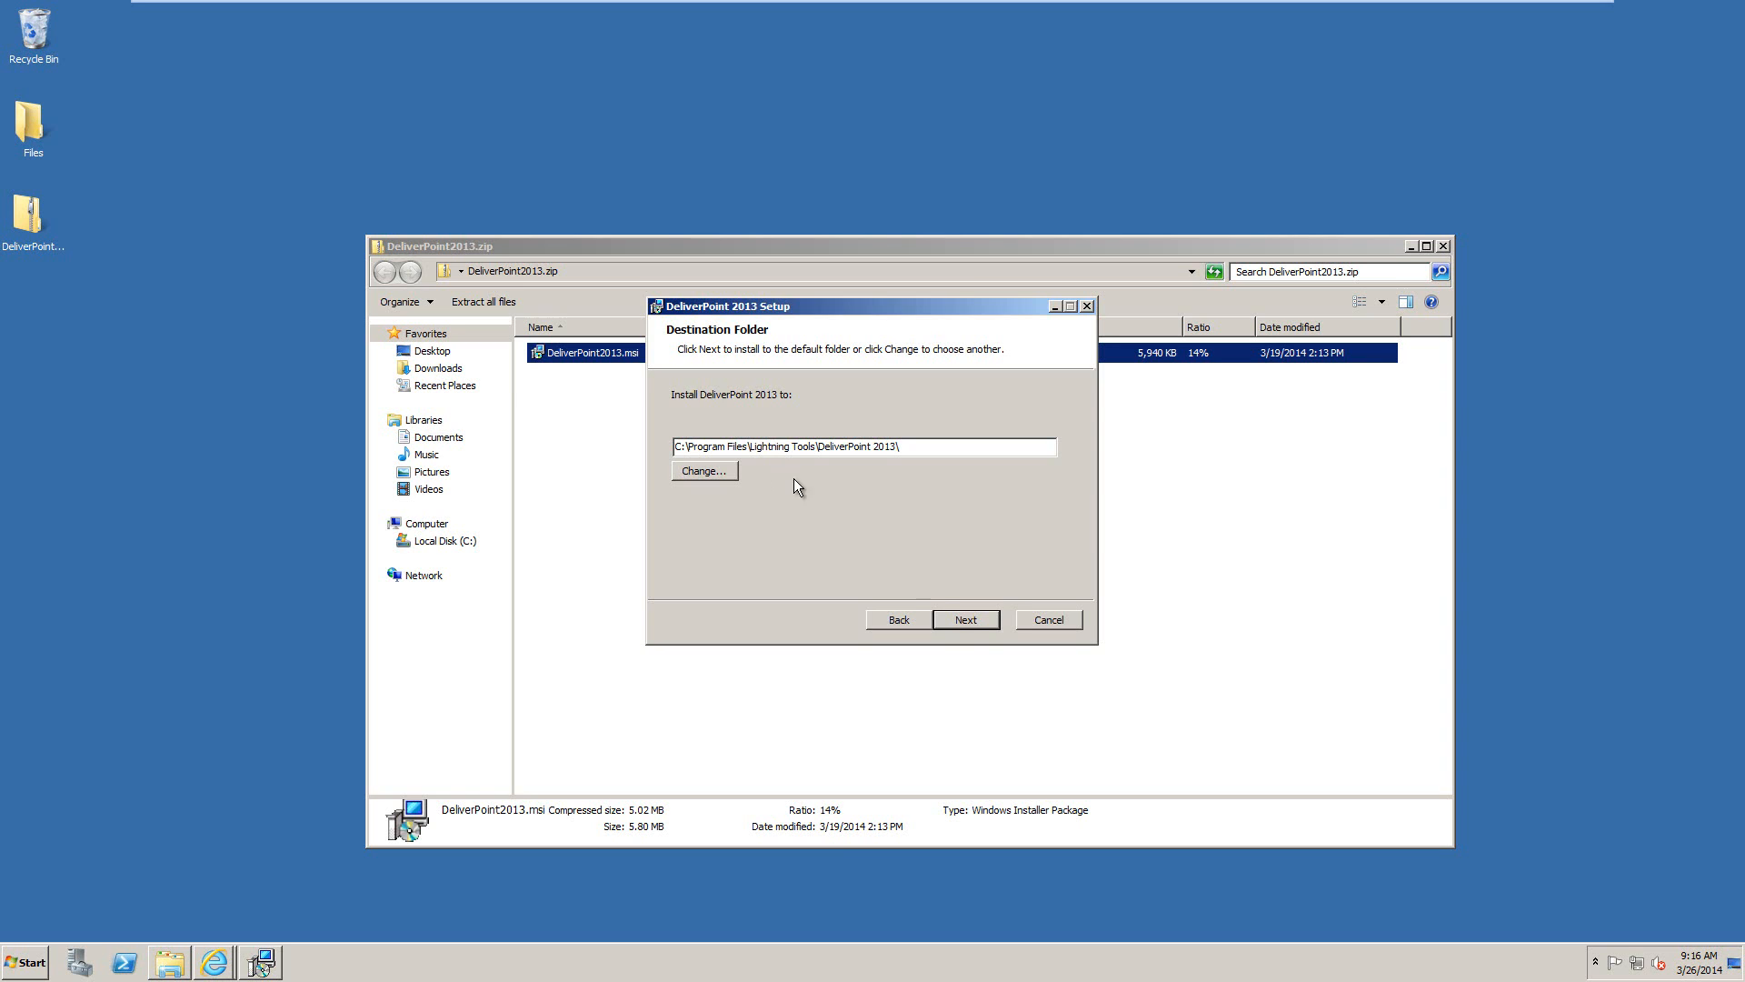
# Install DeliverPoint 2013 to the default folder and close setup
pyautogui.click(965, 619)
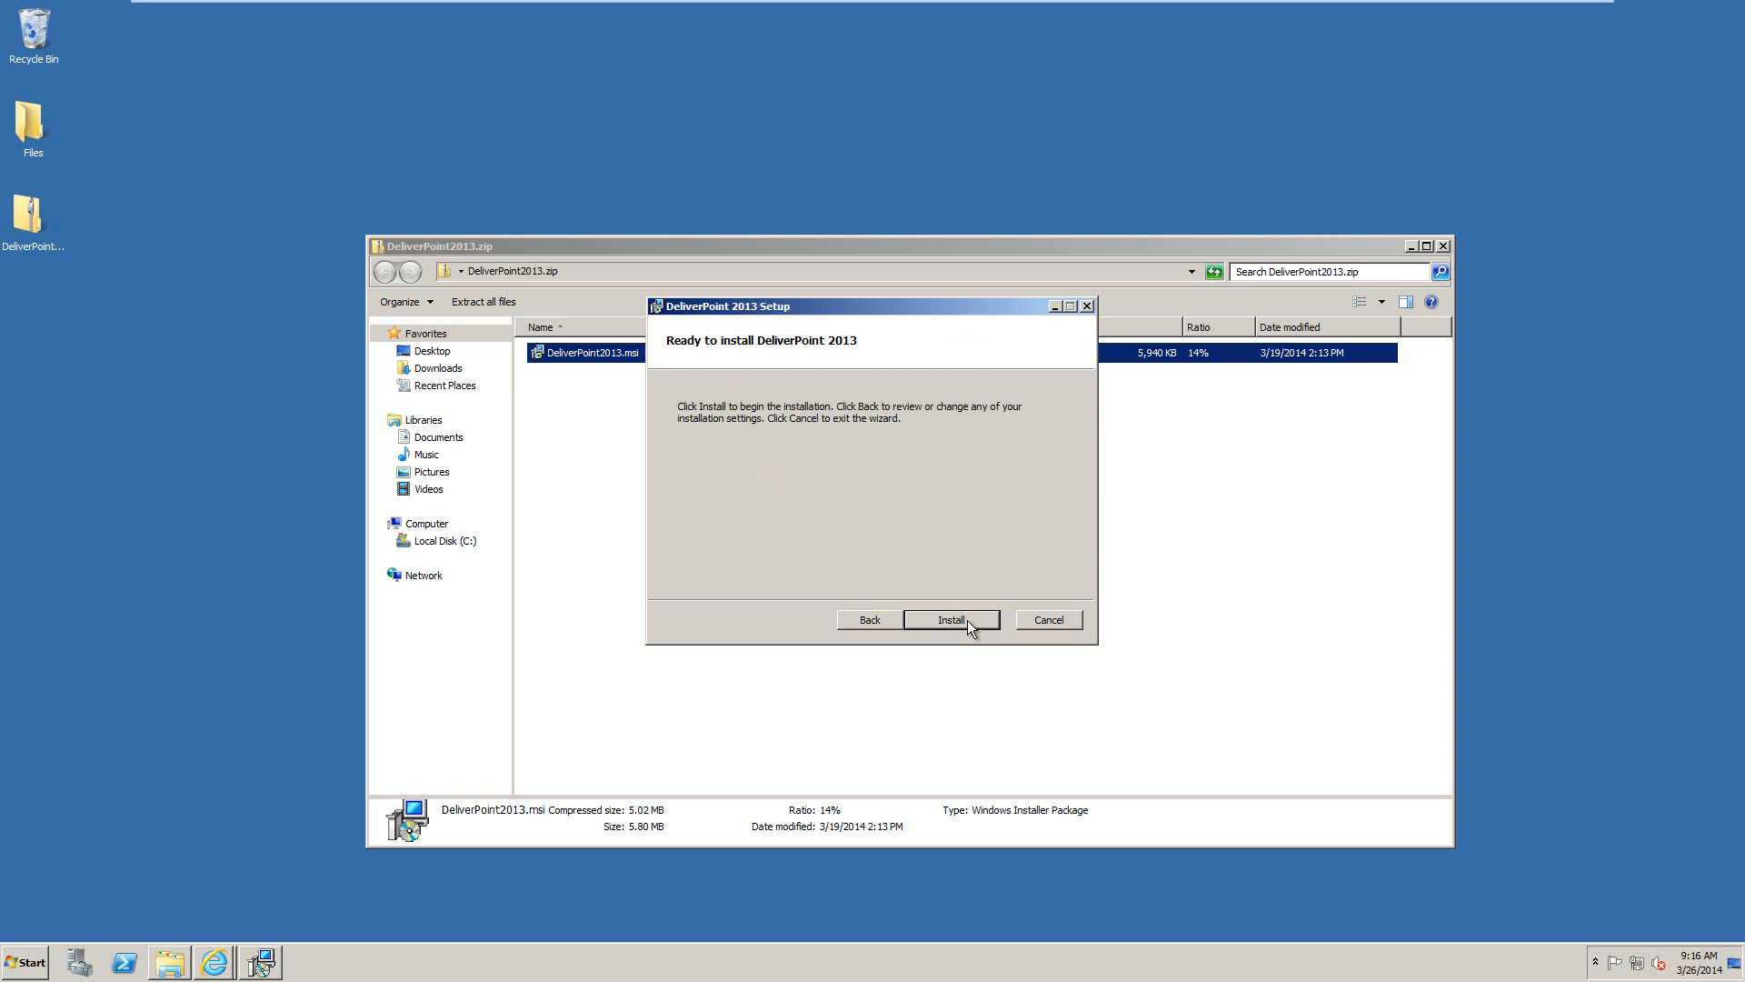
pyautogui.click(950, 619)
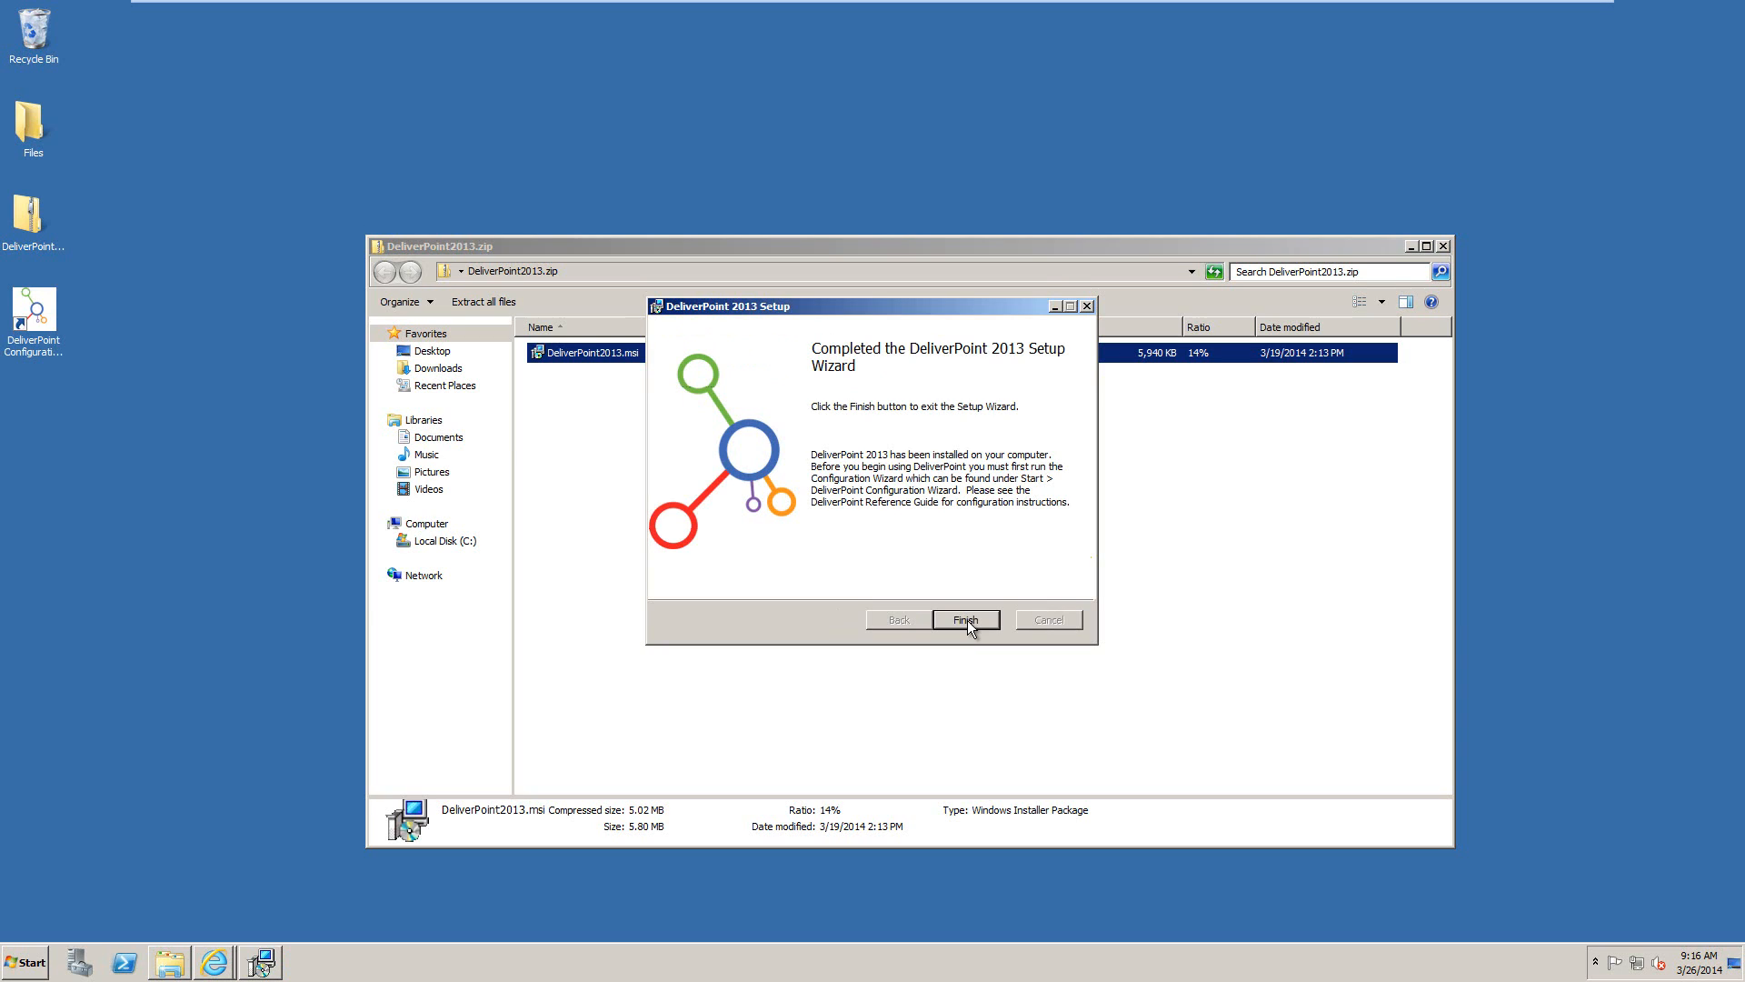
pyautogui.click(966, 619)
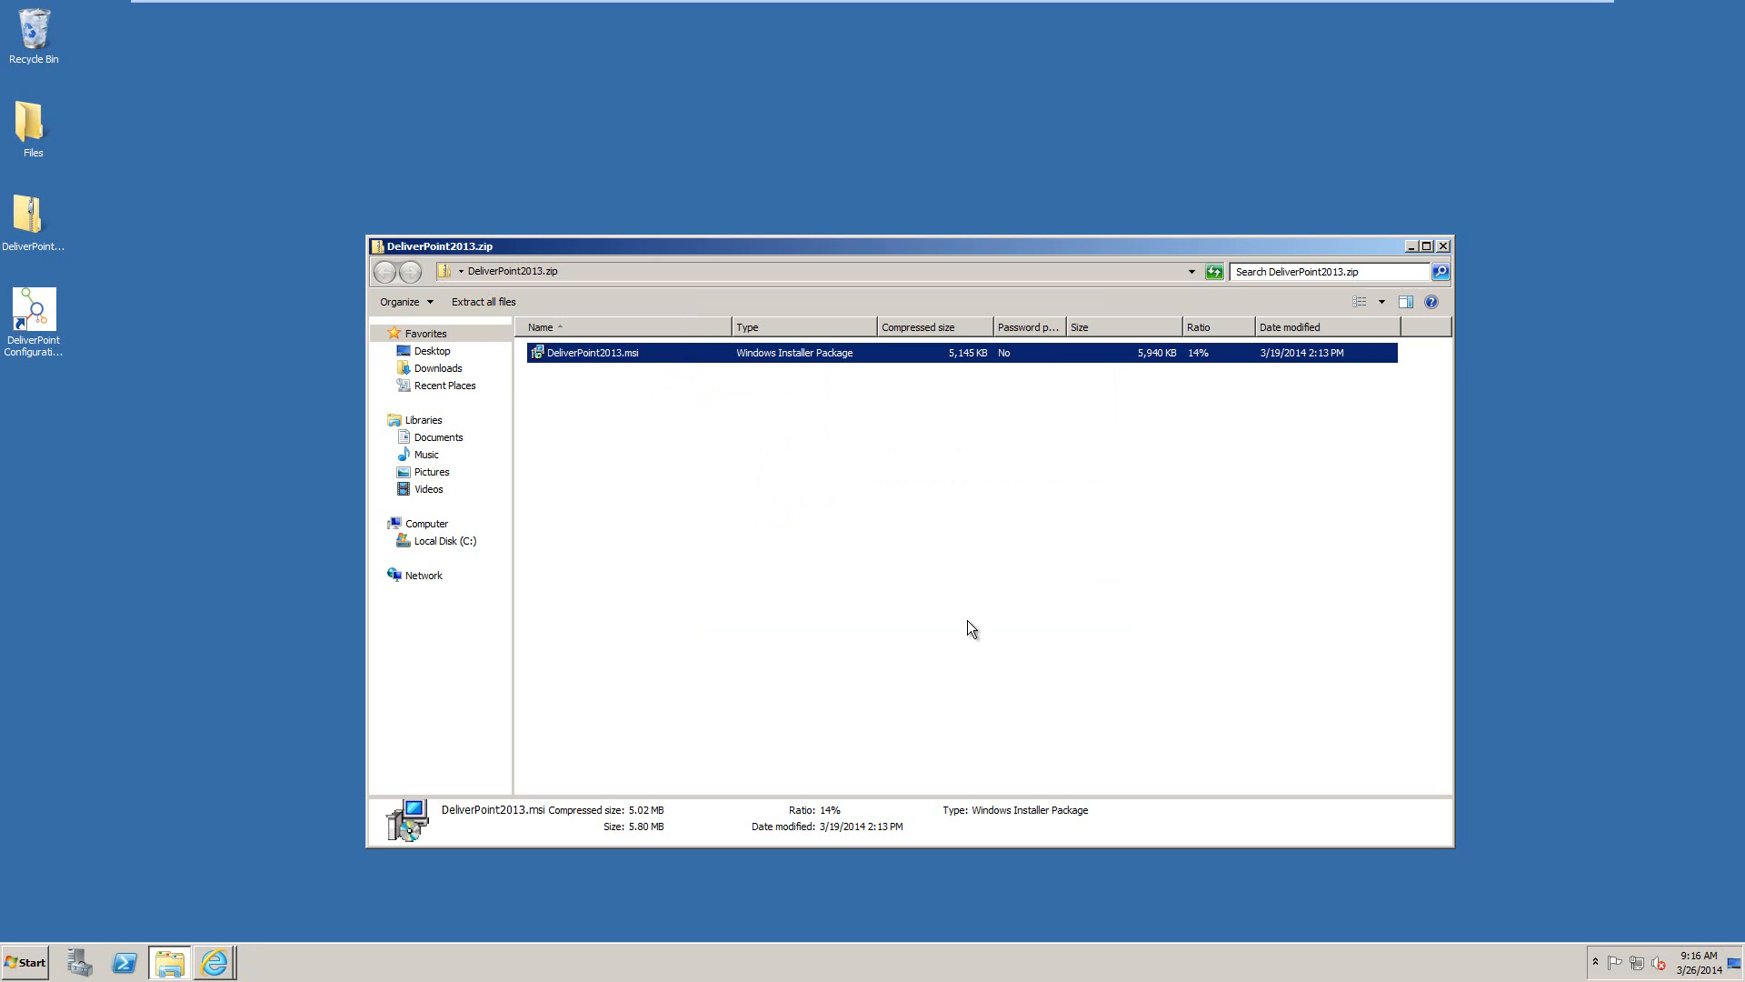
pyautogui.moveTo(944, 626)
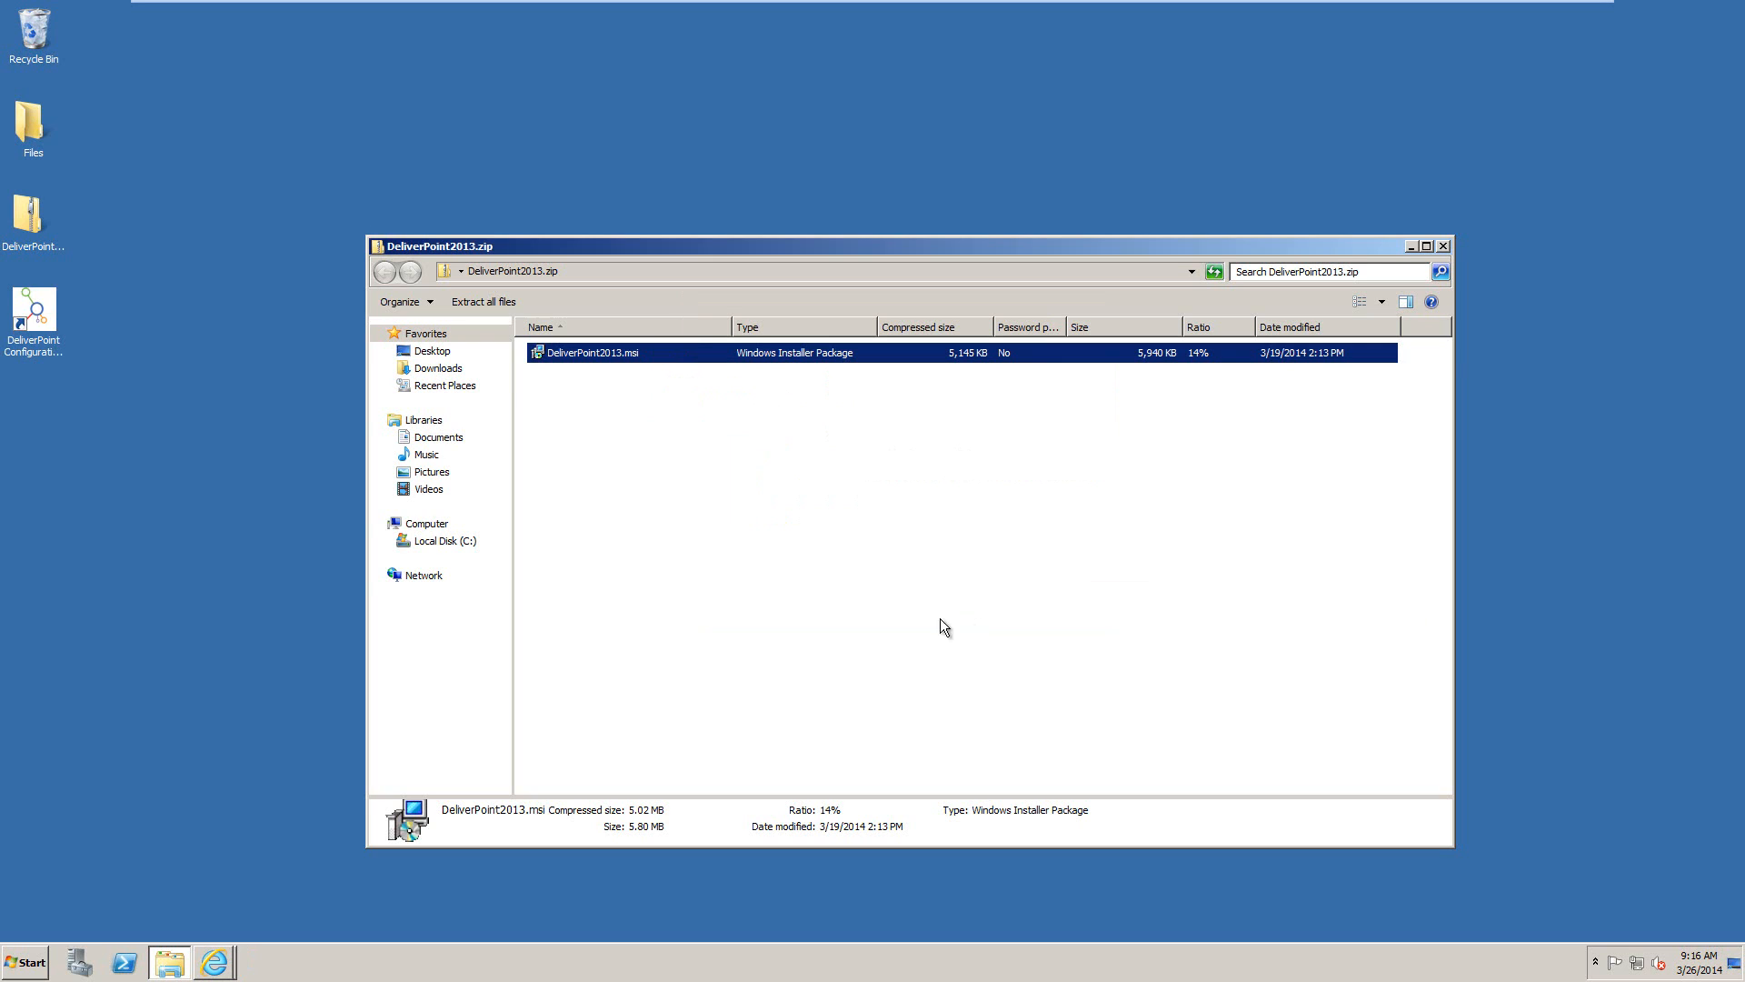
pyautogui.moveTo(35, 878)
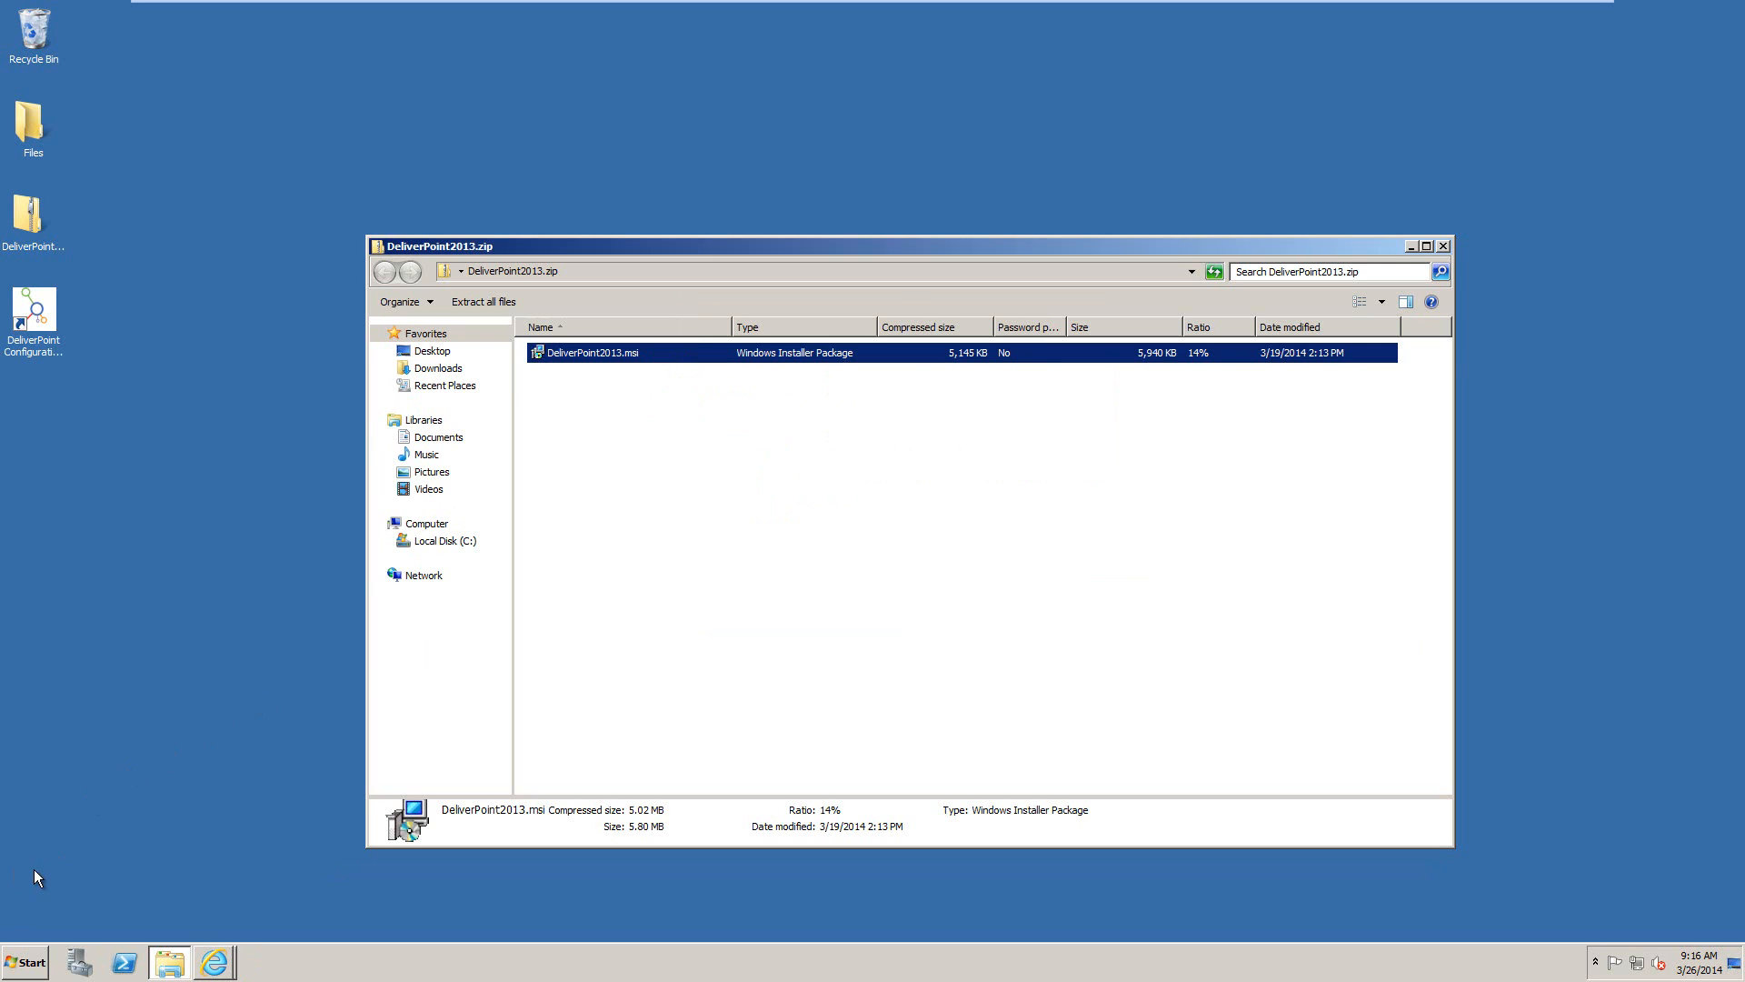
pyautogui.moveTo(4, 424)
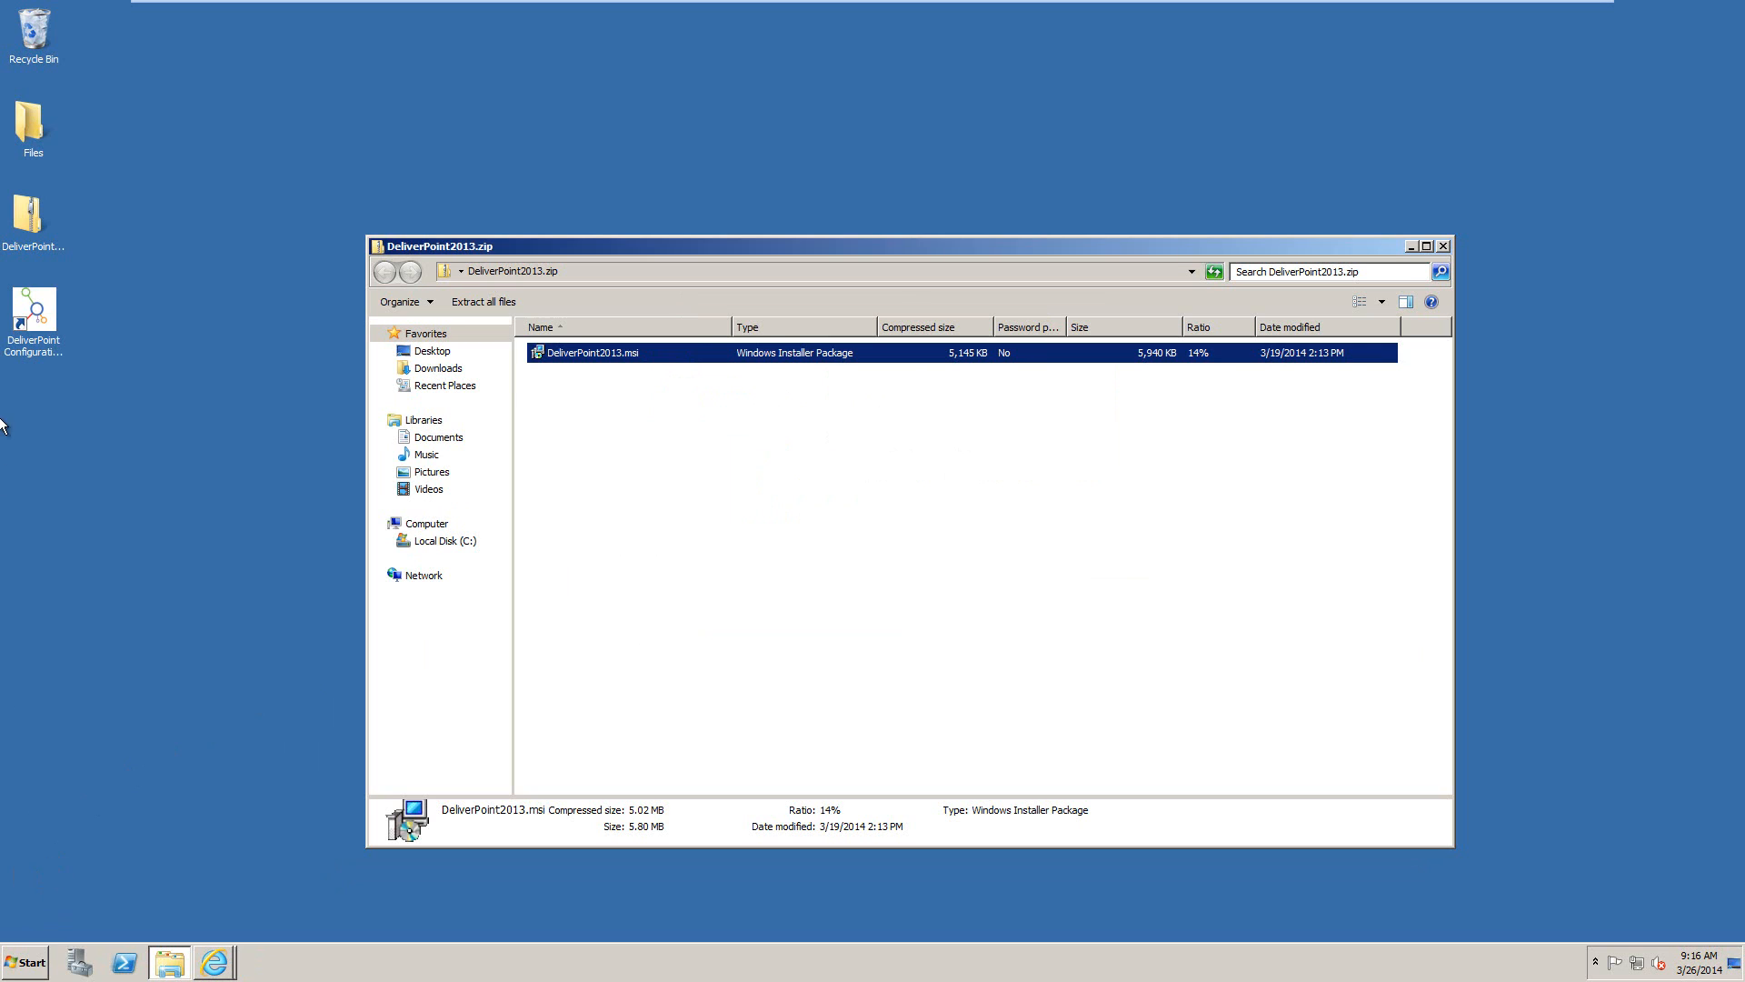
pyautogui.click(34, 308)
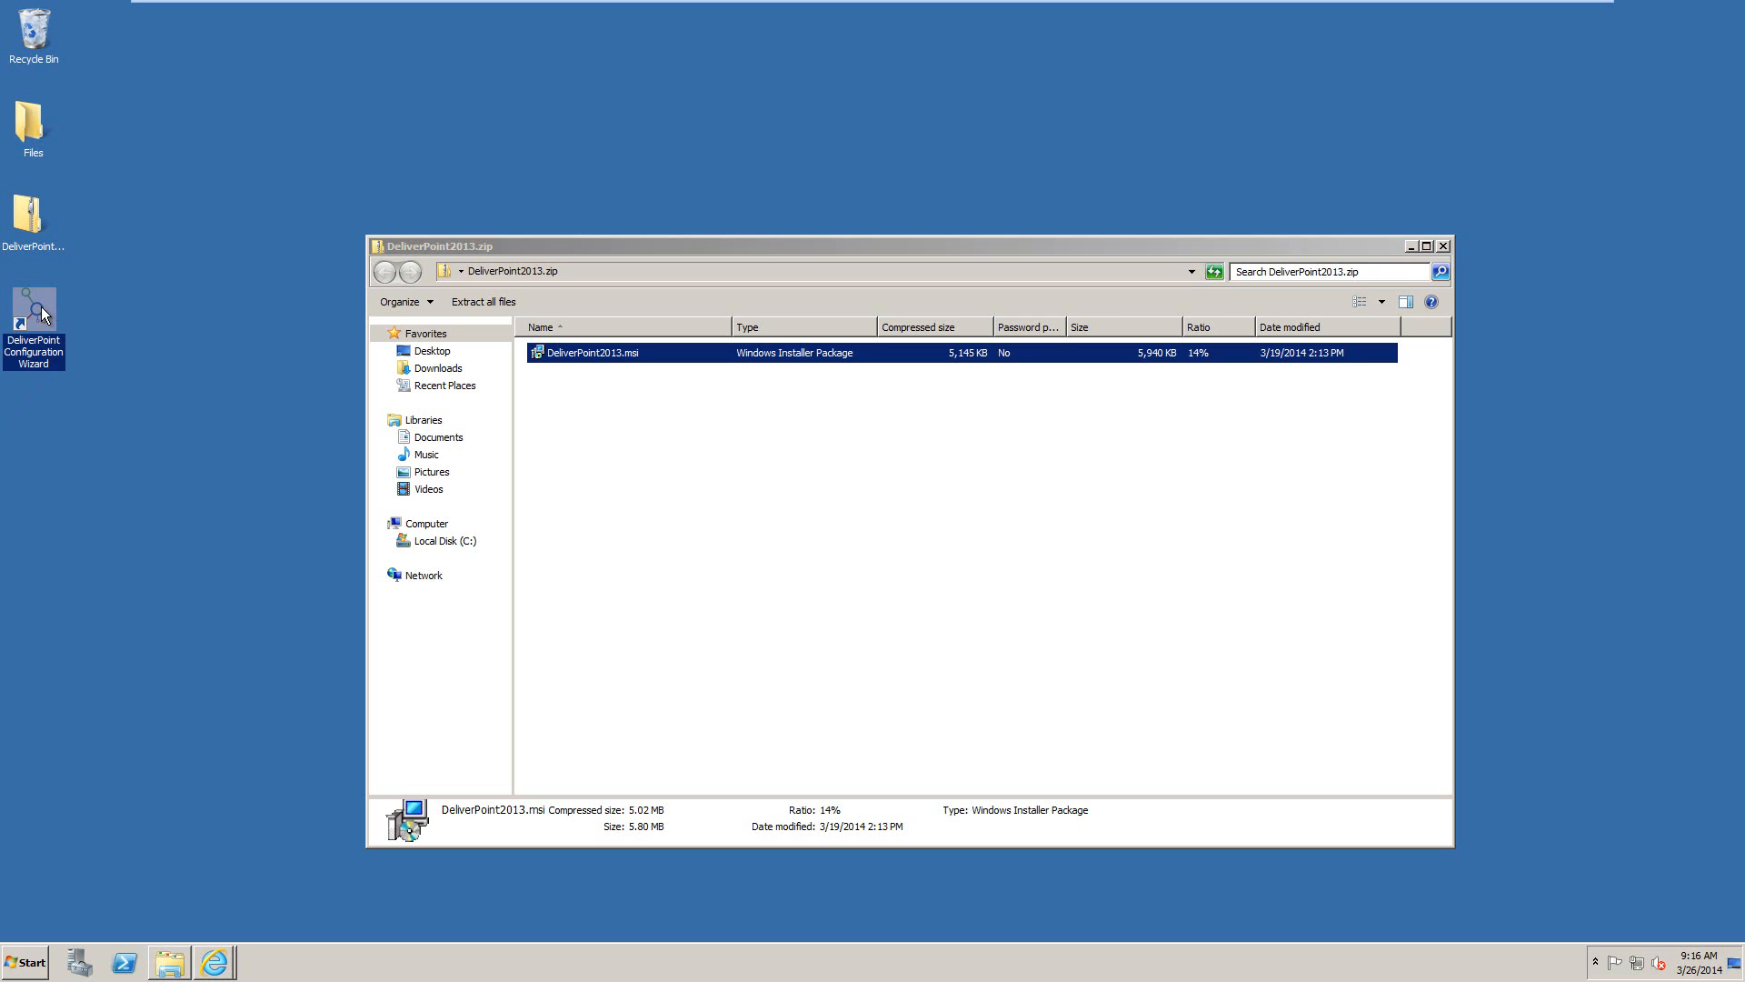
# Start the DeliverPoint Configuration Wizard from its desktop shortcut and advance past the introduction
pyautogui.doubleClick(34, 309)
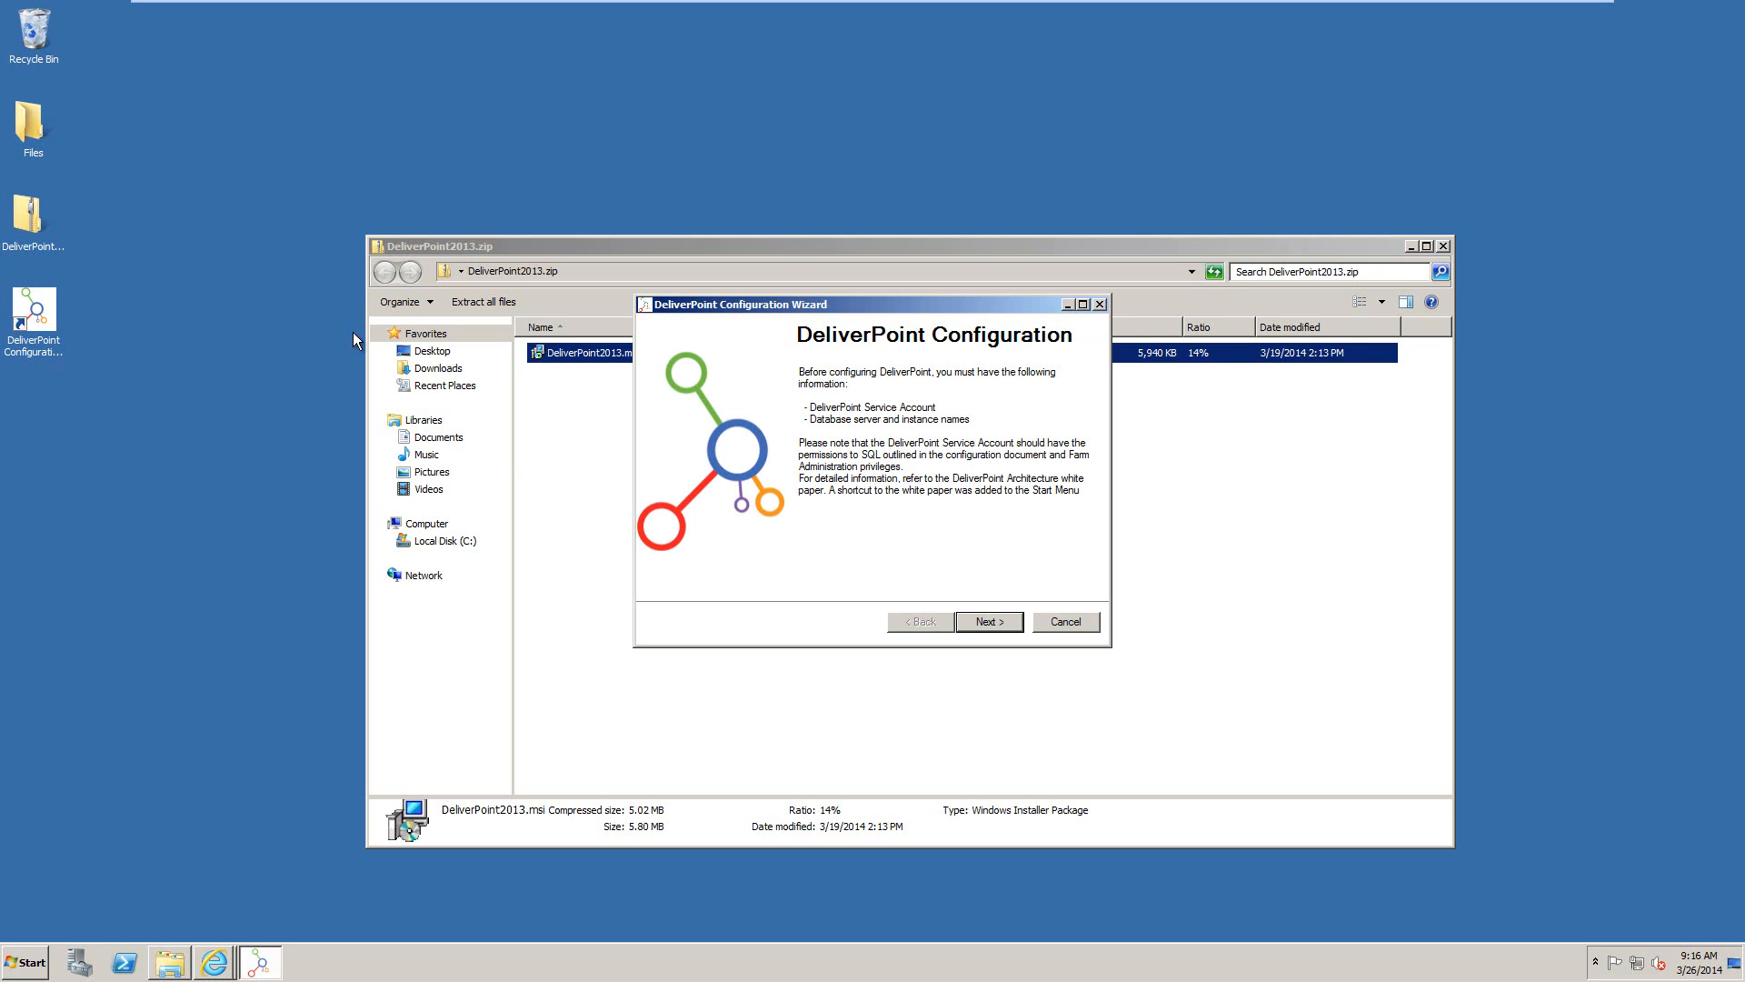
pyautogui.moveTo(987, 396)
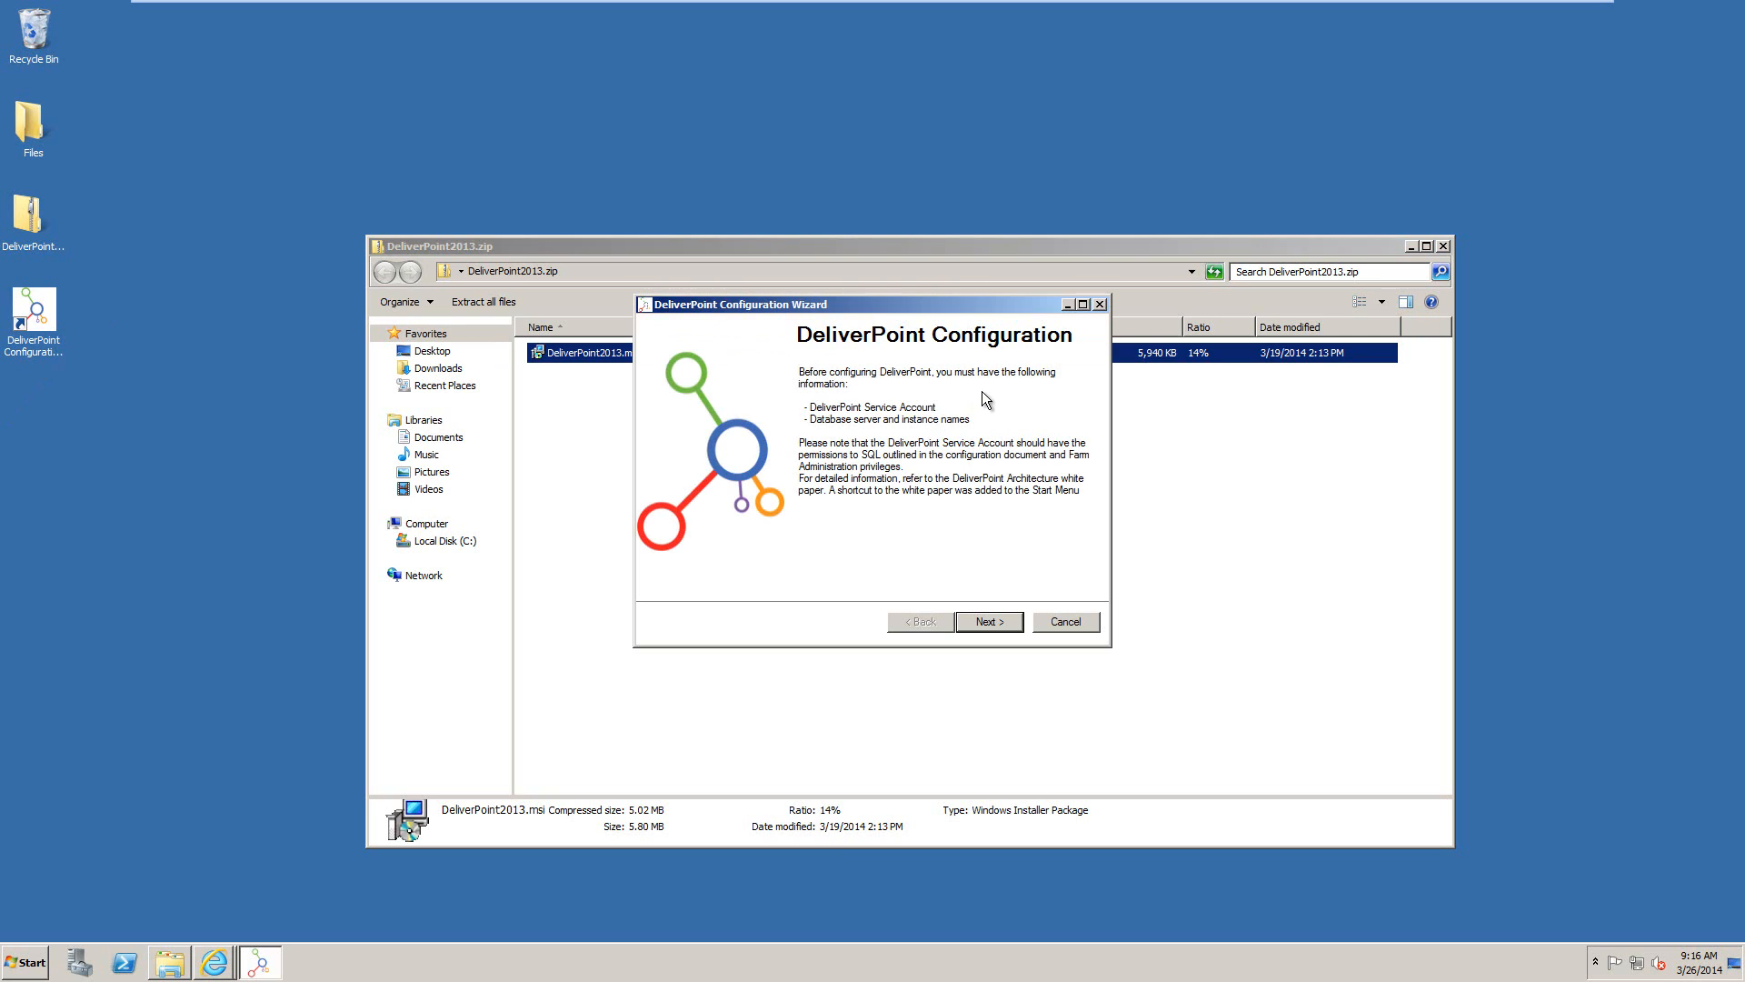
pyautogui.click(989, 622)
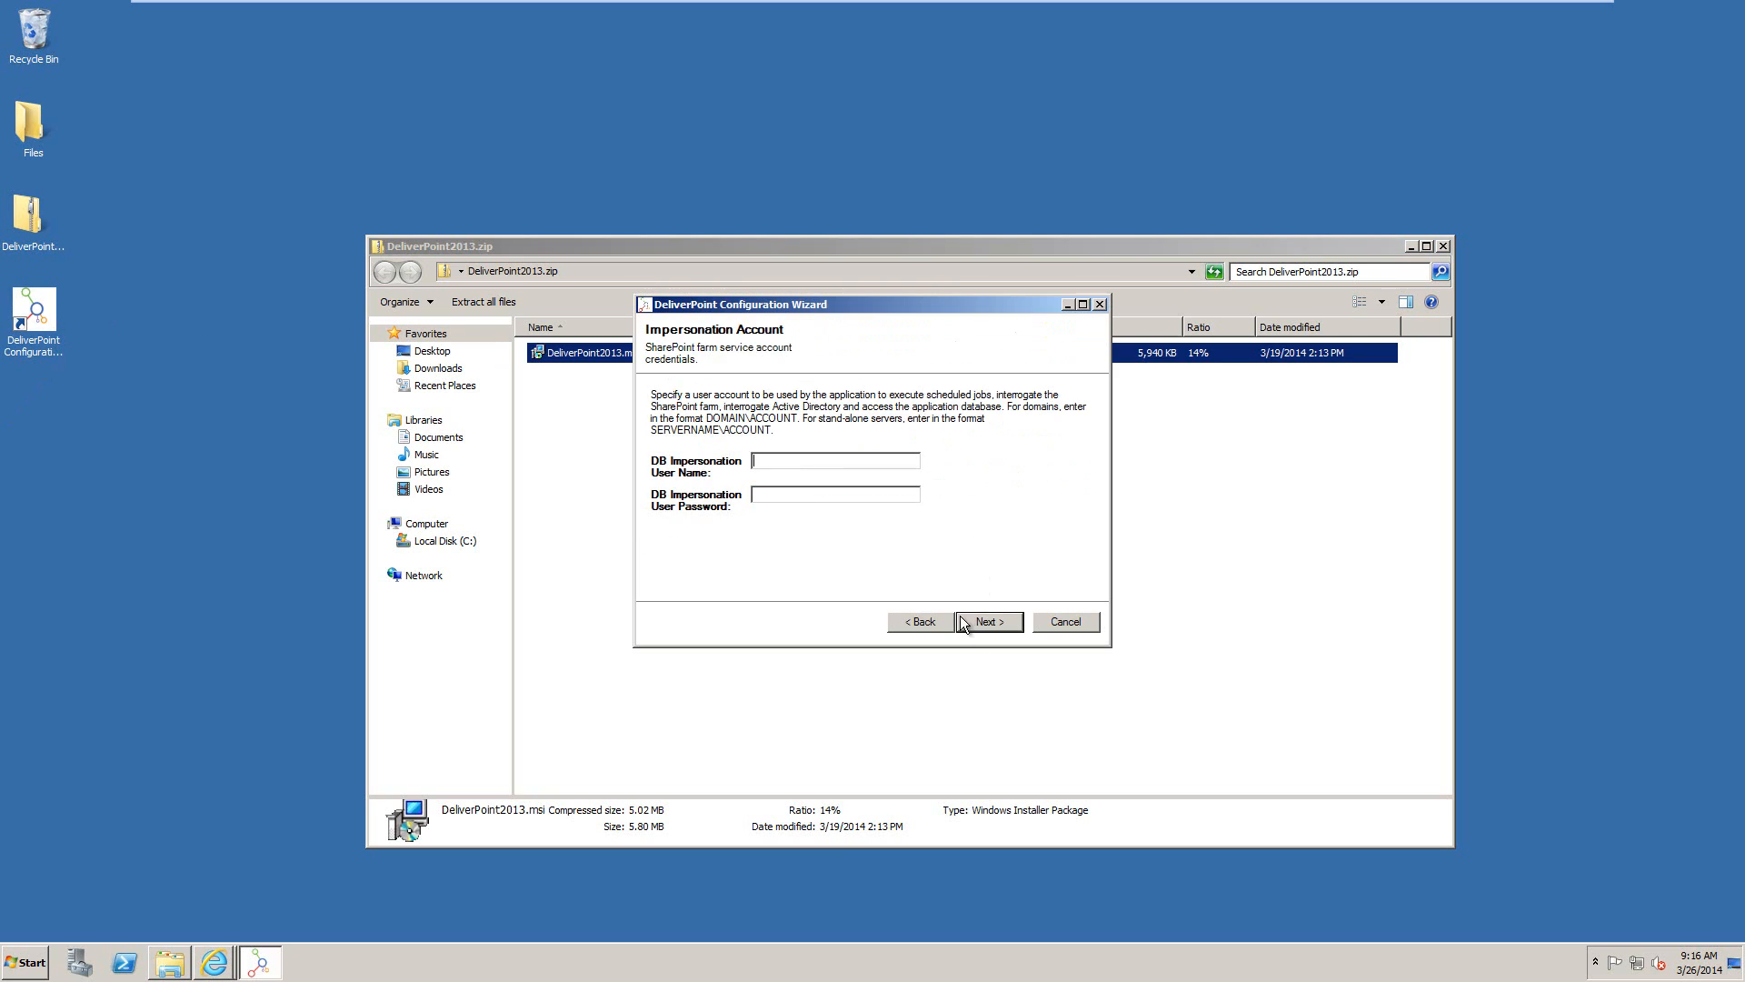
pyautogui.moveTo(868, 484)
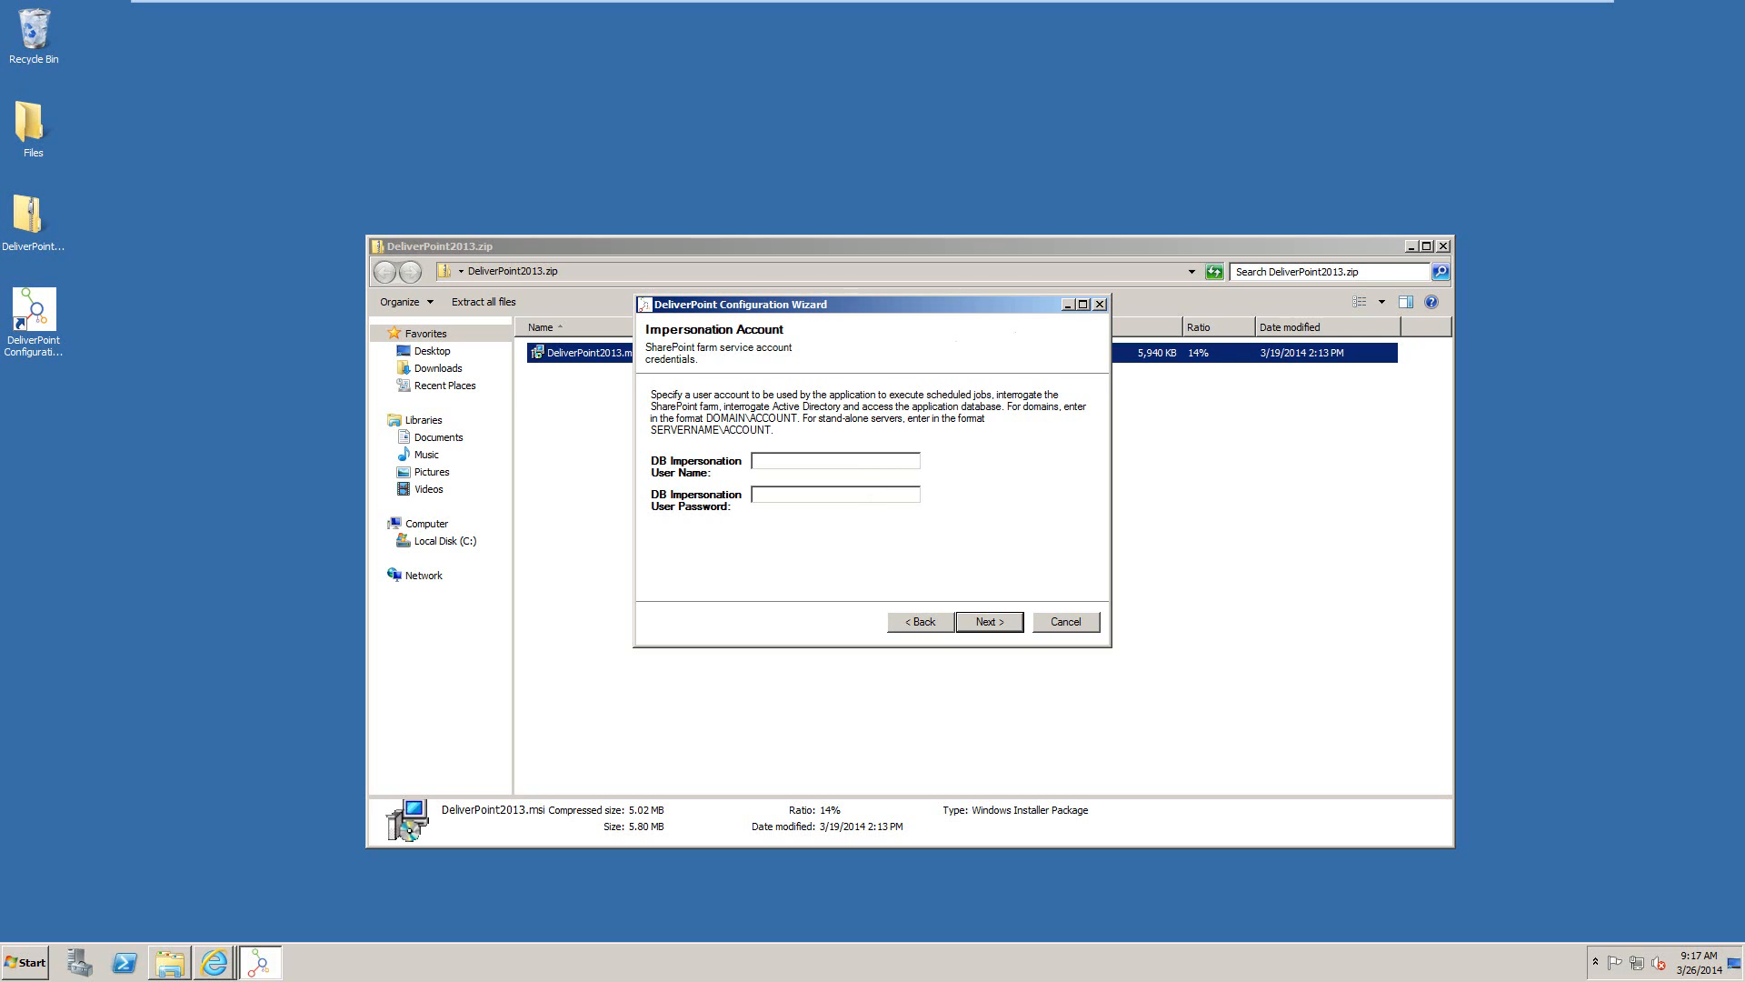
# Enter dp\administrator and its password as impersonation credentials and continue
pyautogui.write('dp\\administ')
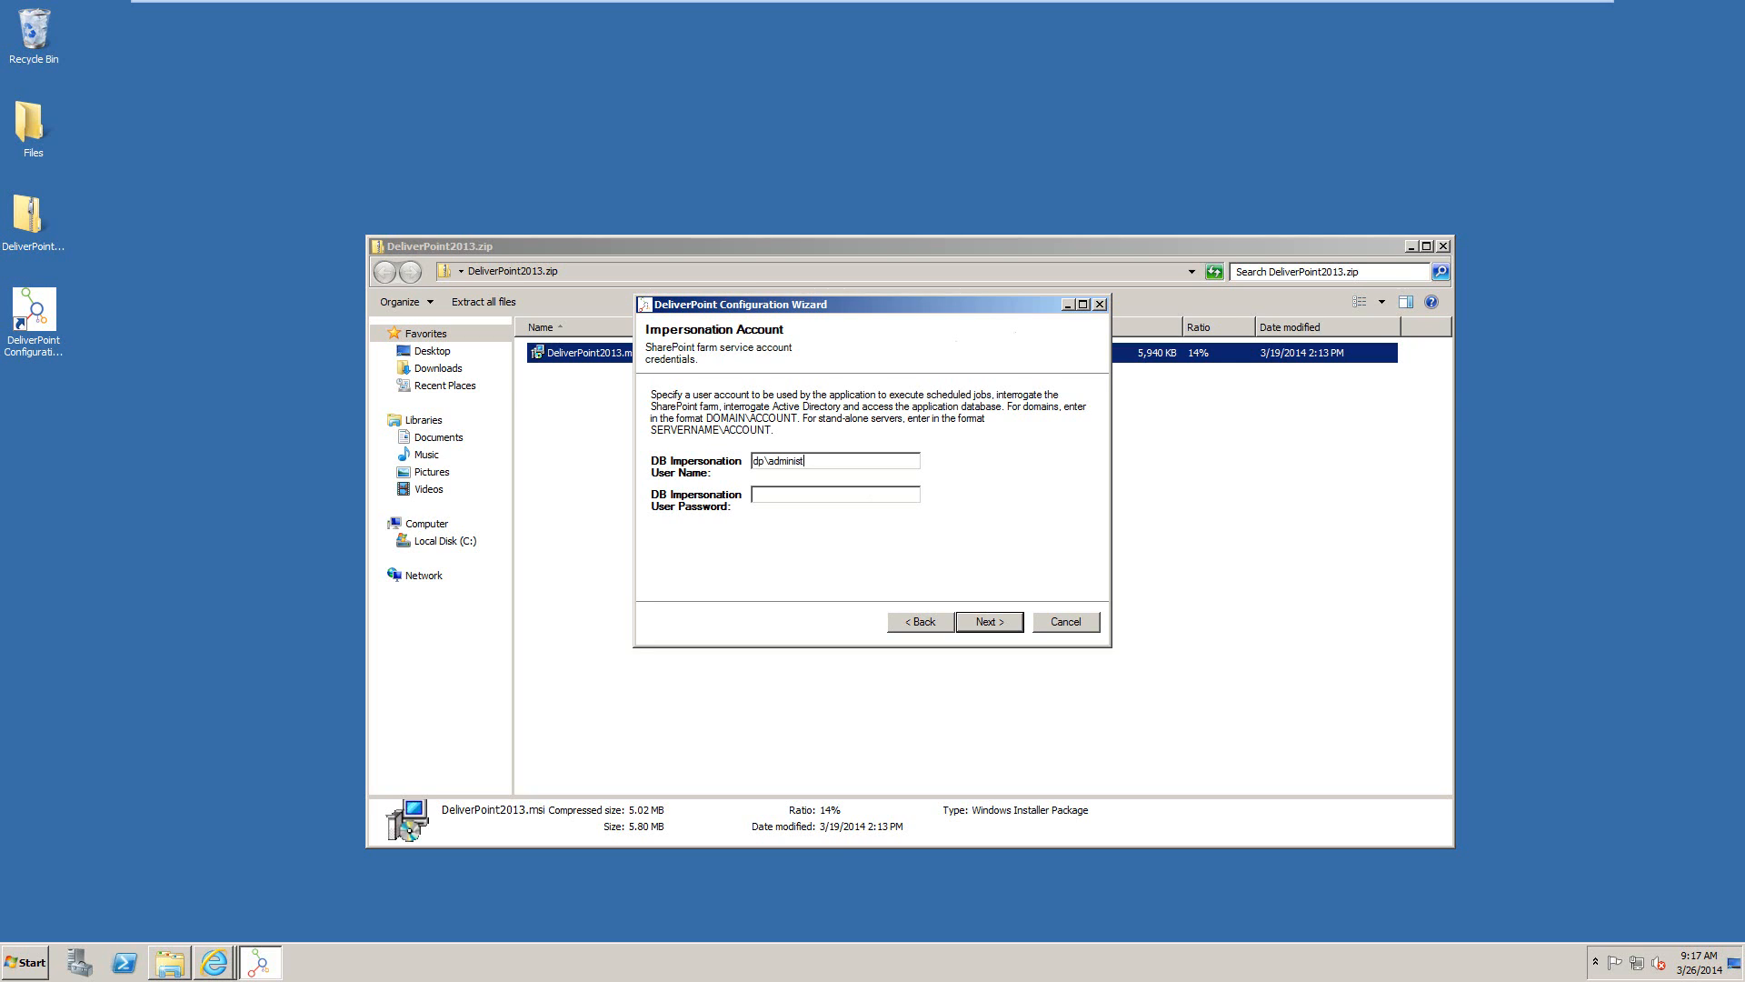
pyautogui.write('rator')
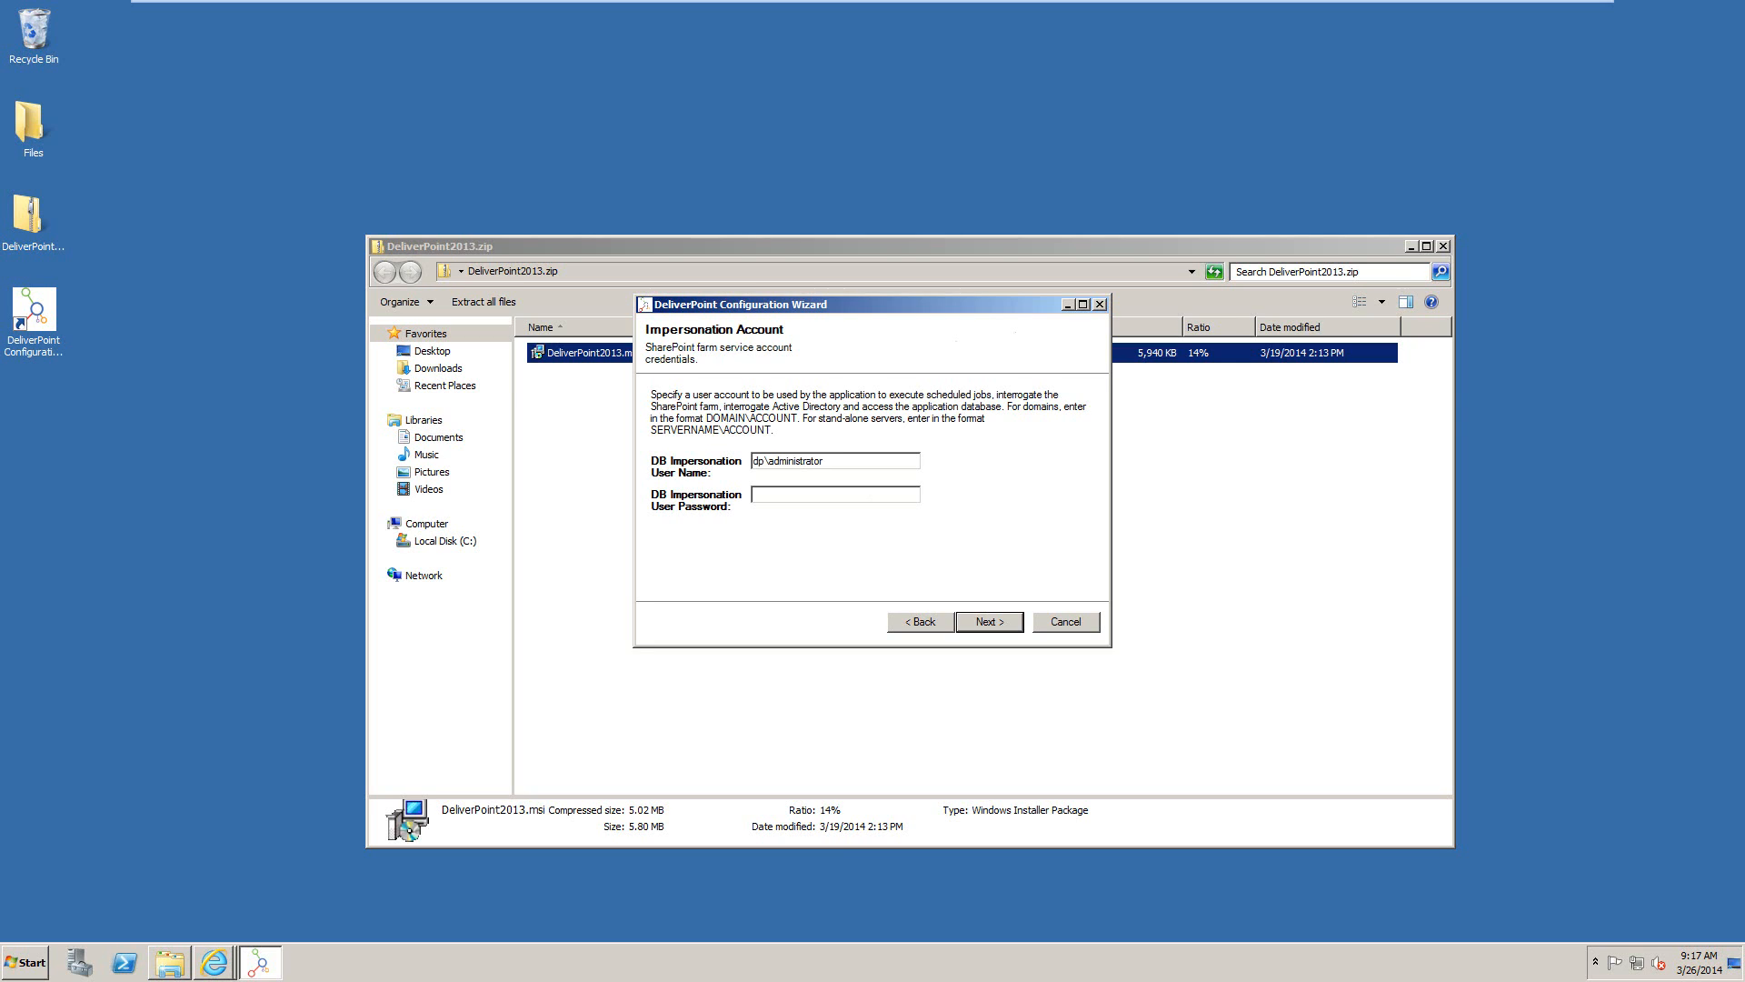
pyautogui.click(834, 494)
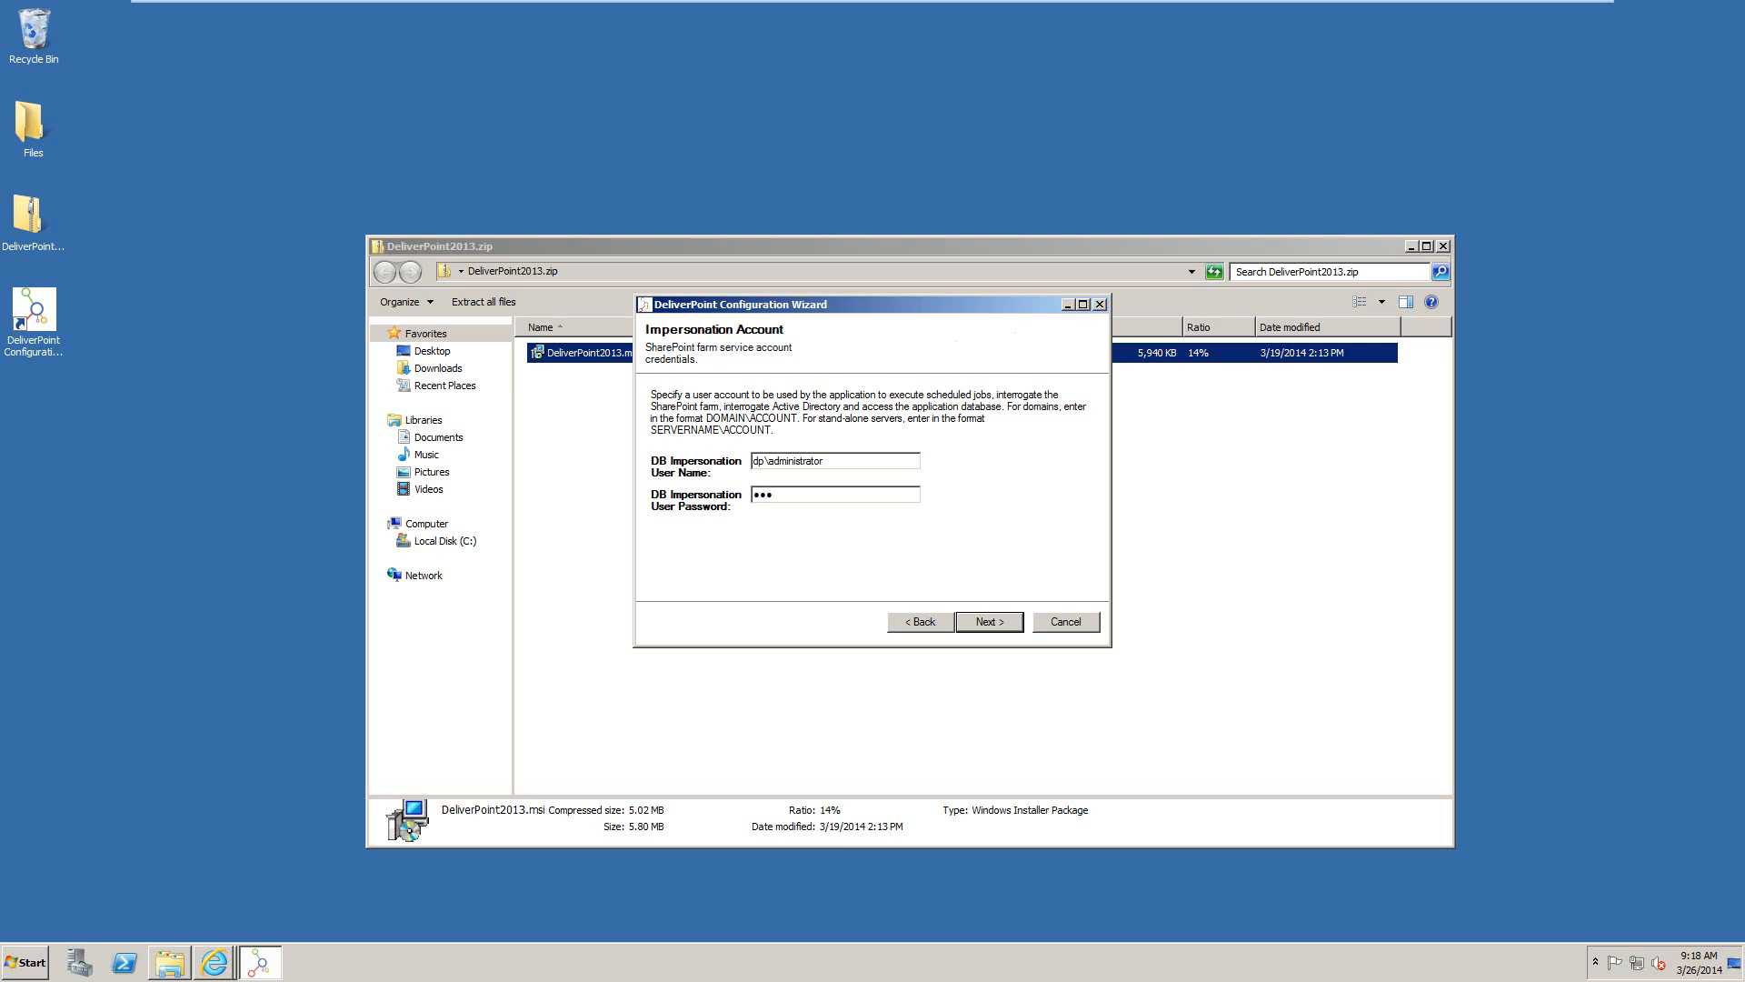
pyautogui.write('••••')
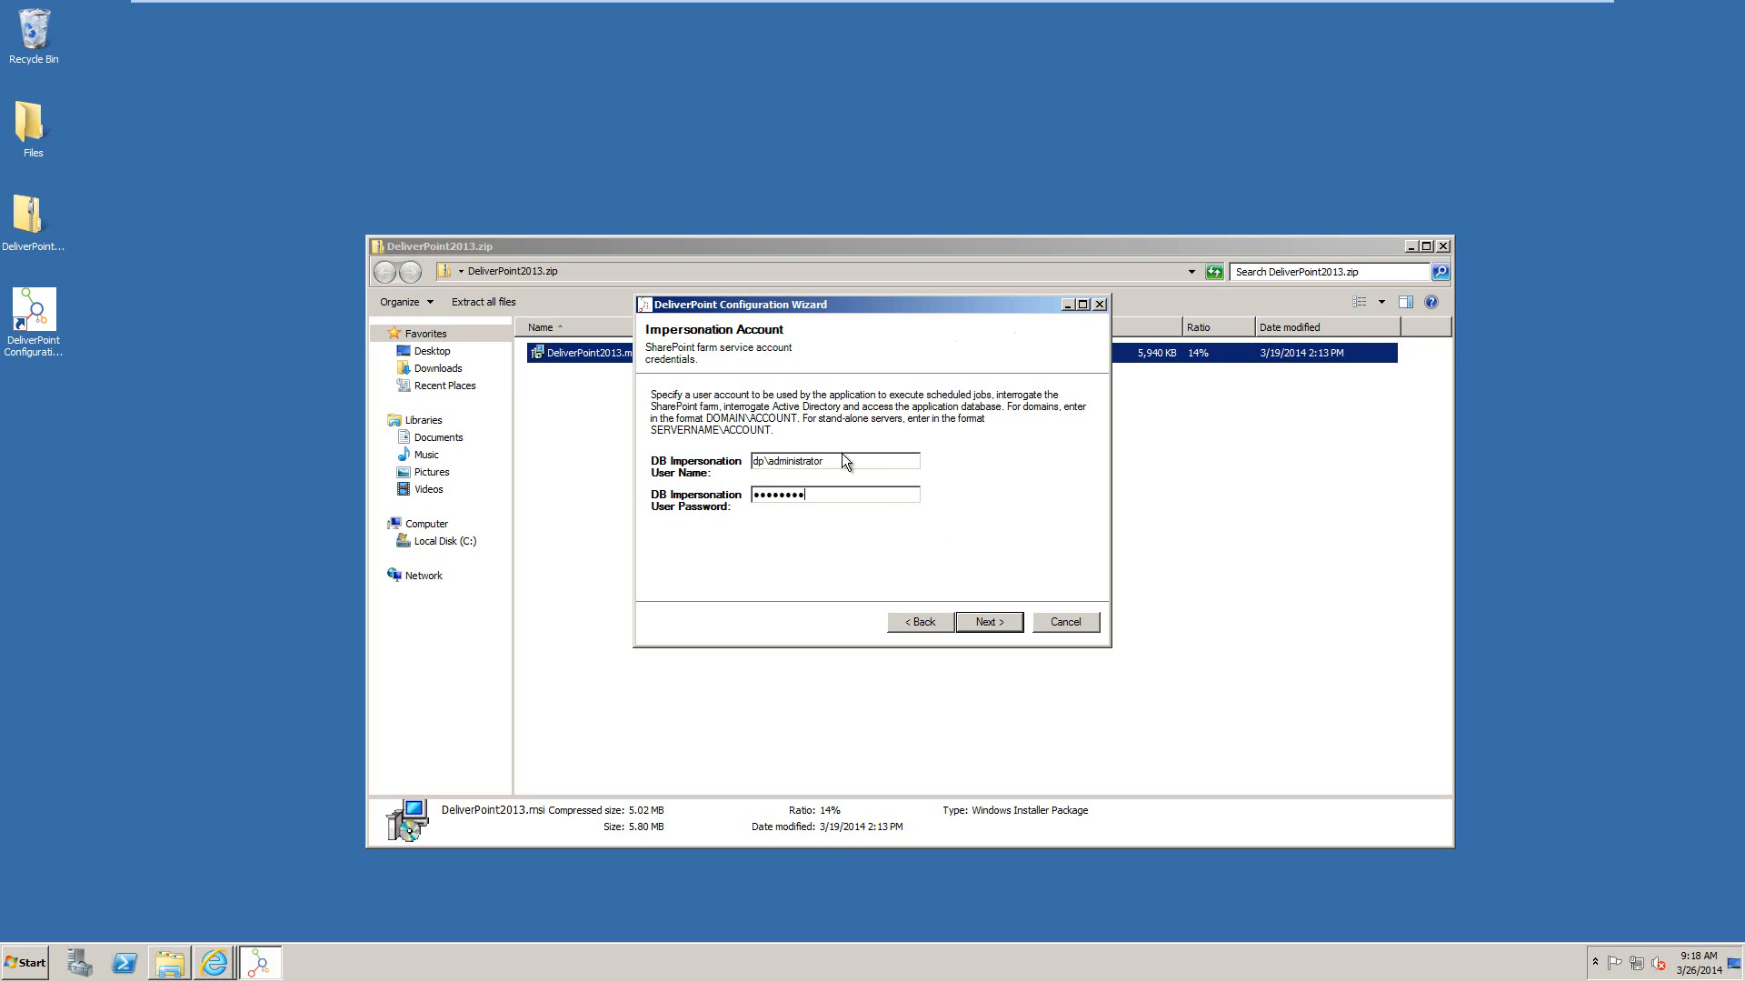
pyautogui.click(989, 622)
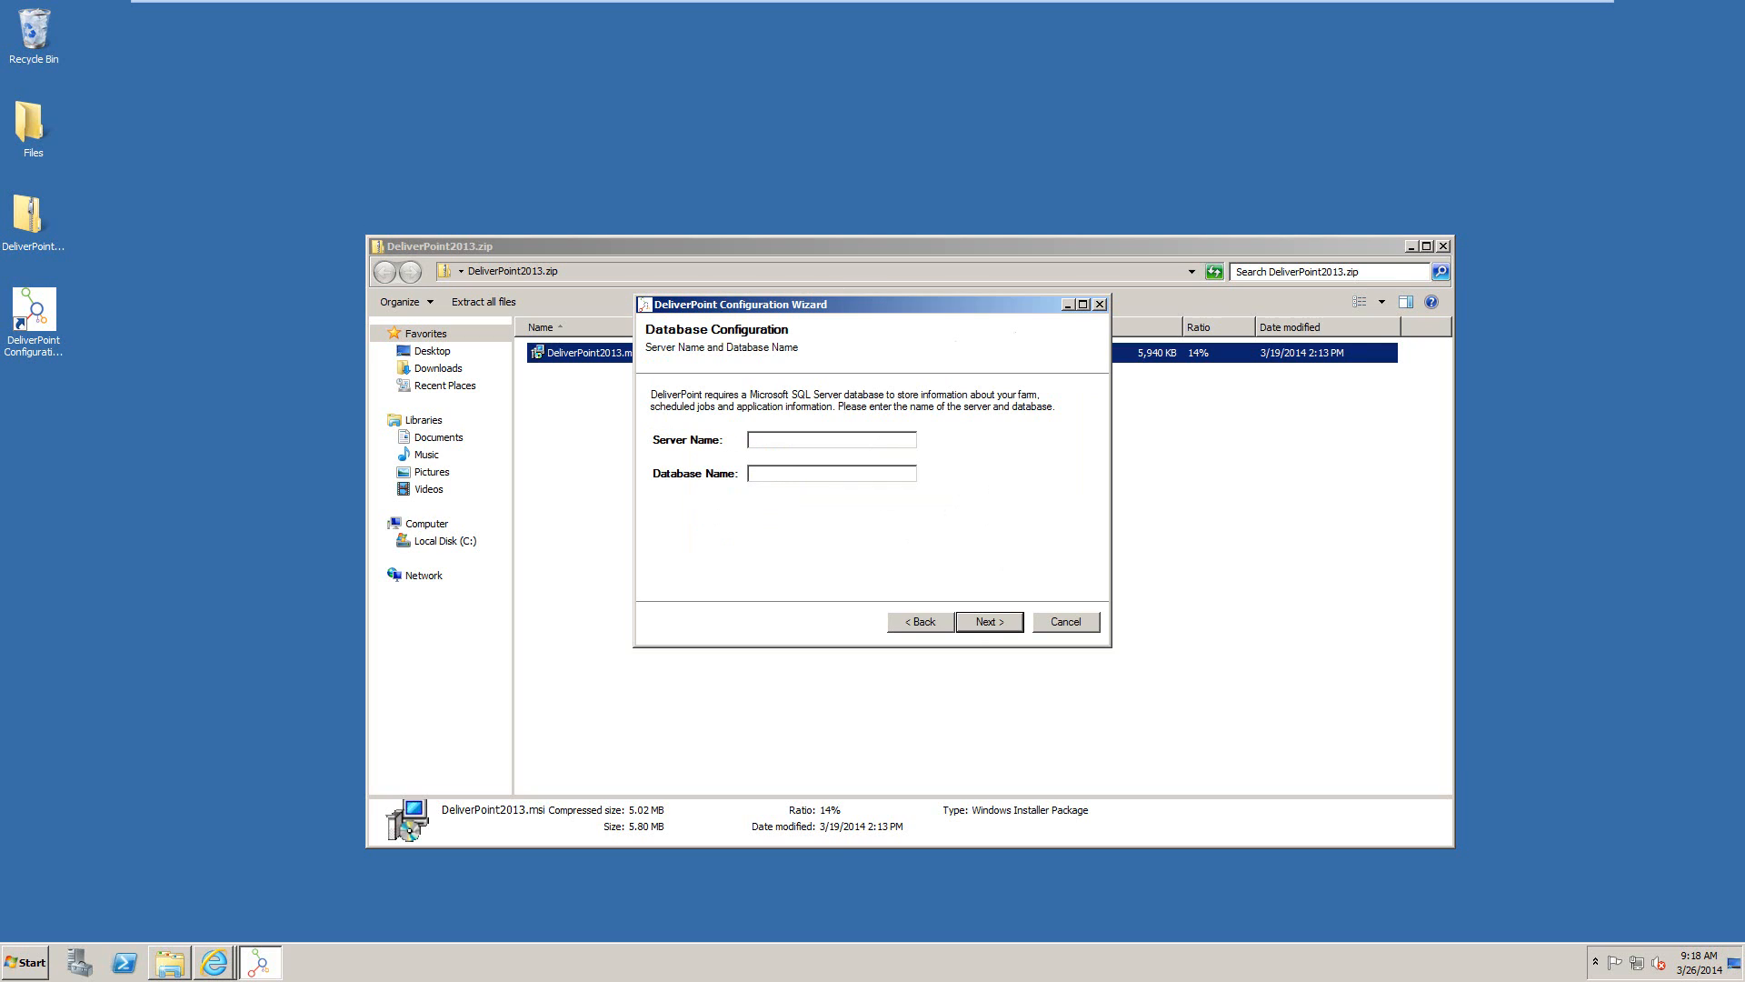
# Set server name sp2013 and database name DeliverPoint, then continue to the summary
pyautogui.write('sp2013')
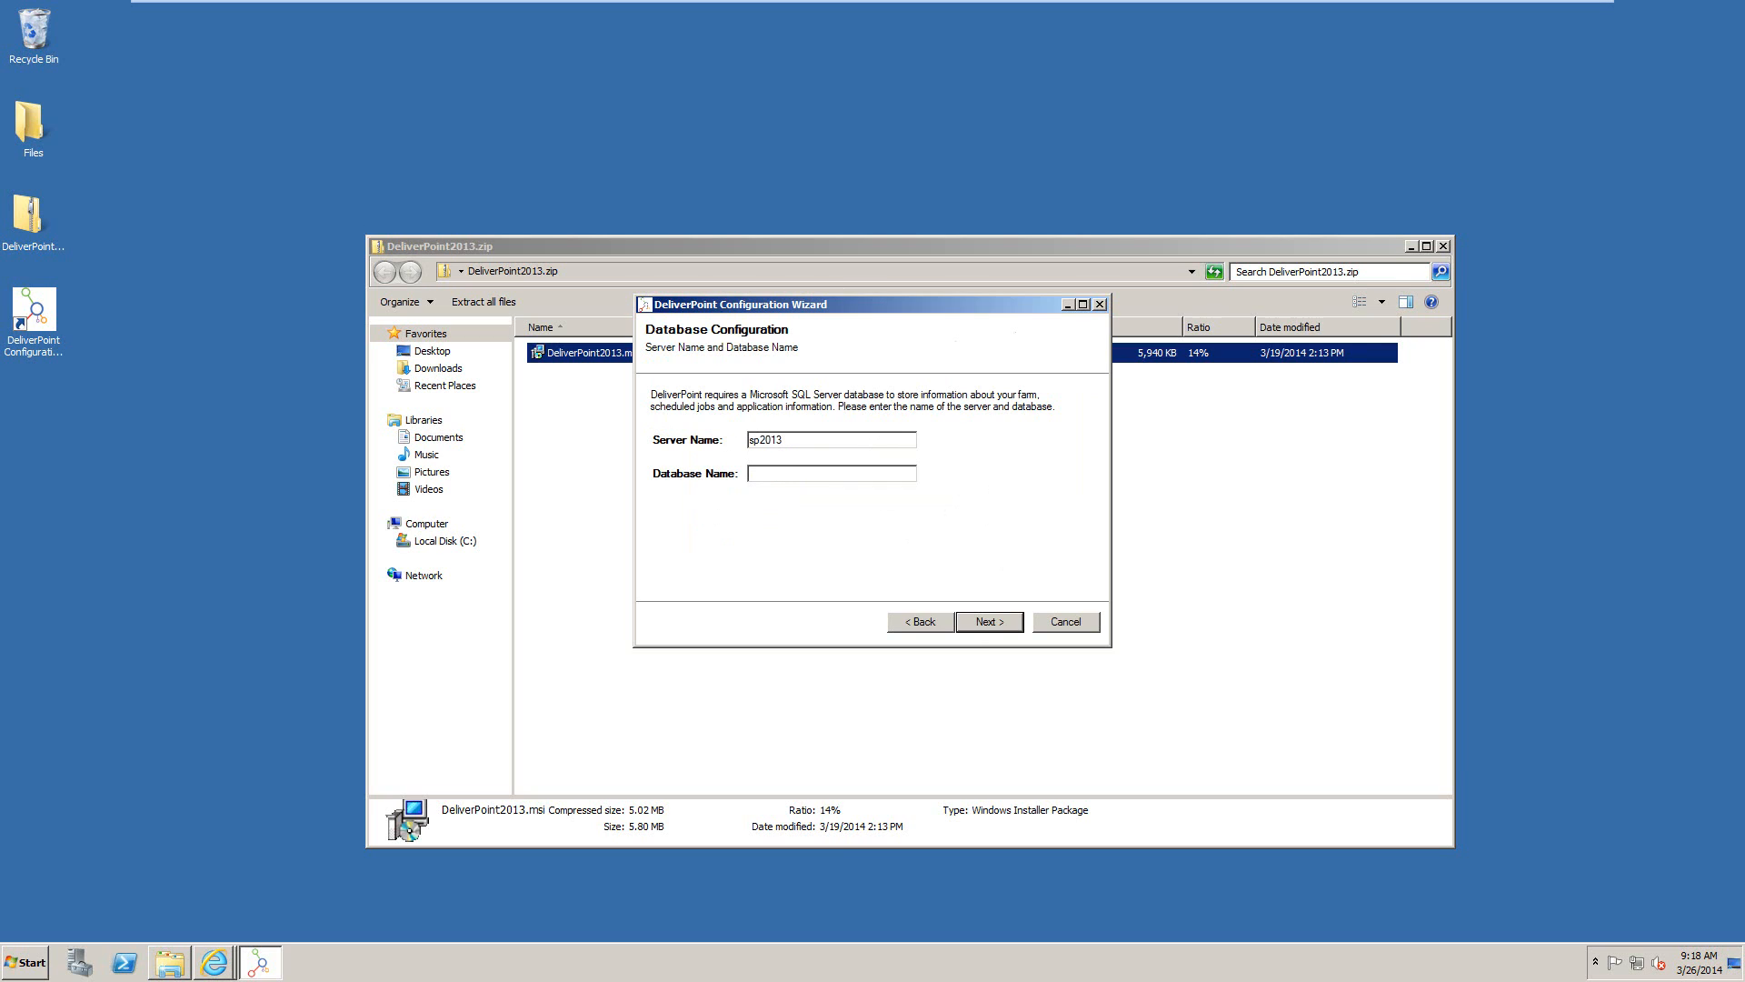
pyautogui.click(840, 472)
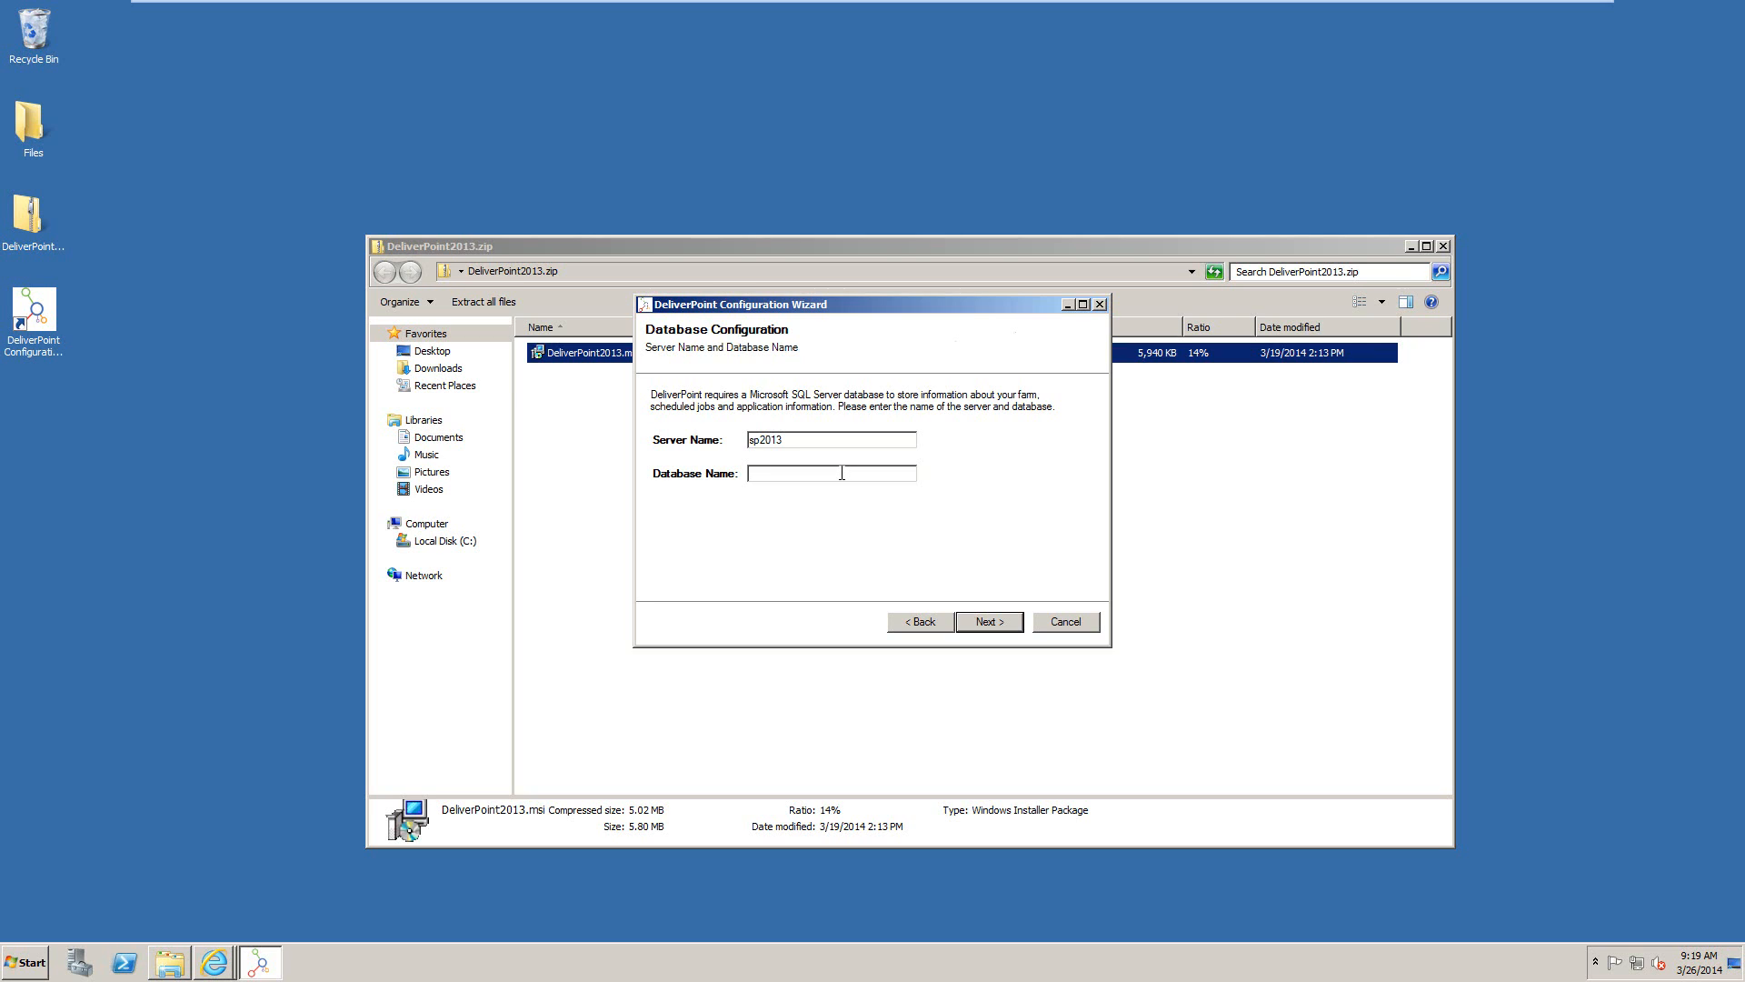
pyautogui.write('DeliverPoint')
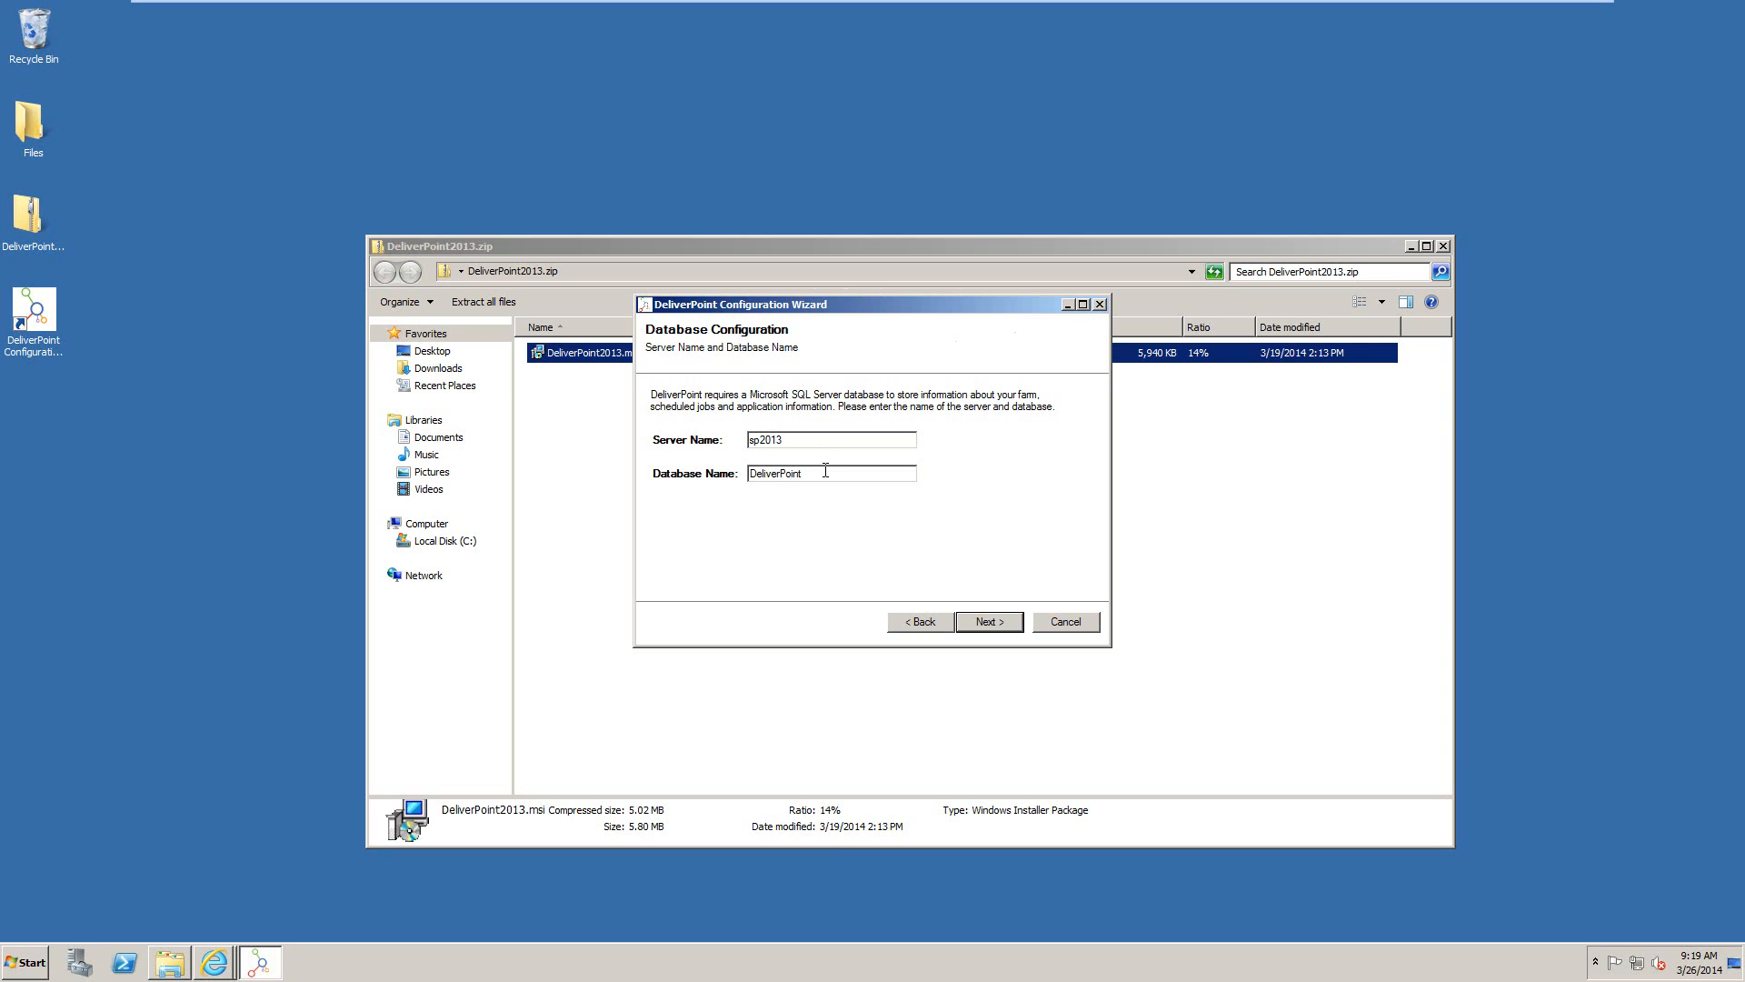
pyautogui.click(989, 621)
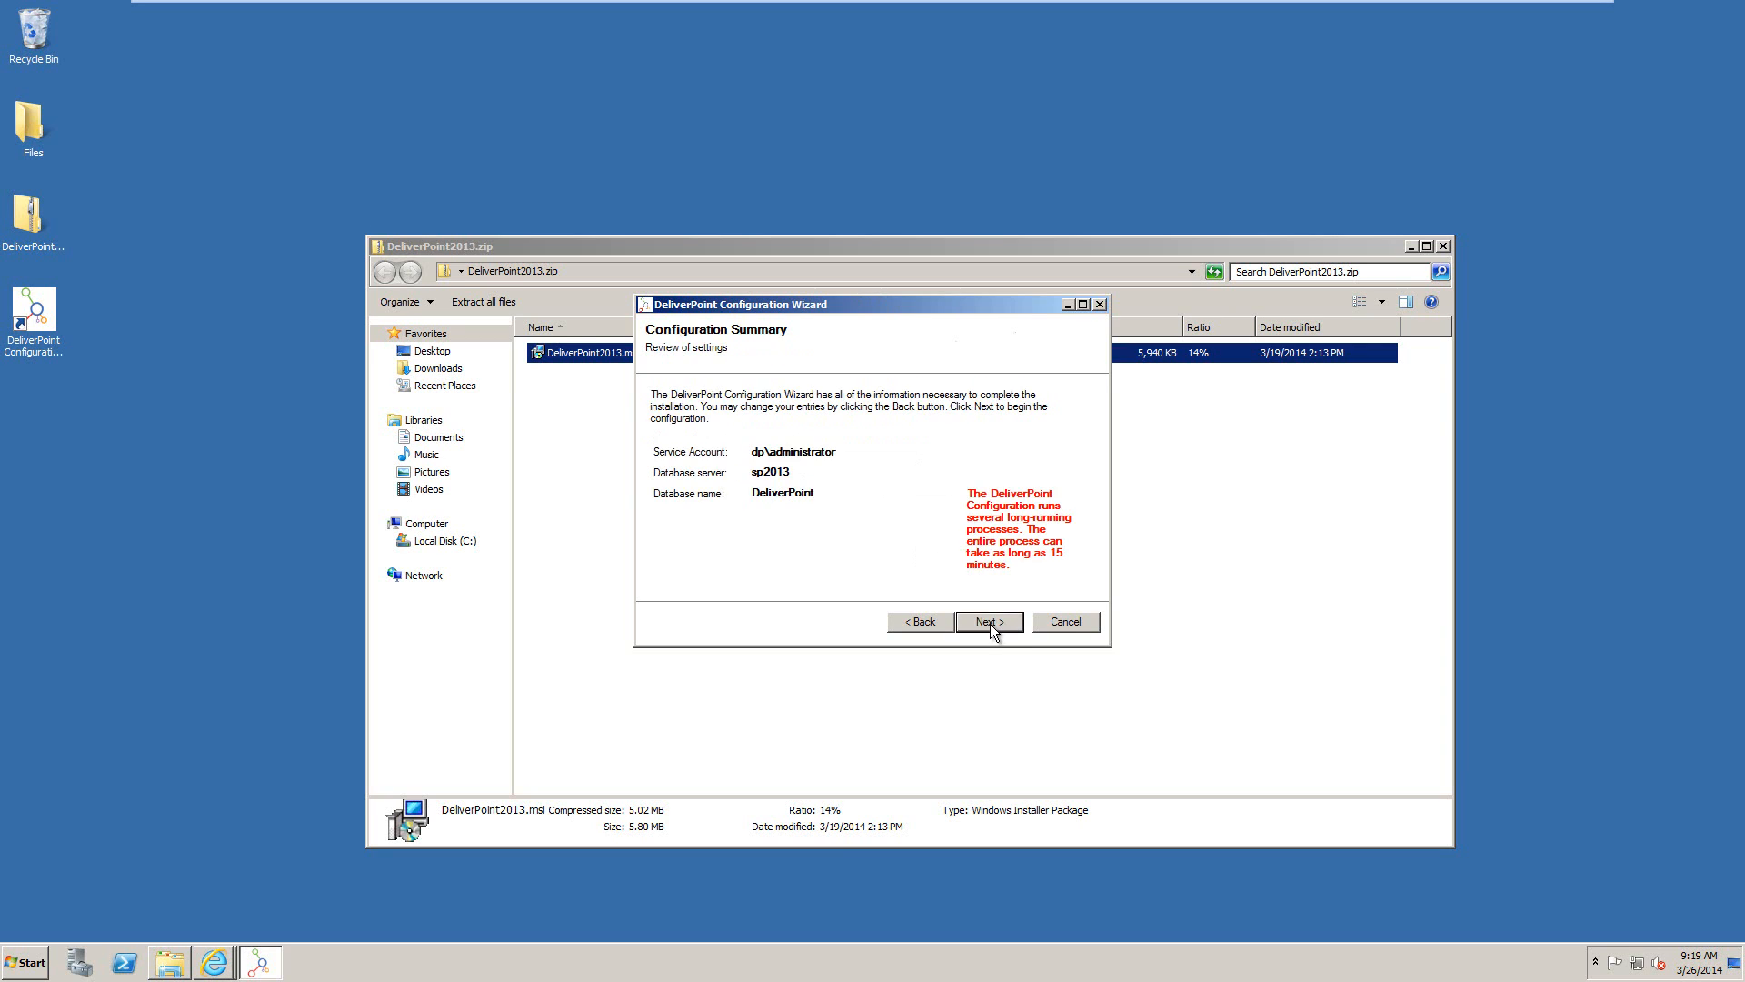
pyautogui.moveTo(957, 469)
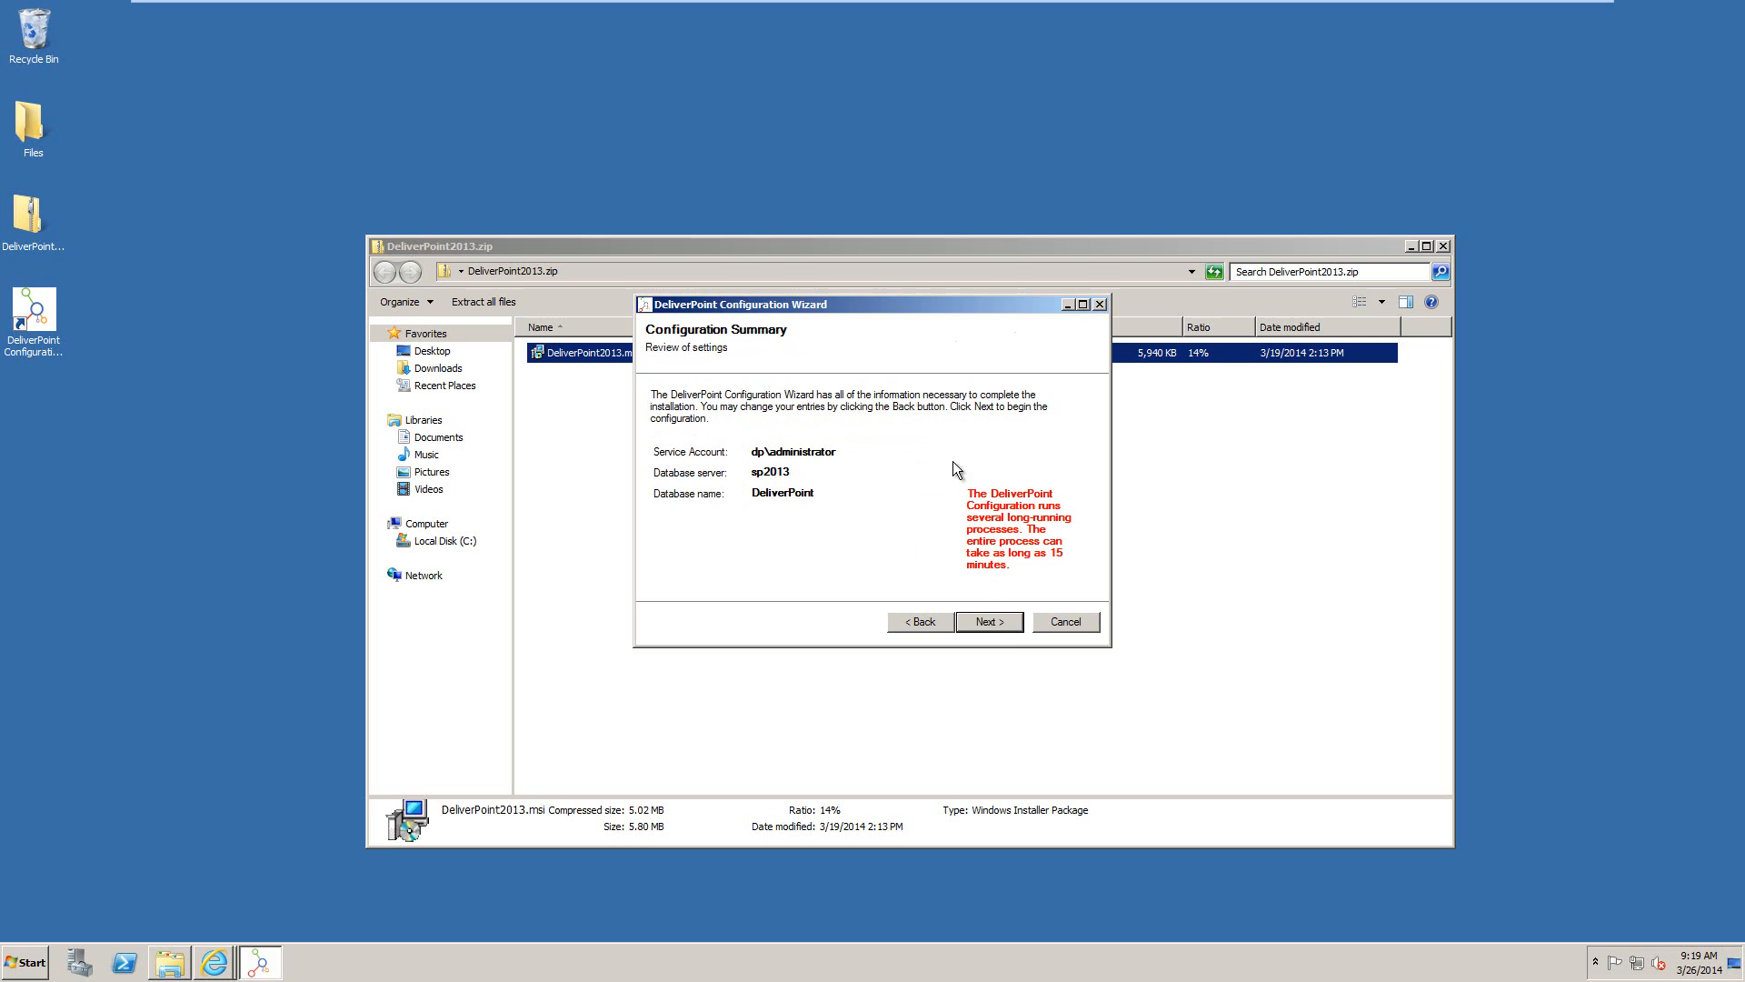
pyautogui.moveTo(945, 450)
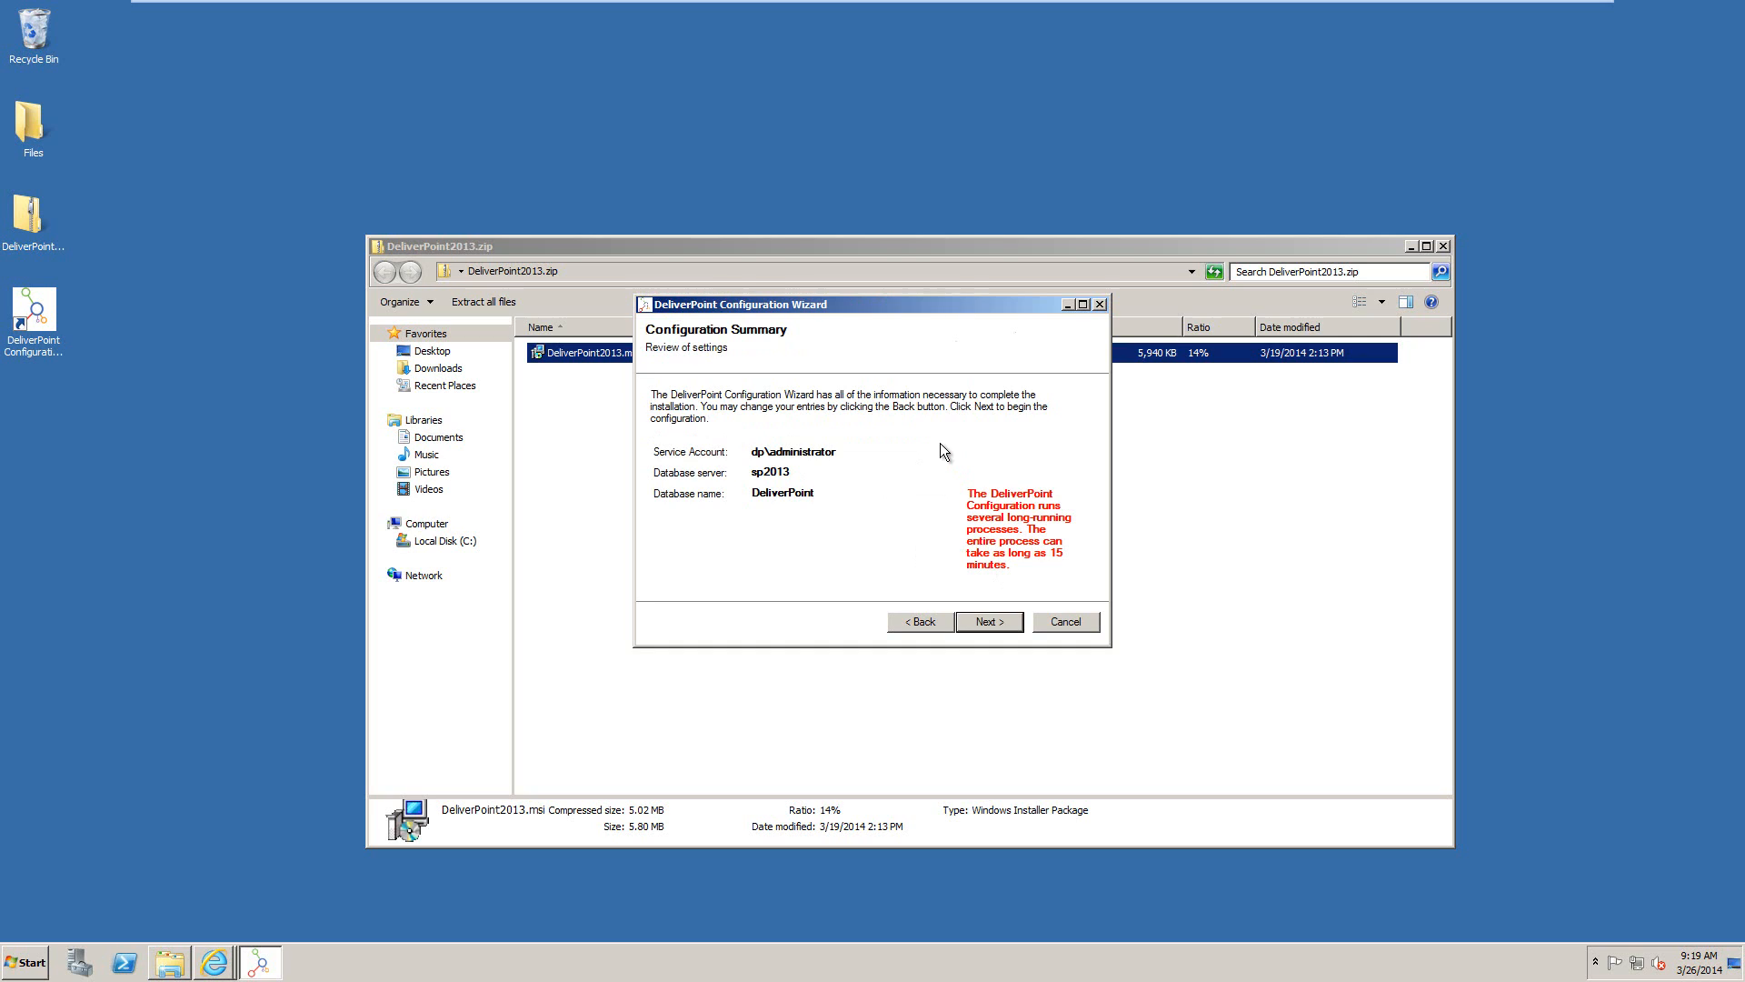
pyautogui.moveTo(1064, 558)
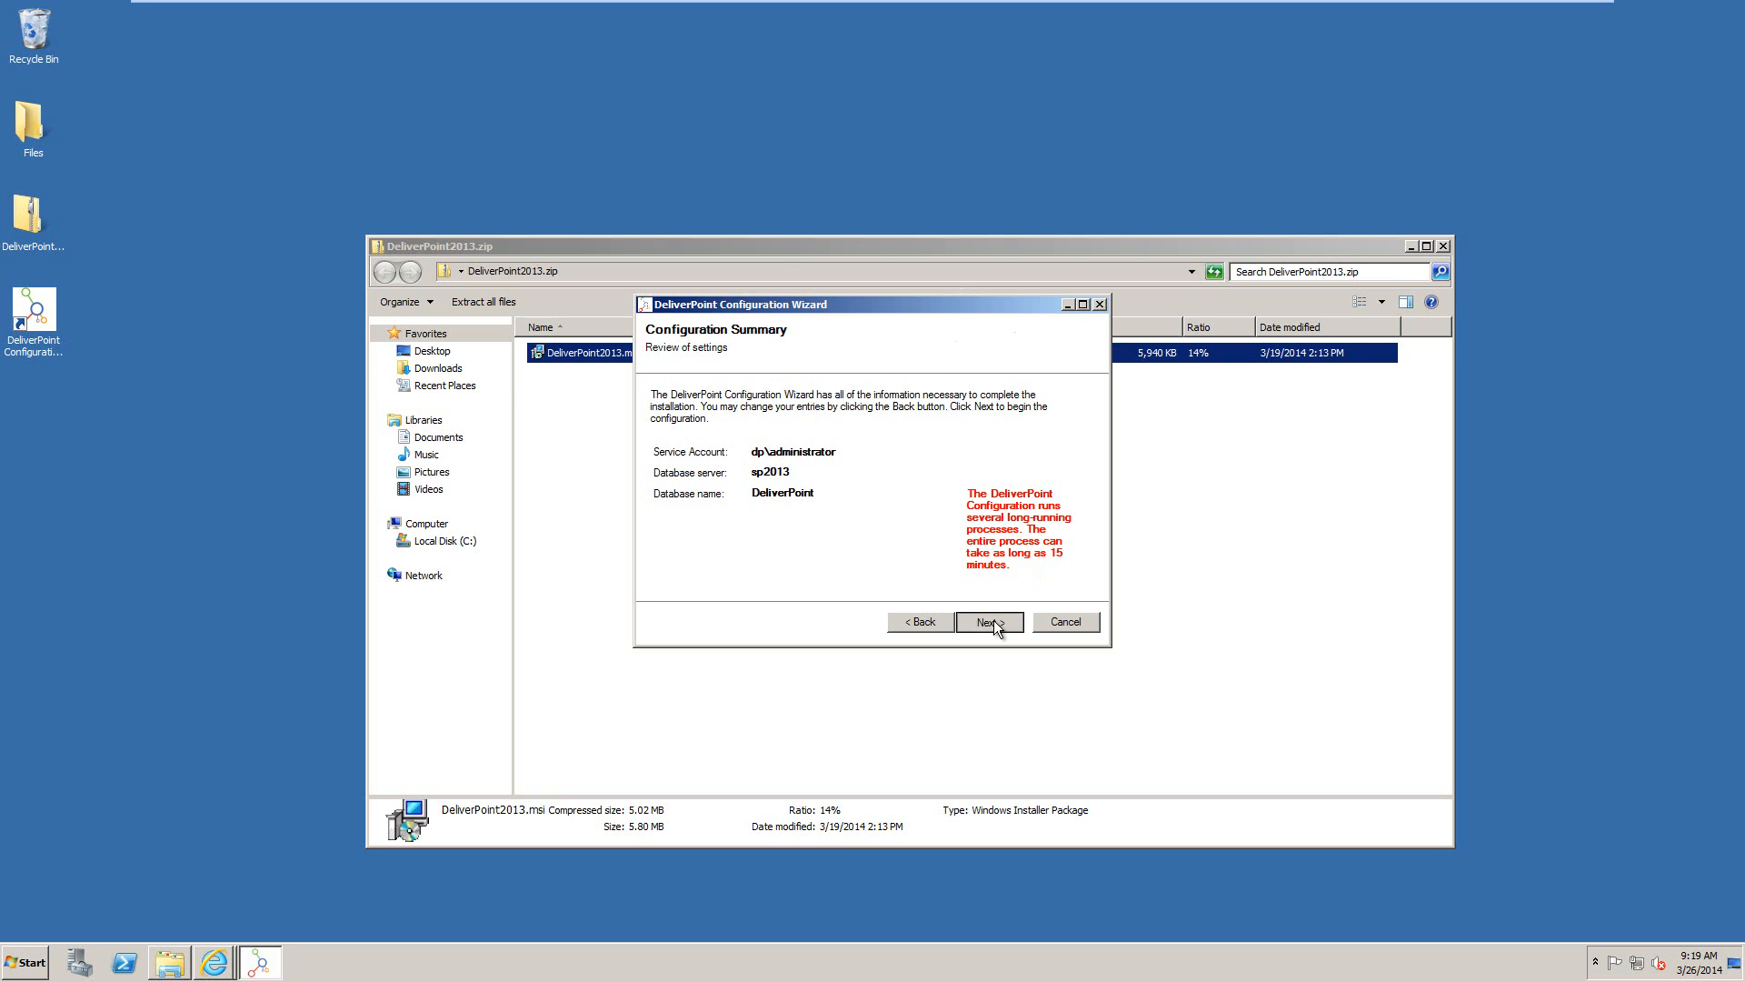
# Run the configuration with the summarized account, server and database settings
pyautogui.click(989, 622)
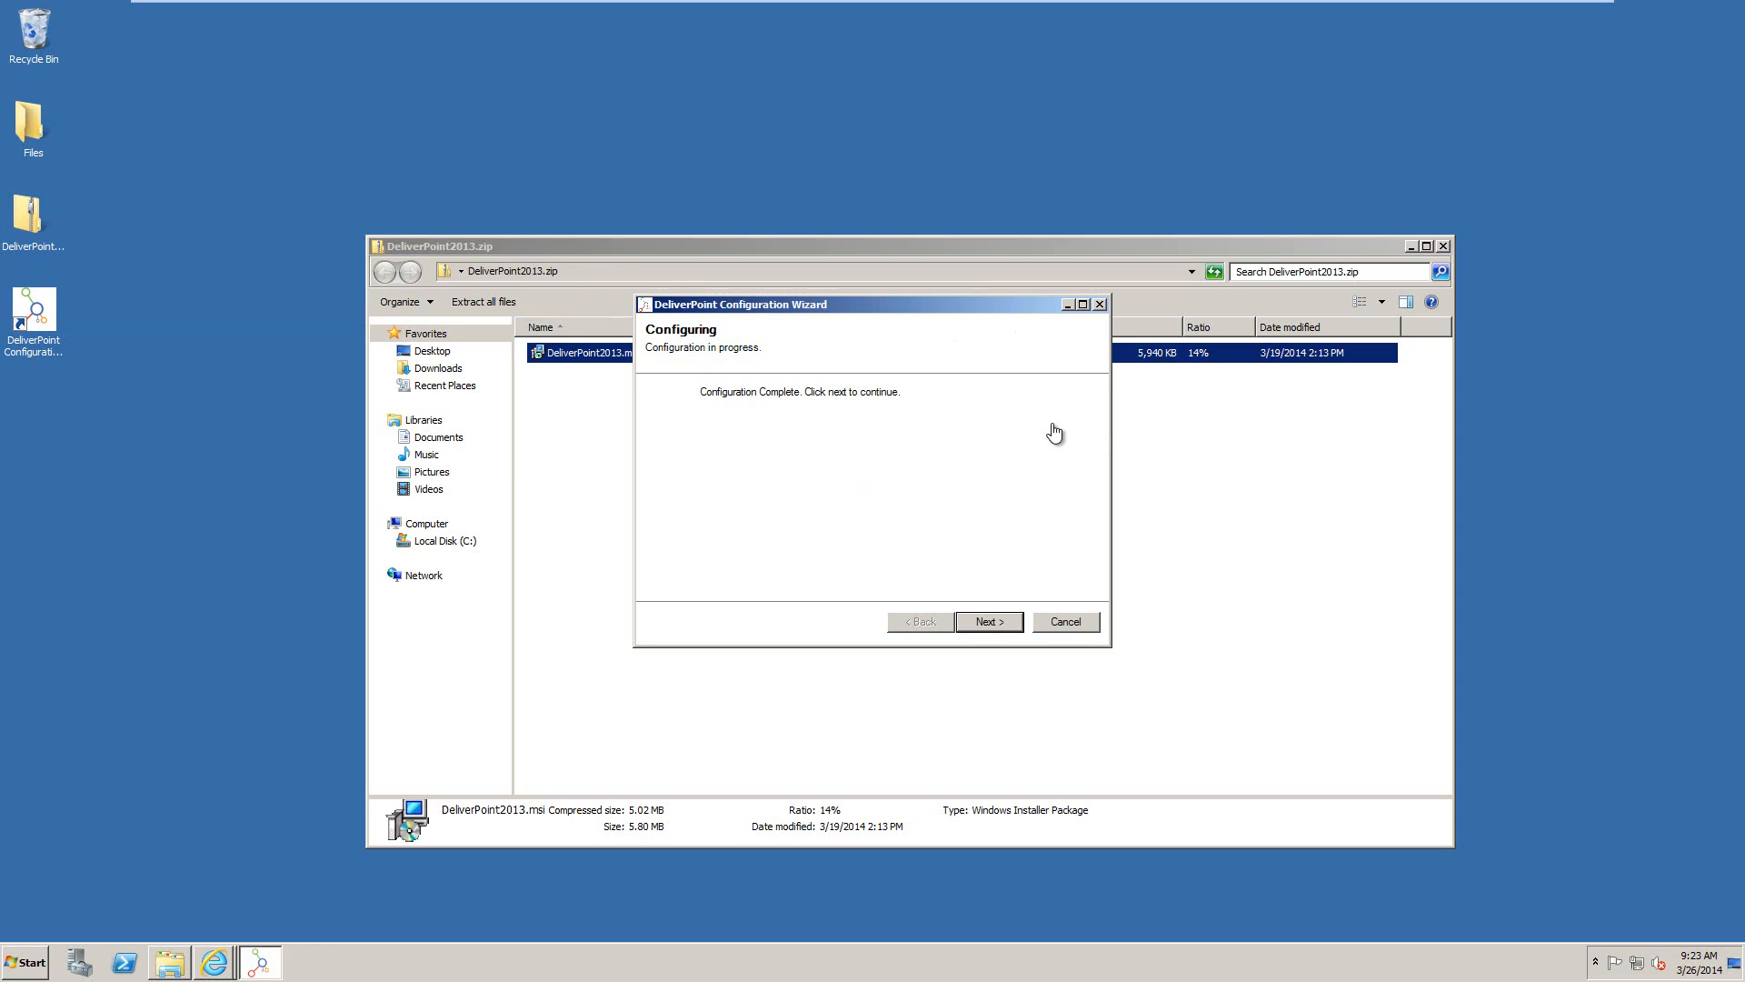
pyautogui.moveTo(994, 431)
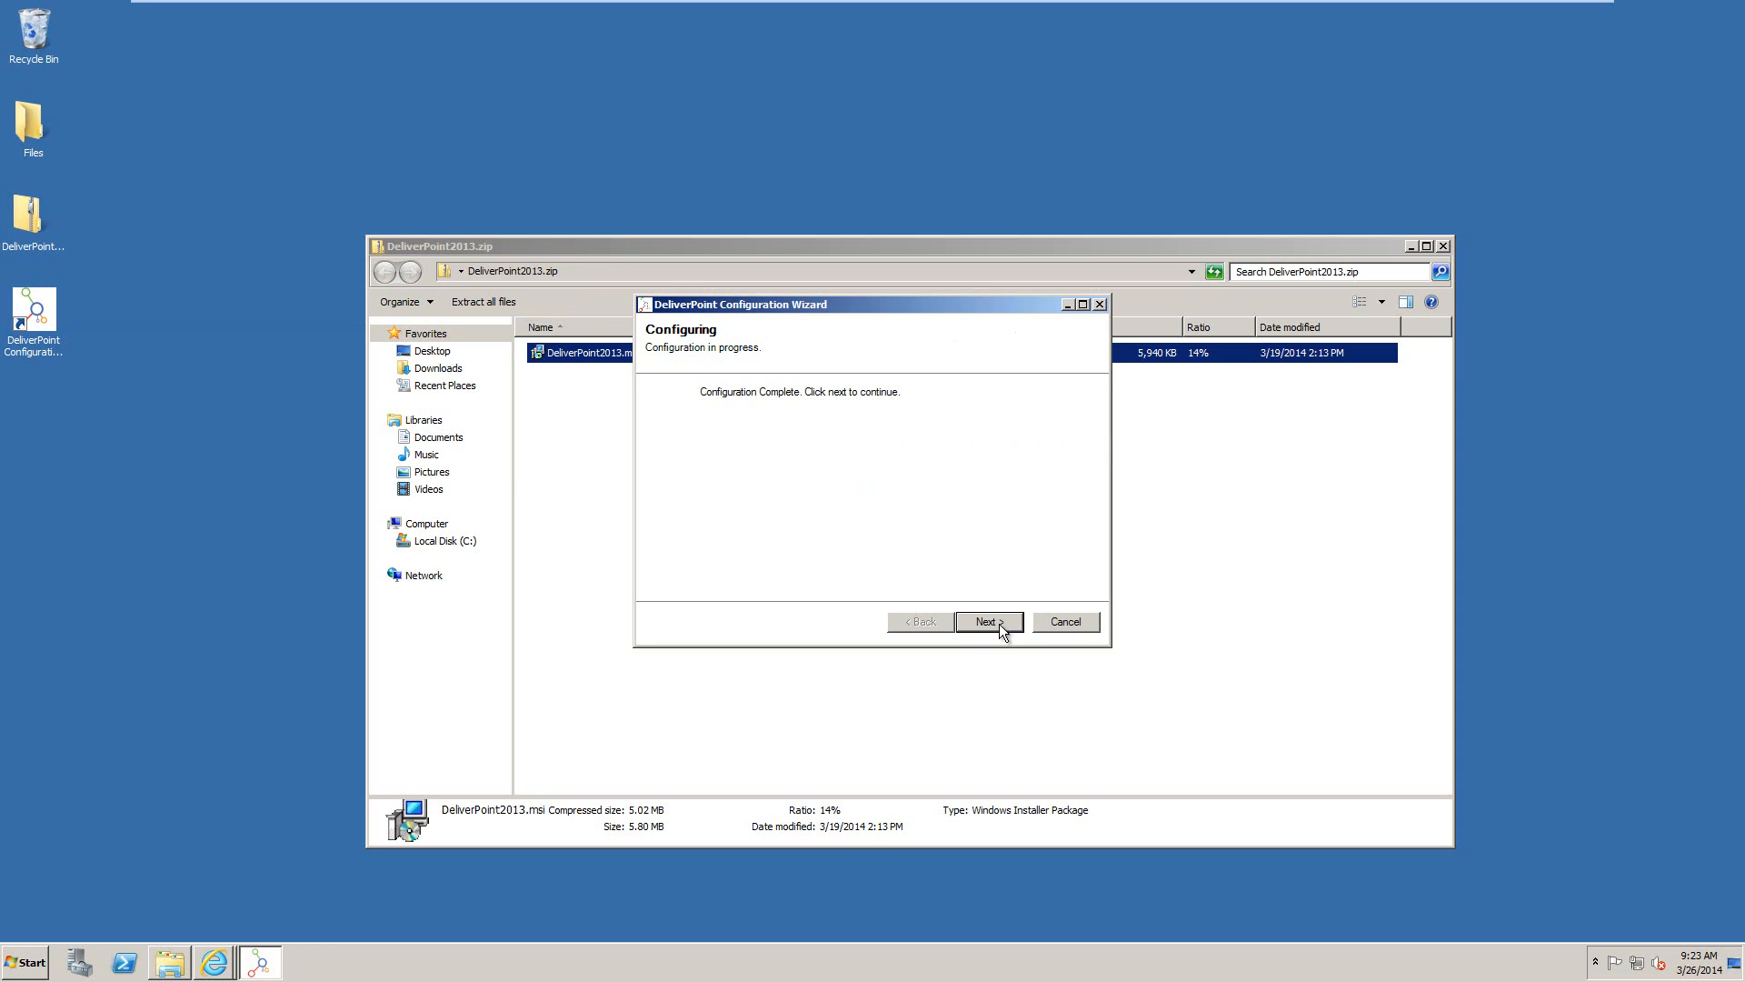
# Finish and close the configuration wizard, returning to the Job Definitions browser window
pyautogui.click(988, 622)
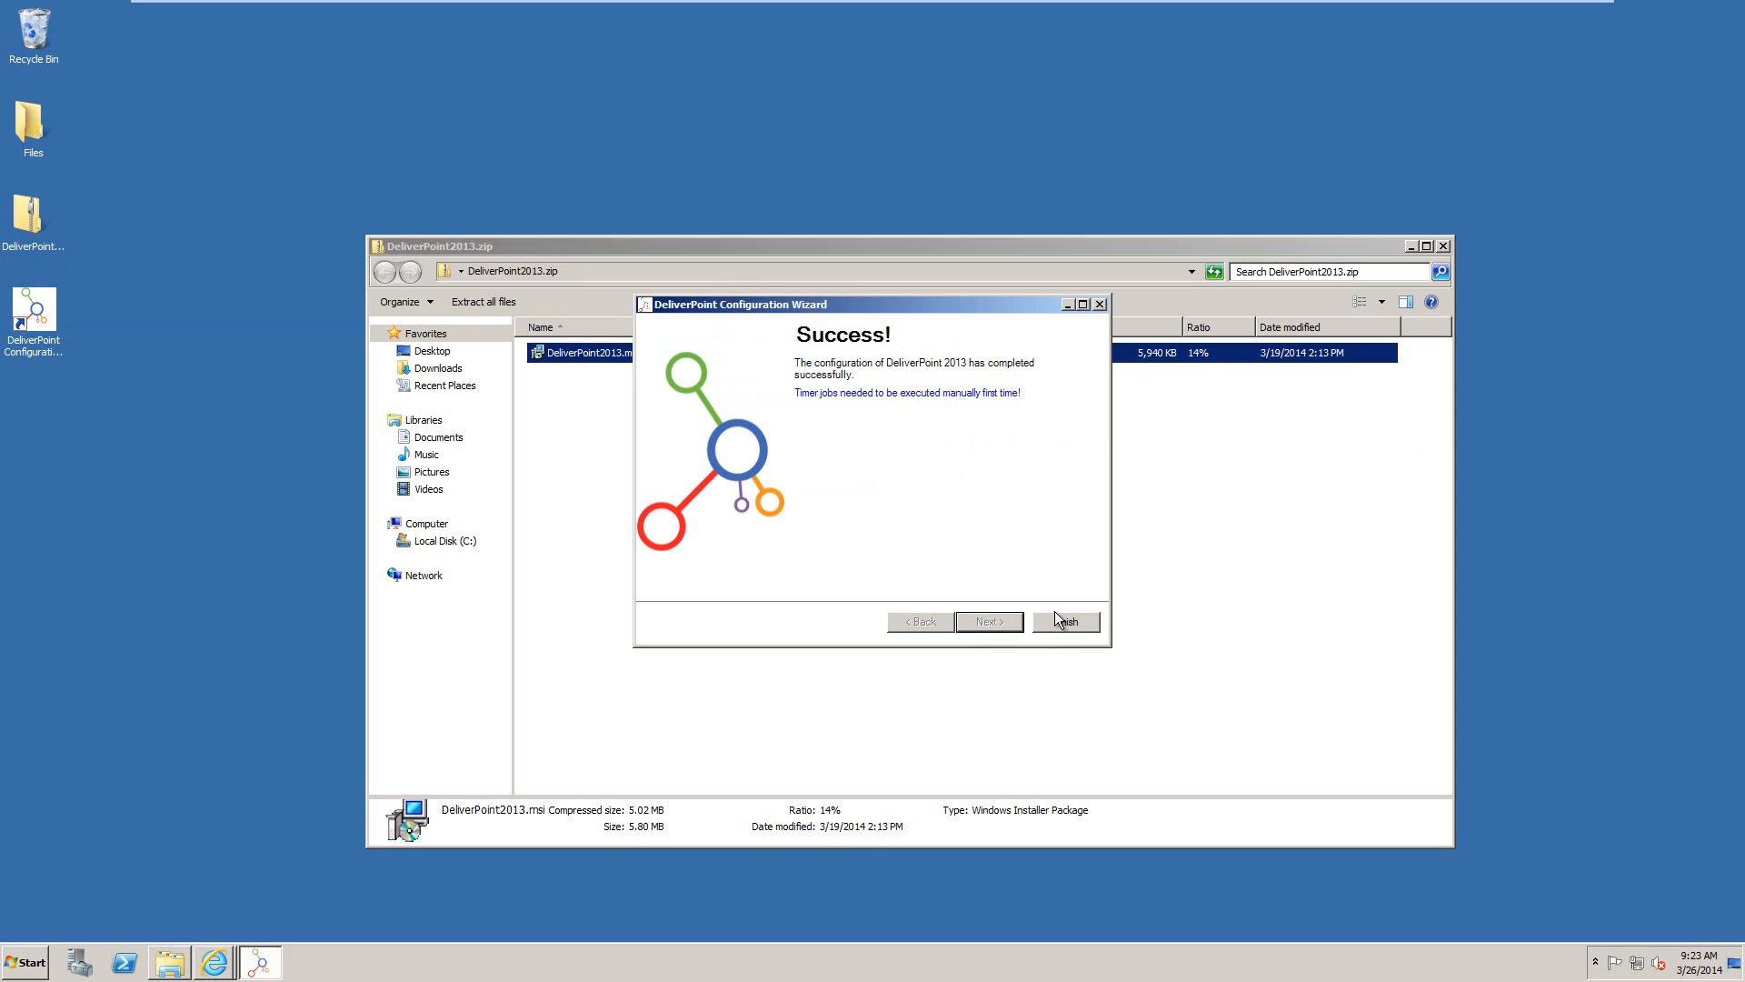
pyautogui.click(1067, 622)
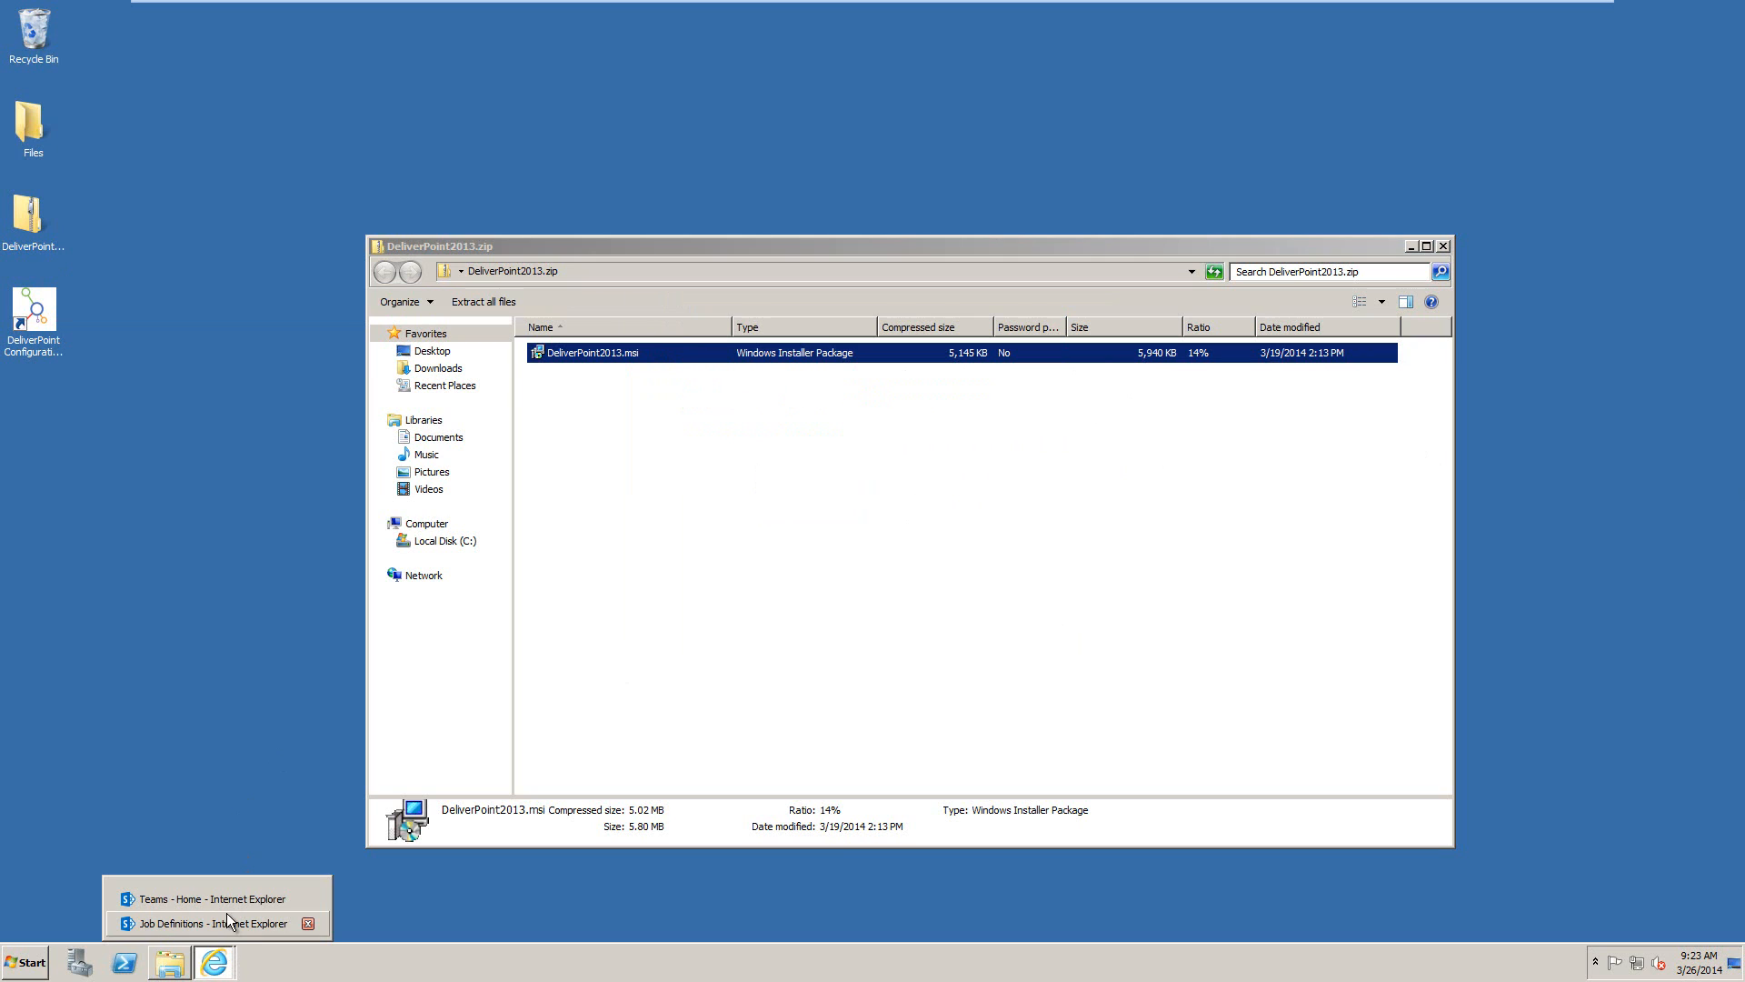
pyautogui.click(211, 923)
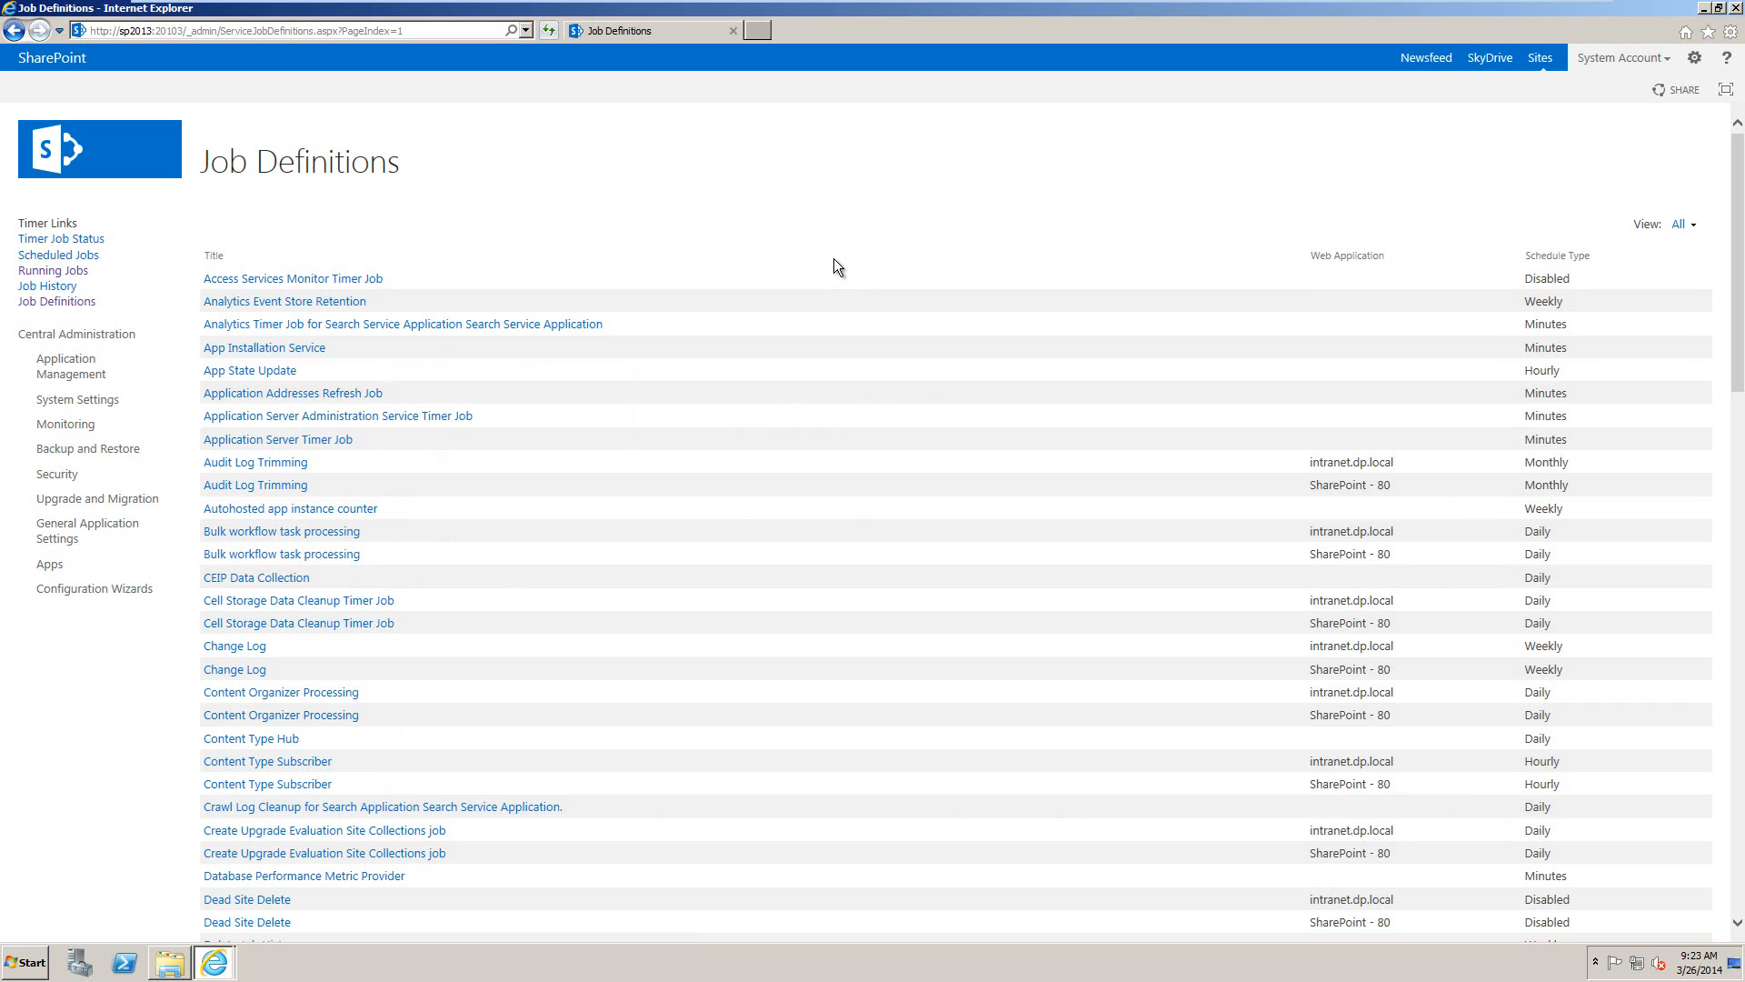
pyautogui.moveTo(1561, 147)
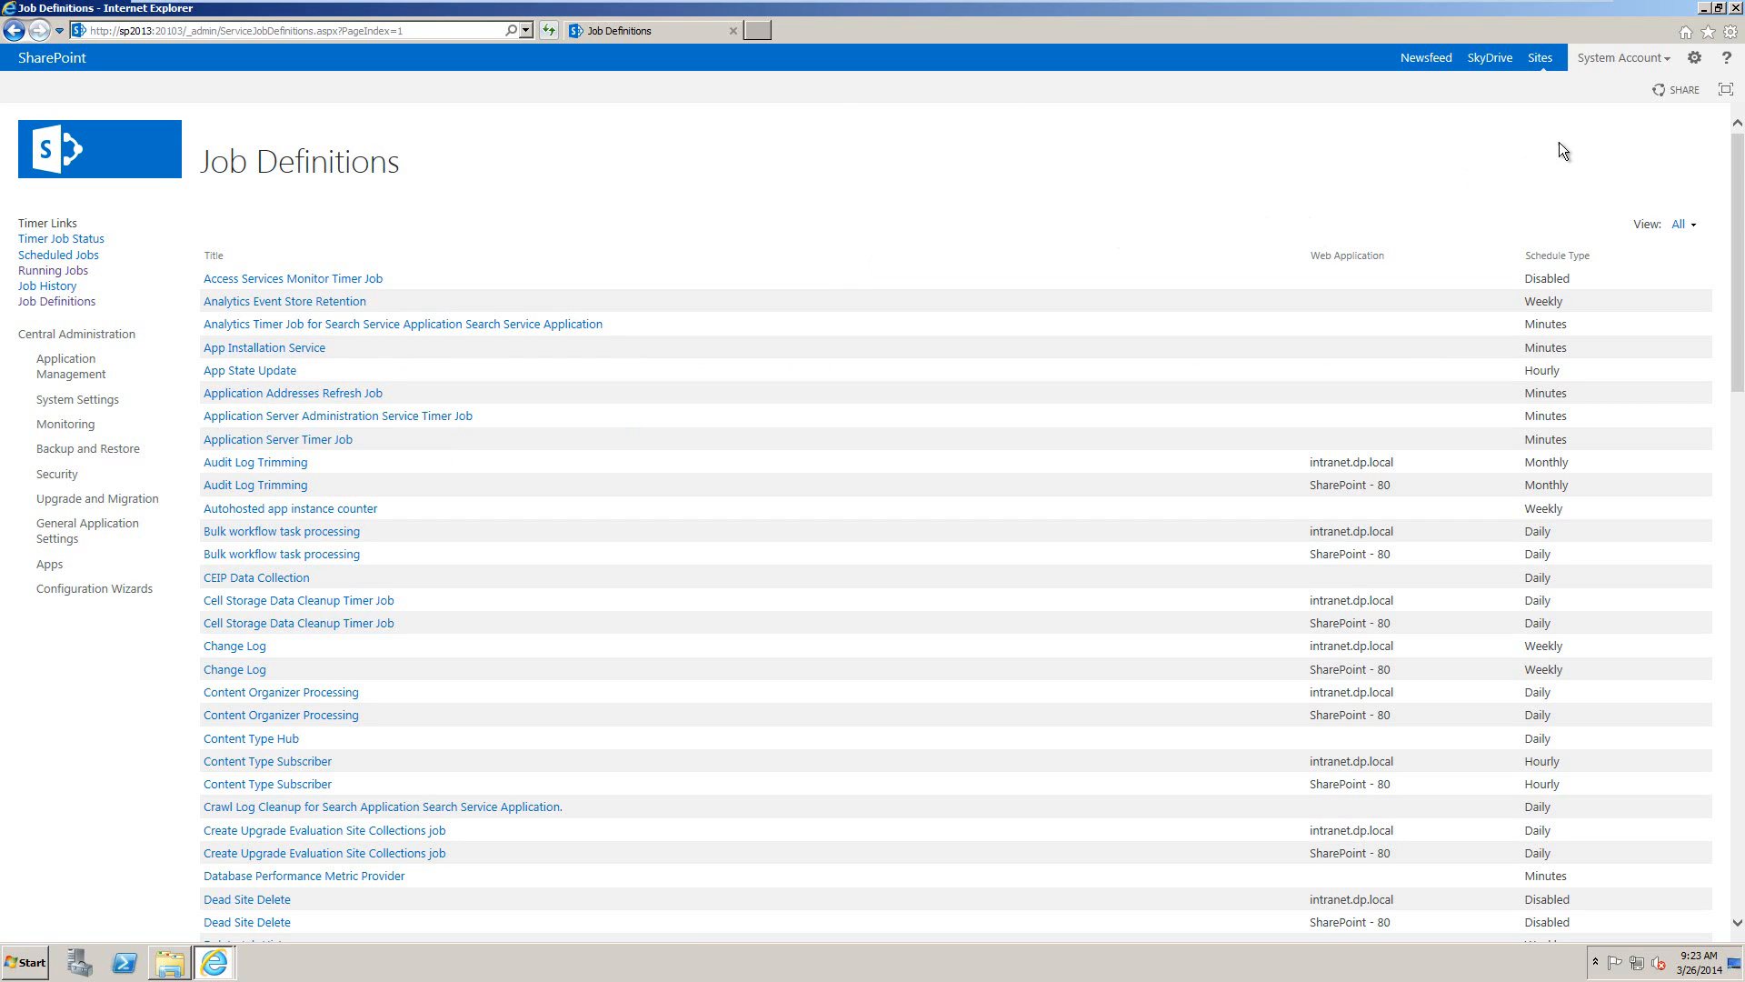
# Reload the Job Definitions page, confirming the resend of information
pyautogui.click(1694, 57)
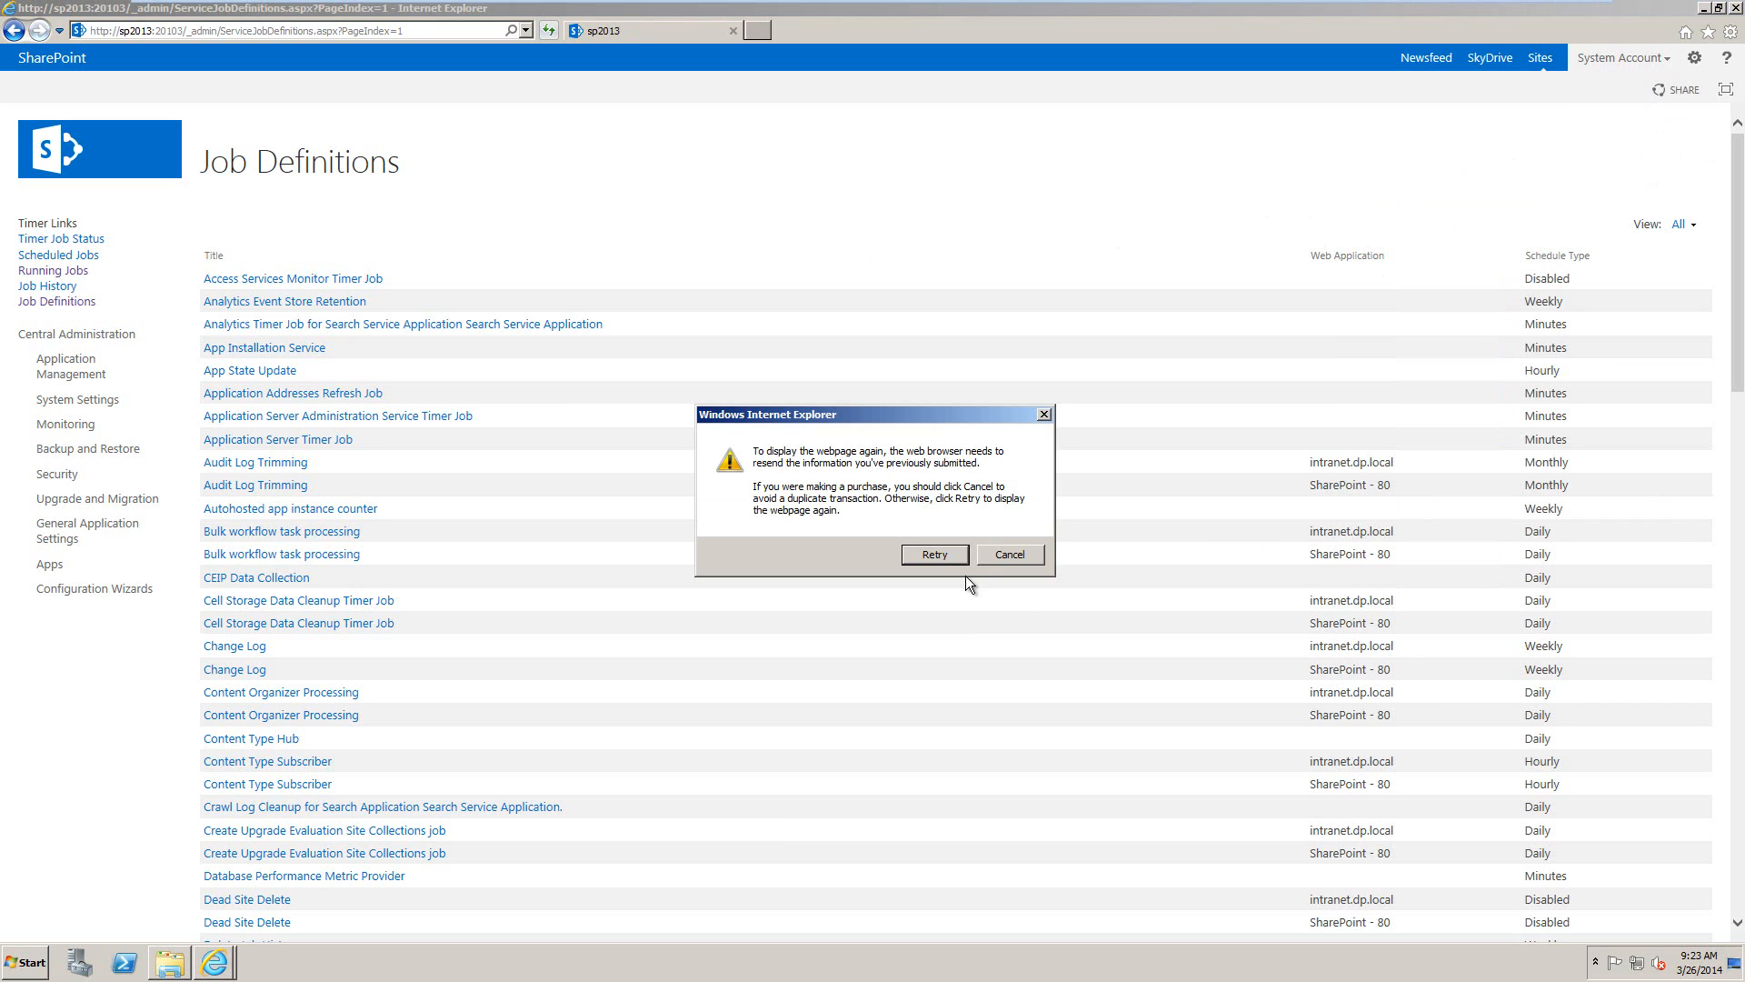
pyautogui.click(934, 555)
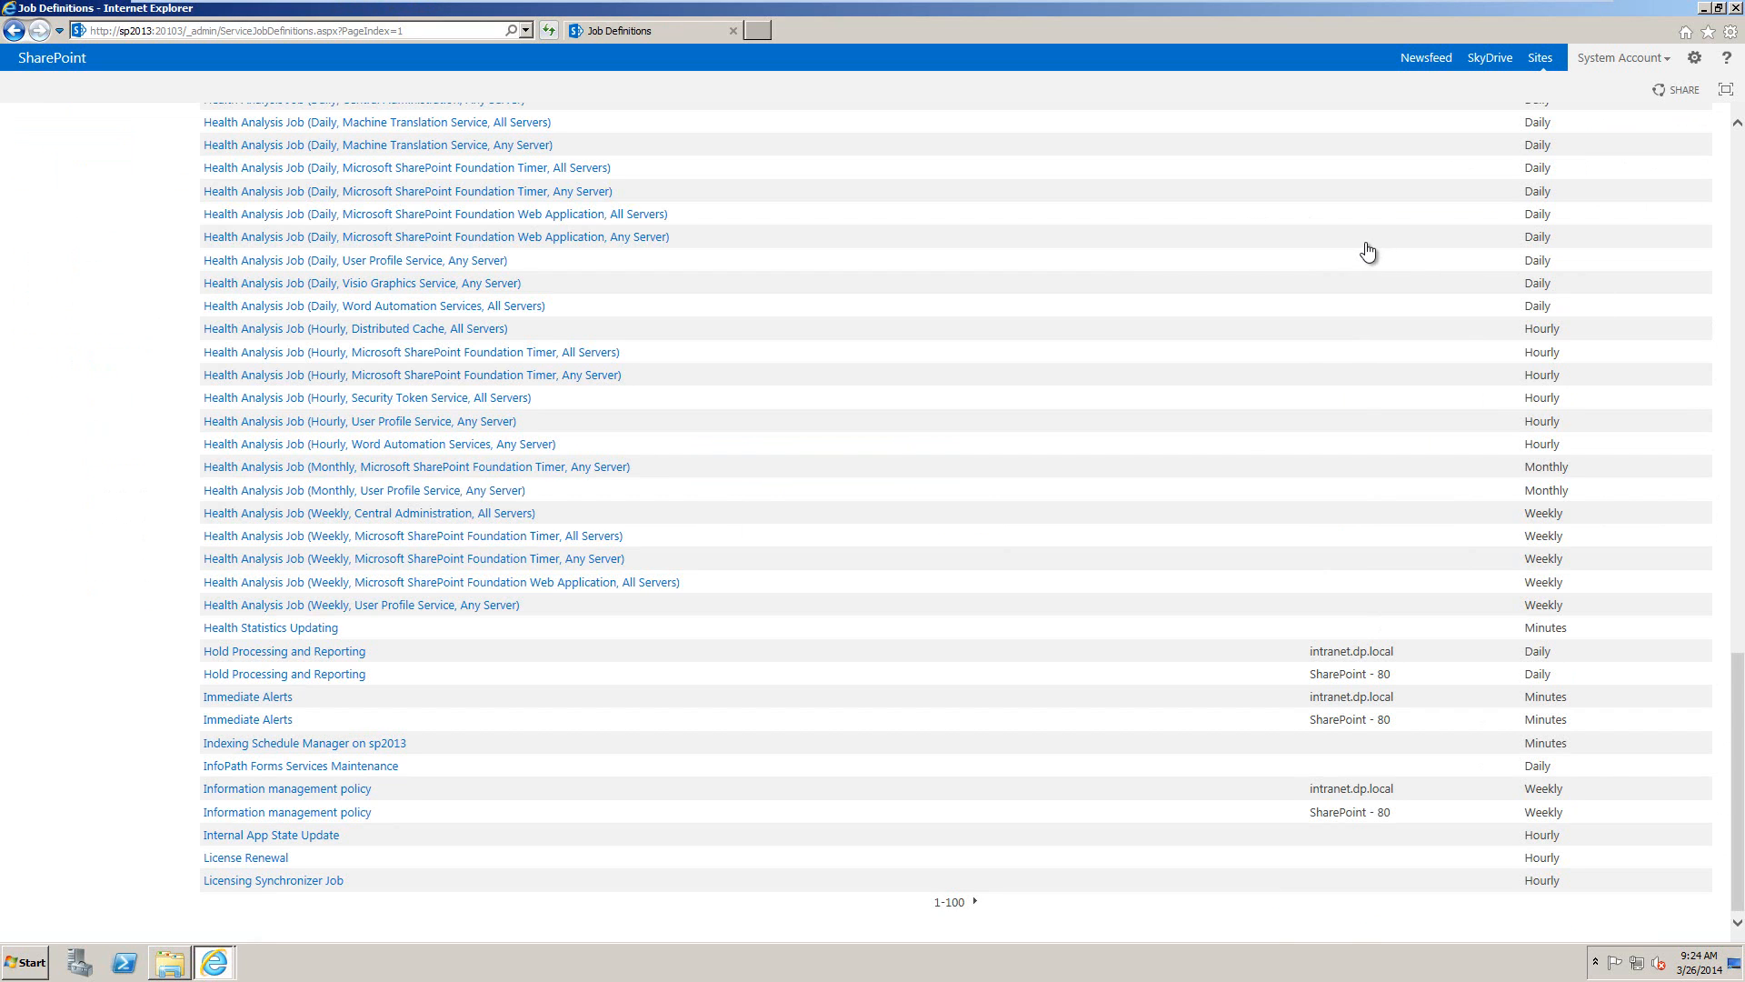
# Go to DeliverPoint Configuration through the gear menu
pyautogui.click(1699, 57)
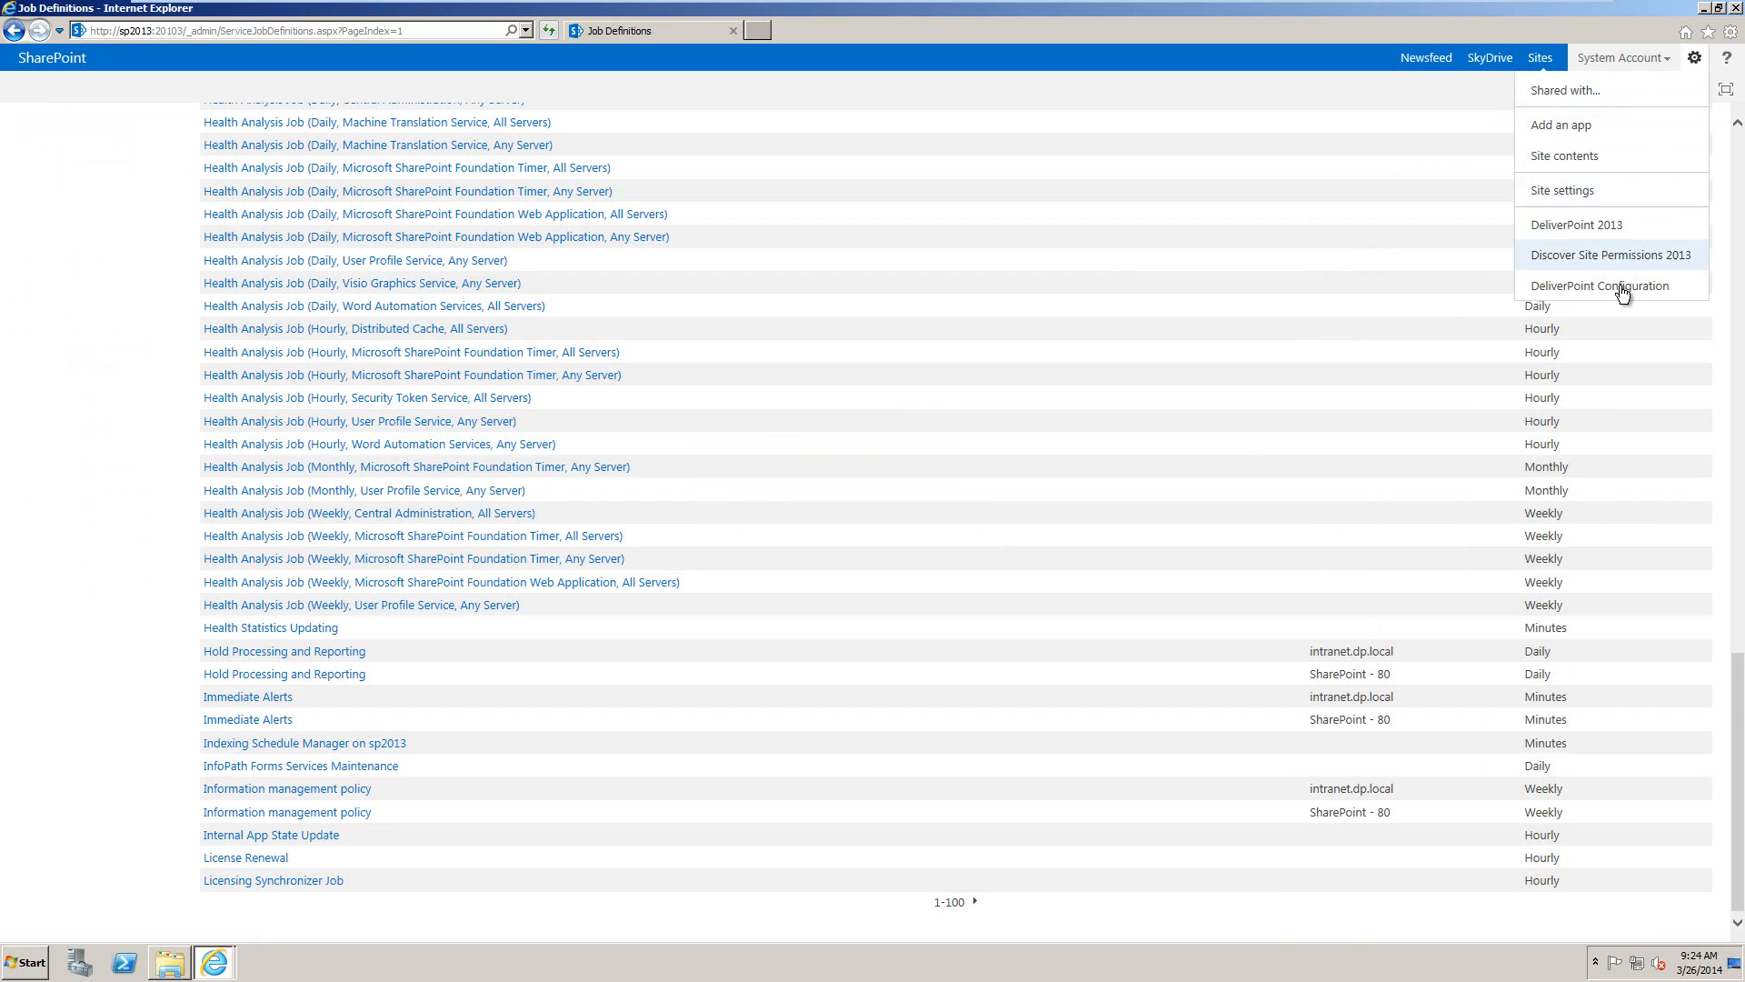
pyautogui.moveTo(1620, 291)
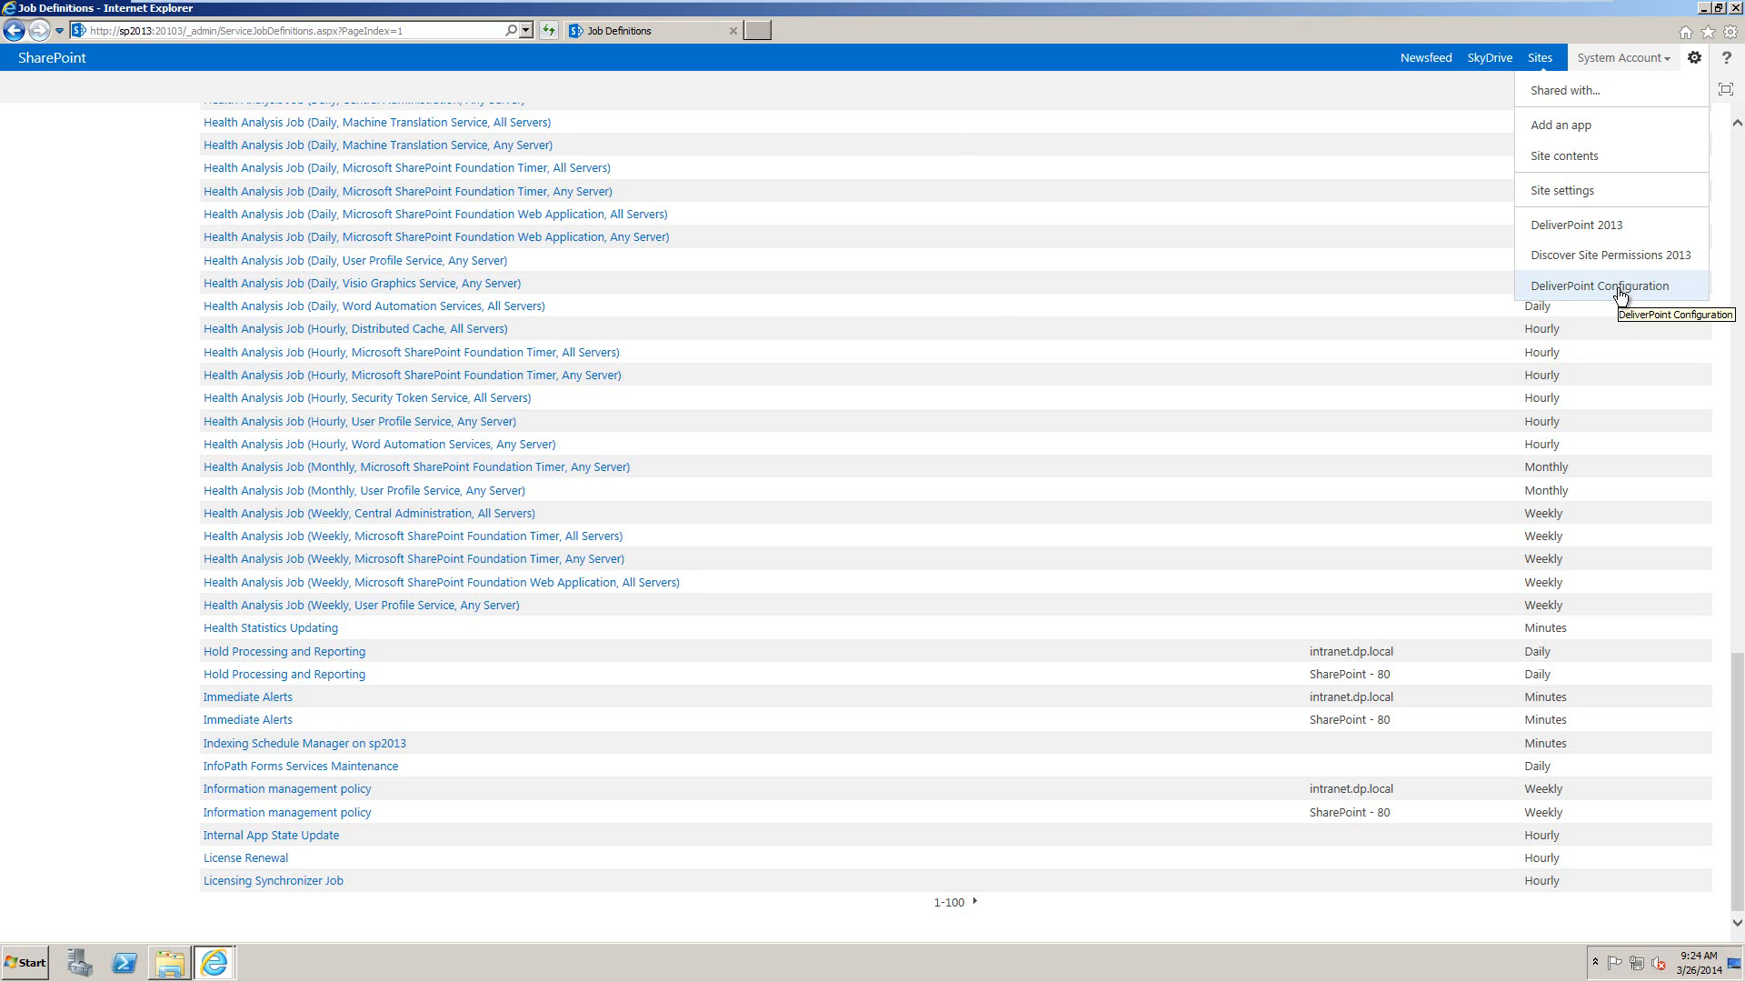
pyautogui.click(1601, 286)
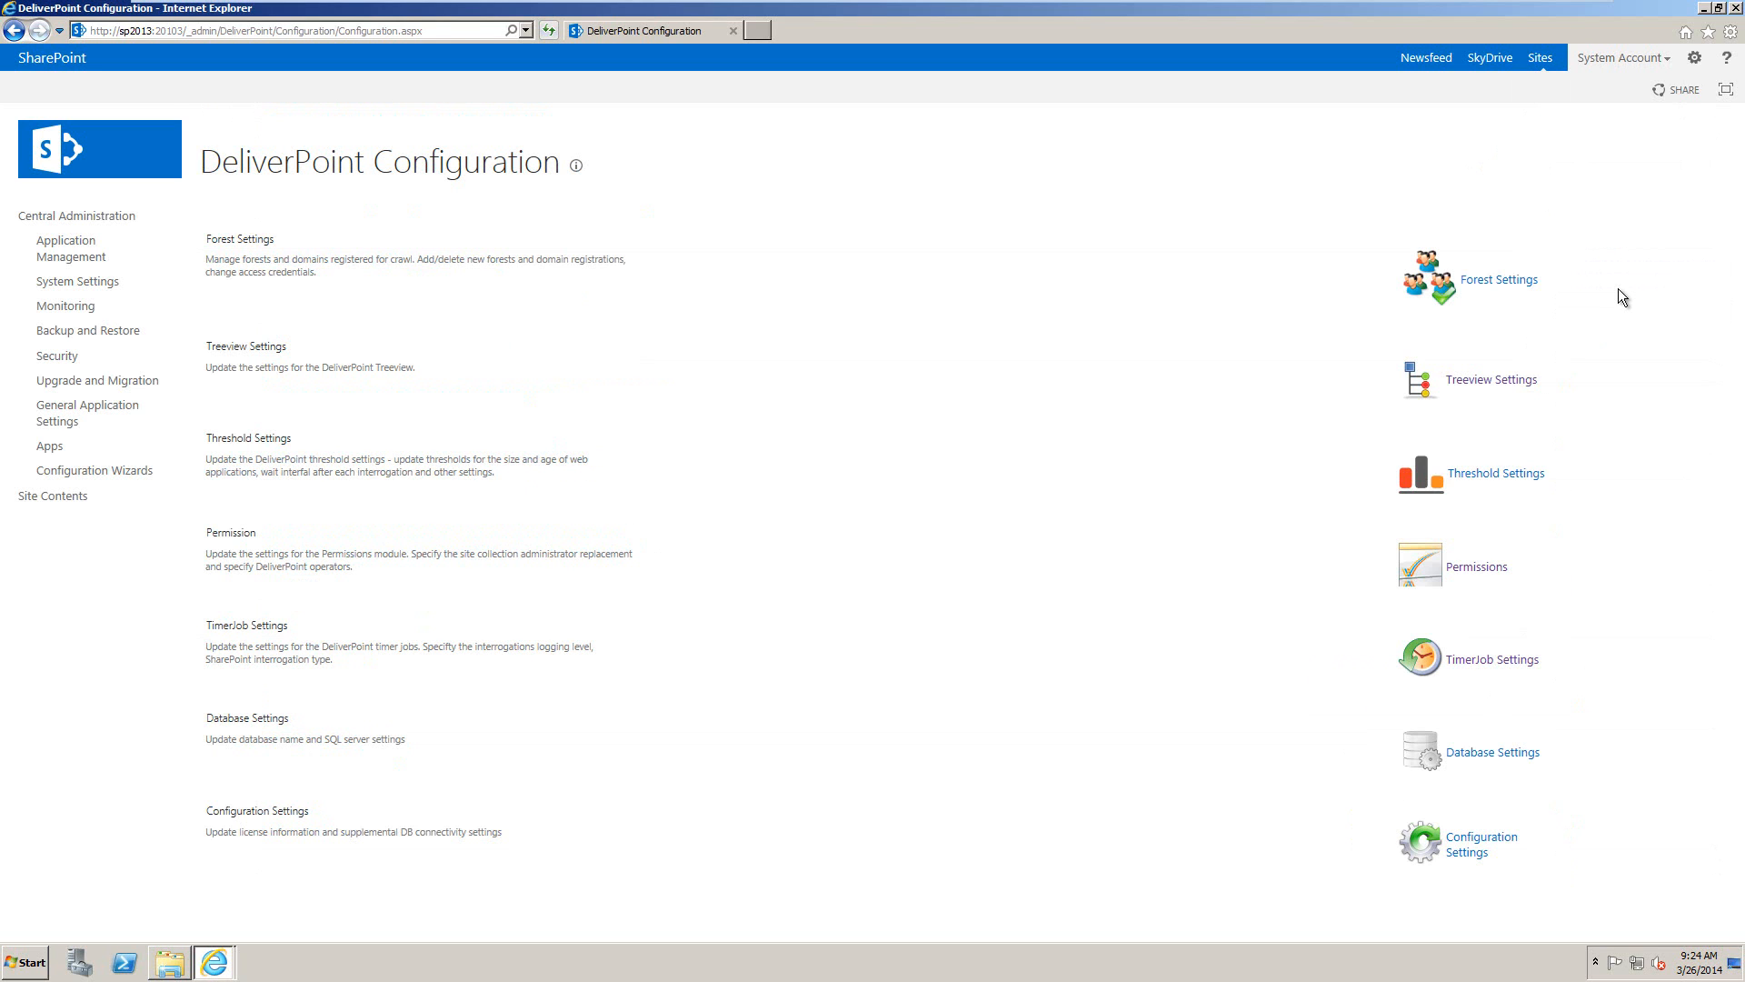
pyautogui.moveTo(1613, 300)
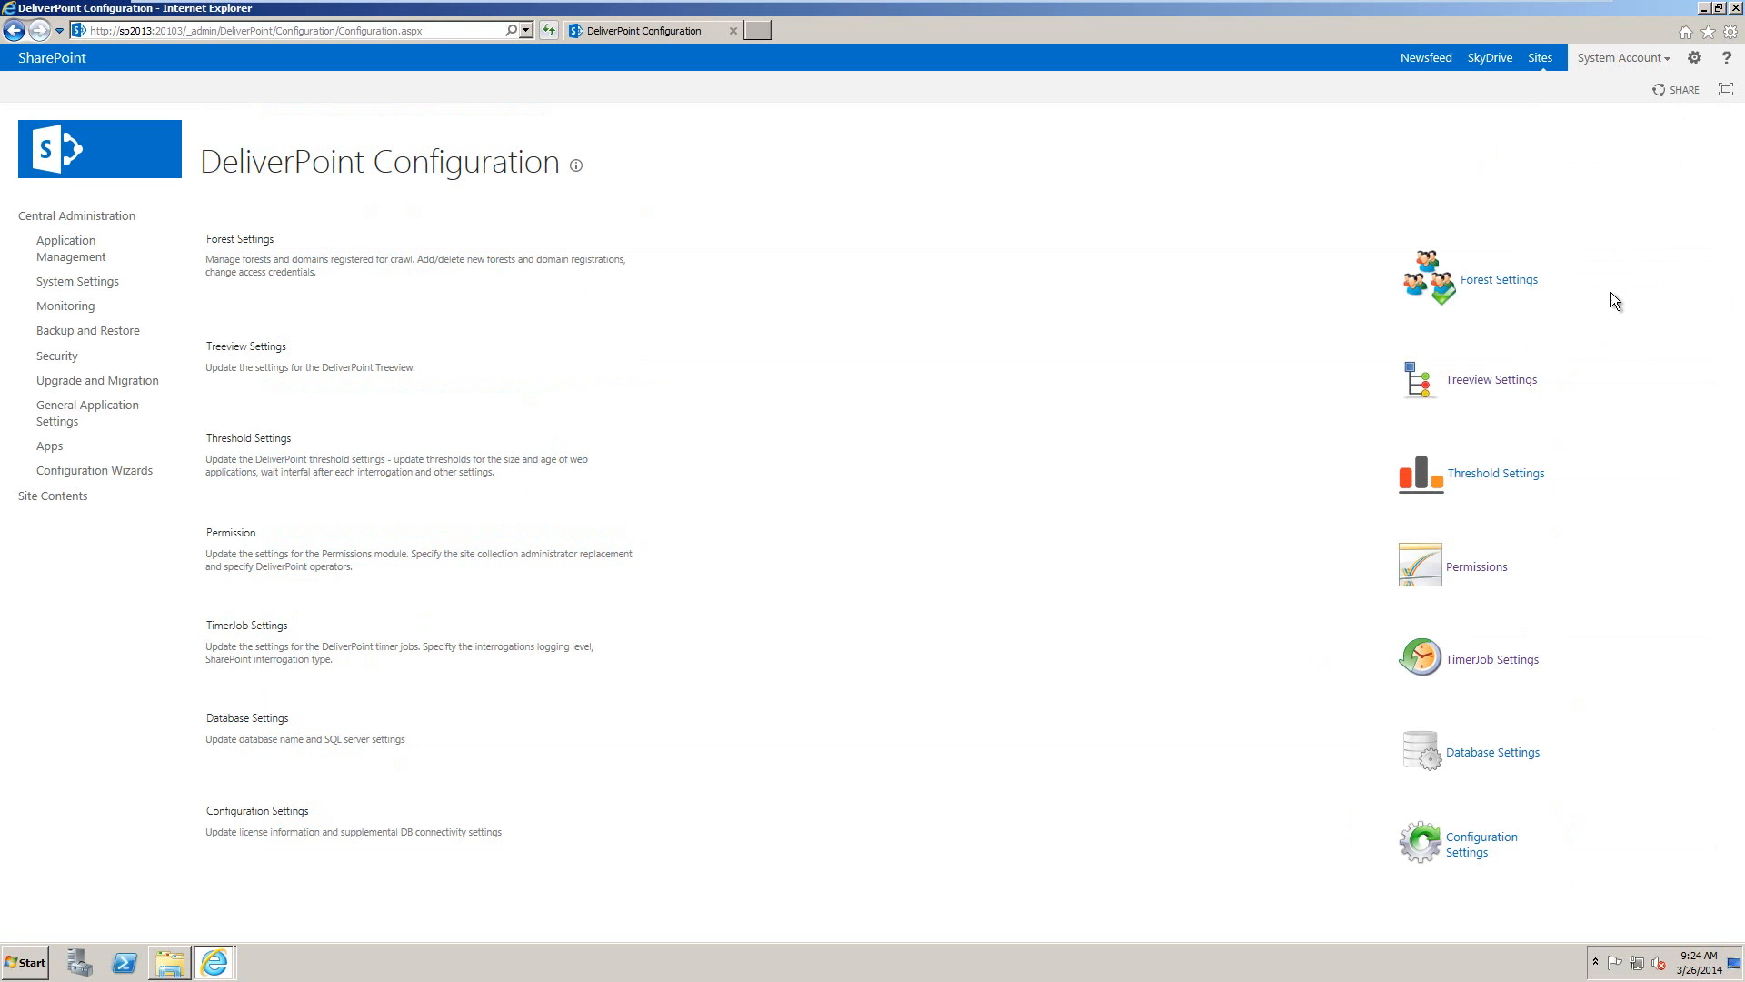
pyautogui.moveTo(1477, 667)
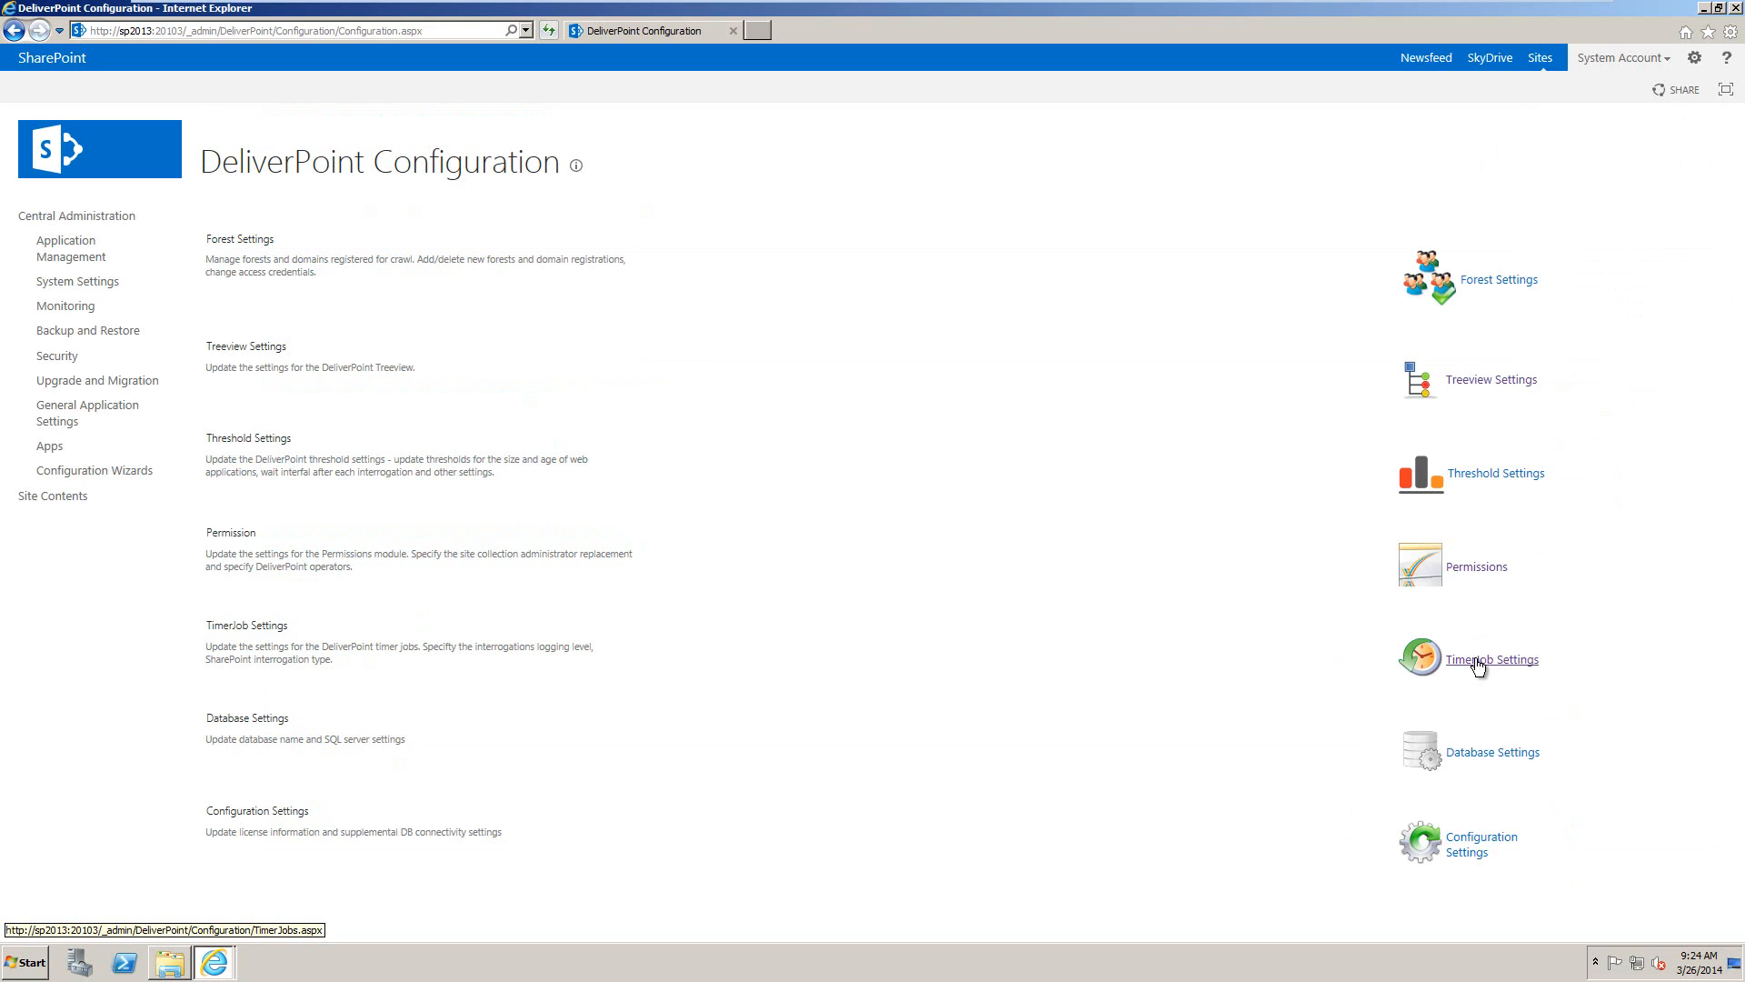
# Set the DeliverPoint TimerJob crawl method to Full and save with OK
pyautogui.click(1492, 659)
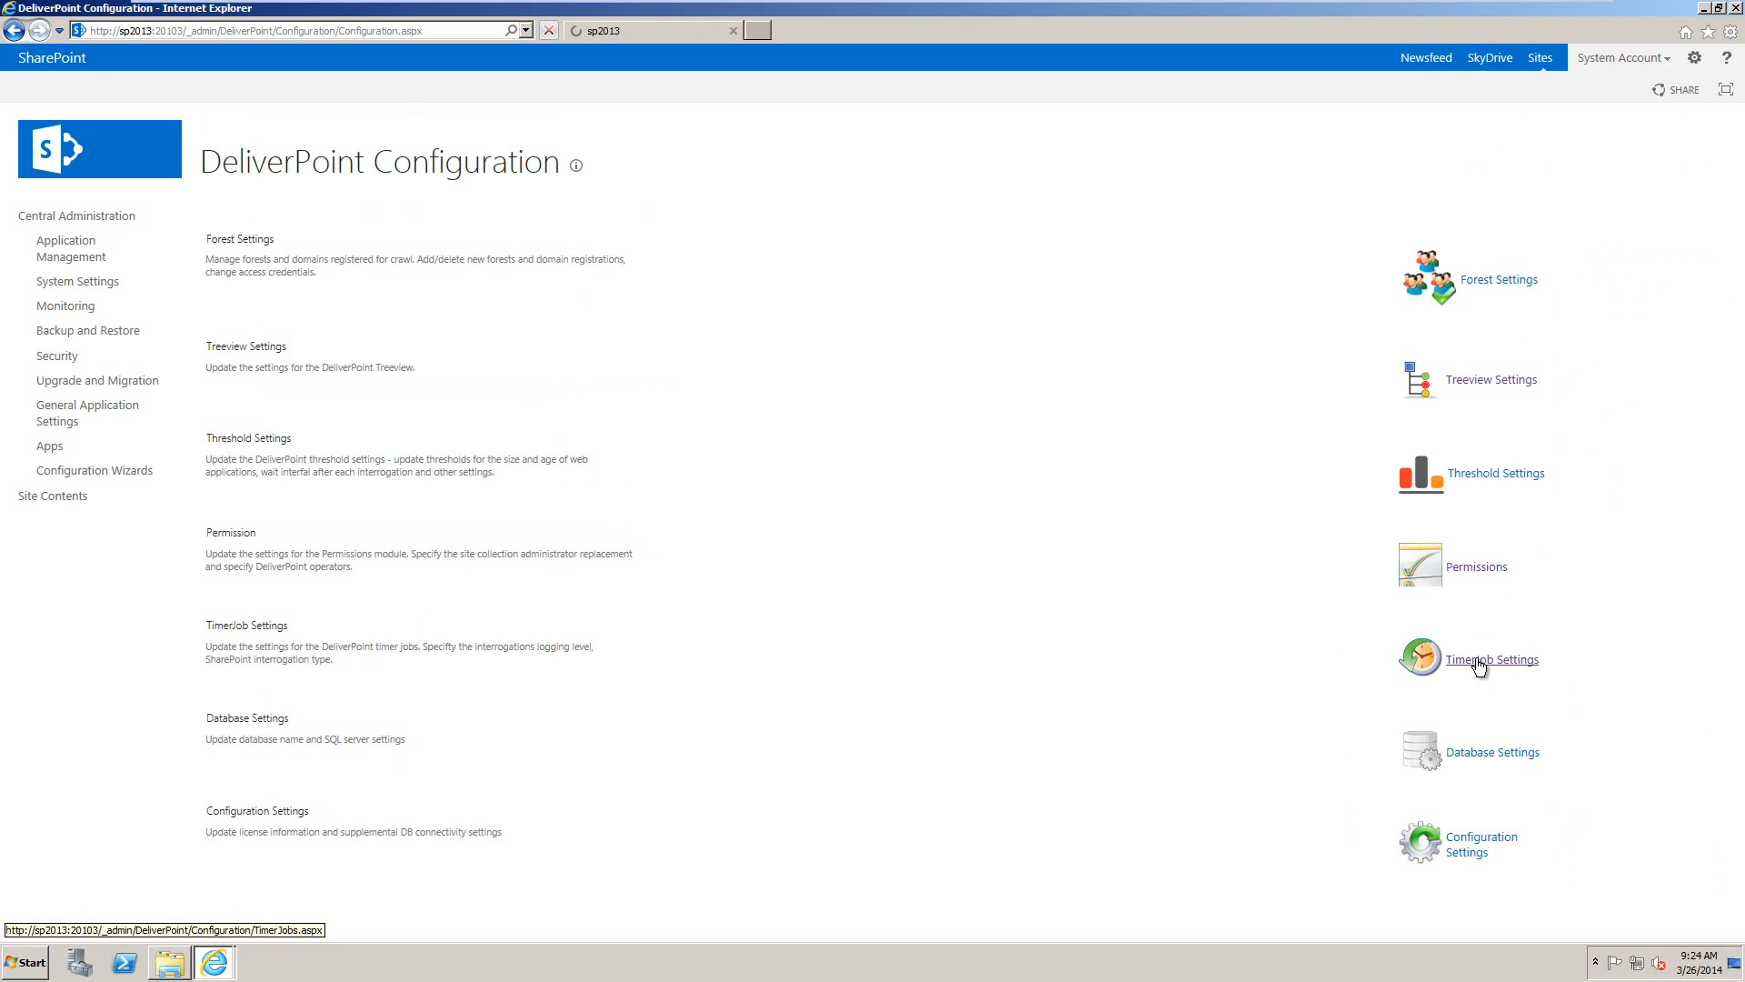
pyautogui.click(1492, 659)
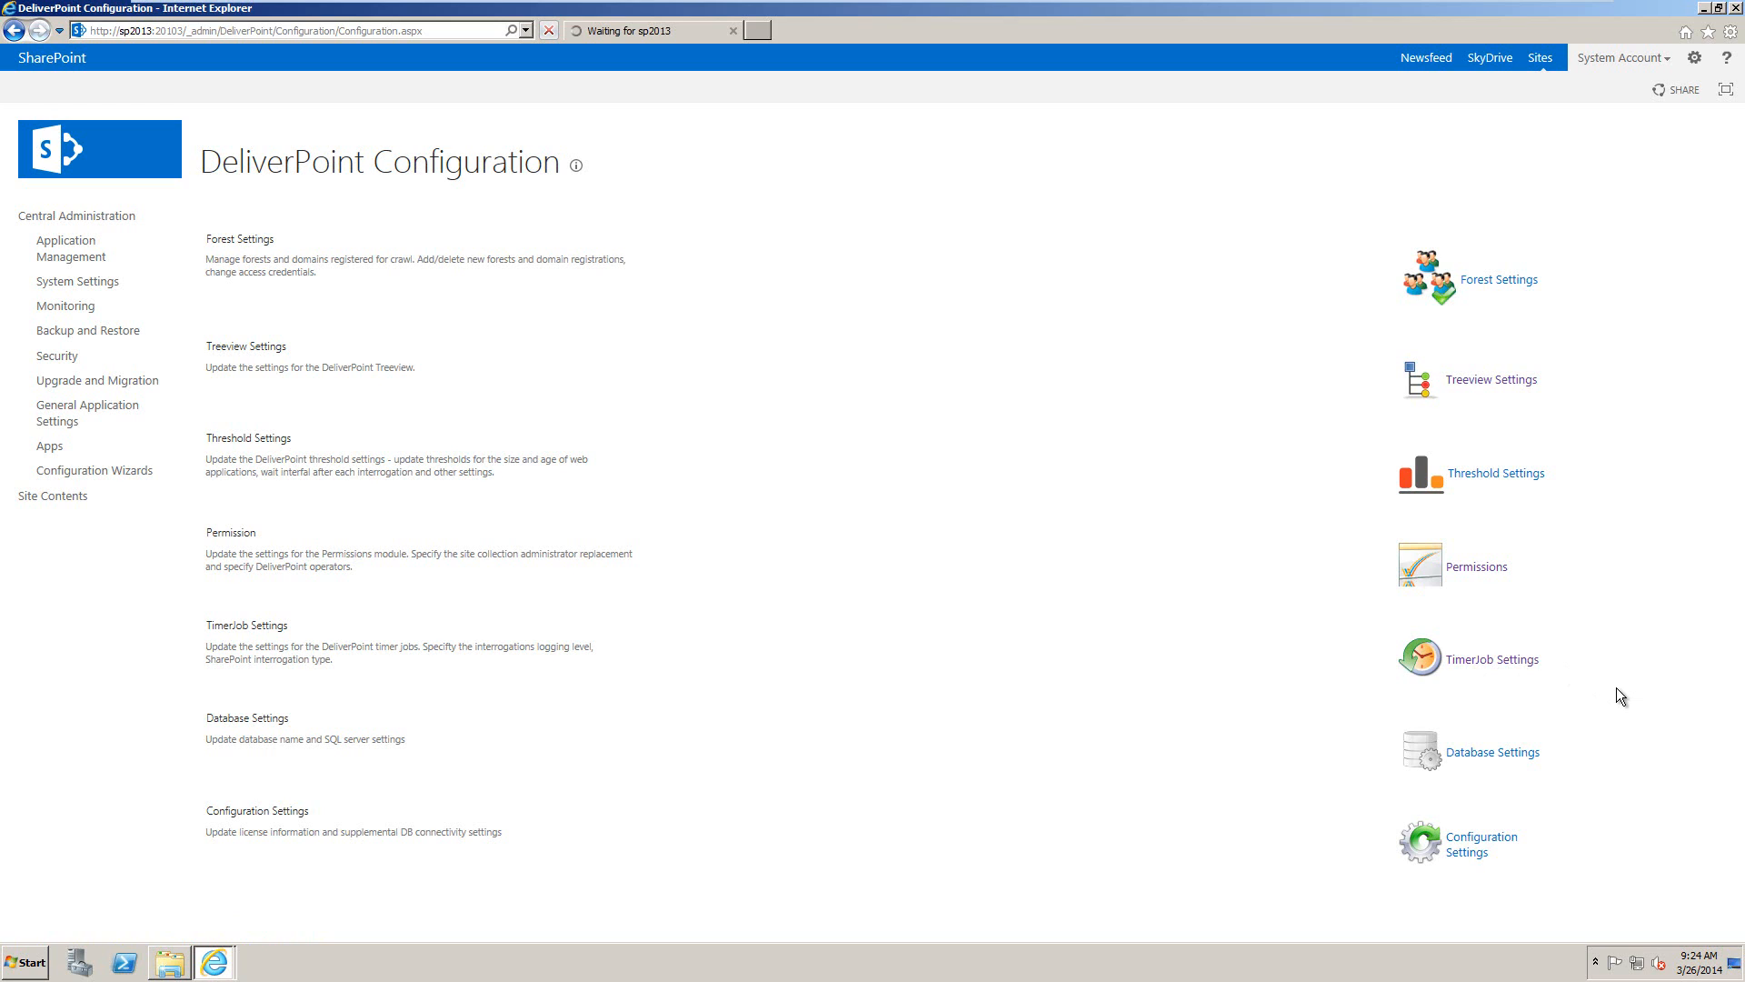
pyautogui.click(1497, 659)
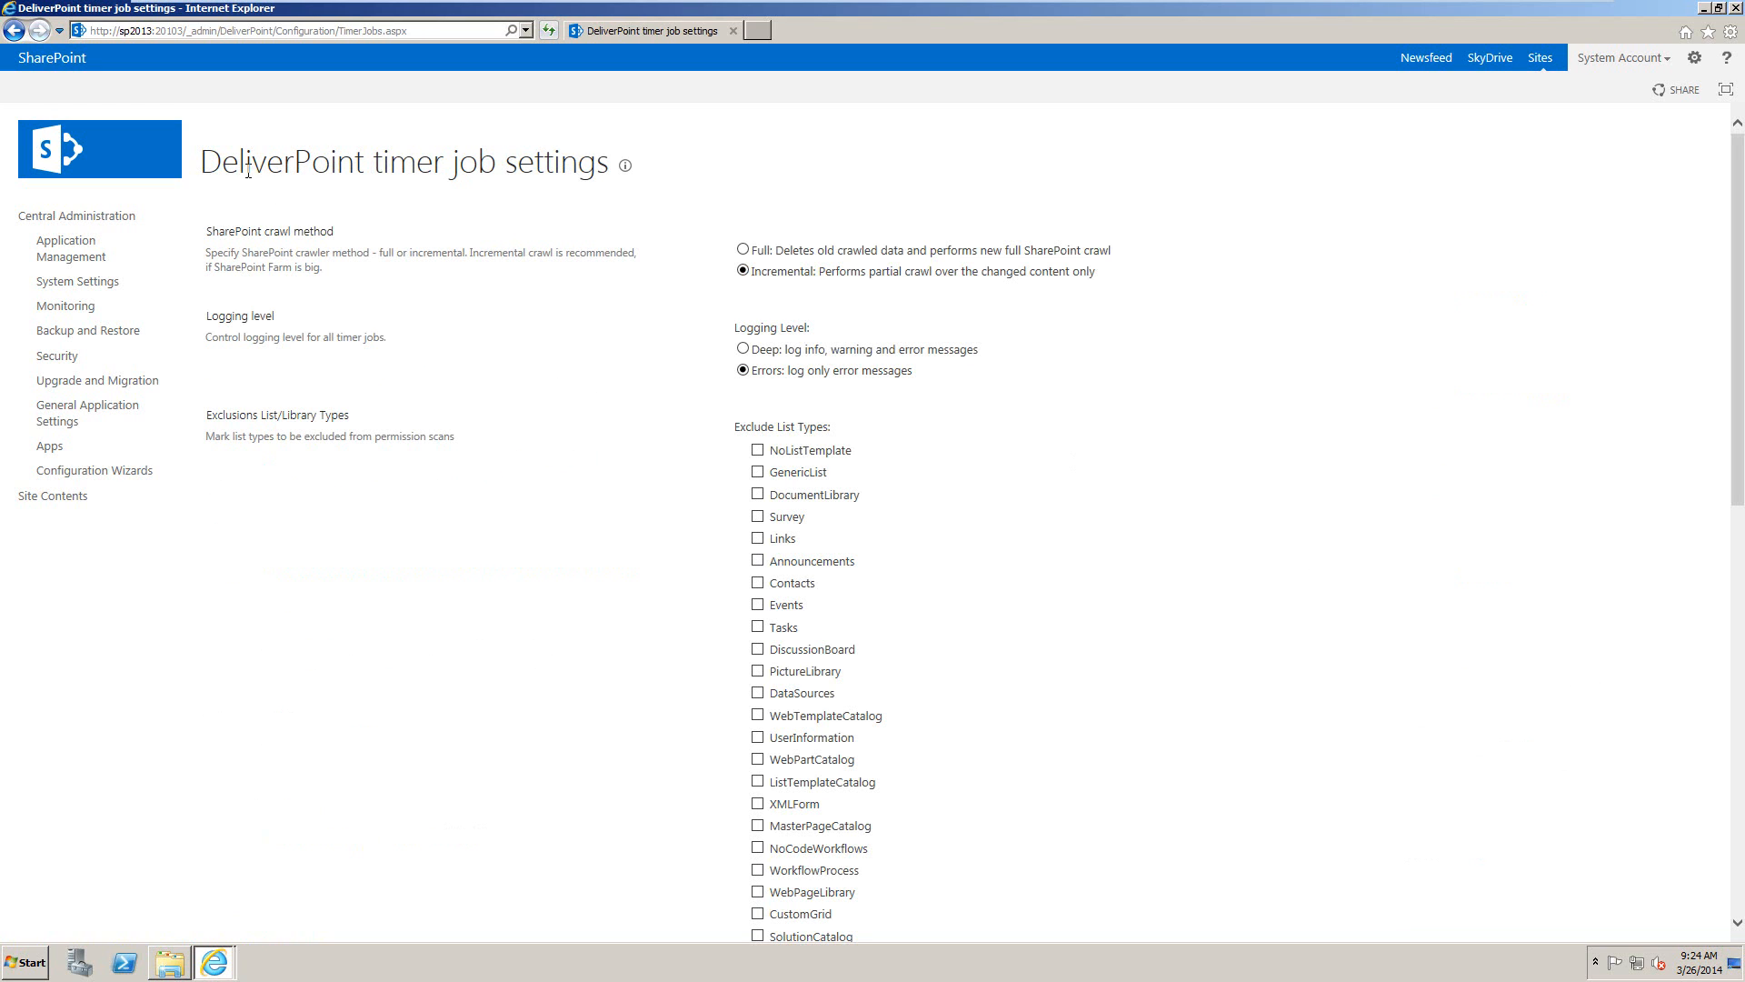
pyautogui.moveTo(720, 283)
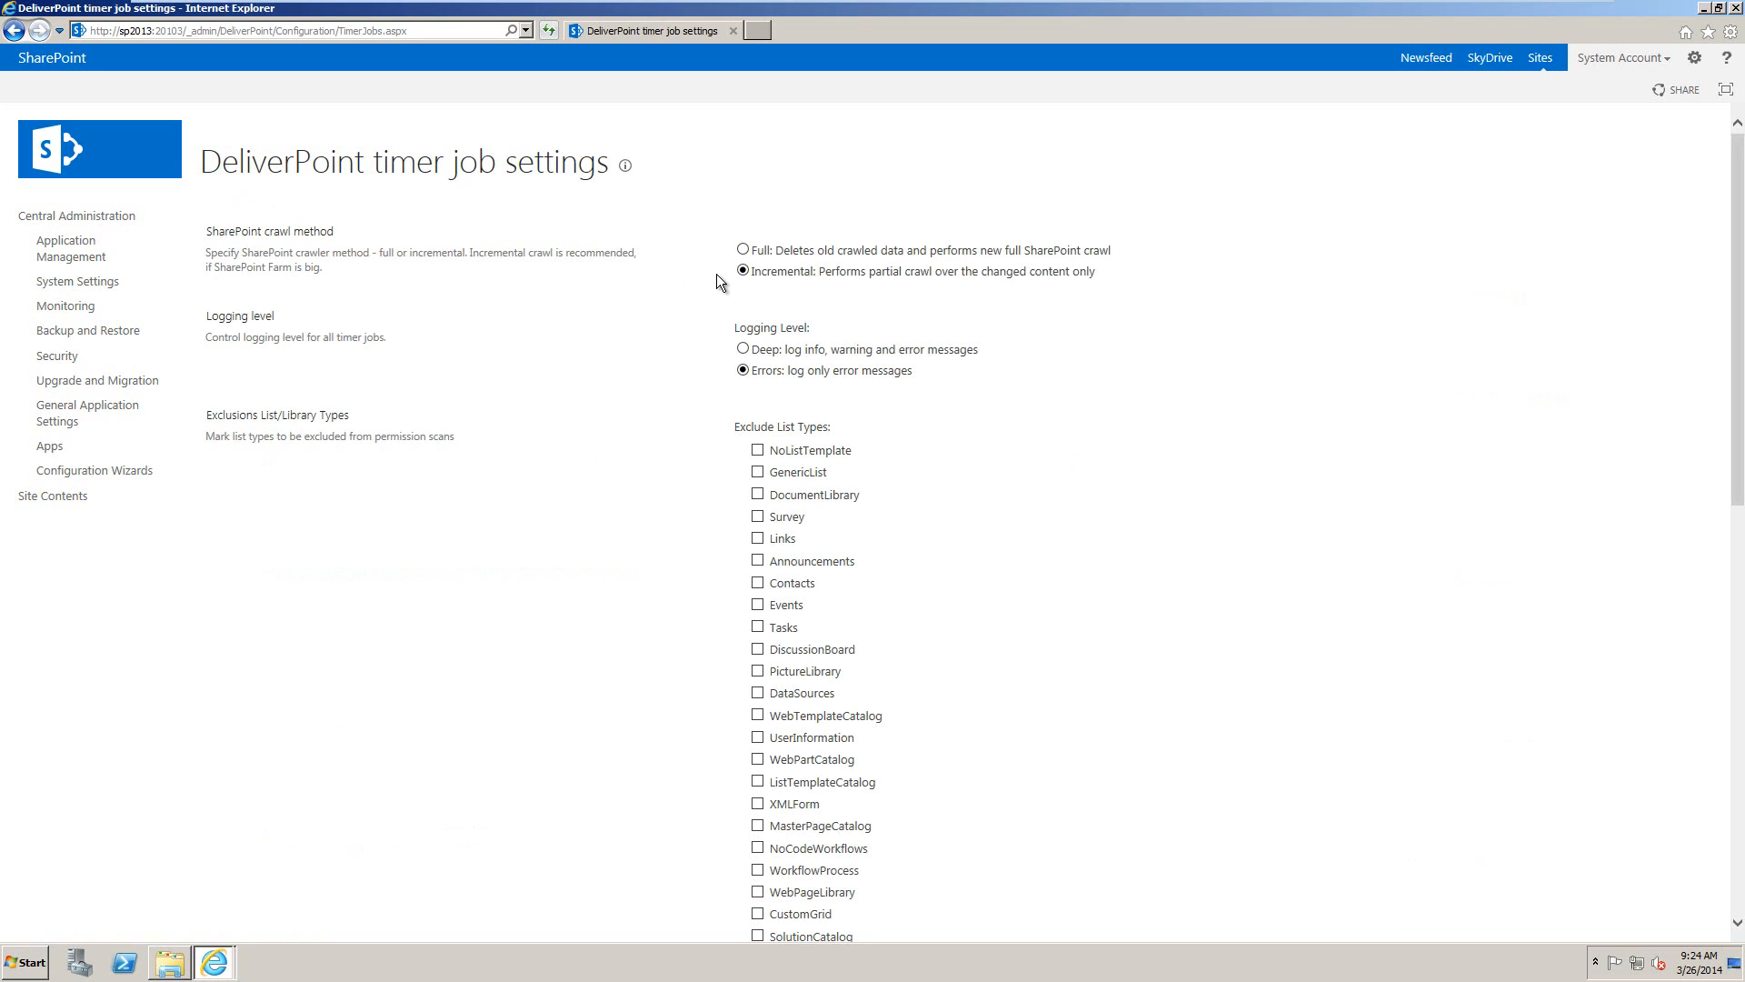
pyautogui.moveTo(745, 304)
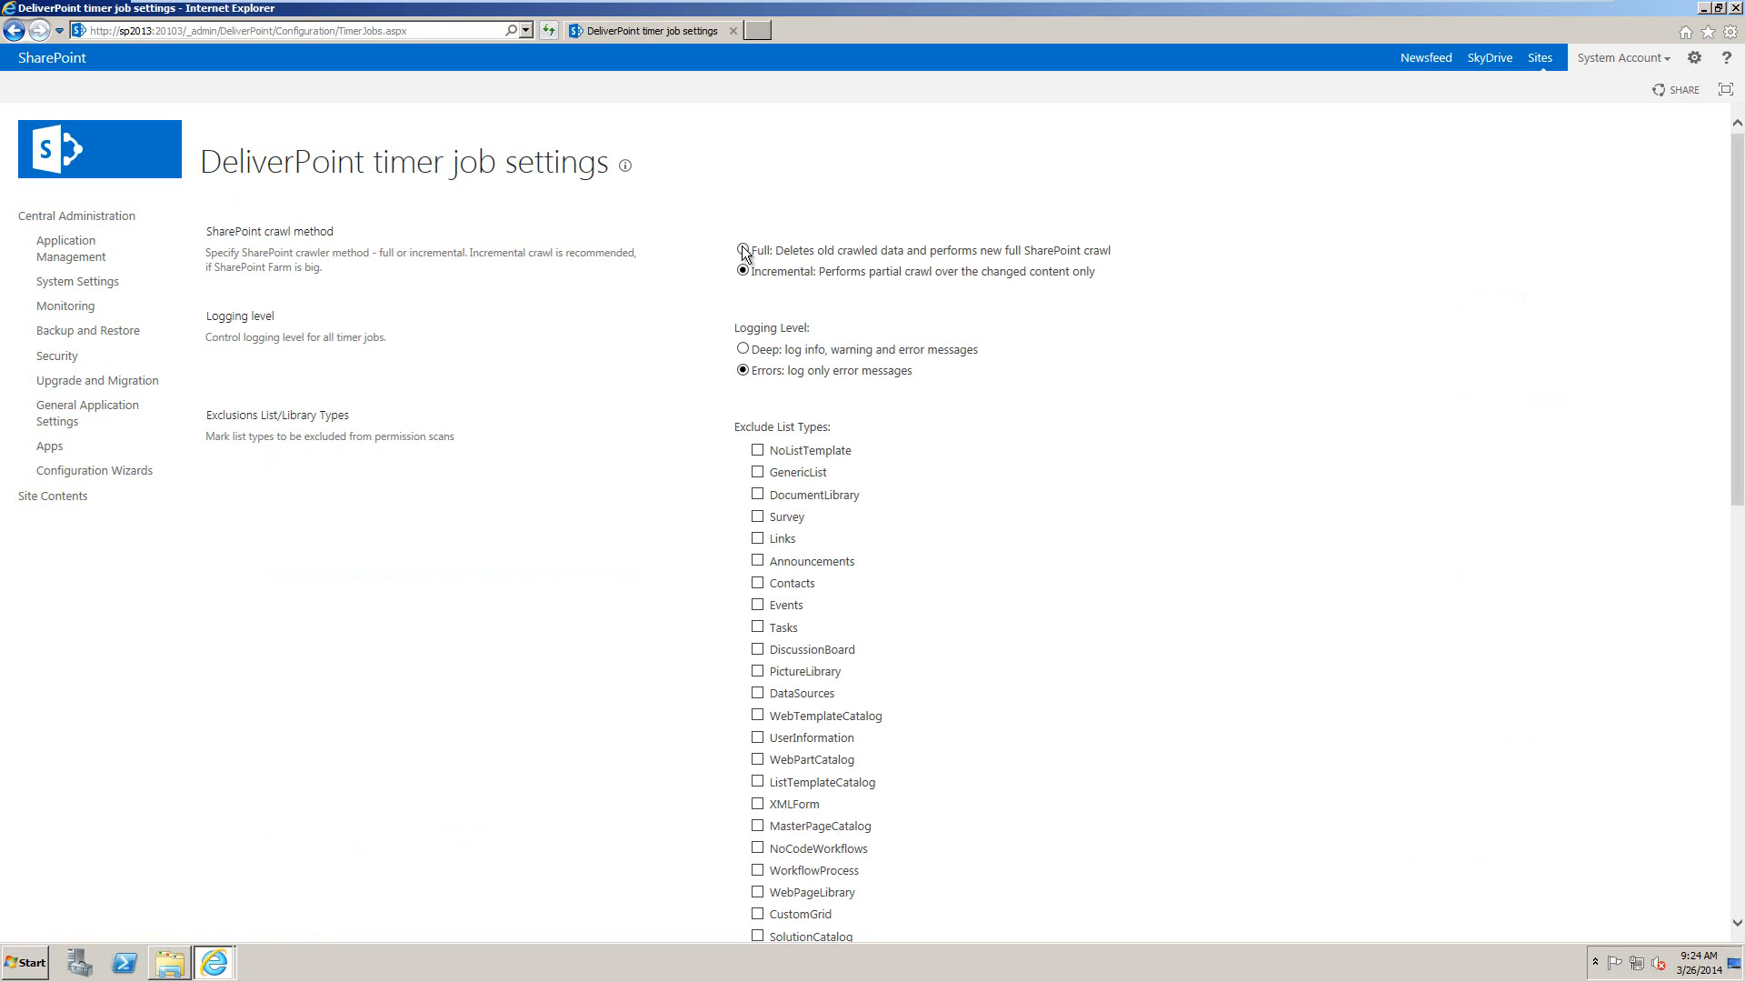
pyautogui.click(742, 252)
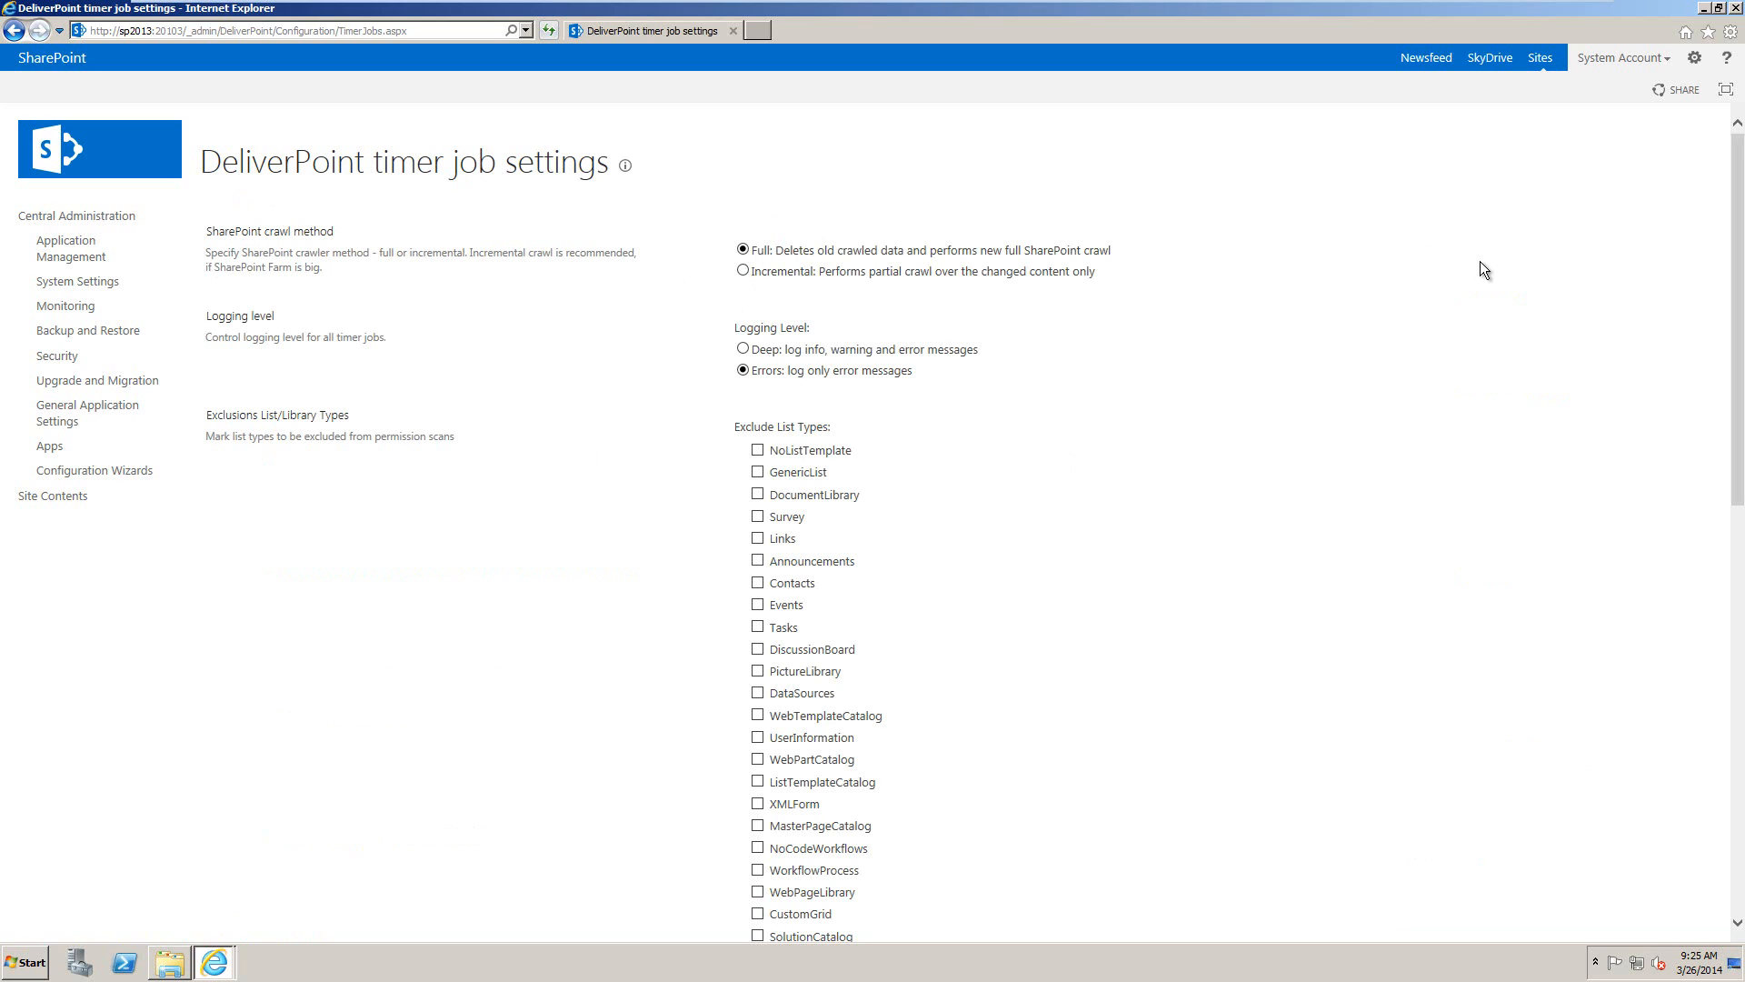
pyautogui.moveTo(1534, 291)
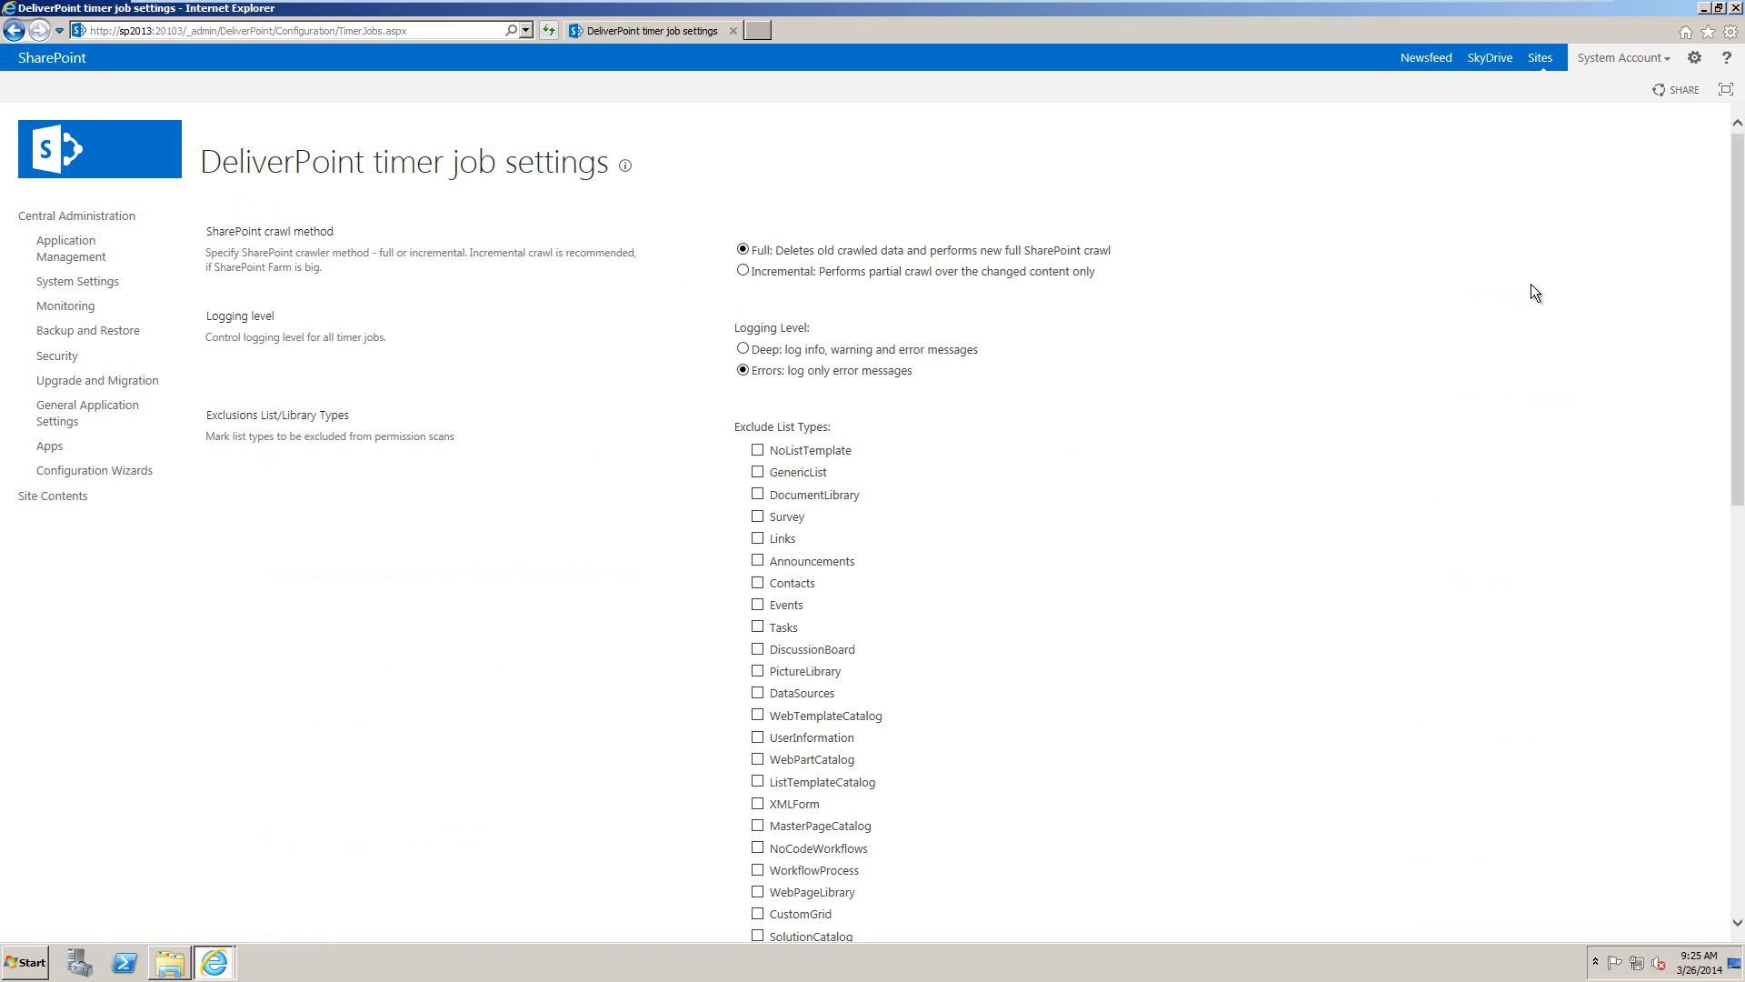
pyautogui.scroll(-3)
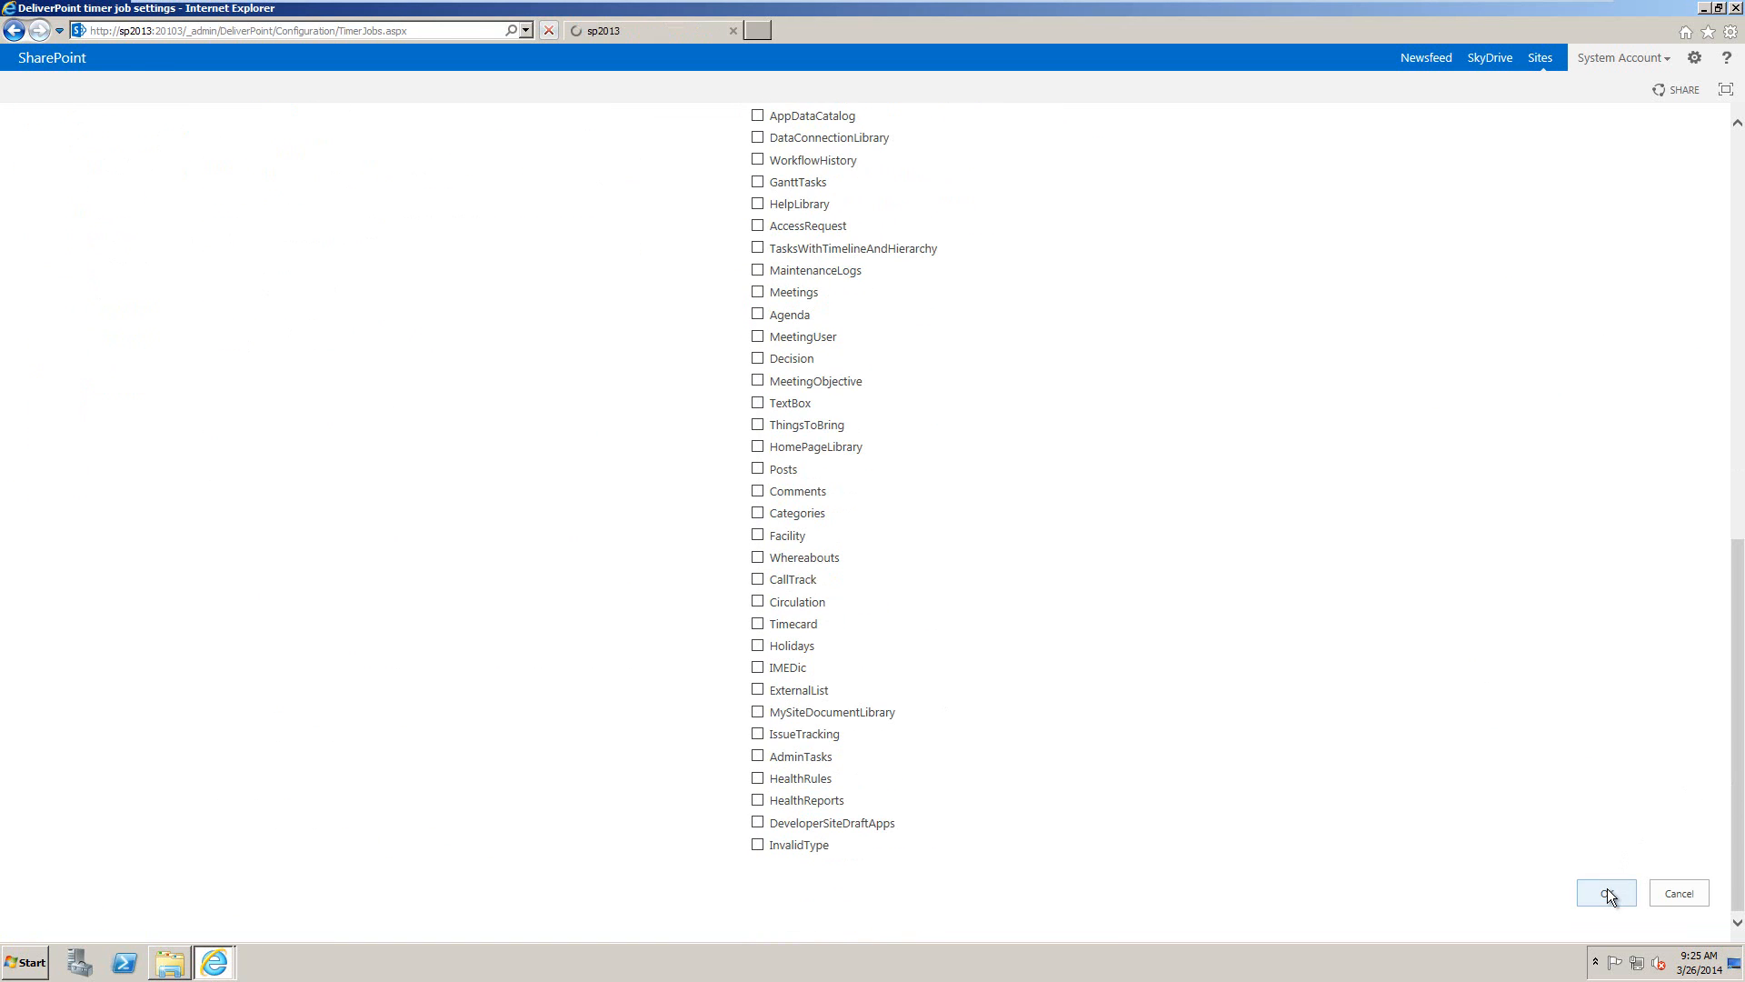
pyautogui.click(1605, 893)
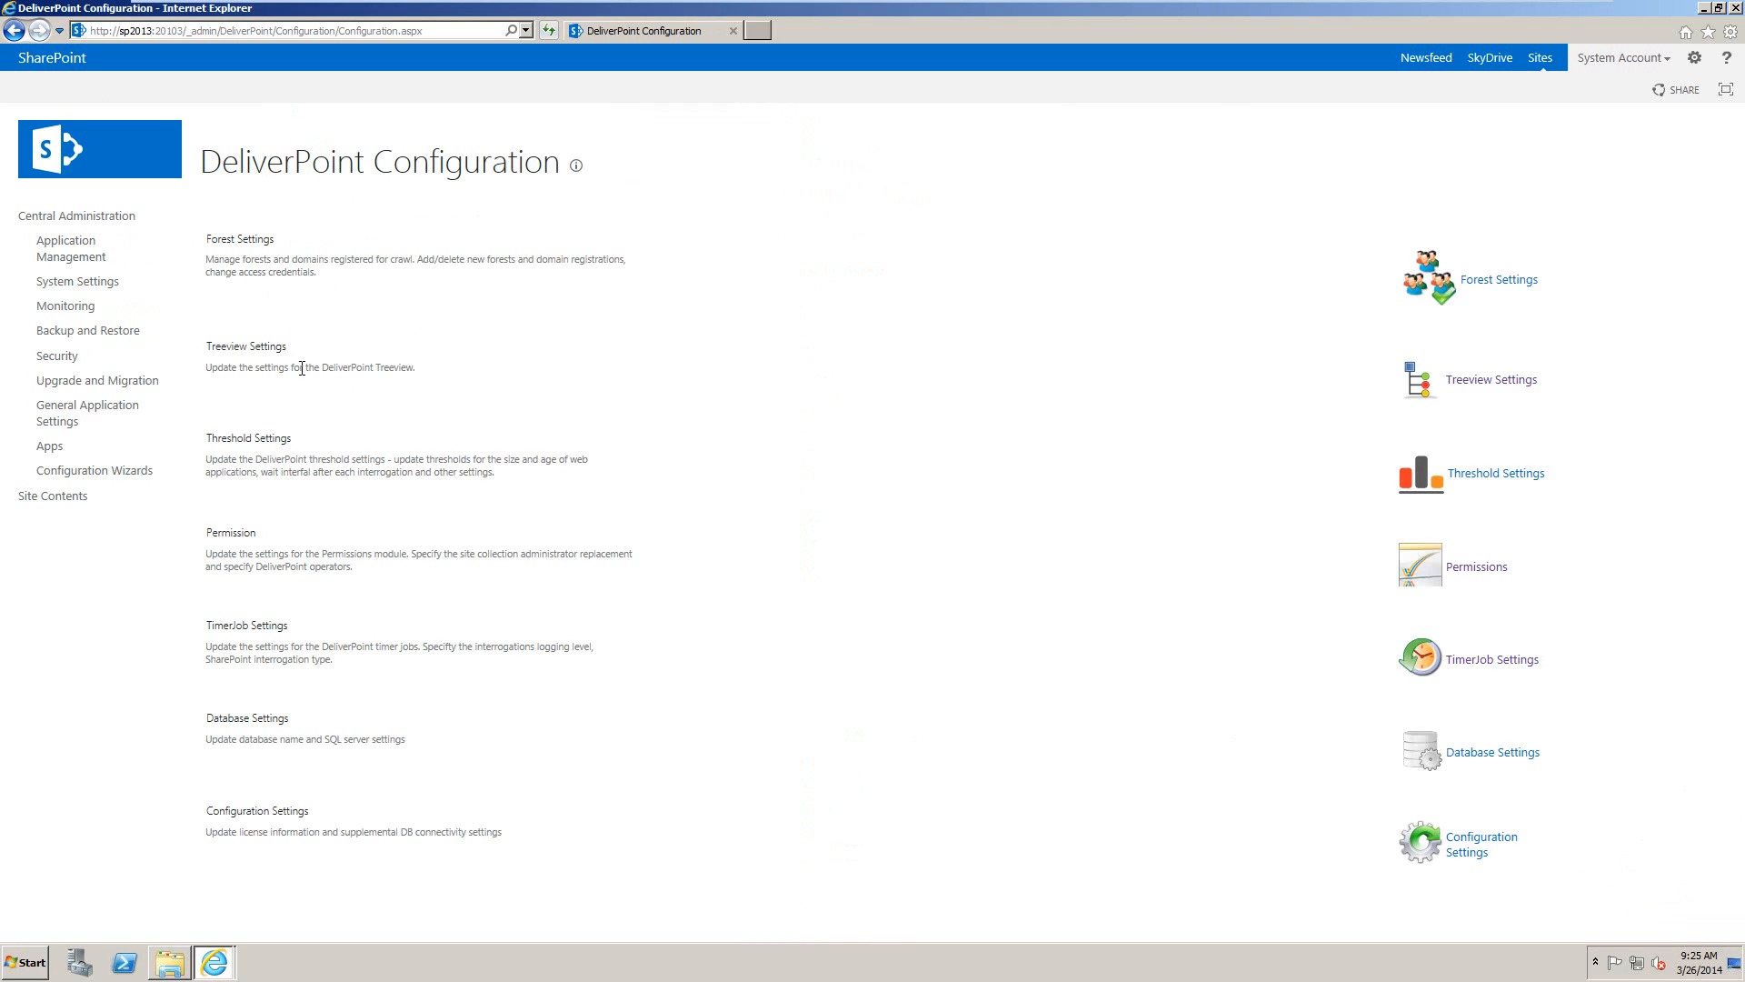
pyautogui.moveTo(60, 312)
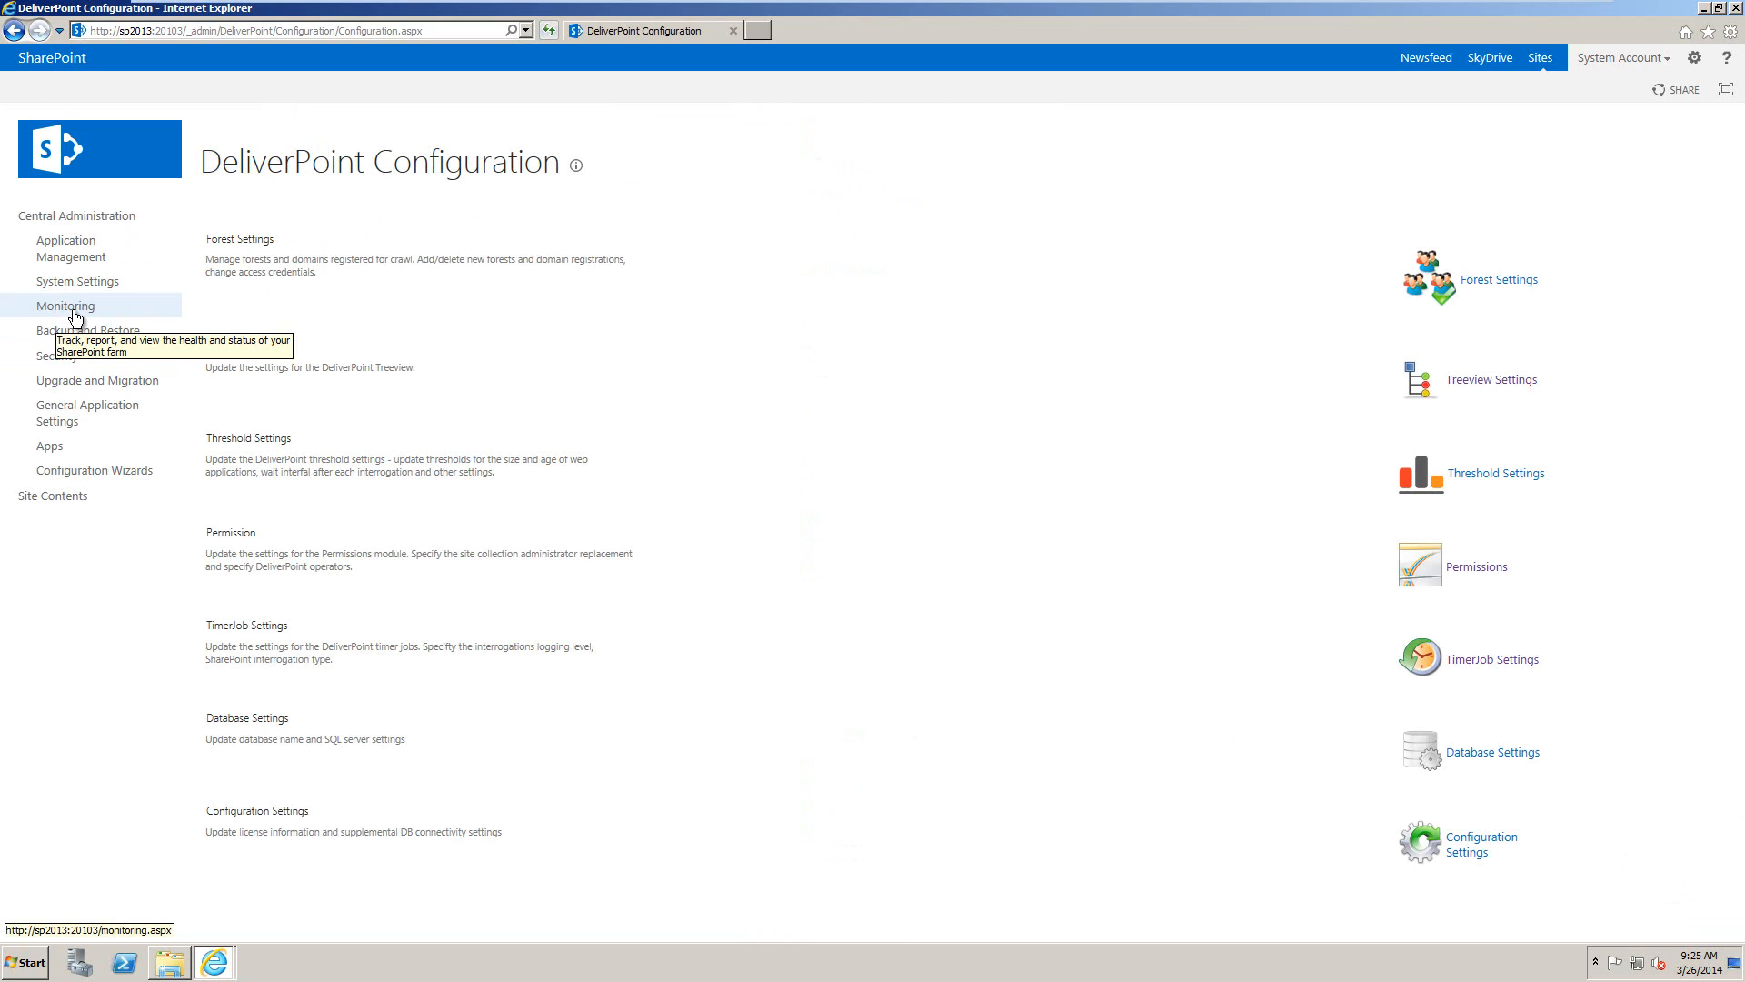
pyautogui.moveTo(75, 317)
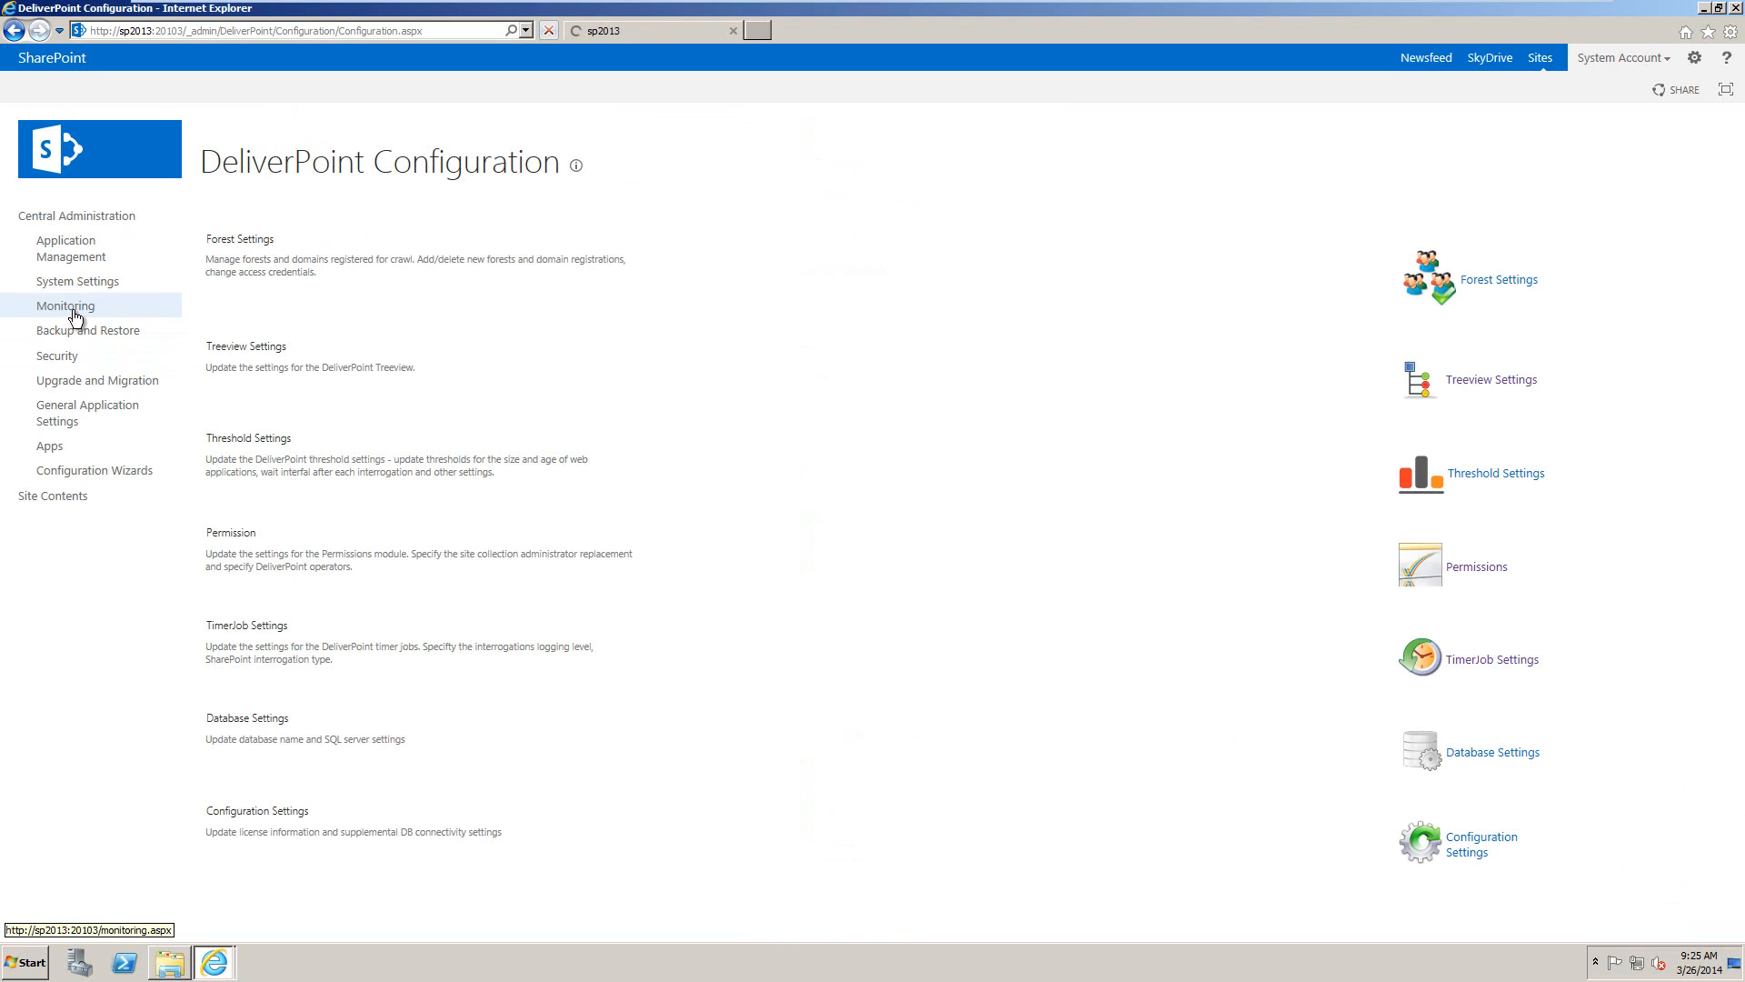
# Open Monitoring's job definitions and page forward to the three LightningTools.DeliverPoint timer jobs
pyautogui.click(61, 305)
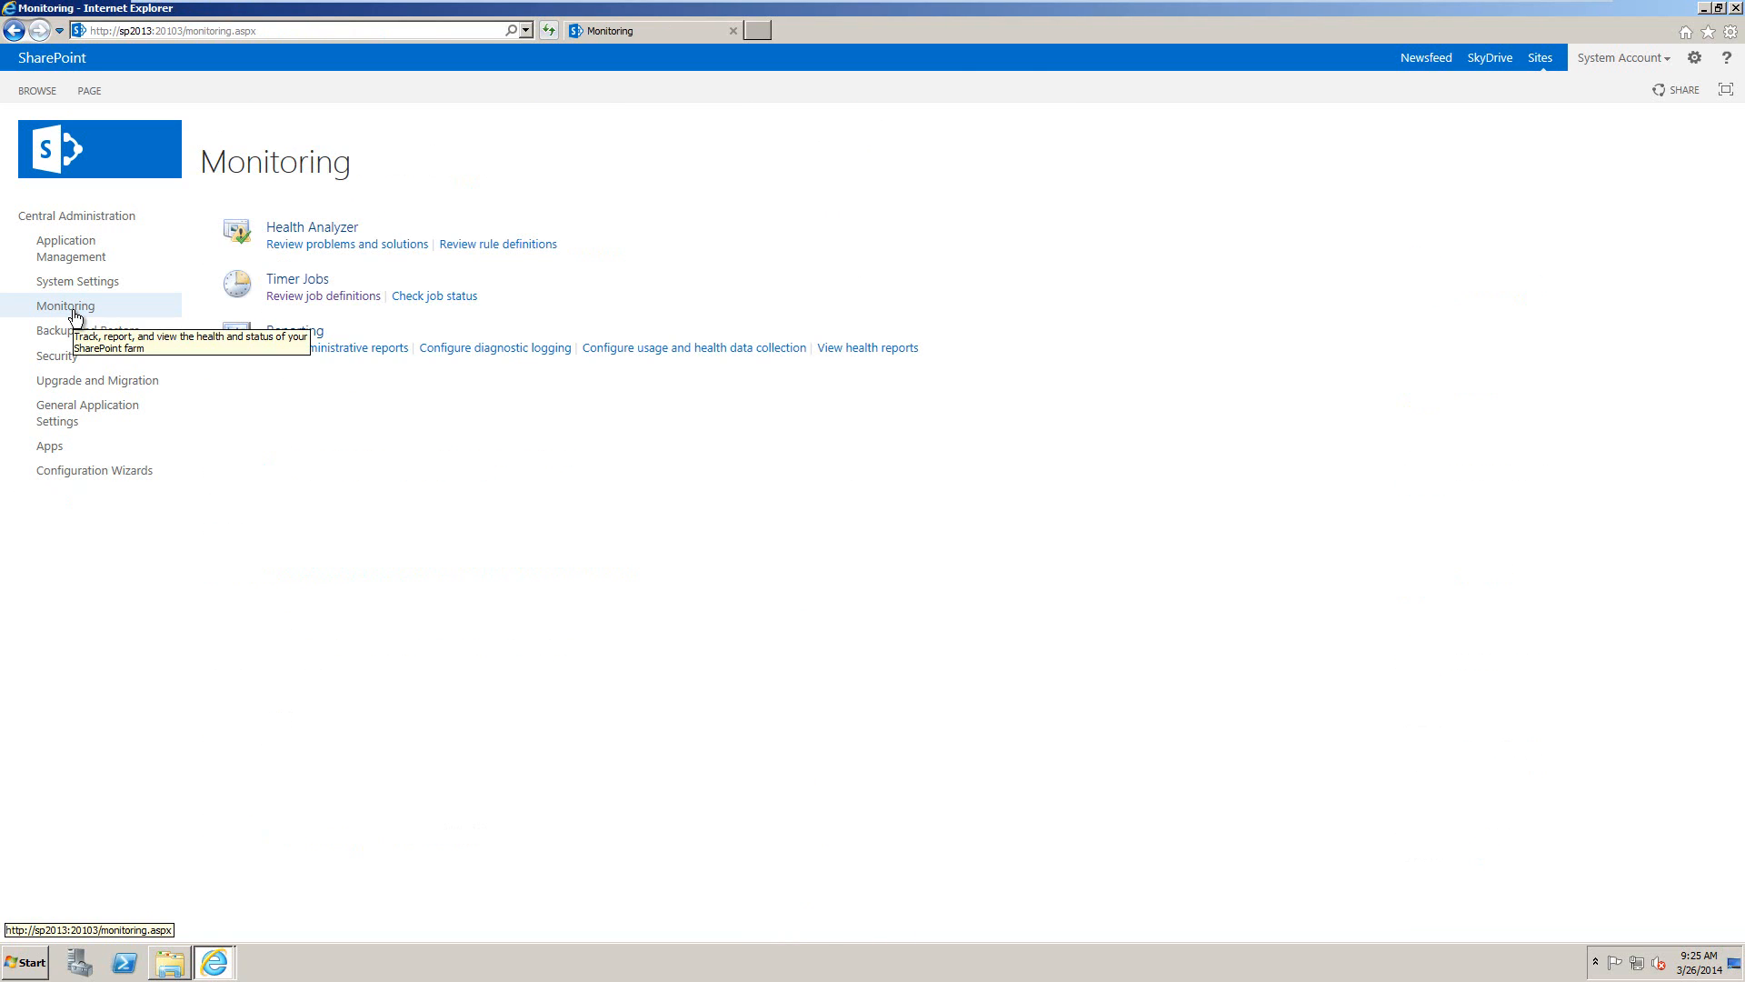
pyautogui.moveTo(110, 318)
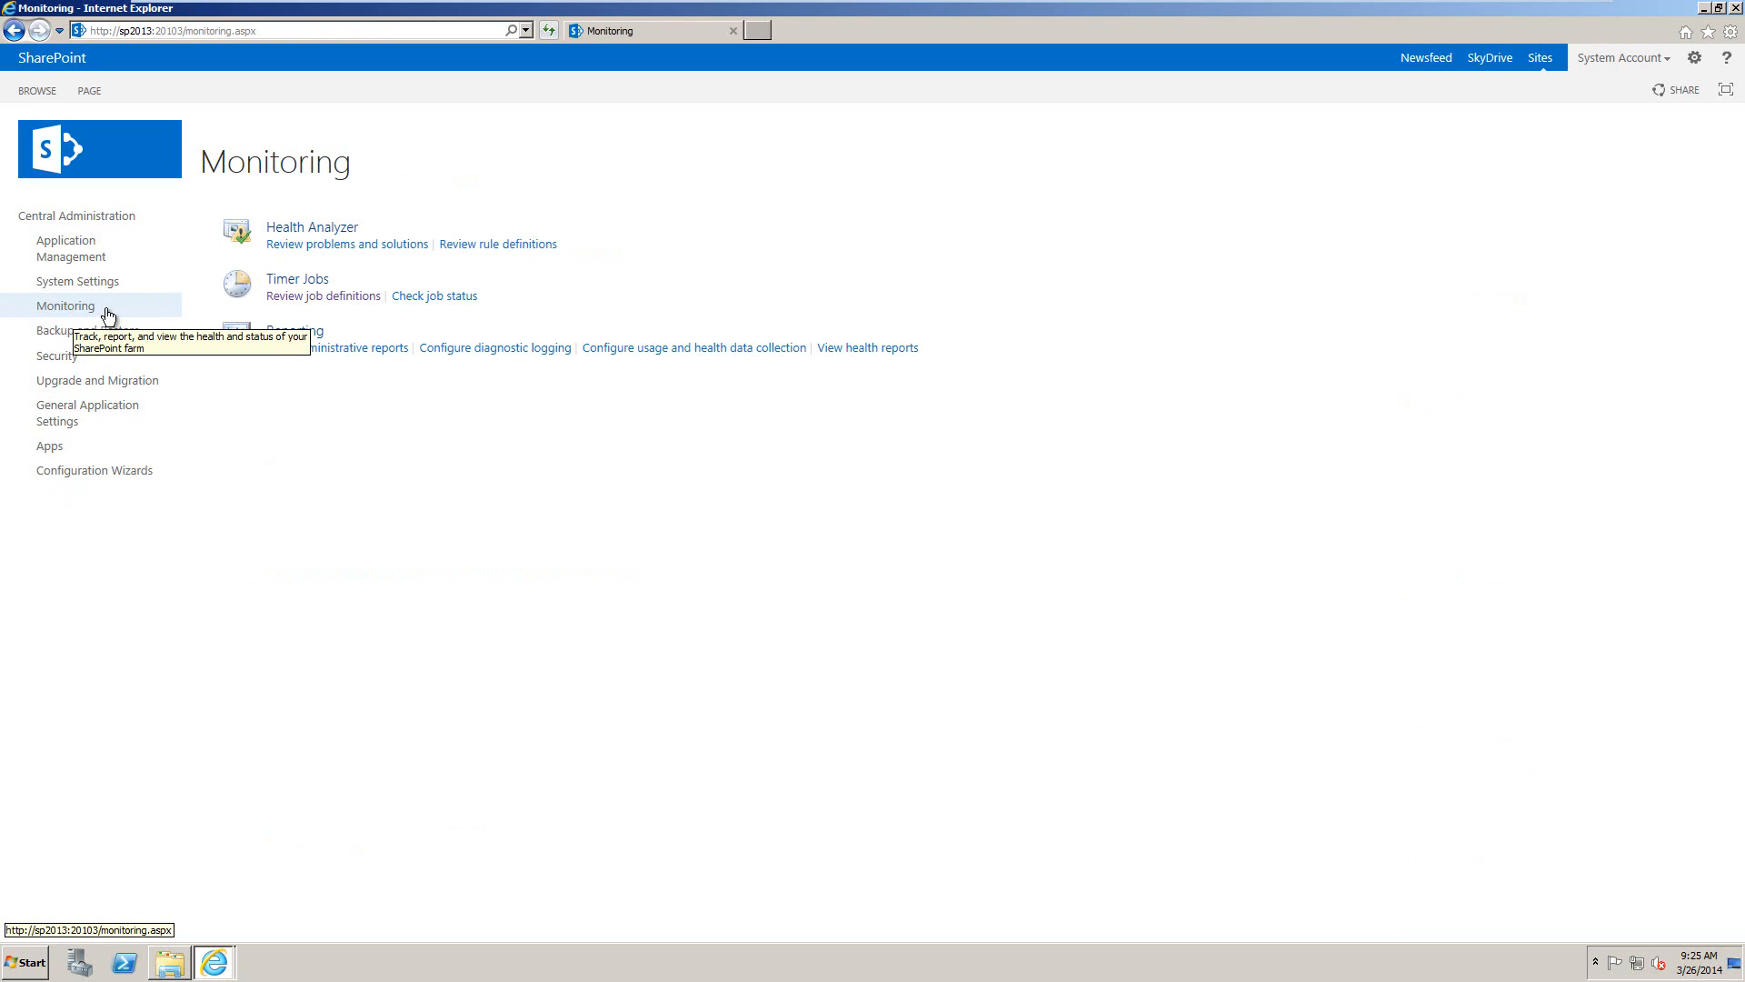
pyautogui.click(322, 296)
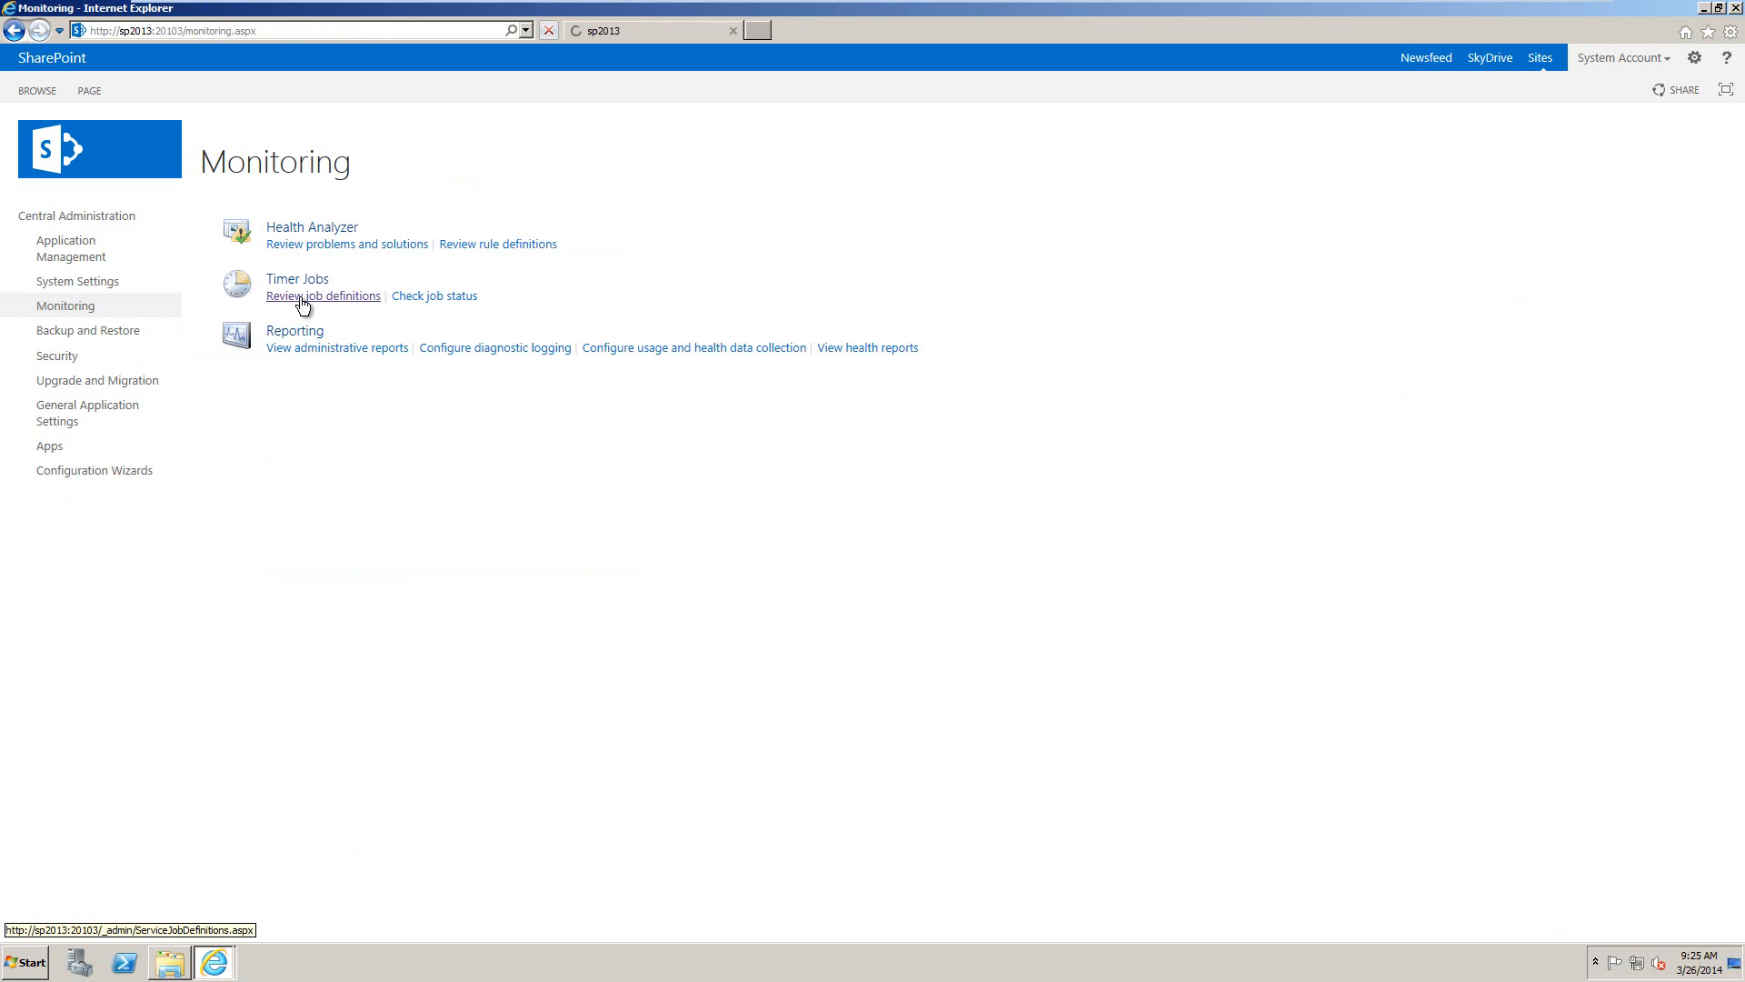
pyautogui.click(324, 296)
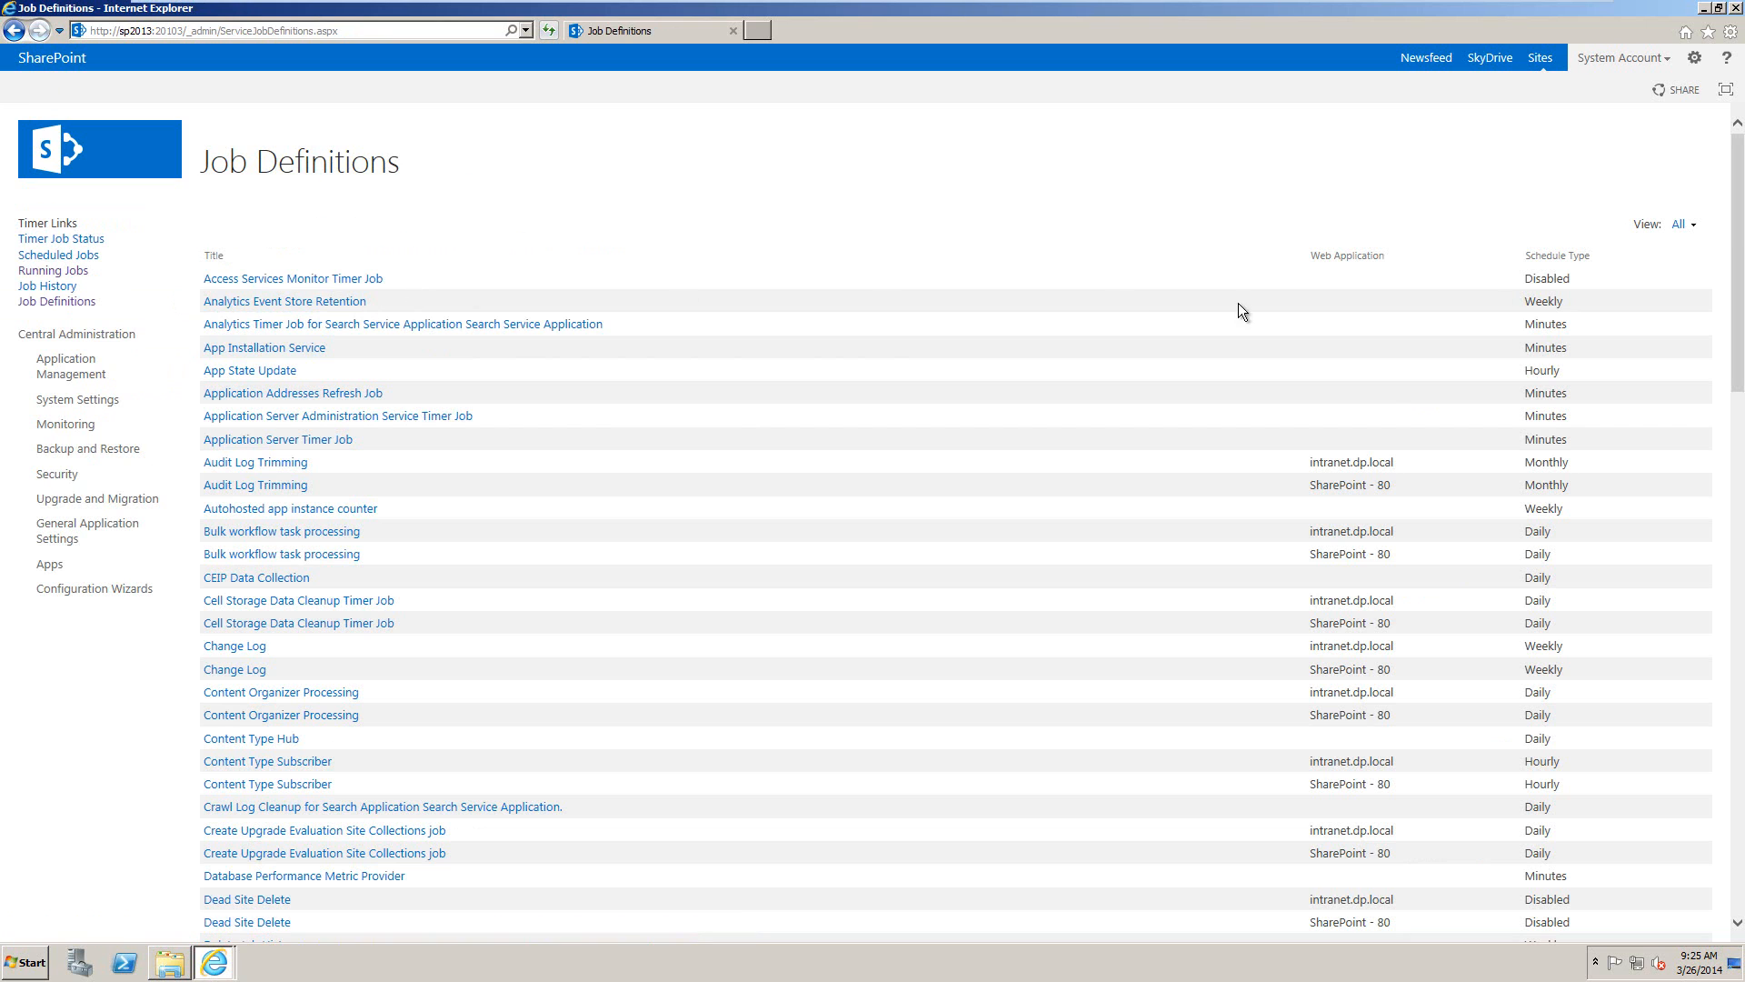
pyautogui.scroll(-3)
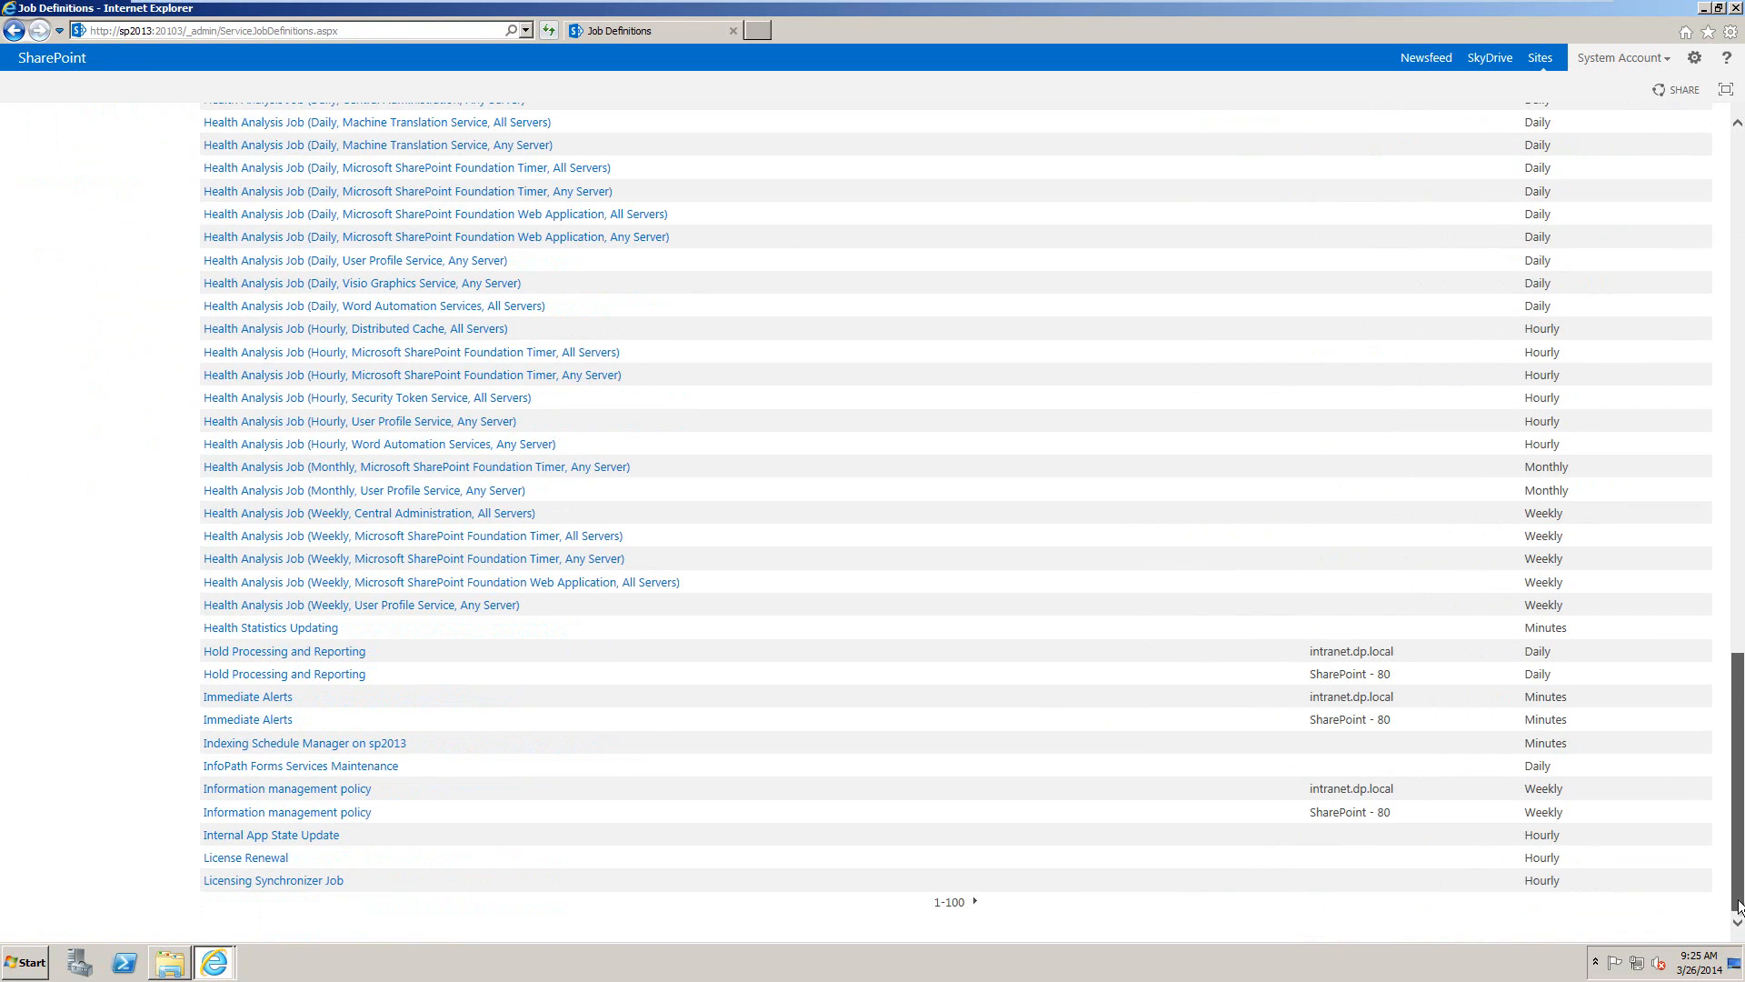
pyautogui.click(982, 900)
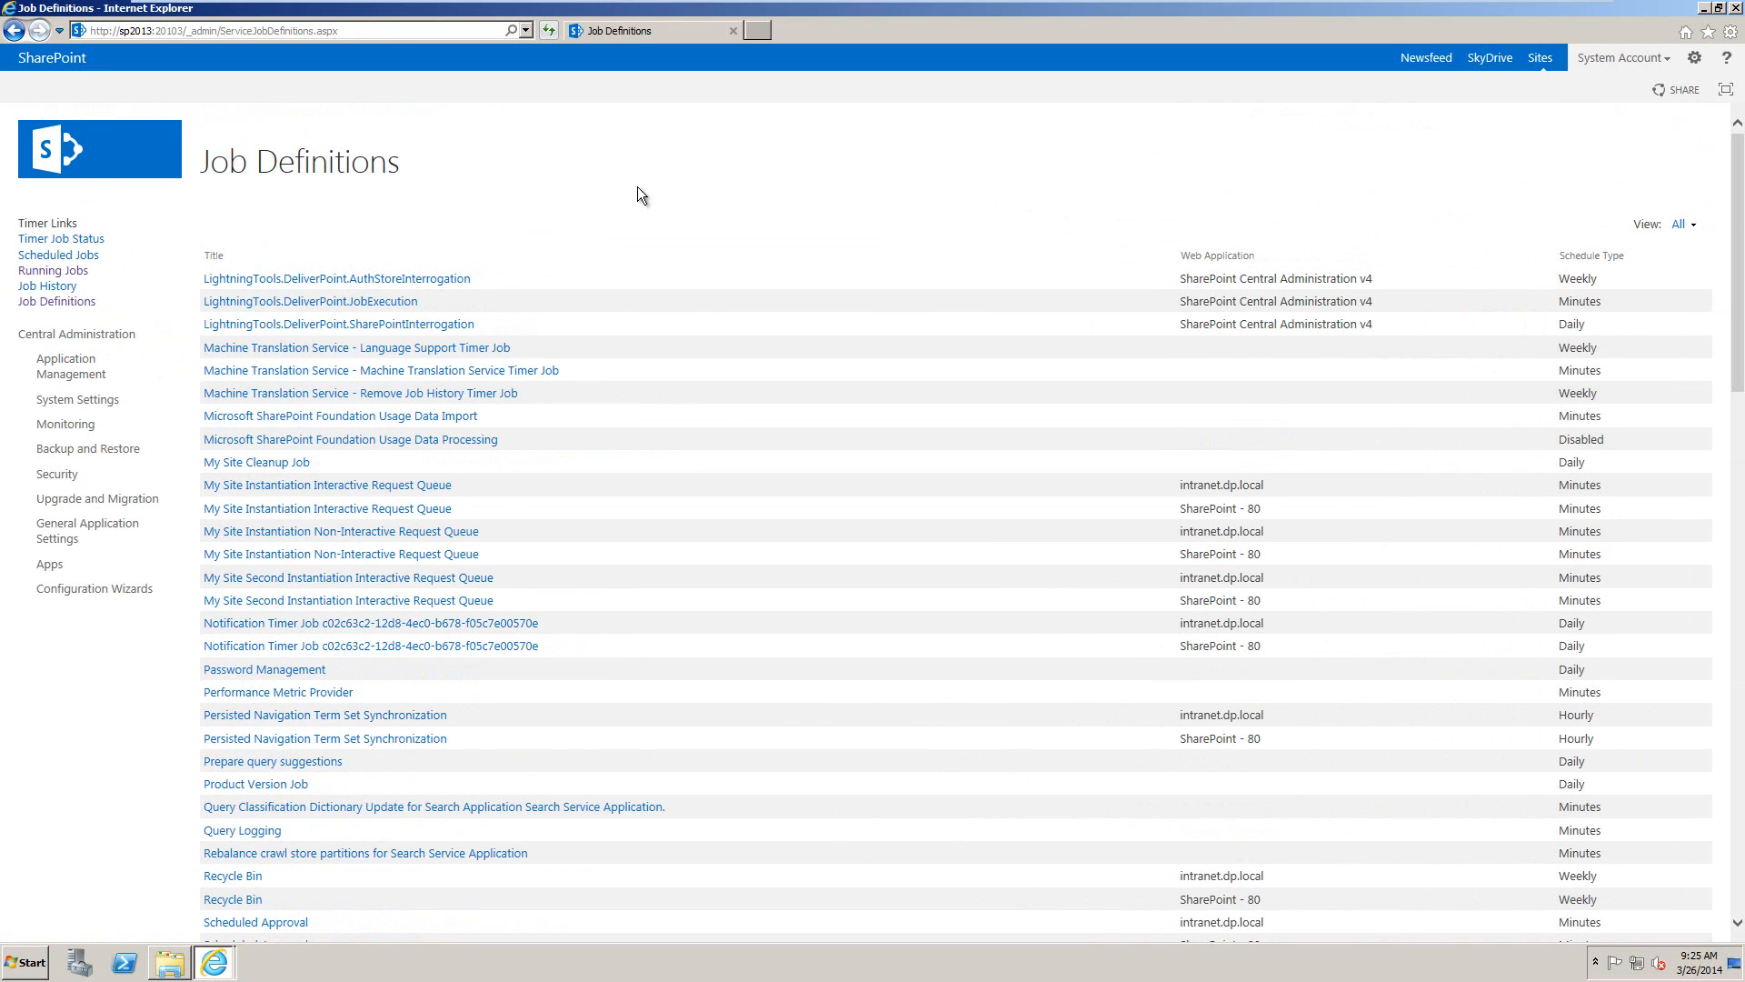
pyautogui.moveTo(623, 198)
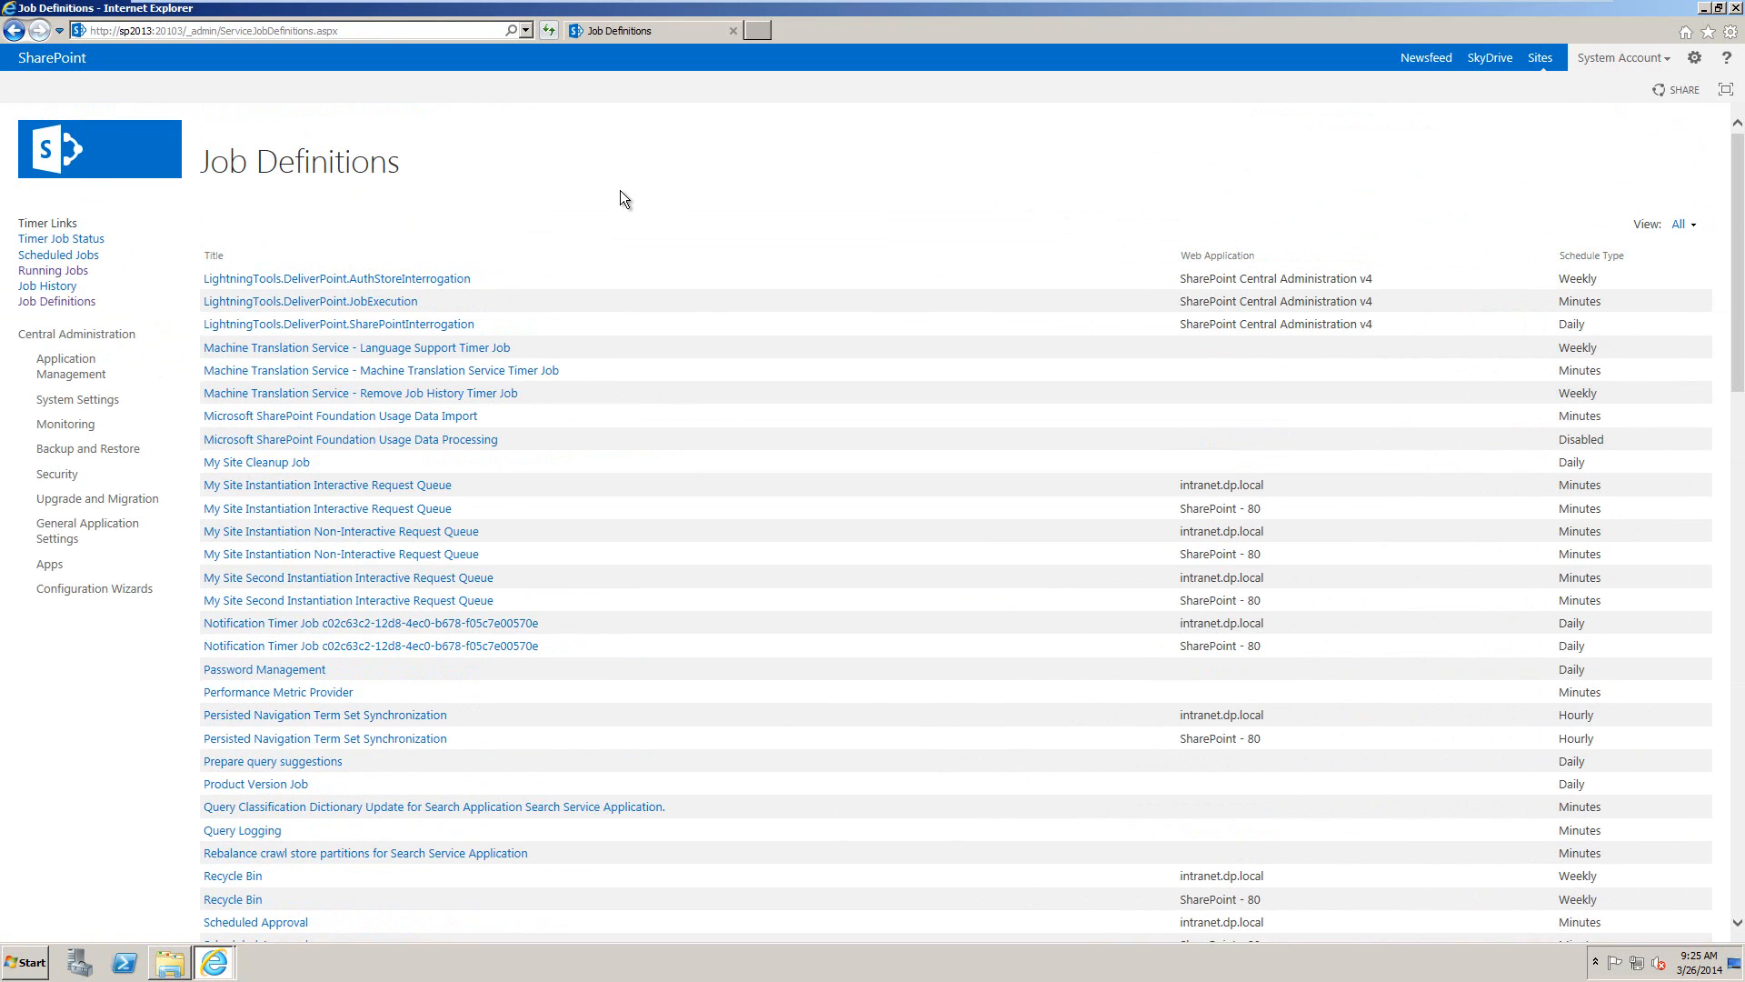
pyautogui.moveTo(416, 243)
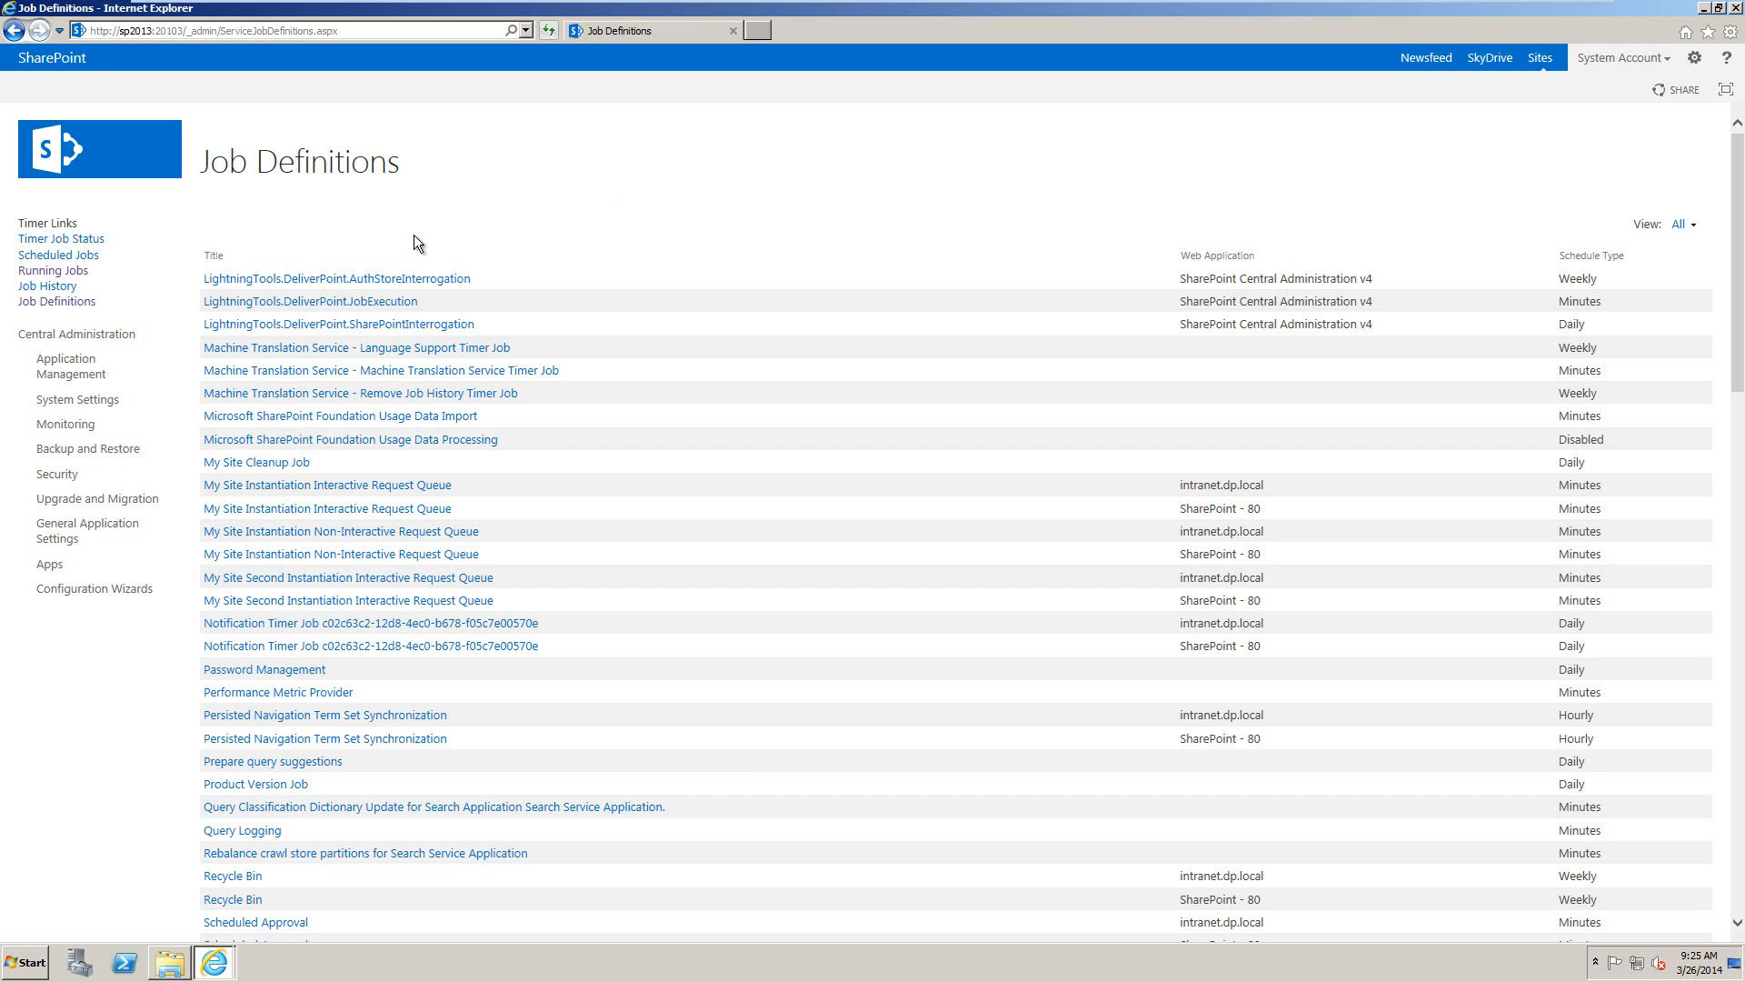
pyautogui.moveTo(157, 292)
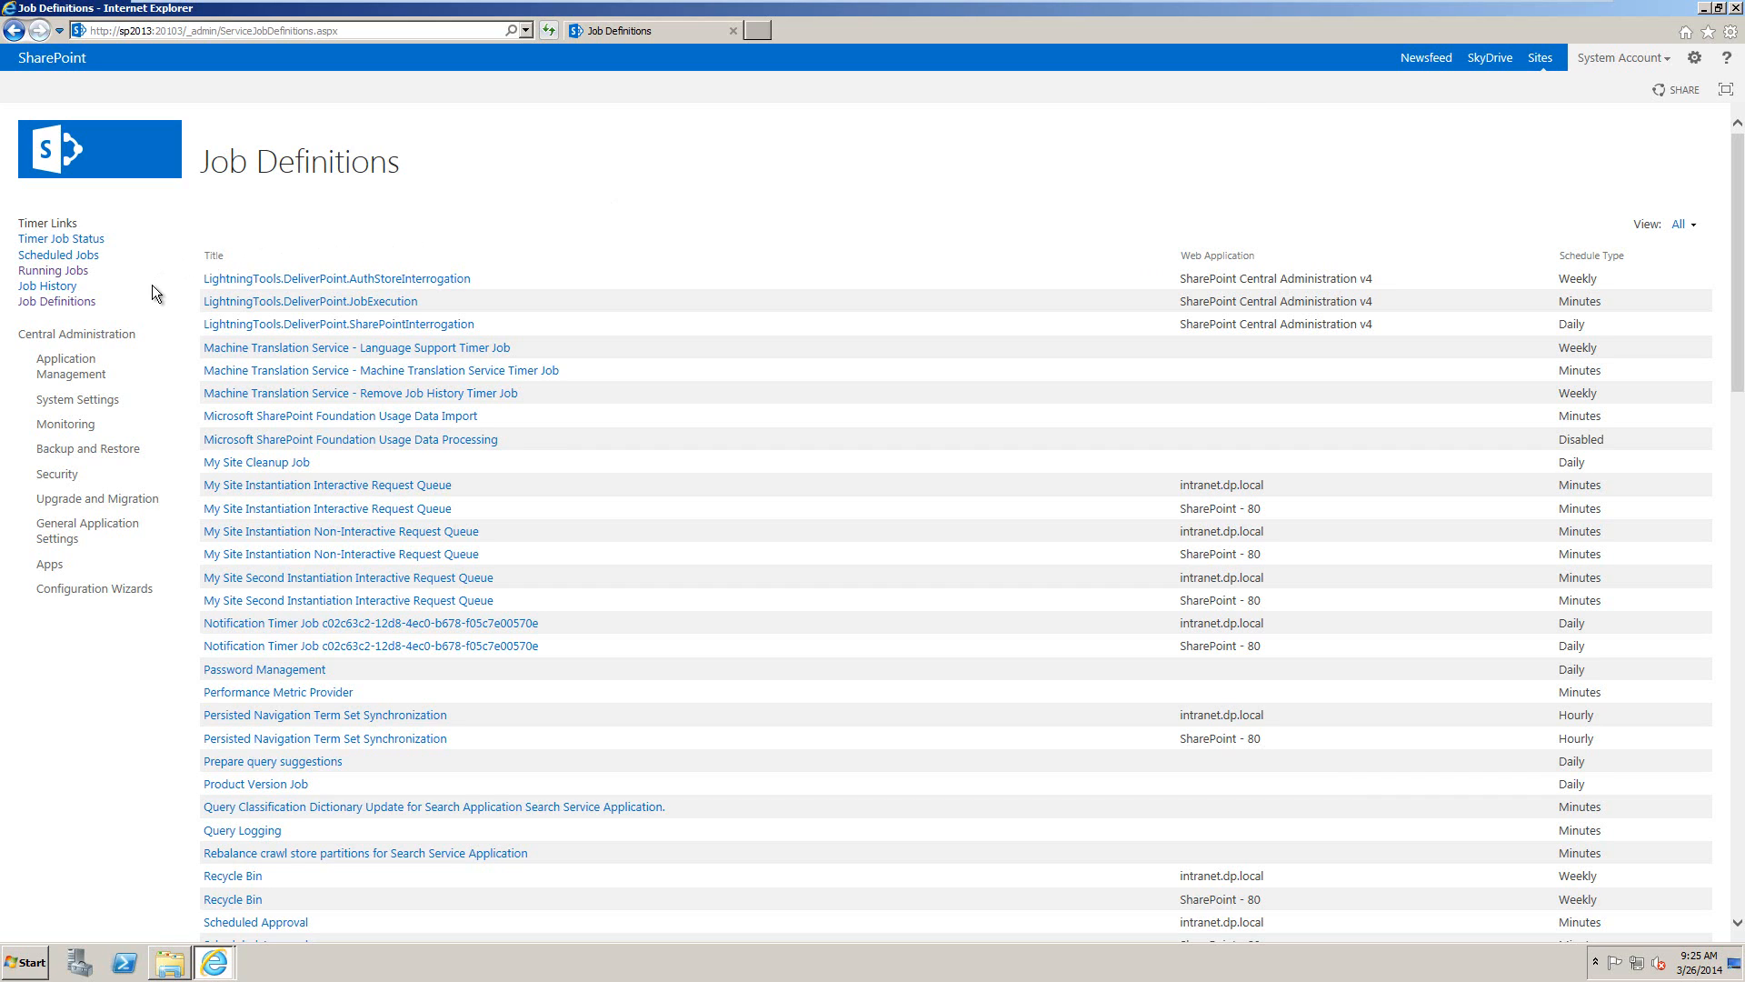
# Open System Settings > Manage farm features to confirm DeliverPoint 2013 TimerJobs is Active
pyautogui.click(64, 399)
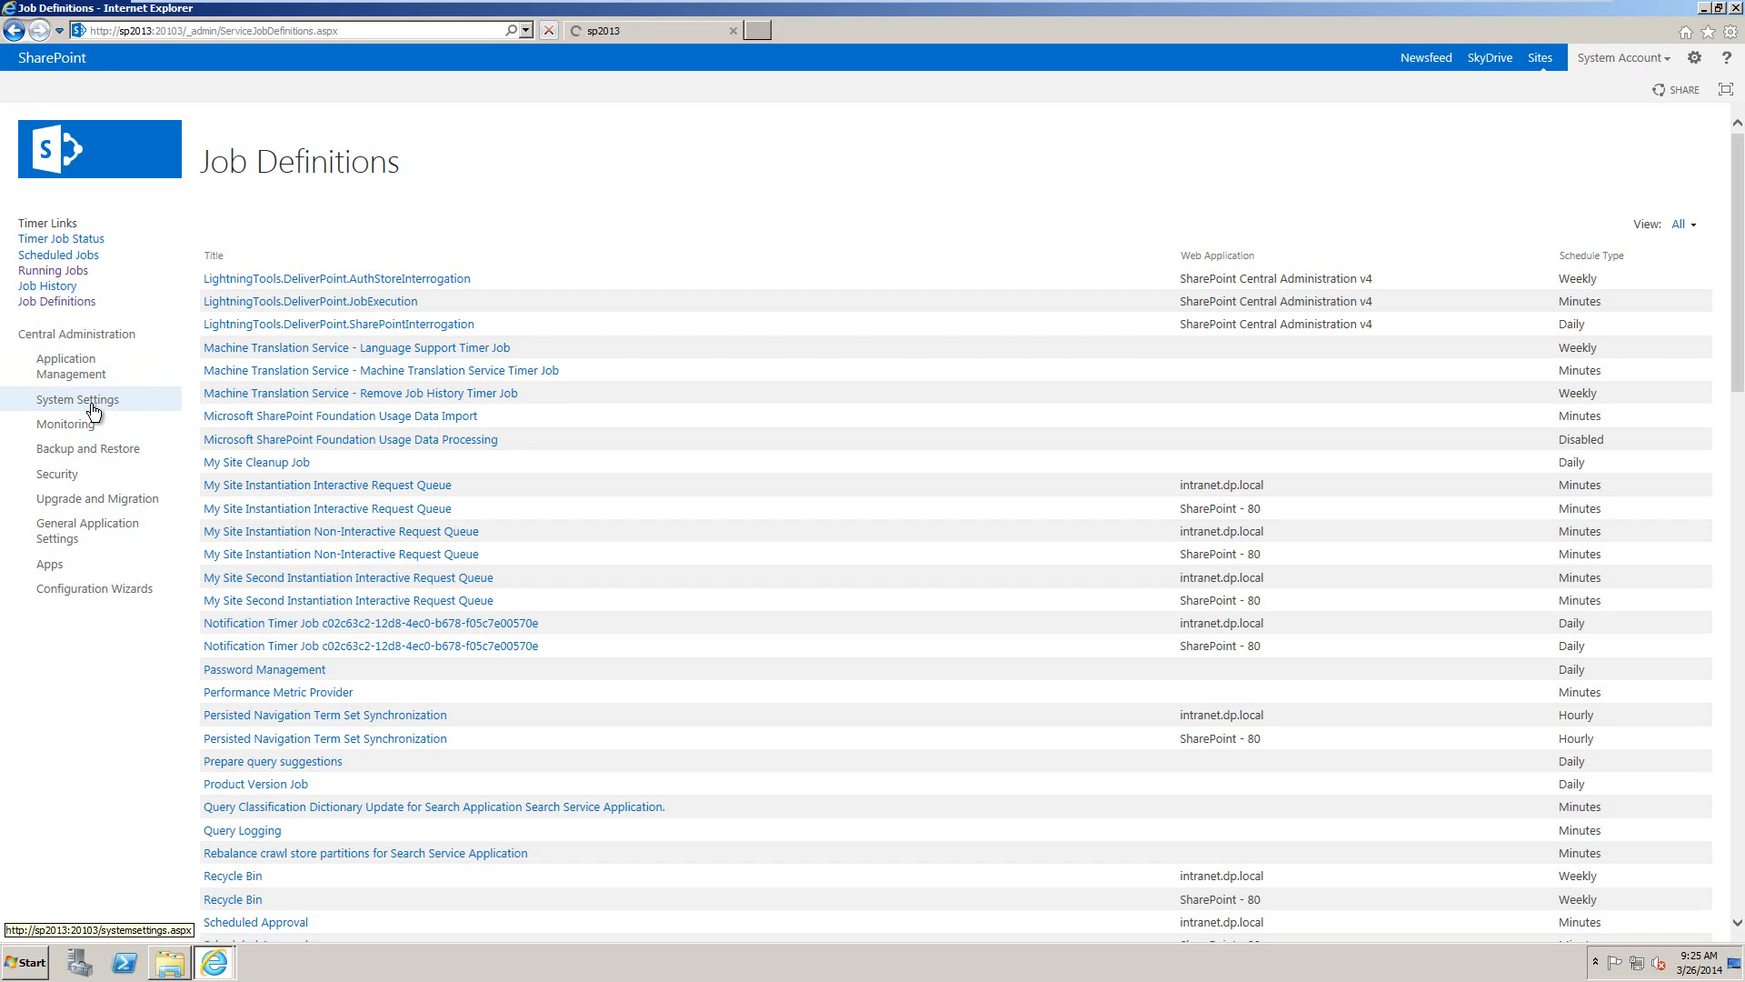
pyautogui.click(76, 399)
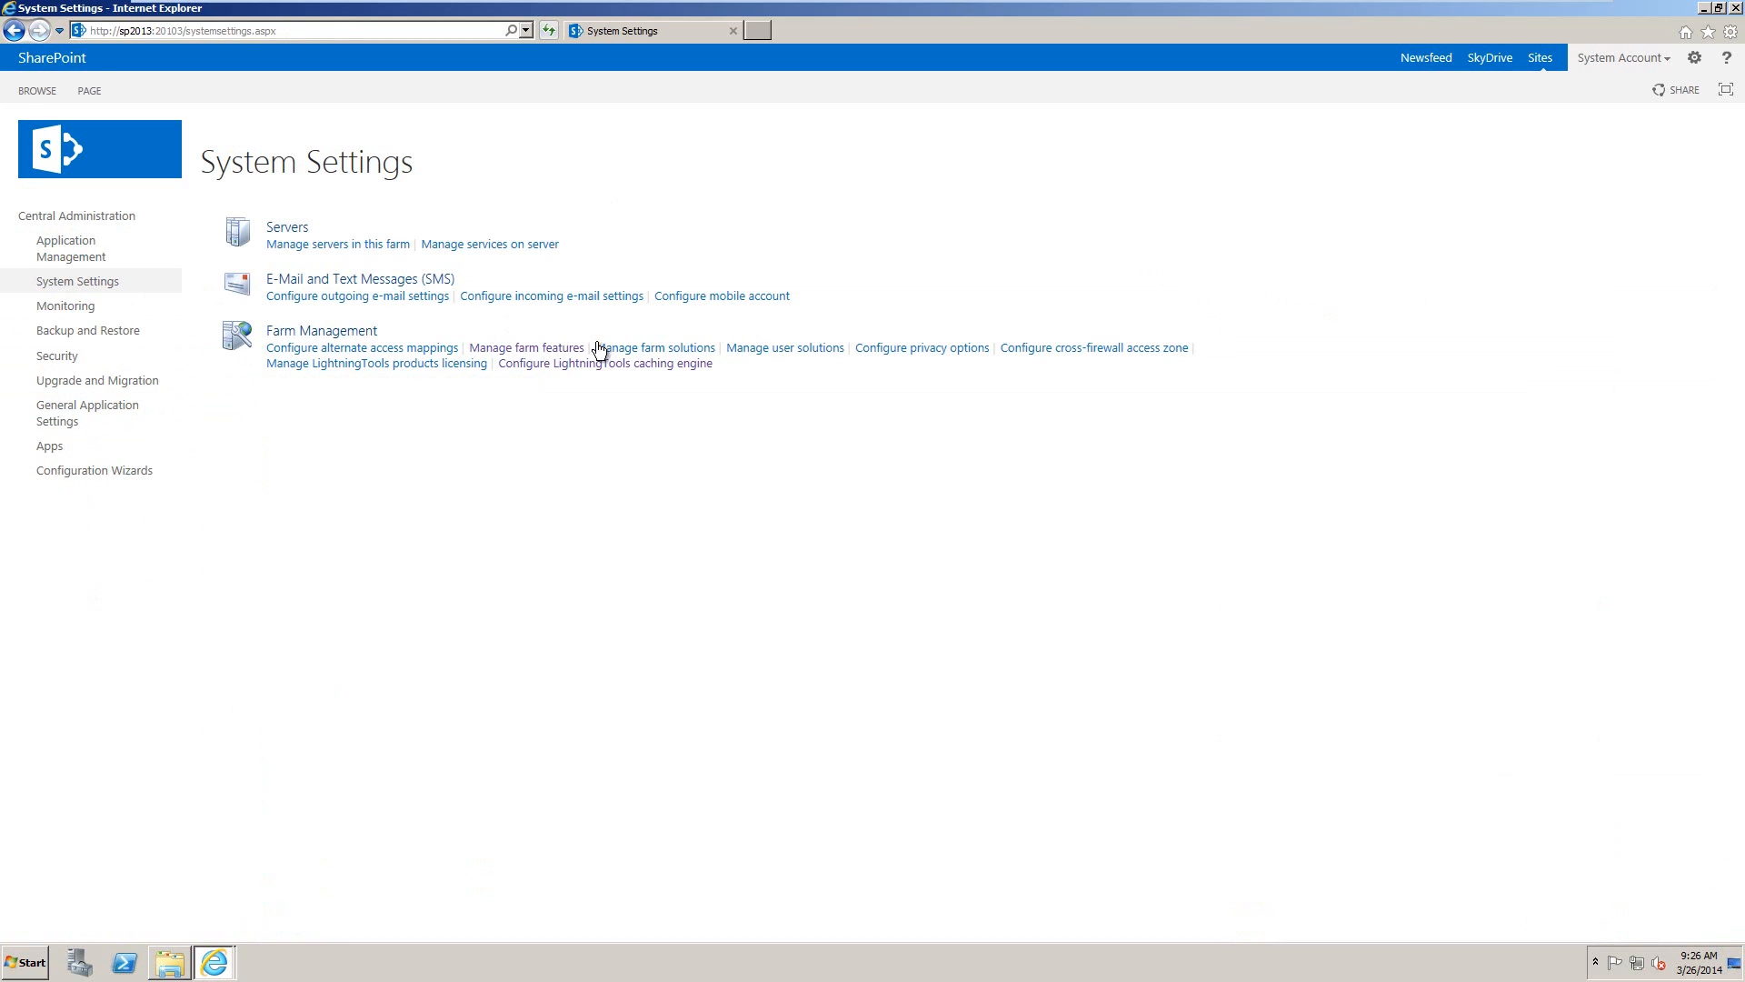
pyautogui.click(525, 347)
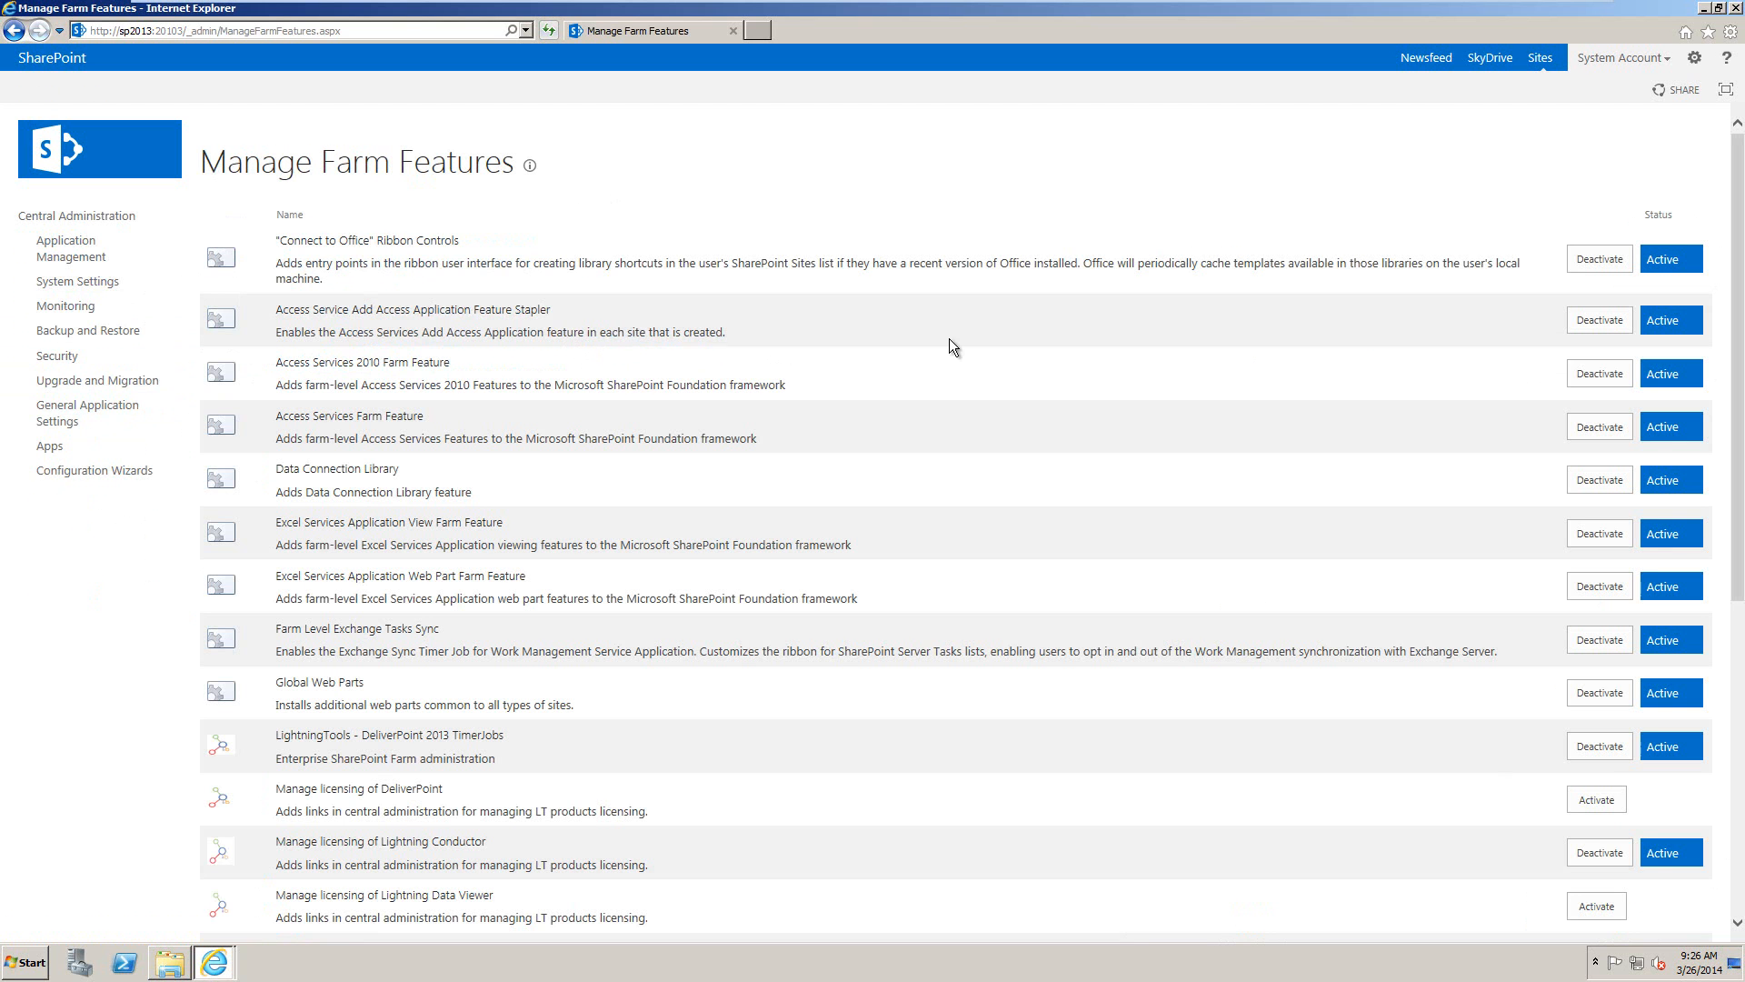
pyautogui.moveTo(288, 762)
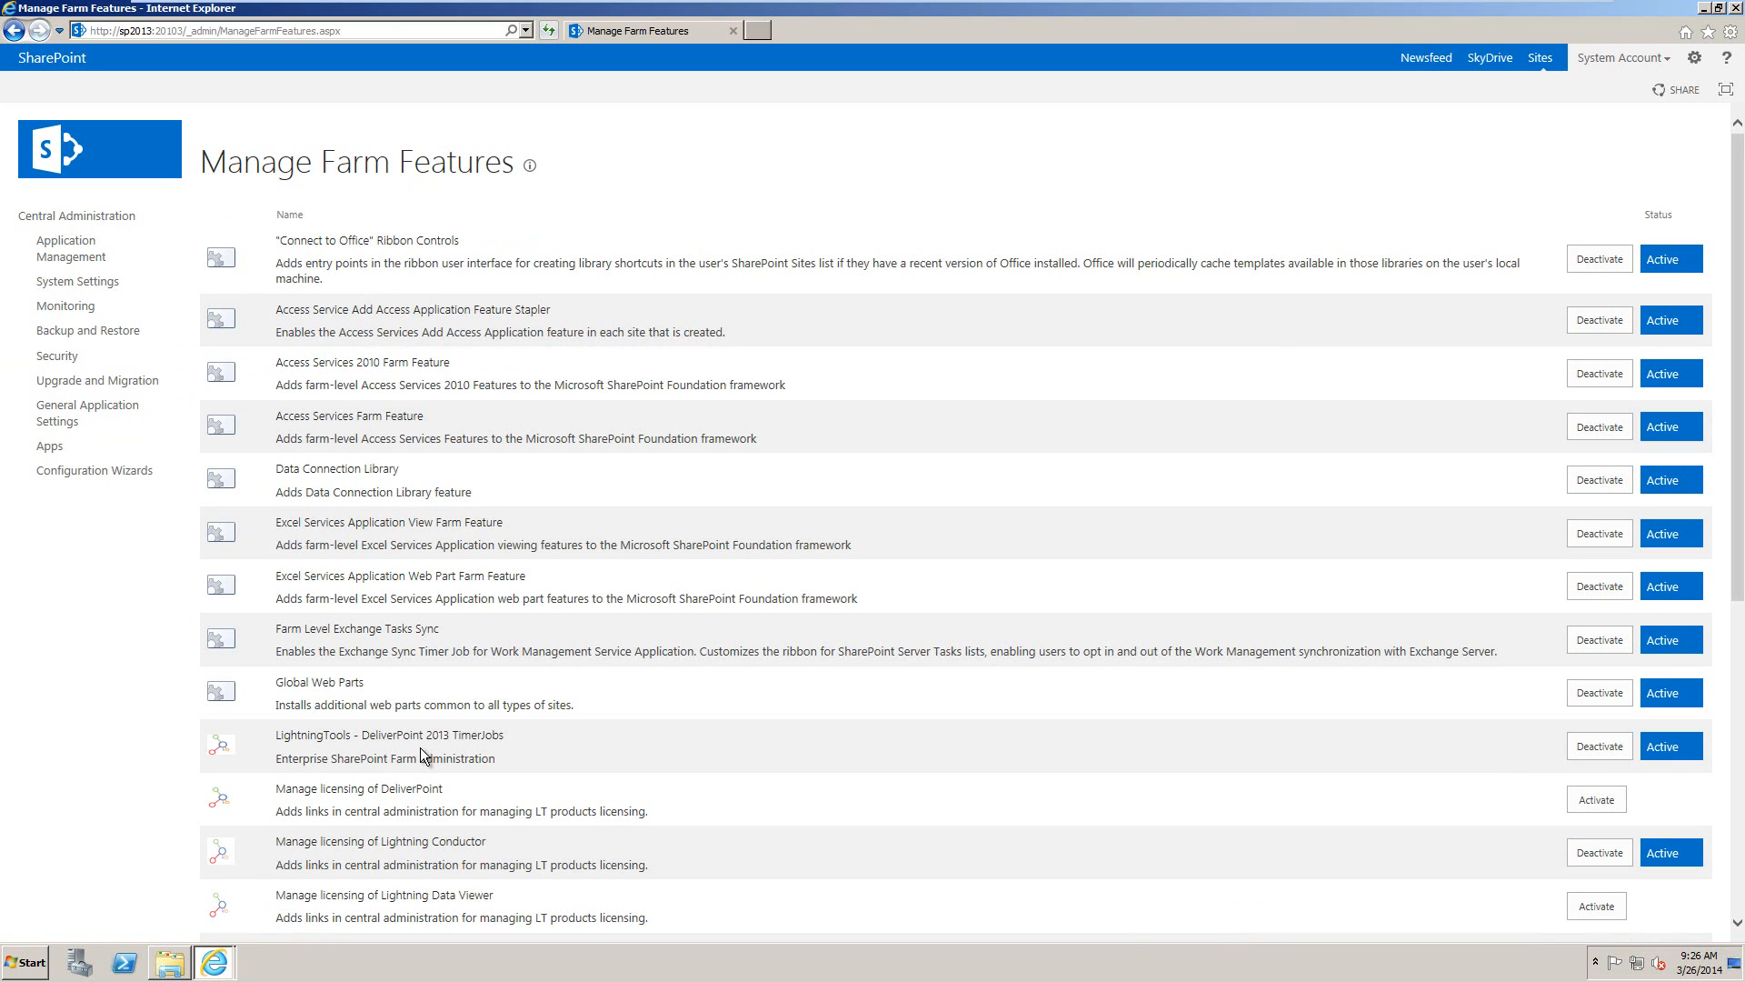
pyautogui.moveTo(1257, 698)
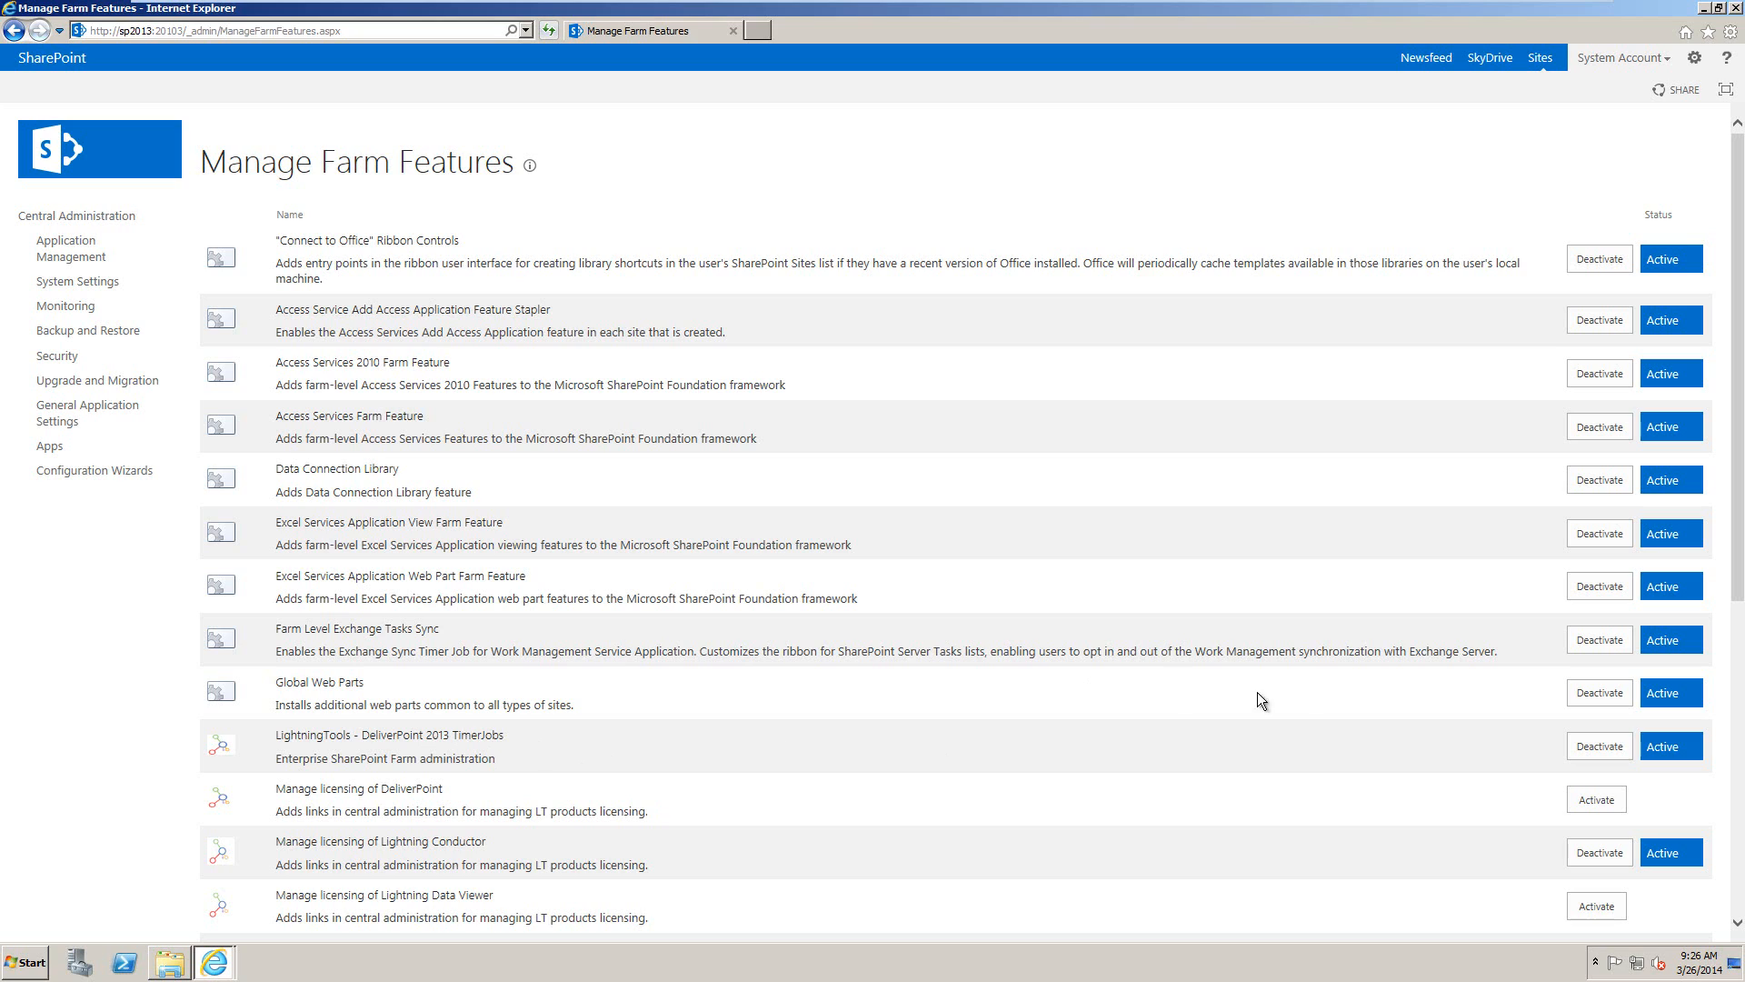
pyautogui.moveTo(1599, 746)
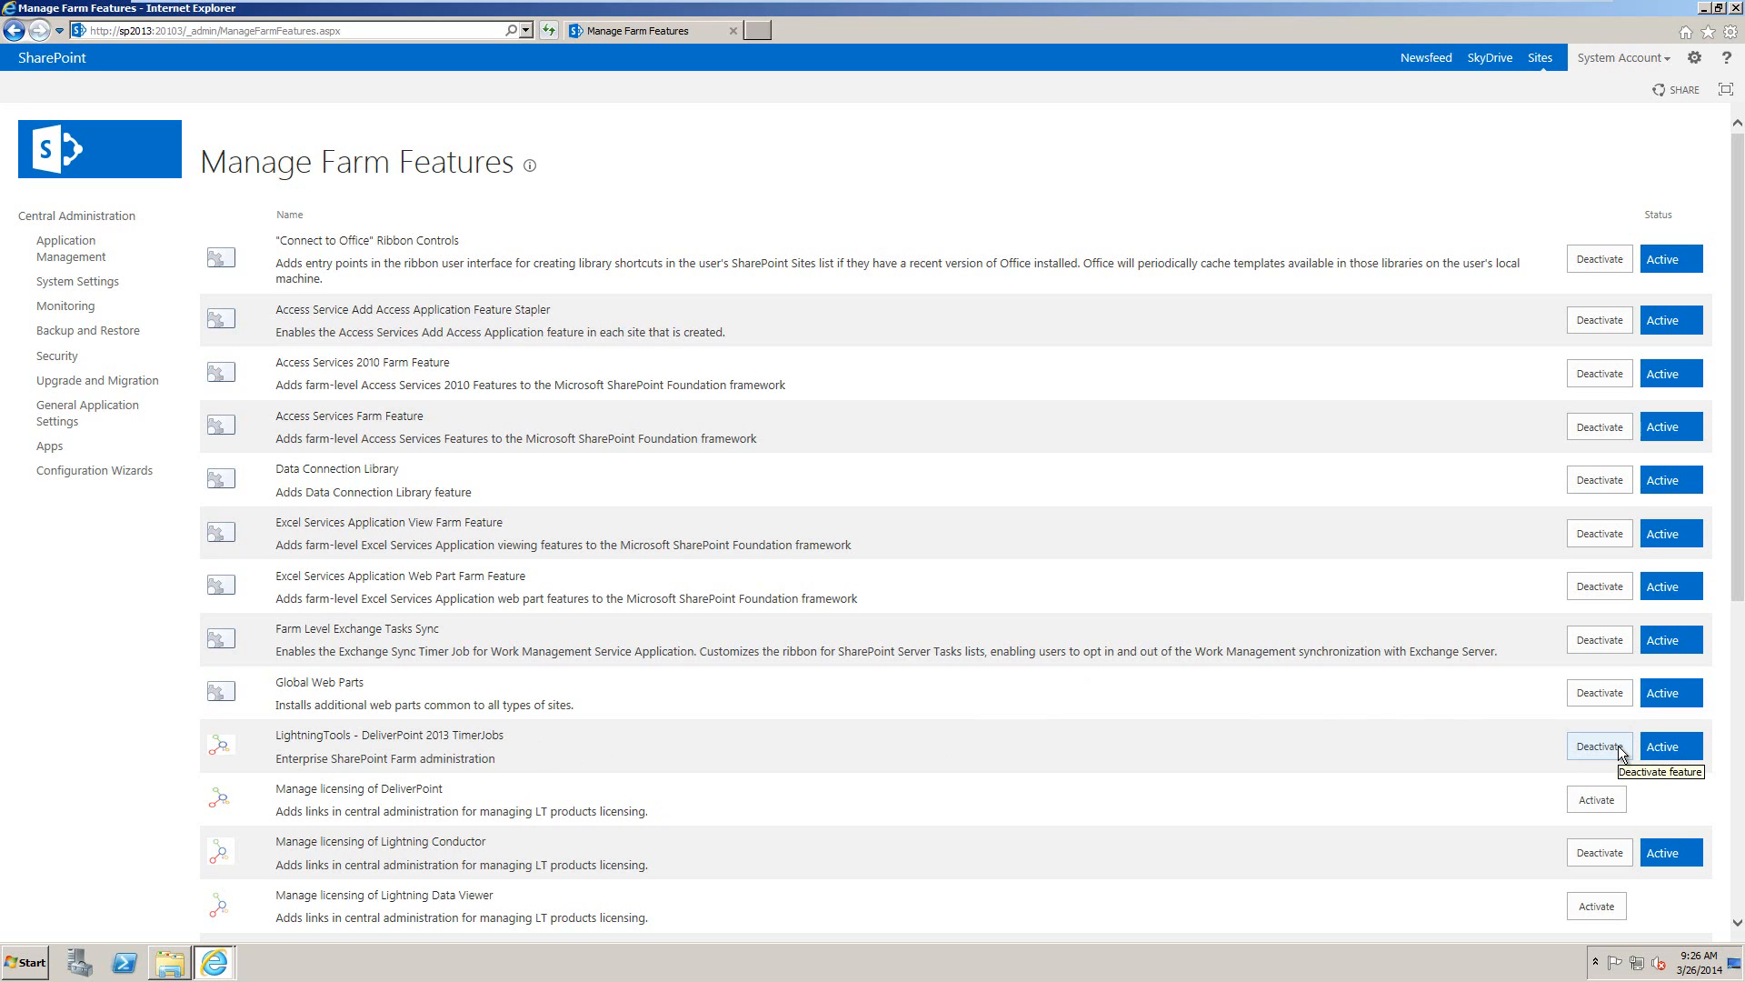
pyautogui.moveTo(1623, 755)
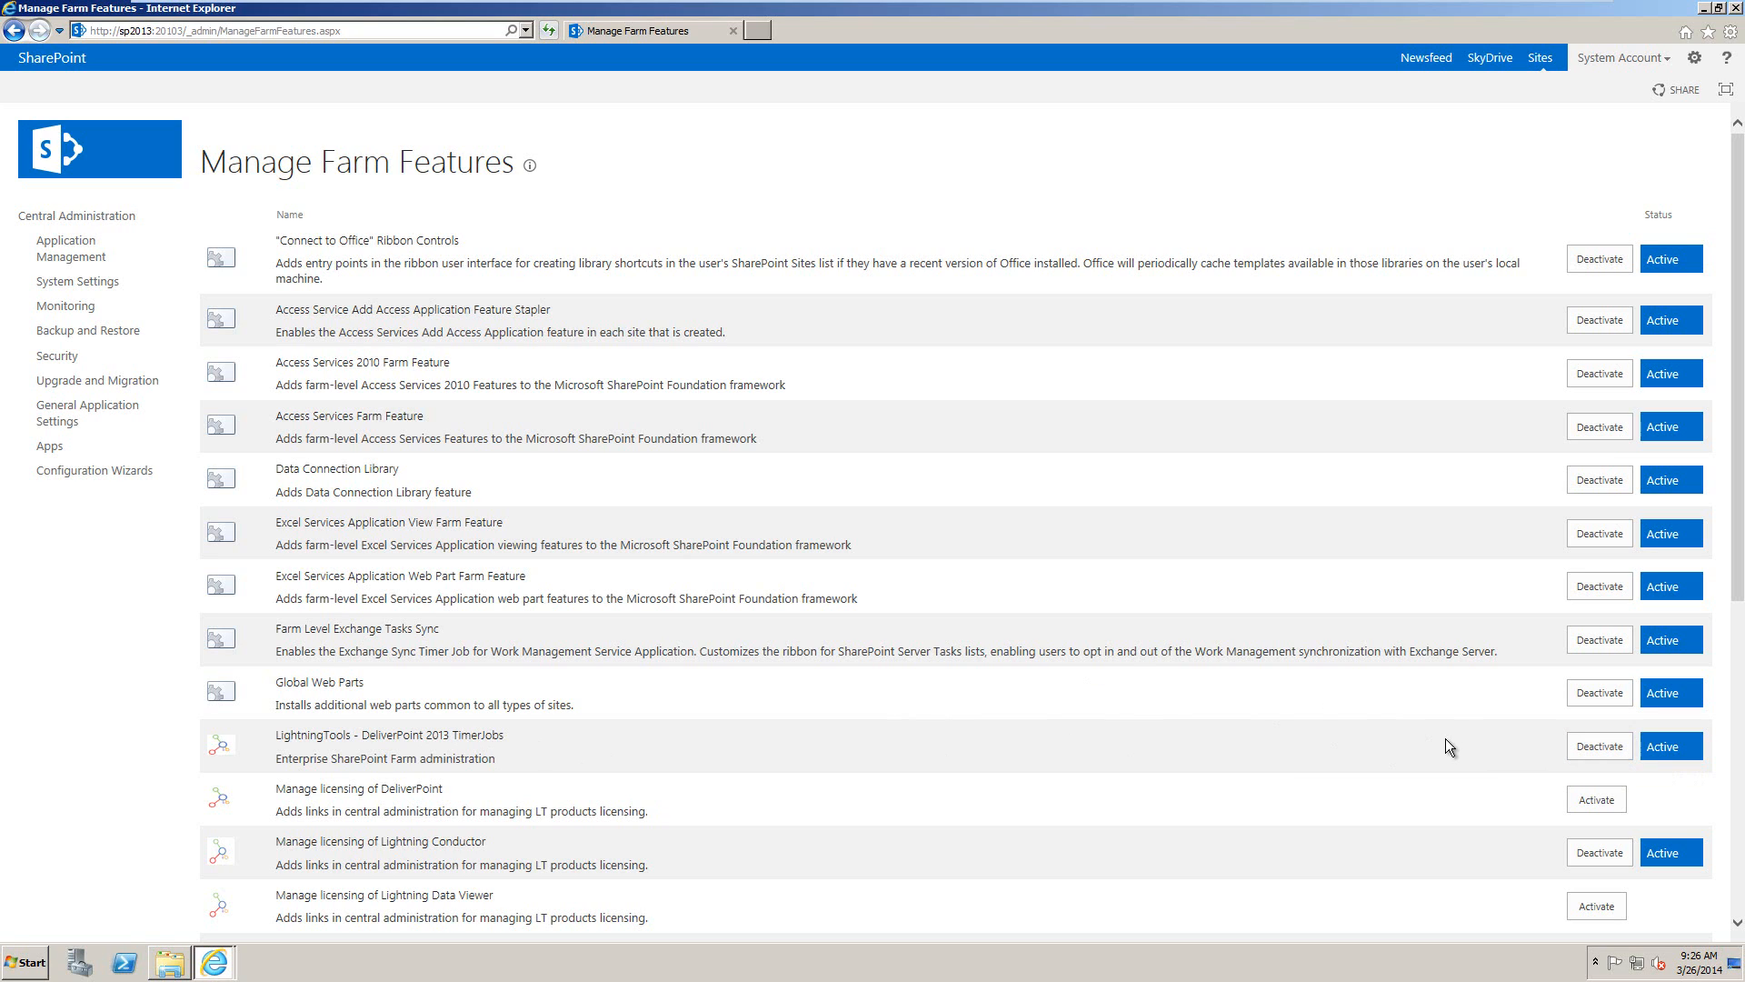
pyautogui.moveTo(414, 377)
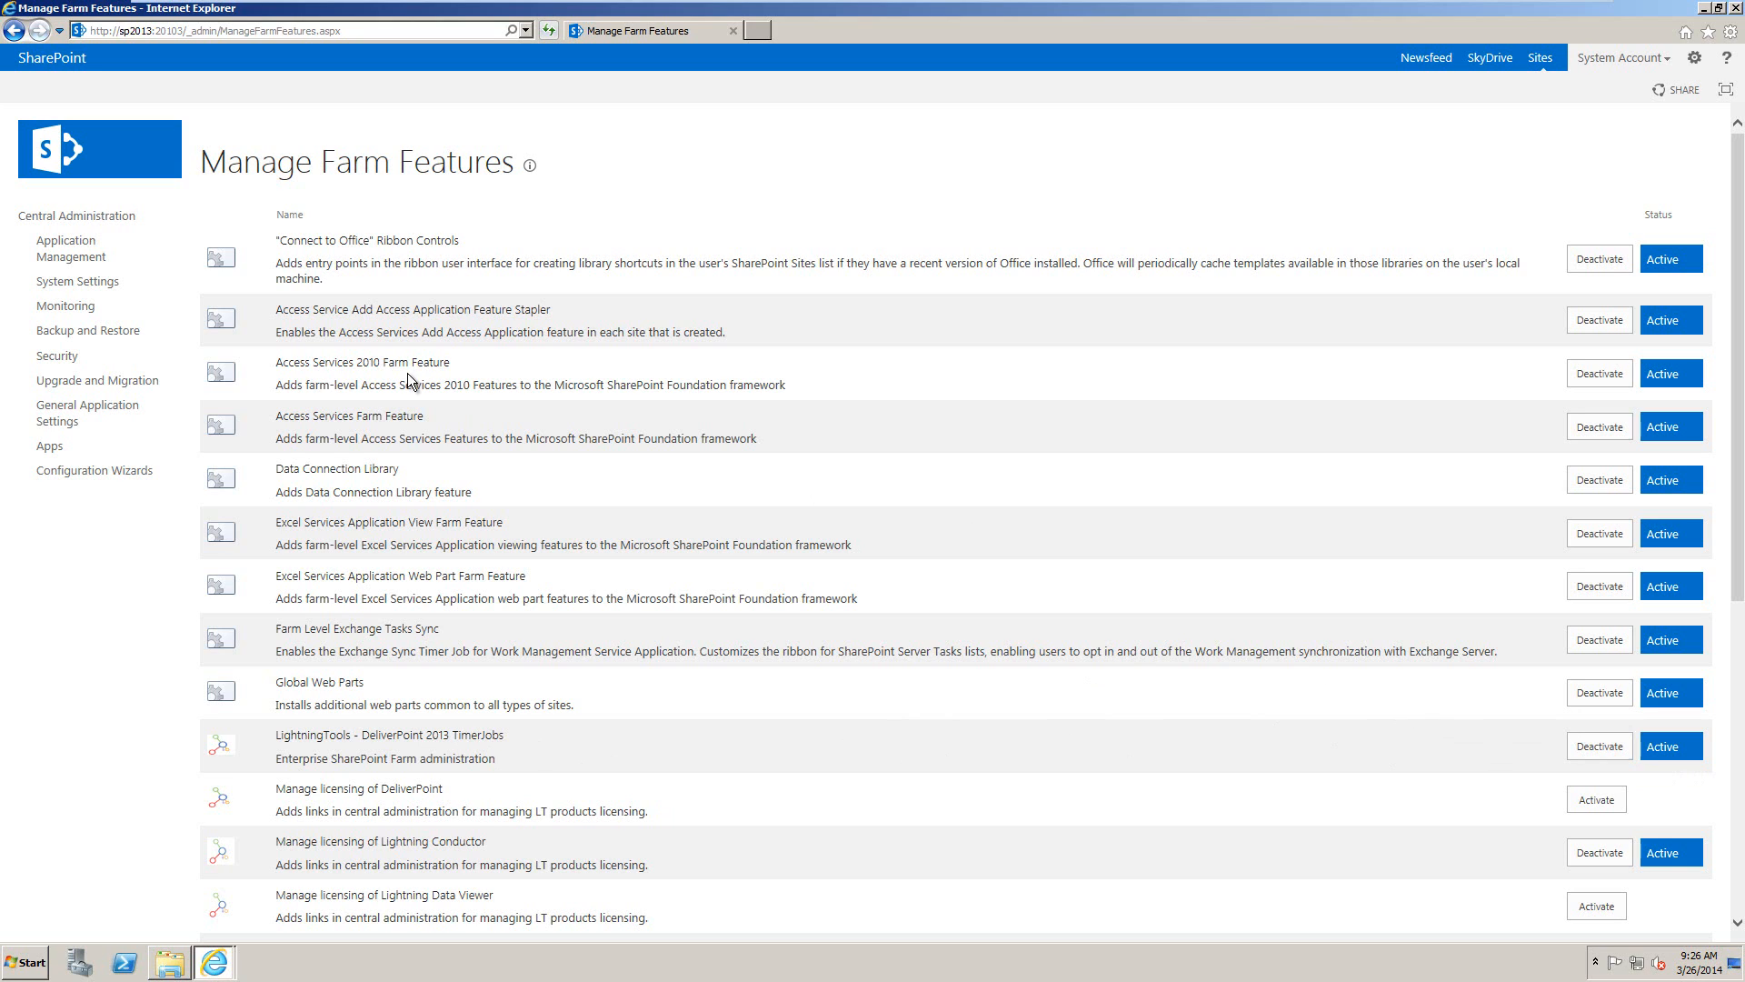
# Return via Monitoring > Review job definitions to page 2 with the DeliverPoint jobs
pyautogui.click(53, 306)
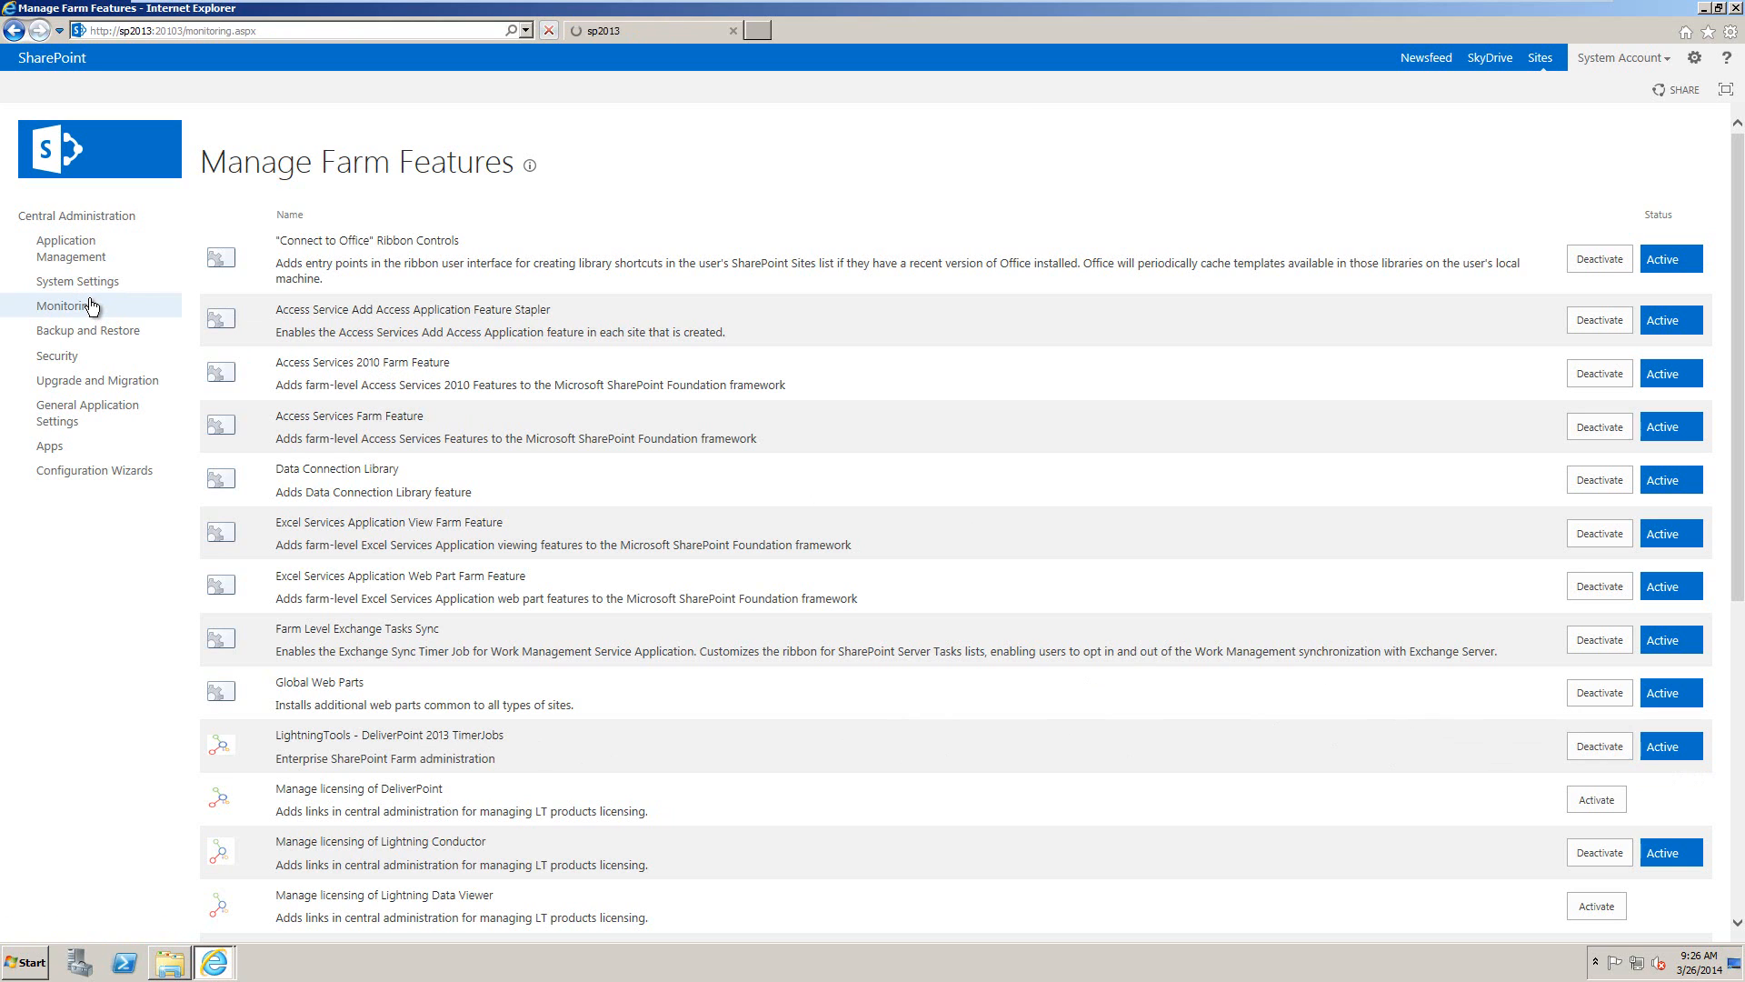
pyautogui.click(56, 298)
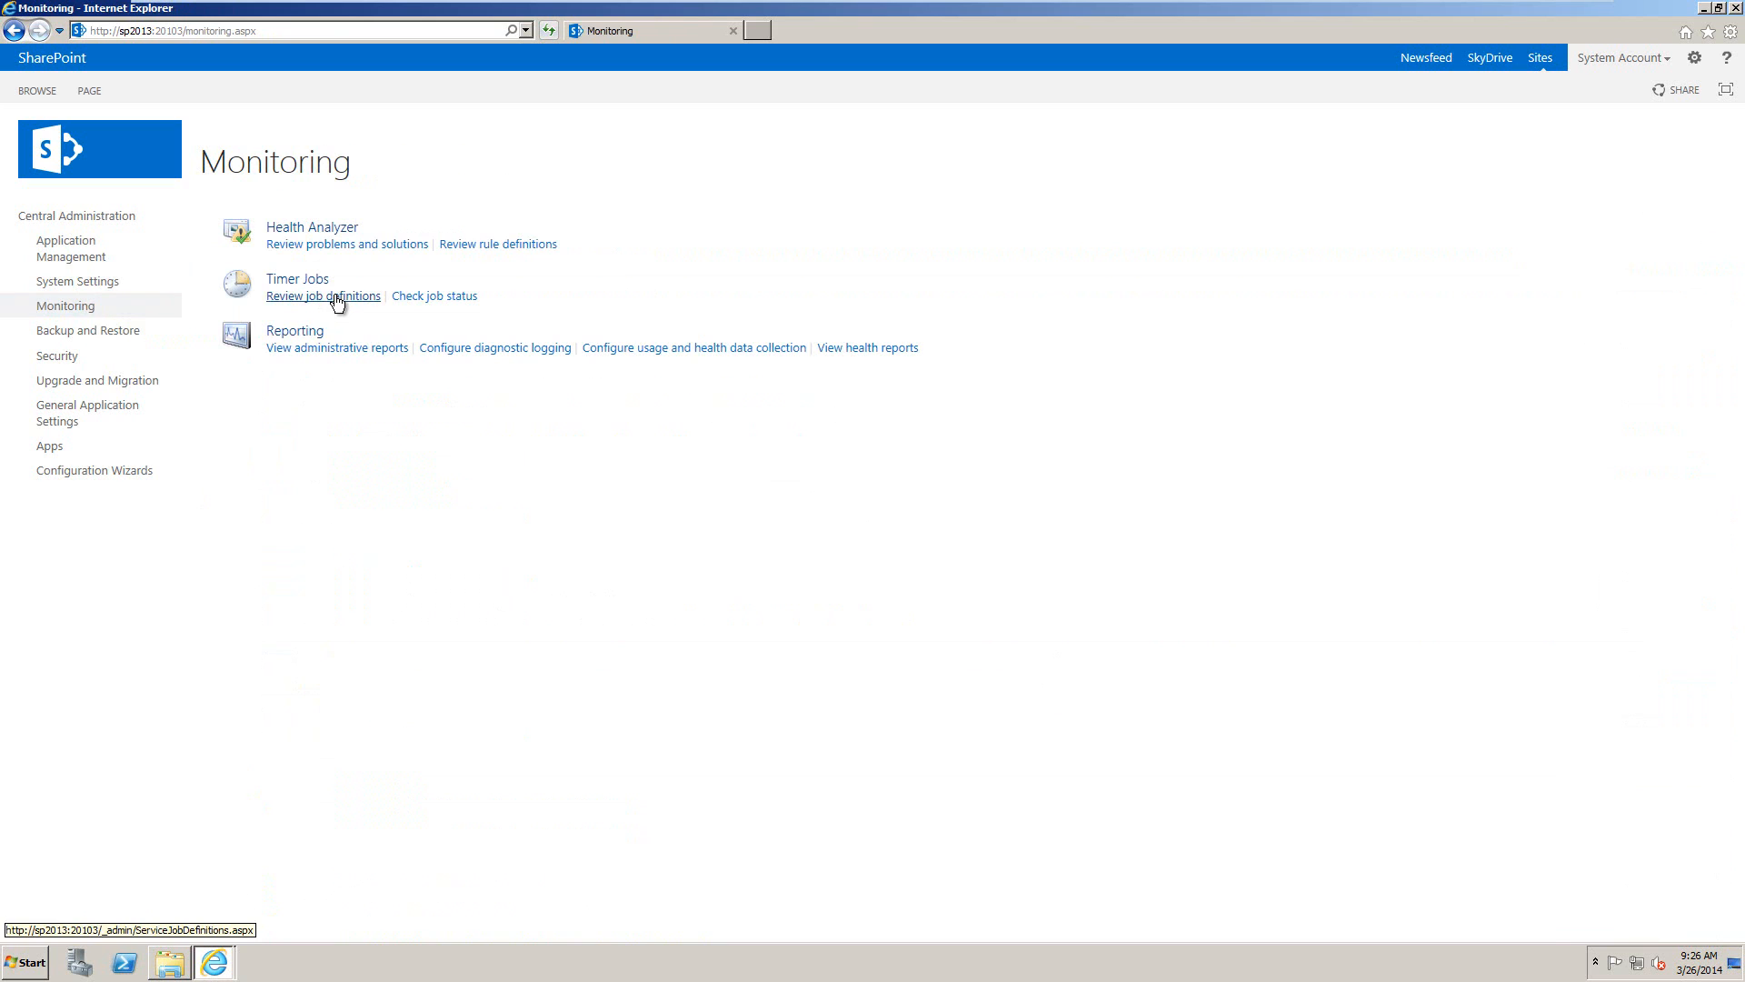
pyautogui.click(321, 295)
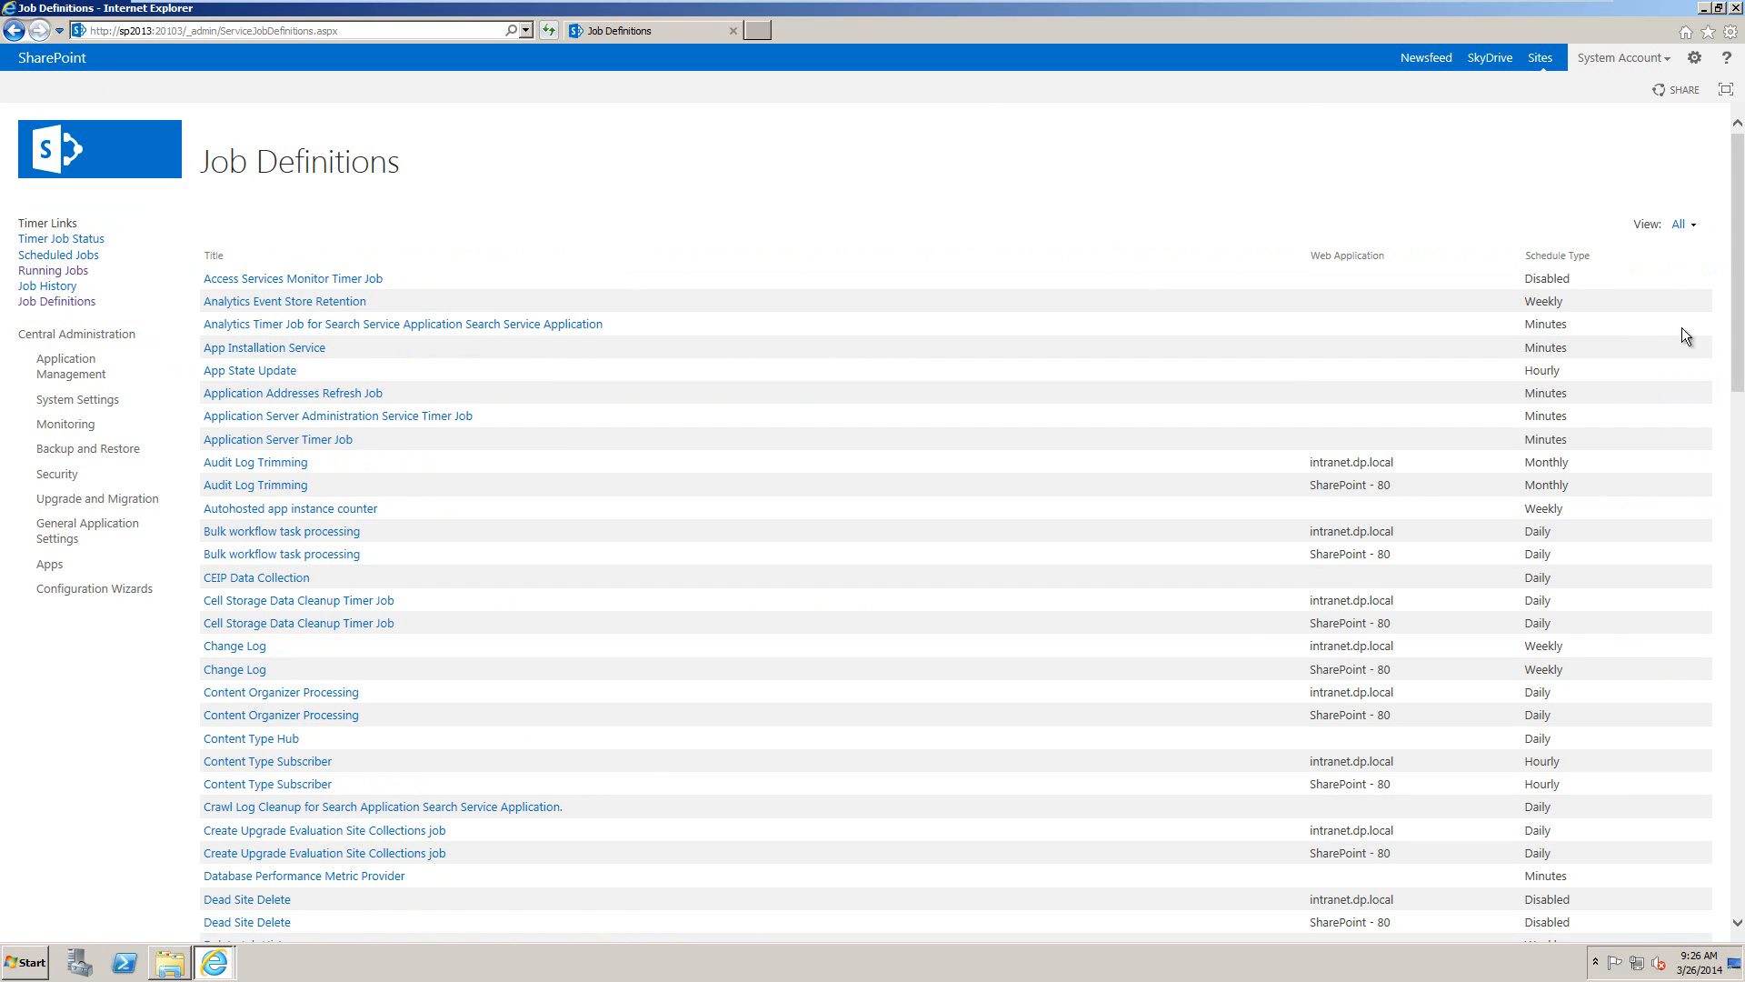
pyautogui.scroll(-3)
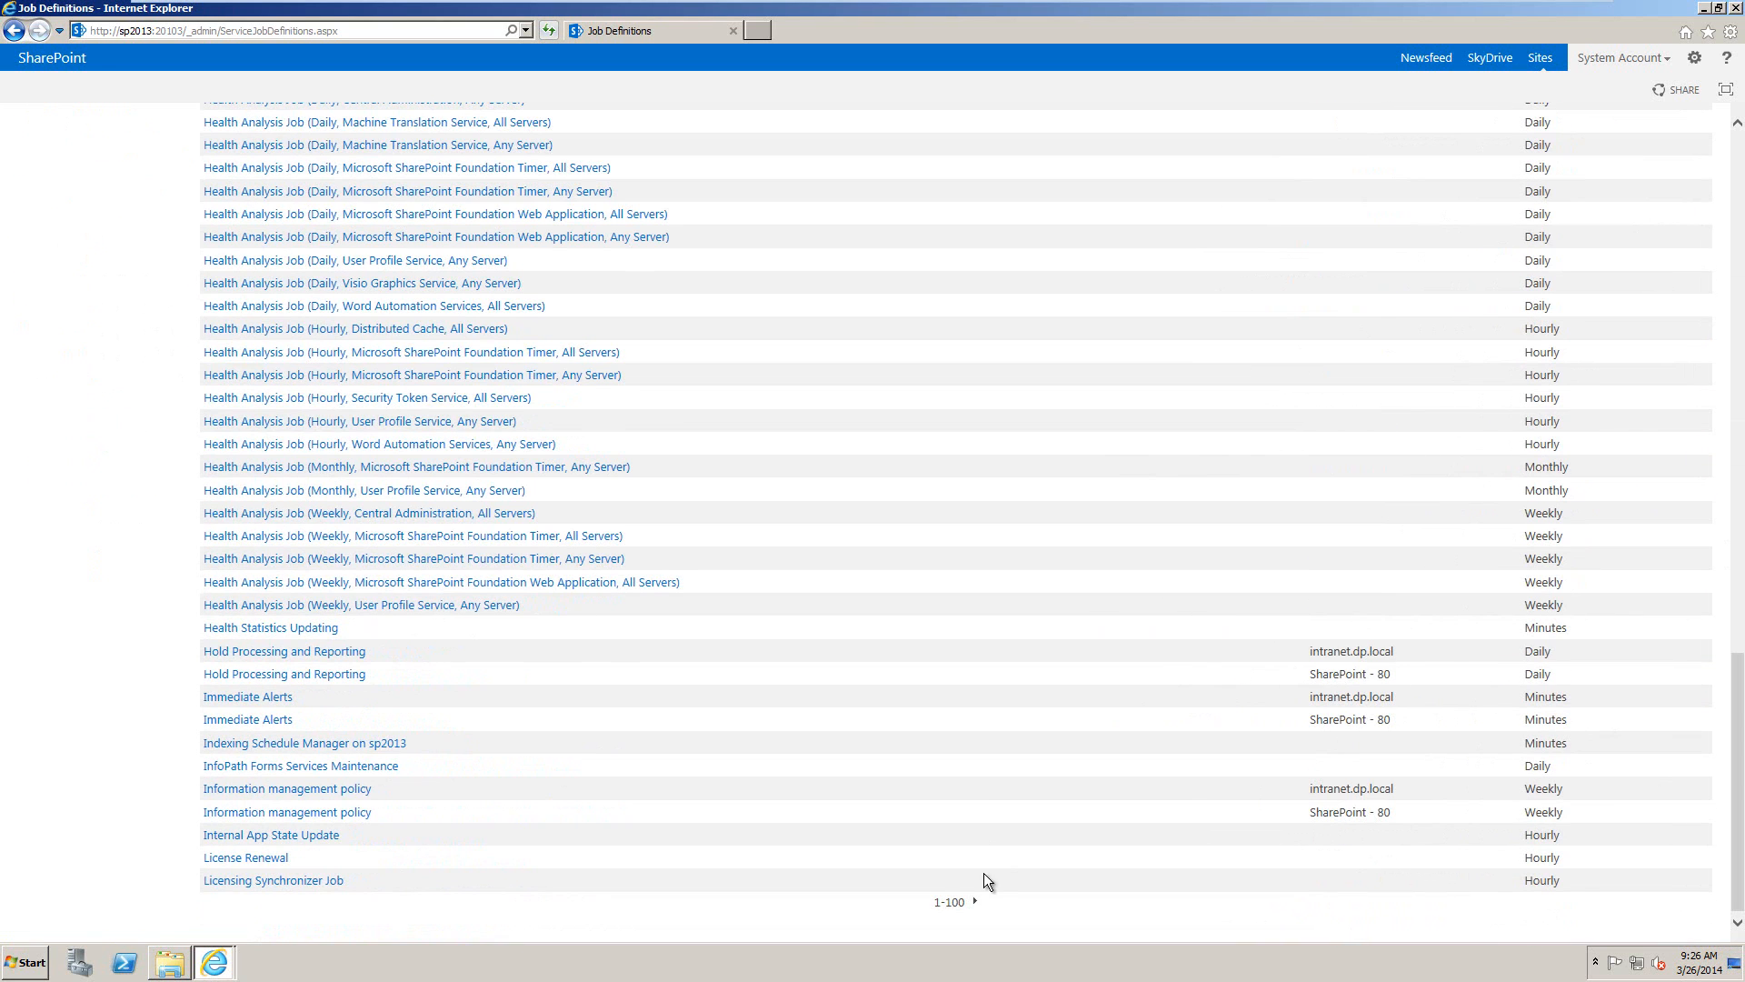
pyautogui.click(973, 902)
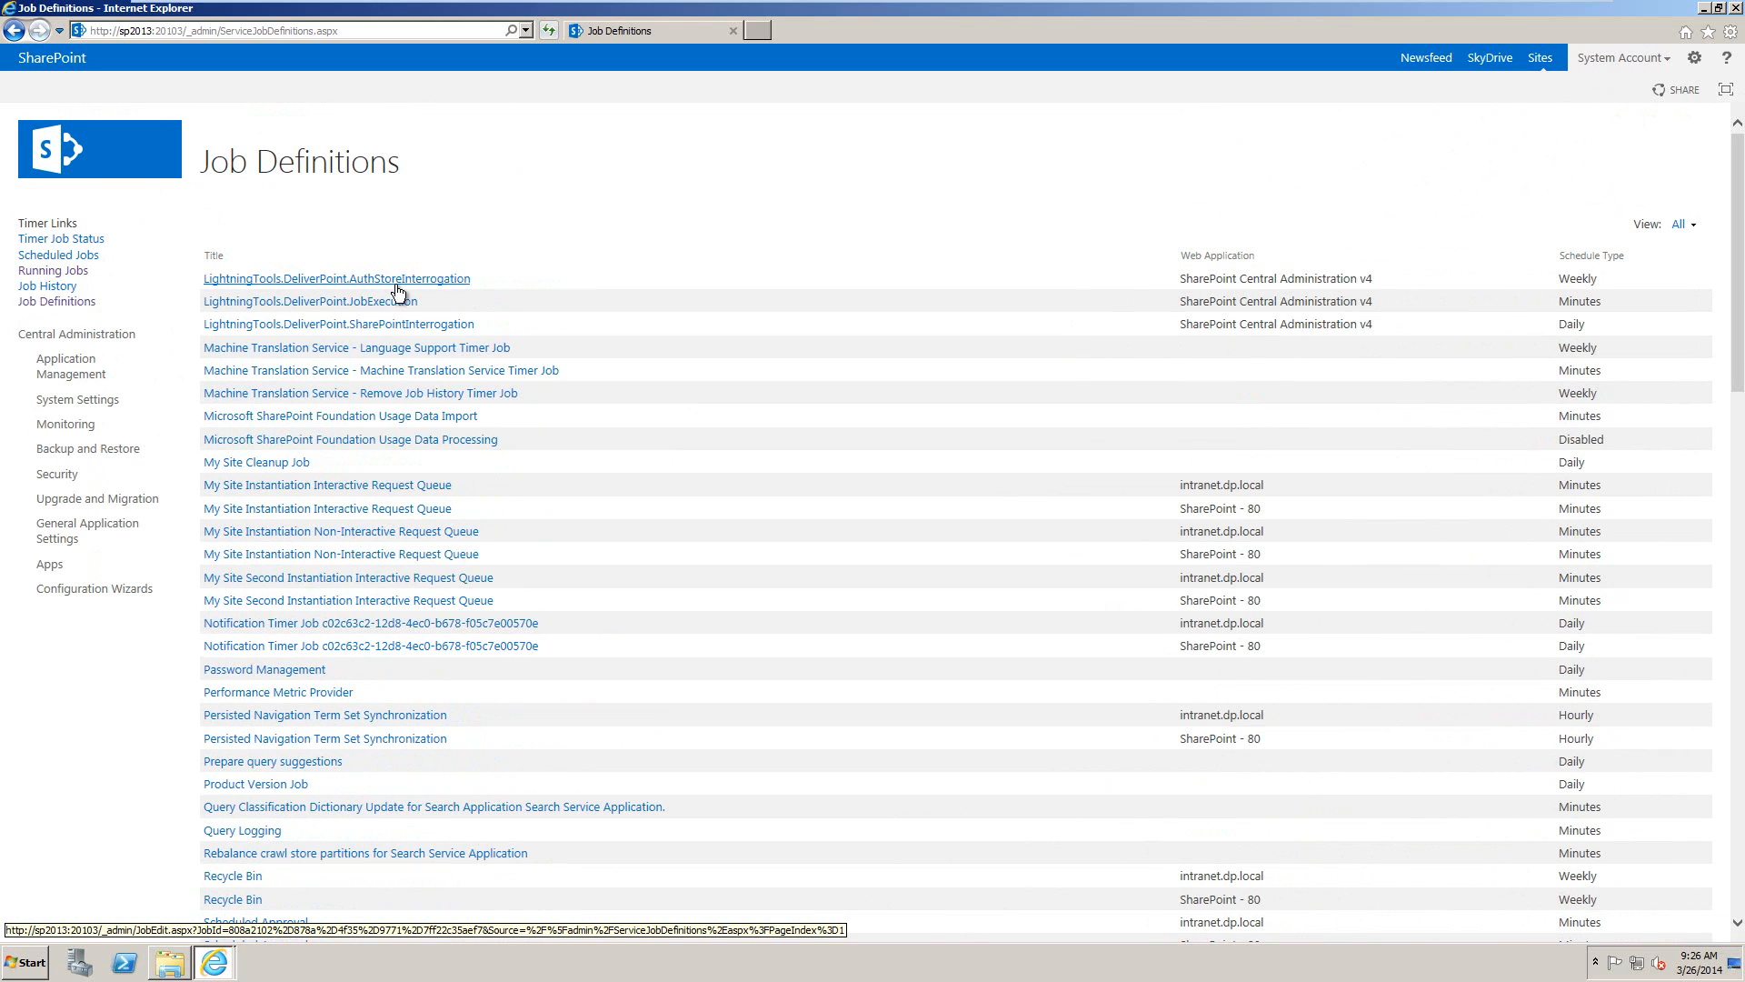
pyautogui.moveTo(430, 287)
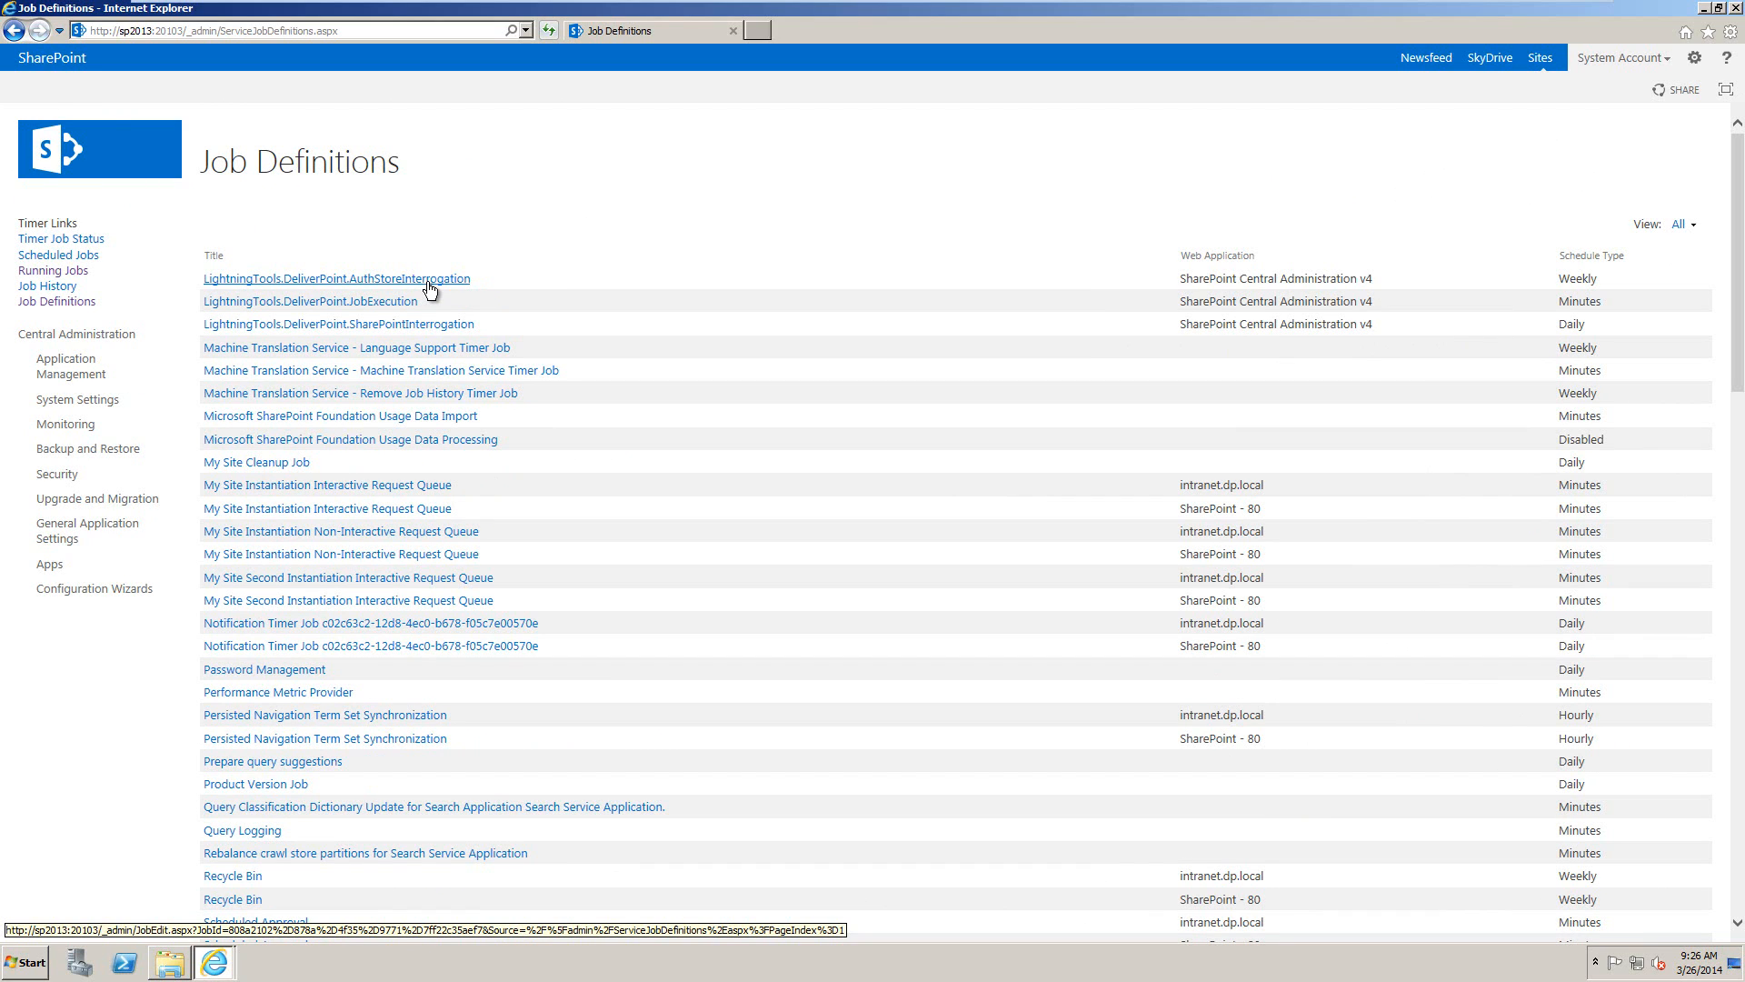
pyautogui.moveTo(345, 272)
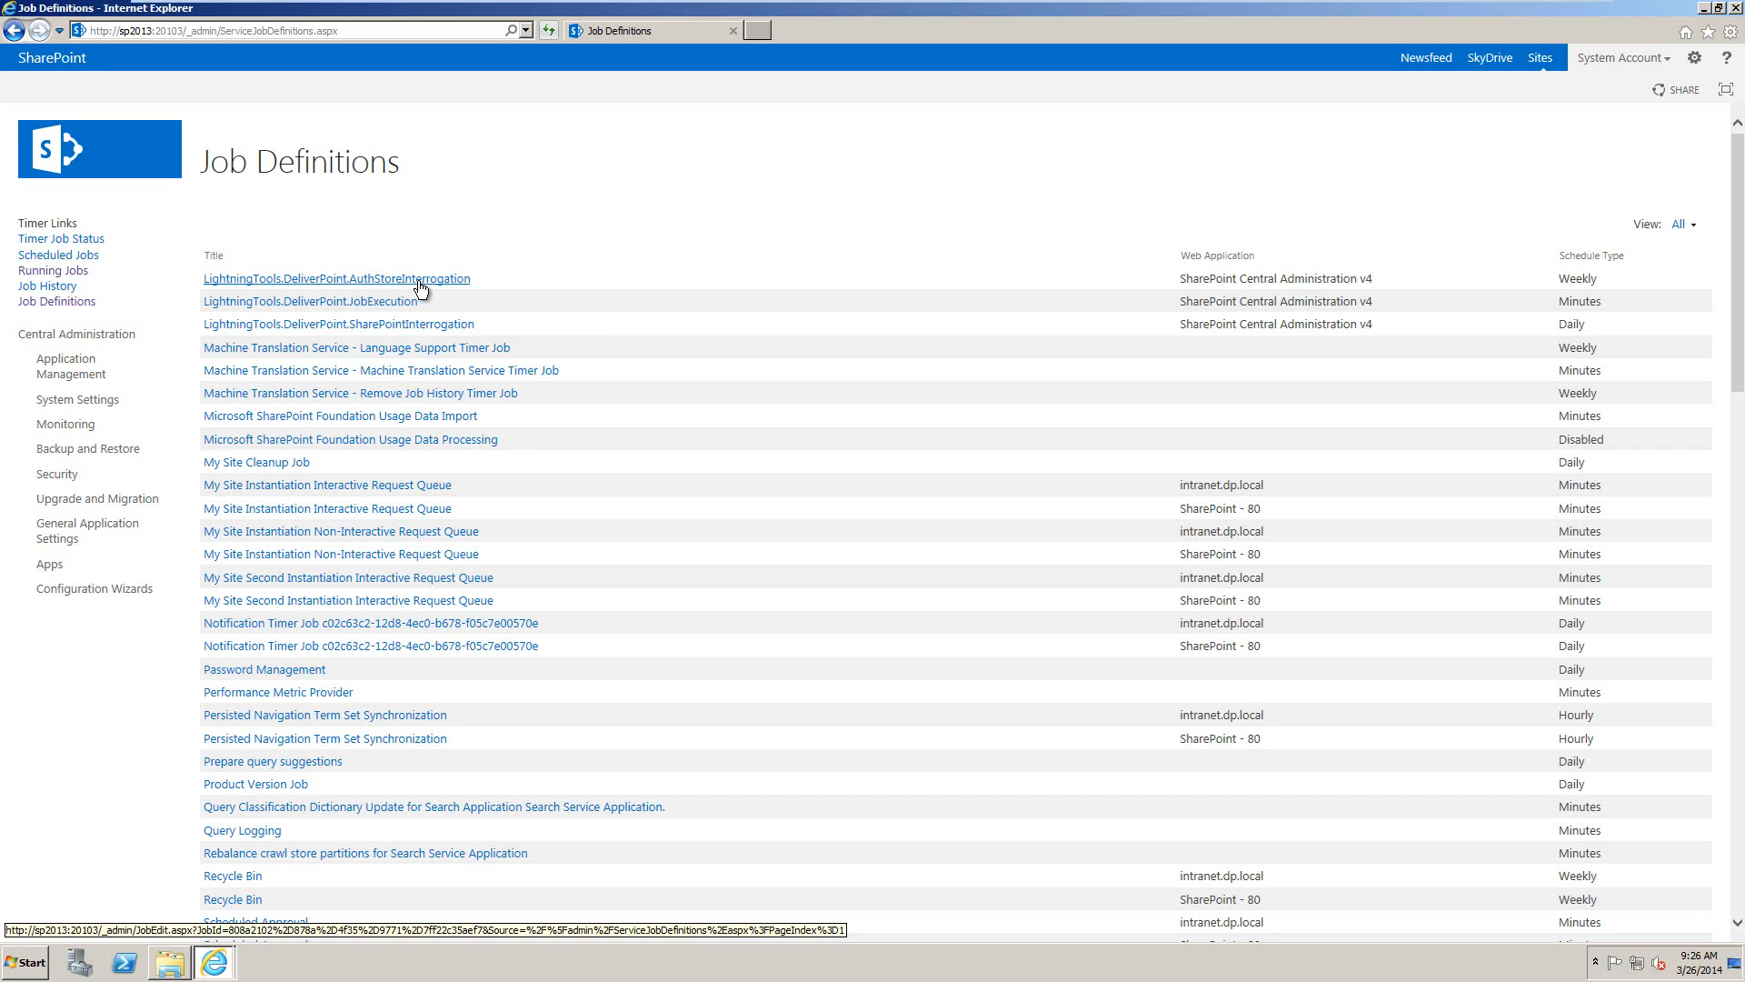
# Run the LightningTools.DeliverPoint.AuthStoreInterrogation timer job immediately with Run Now
pyautogui.click(340, 279)
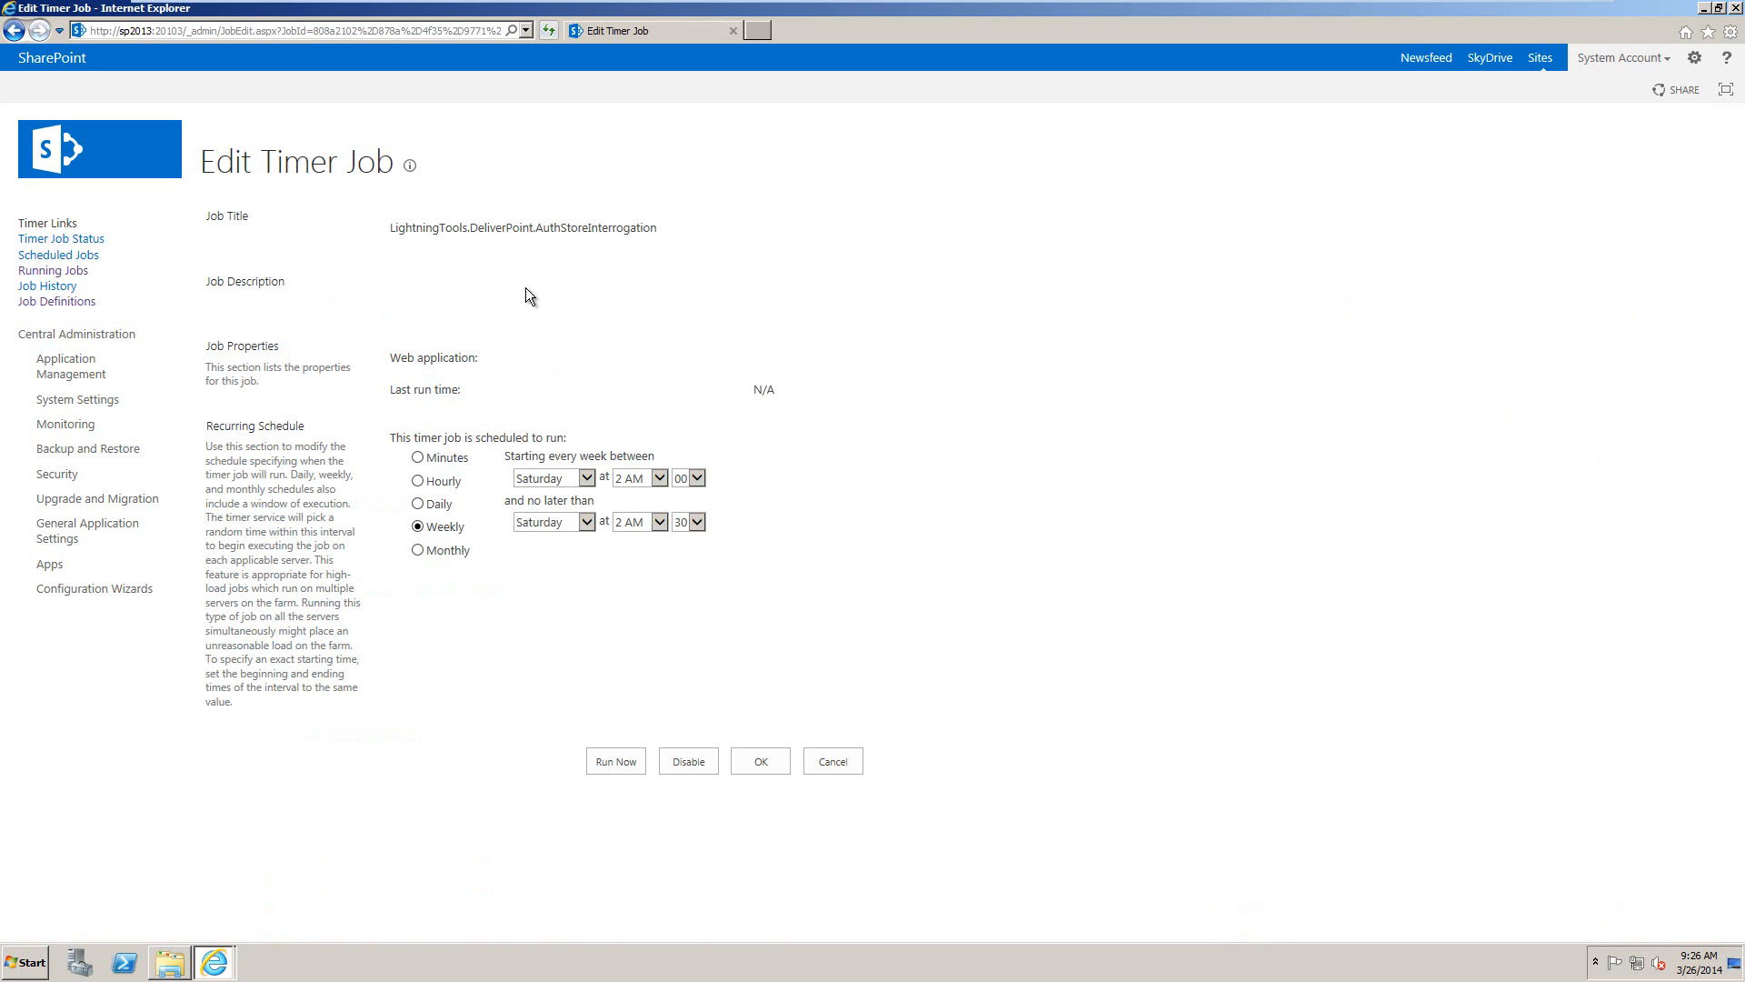
pyautogui.moveTo(655, 371)
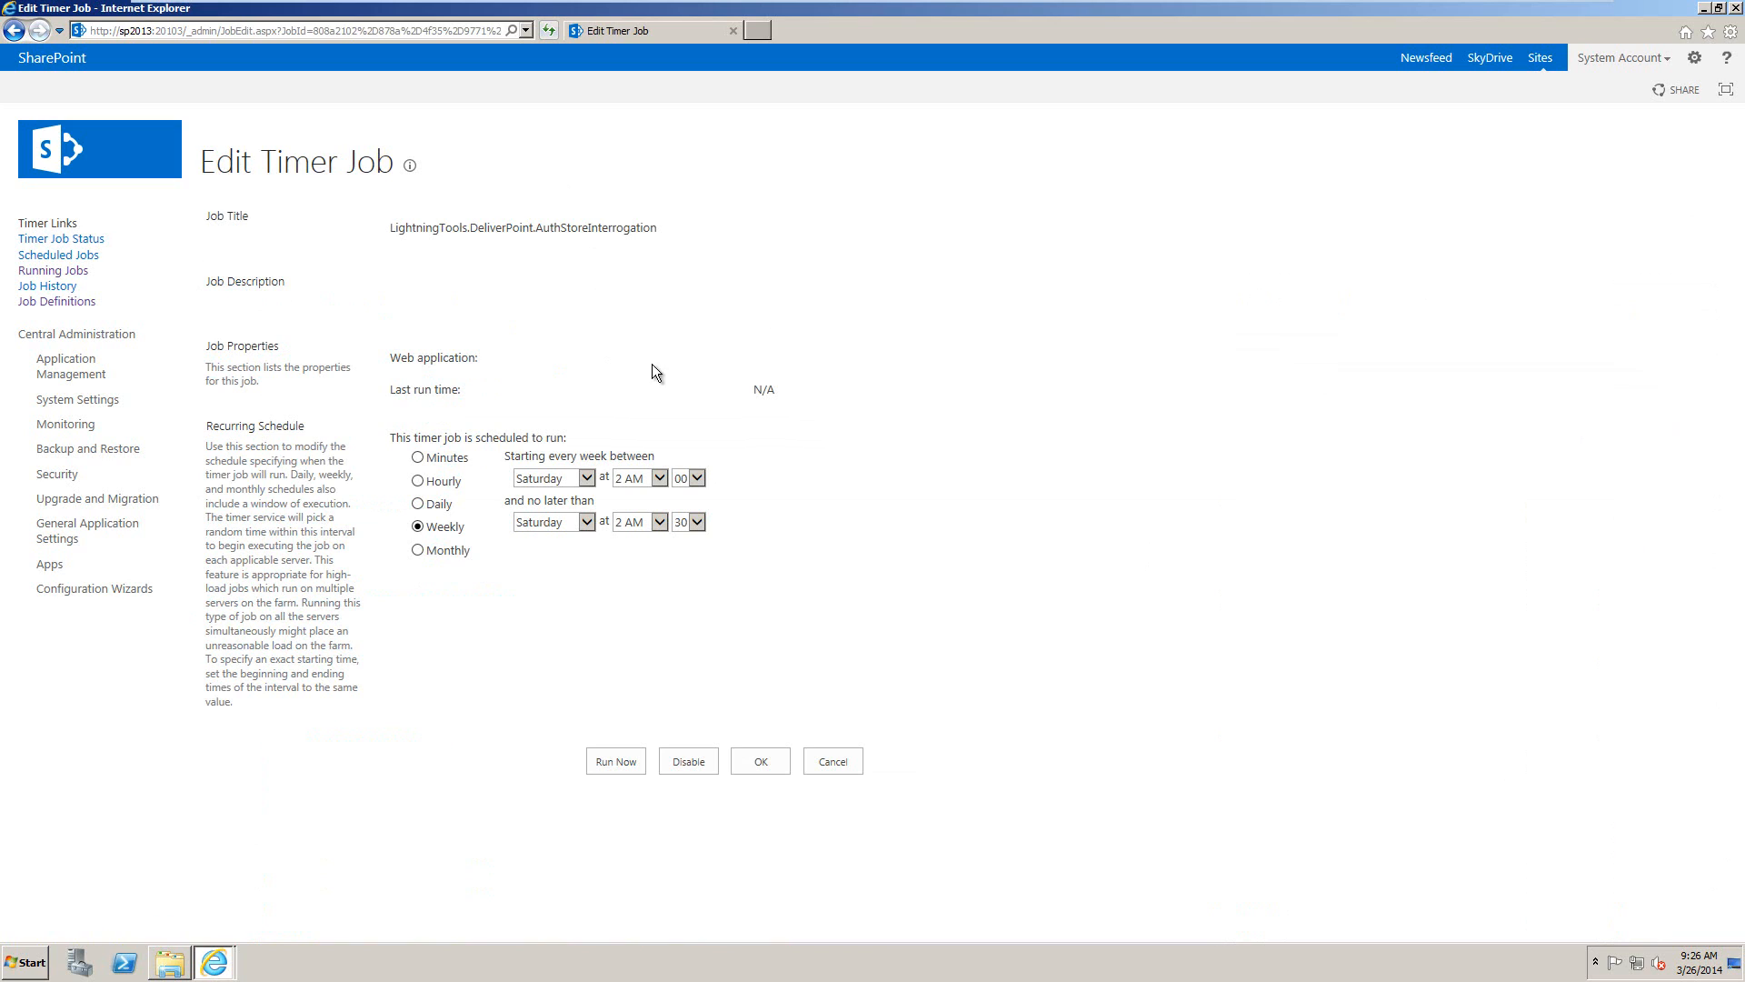
pyautogui.moveTo(539, 640)
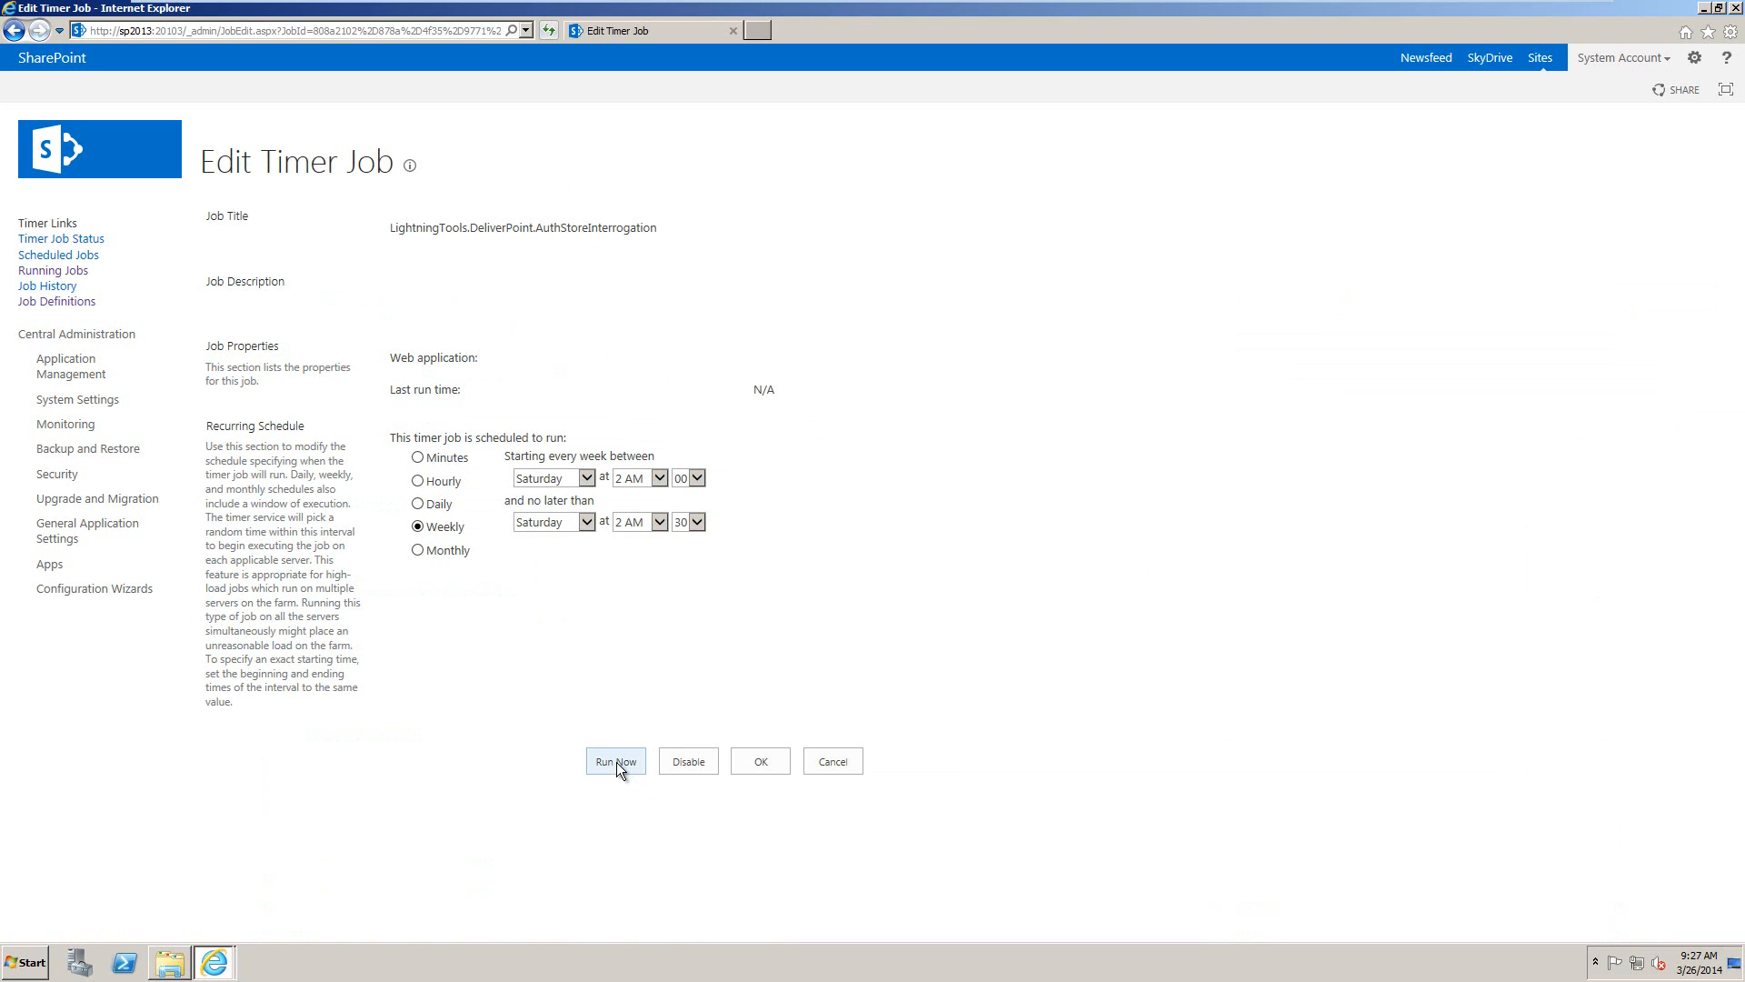
pyautogui.click(615, 761)
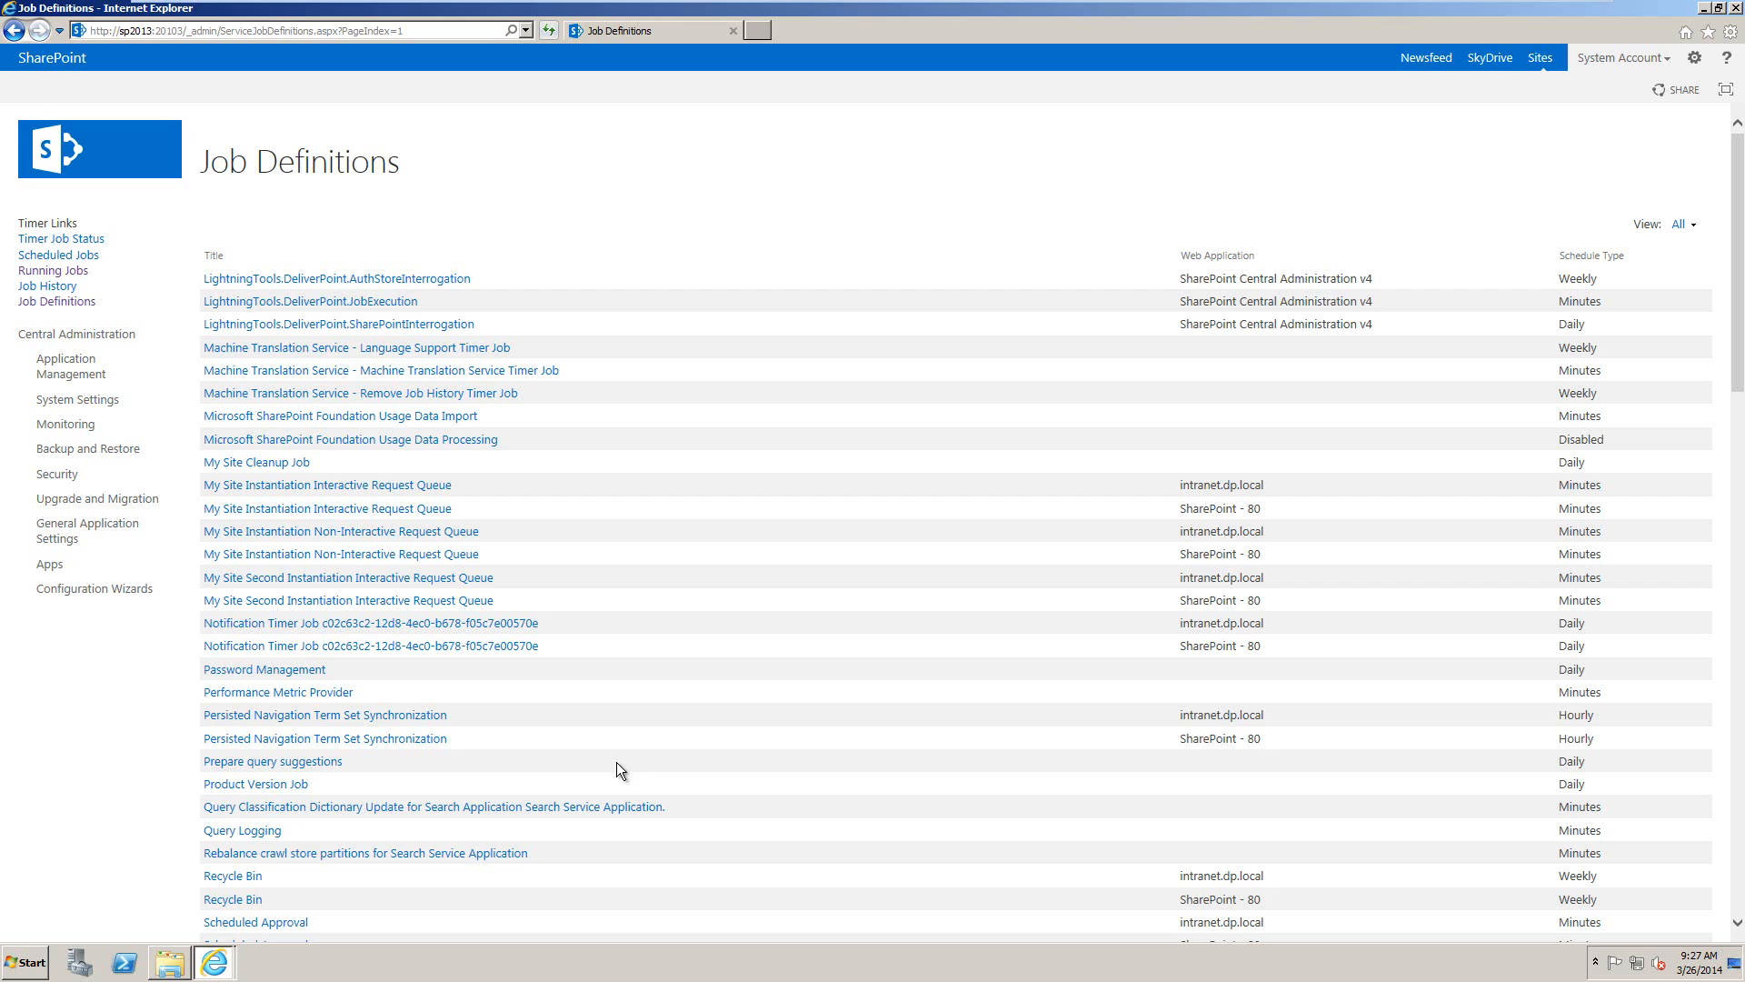
pyautogui.moveTo(420, 296)
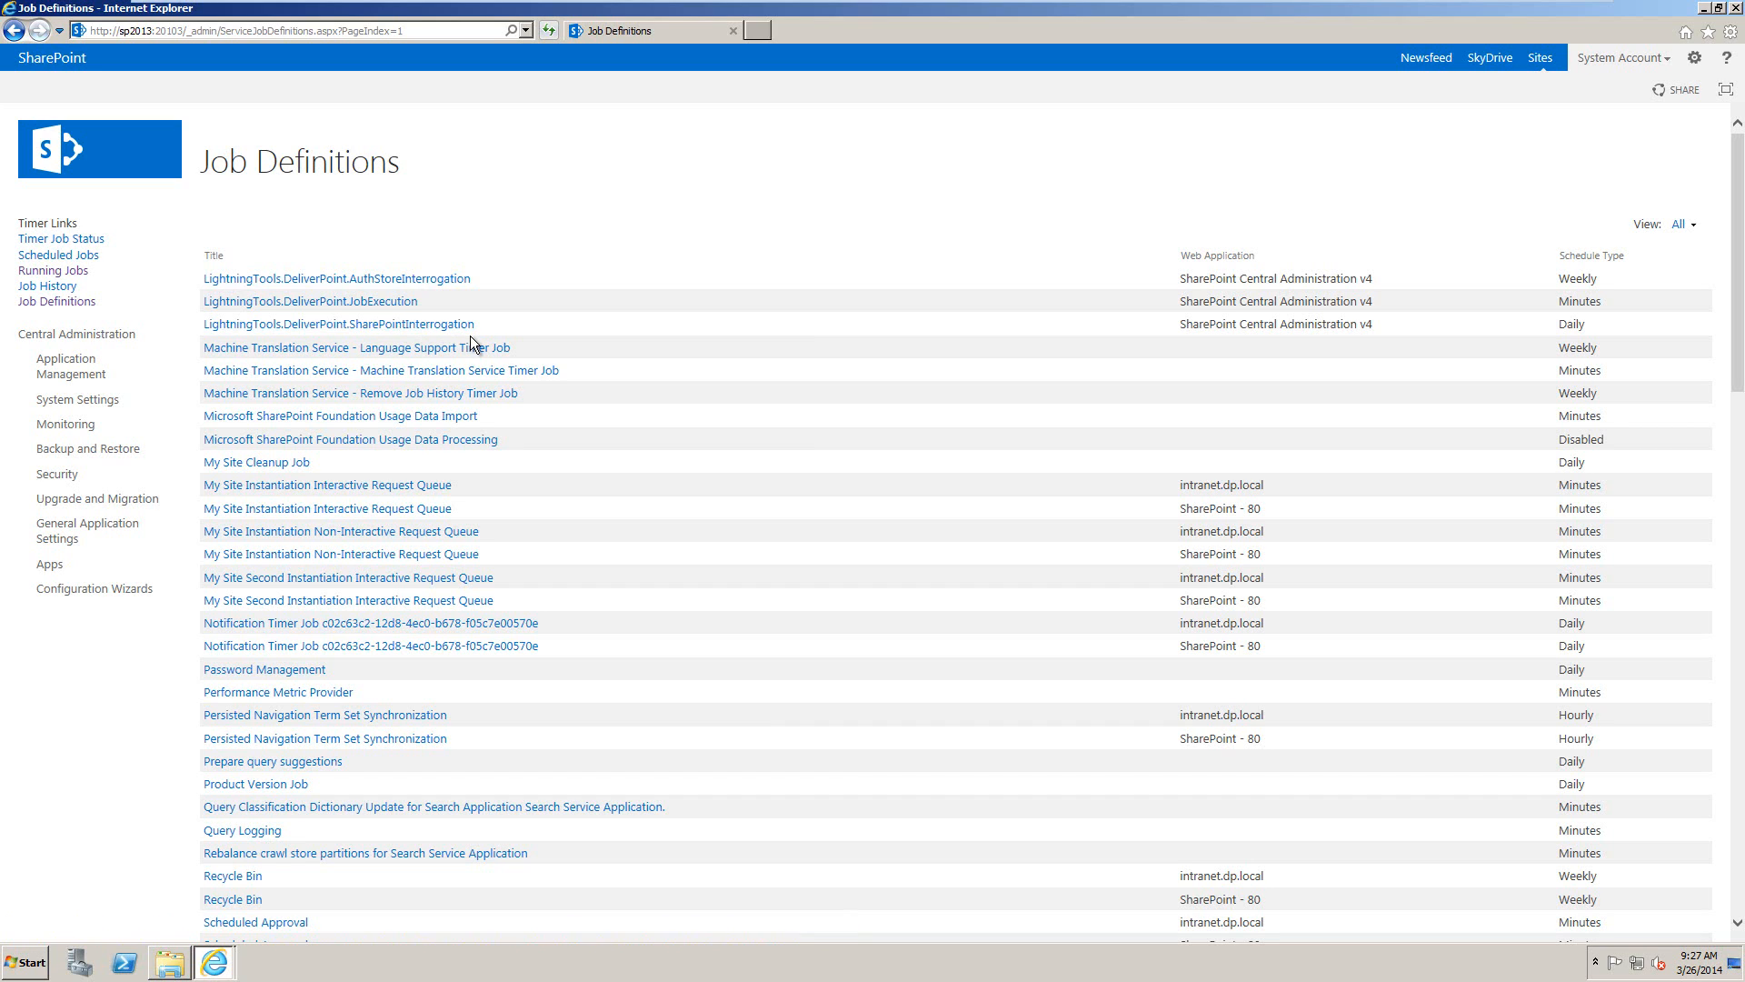
pyautogui.moveTo(316, 300)
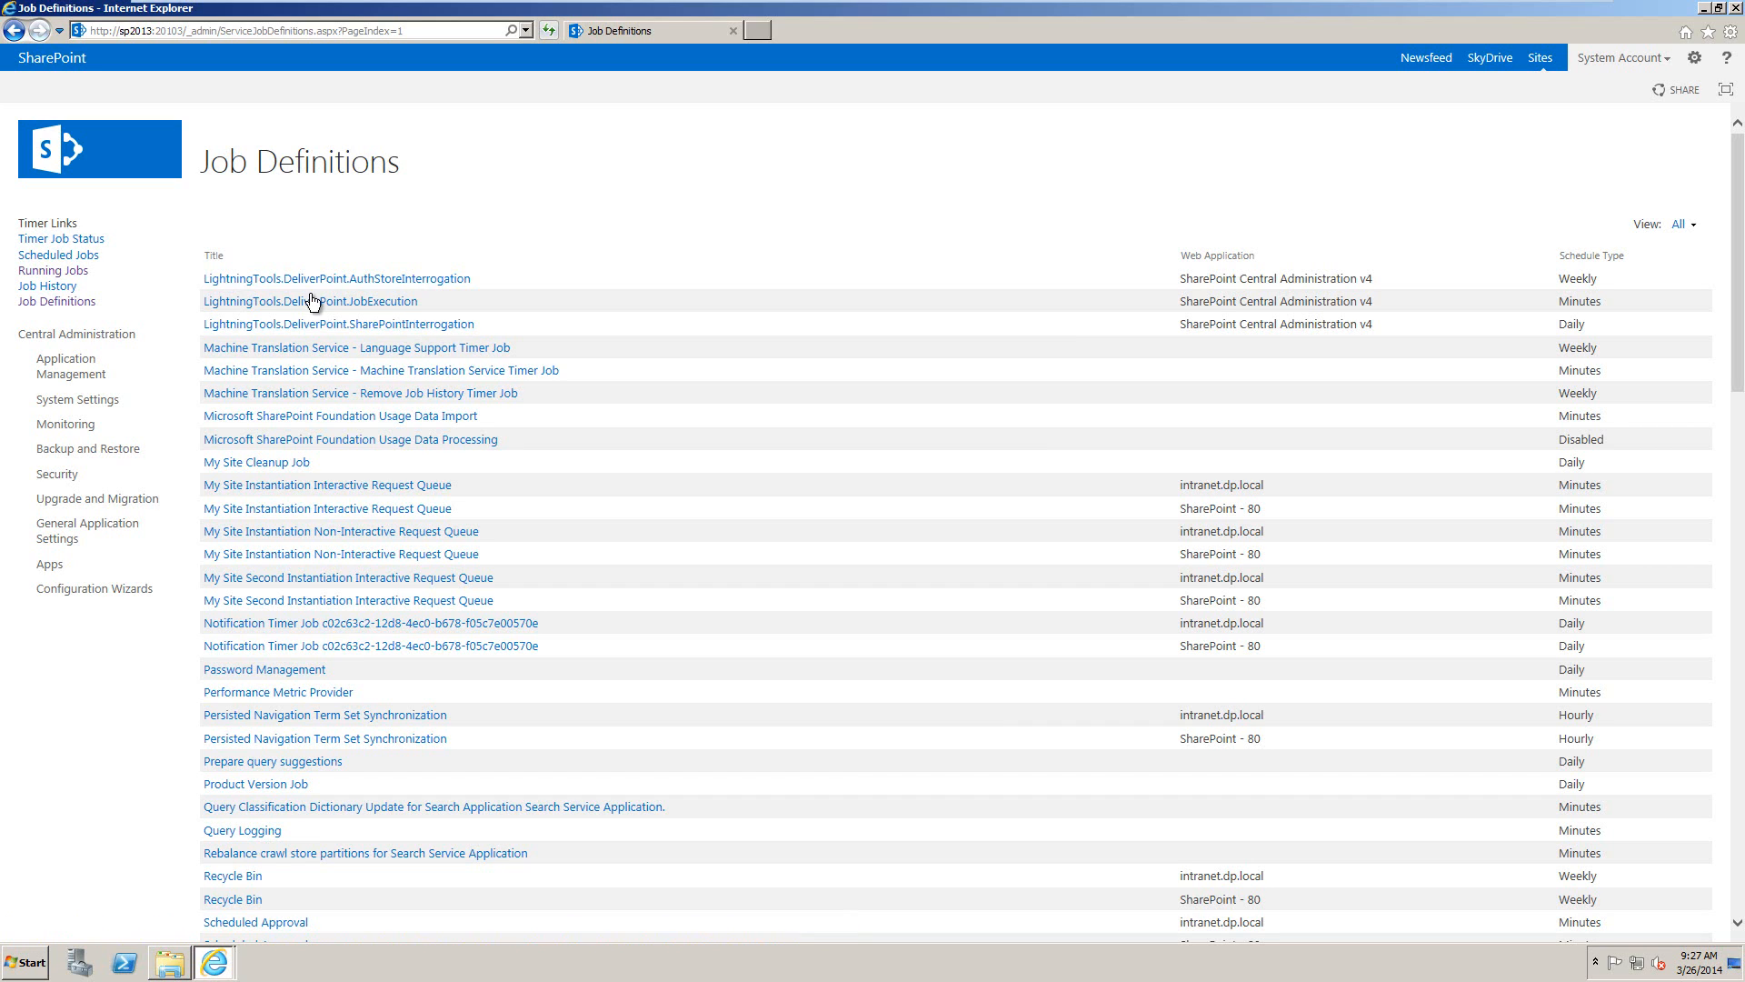
# Check Running Jobs shows none active, then return to Job Definitions page 2
pyautogui.click(52, 270)
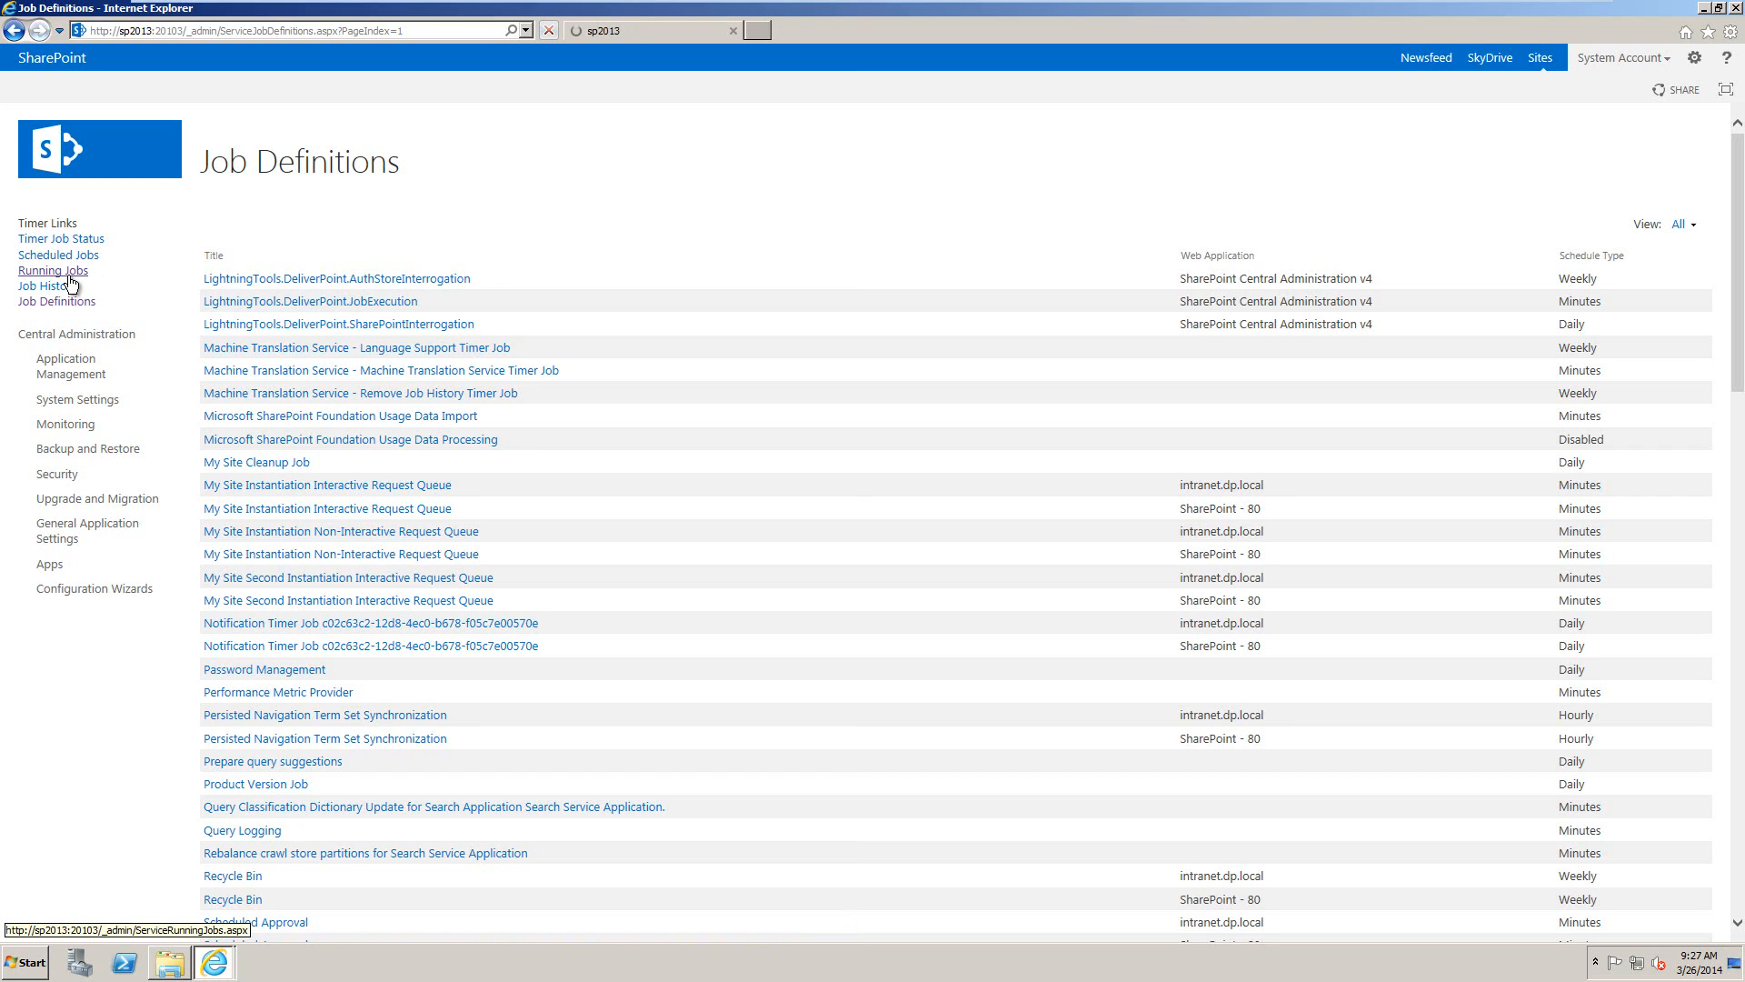
pyautogui.click(52, 270)
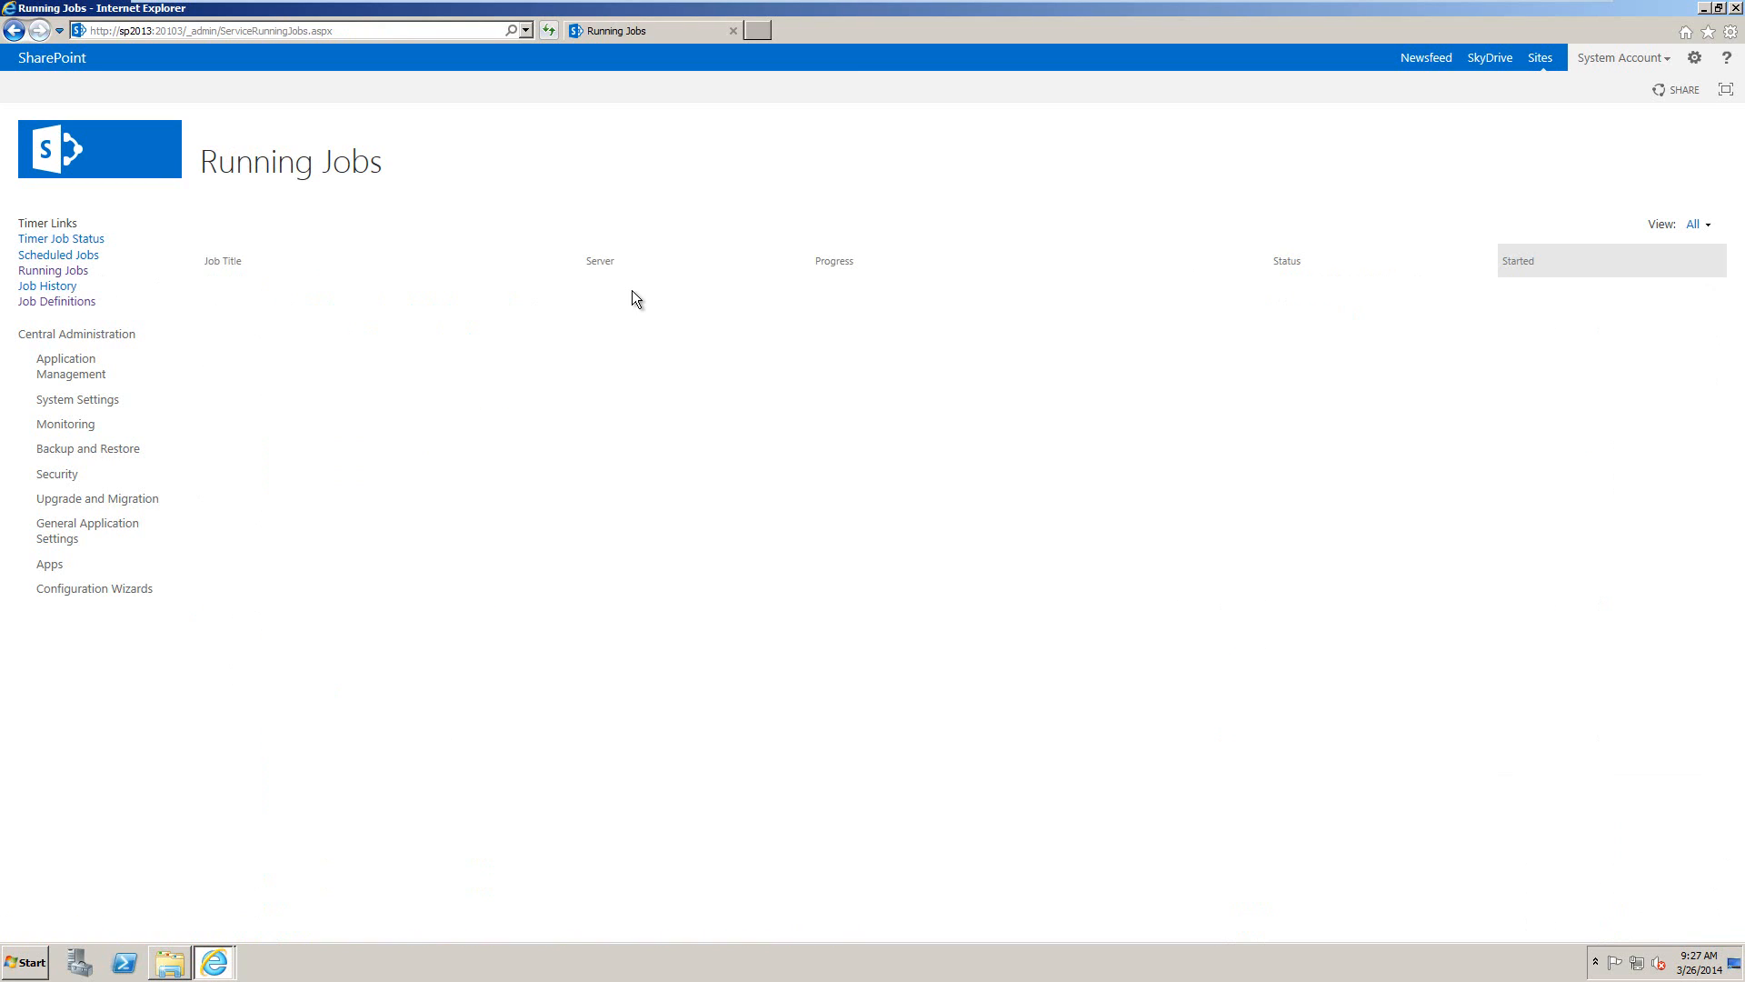
pyautogui.moveTo(441, 233)
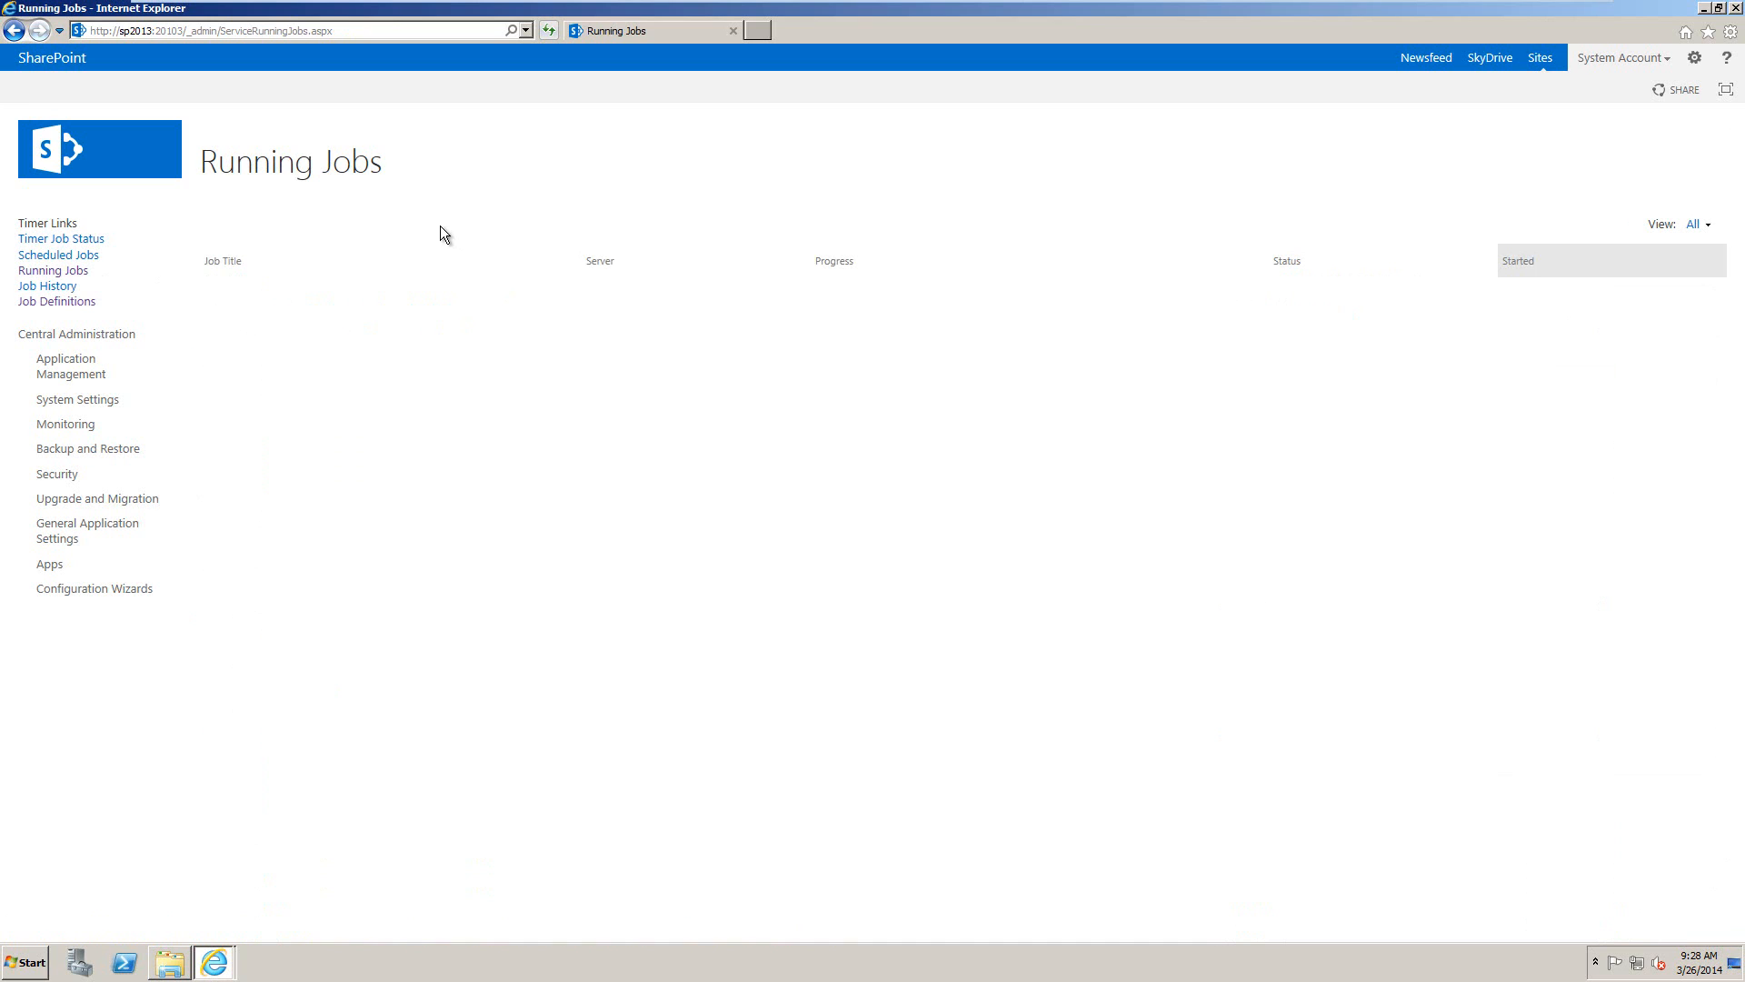
pyautogui.moveTo(57, 301)
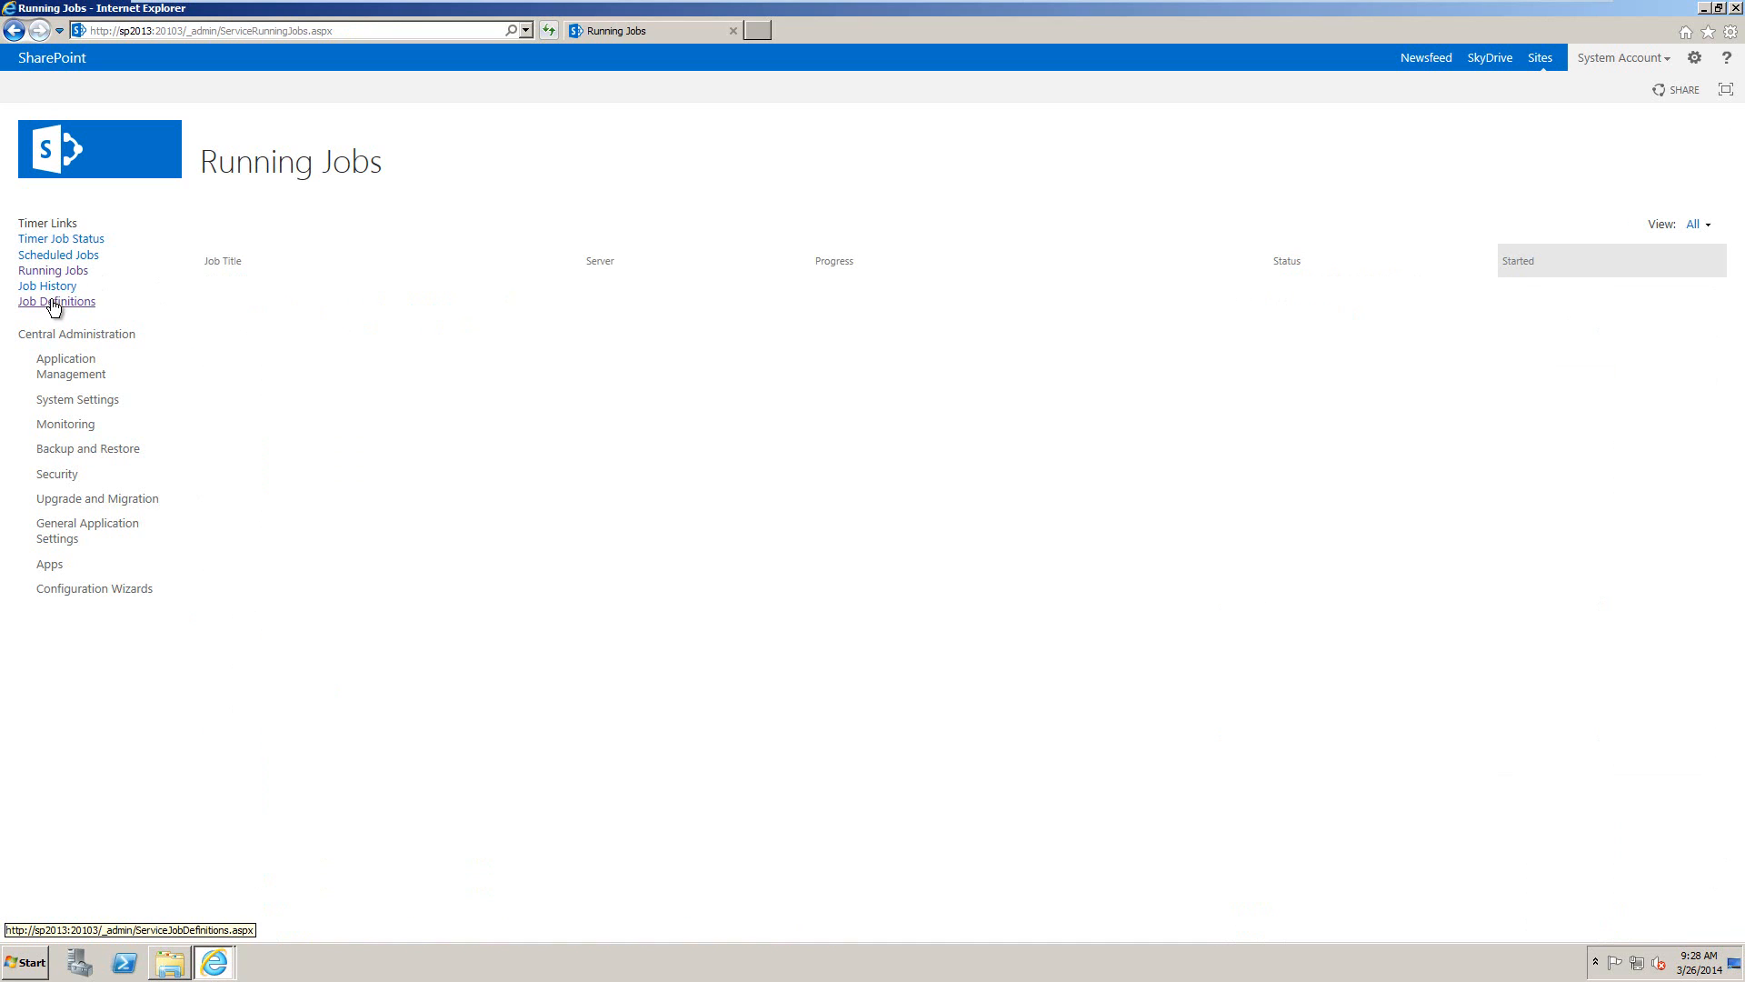
pyautogui.click(56, 301)
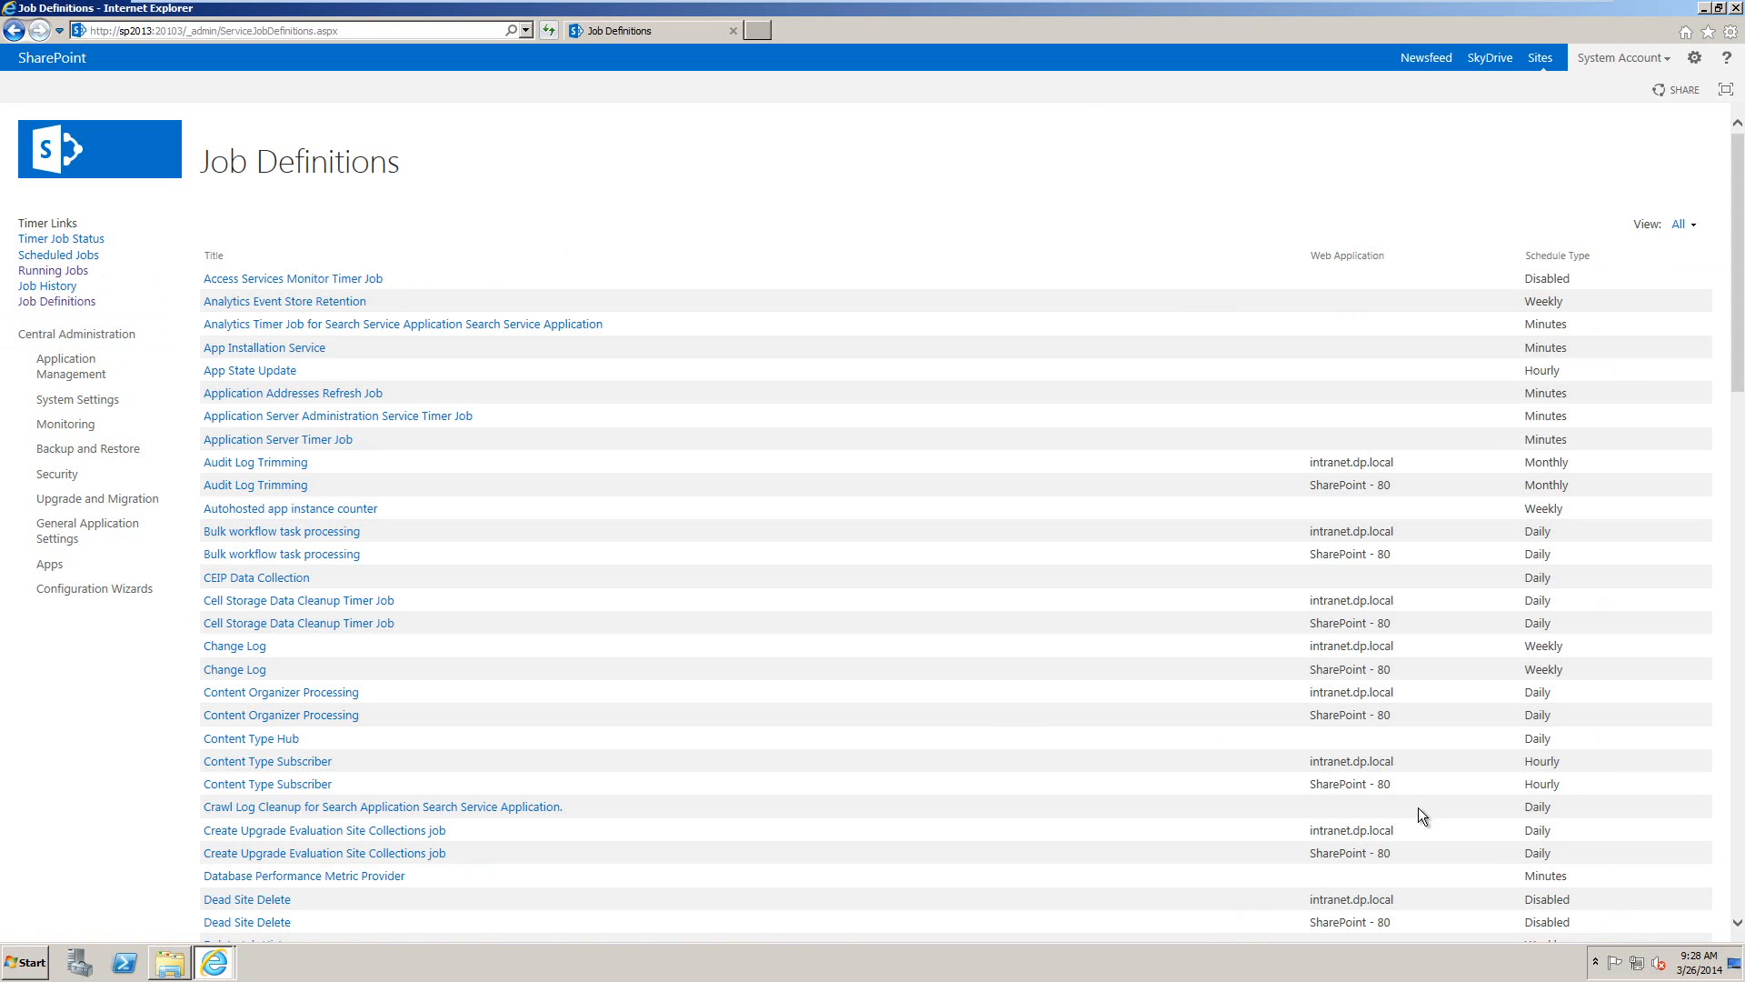
pyautogui.scroll(-3)
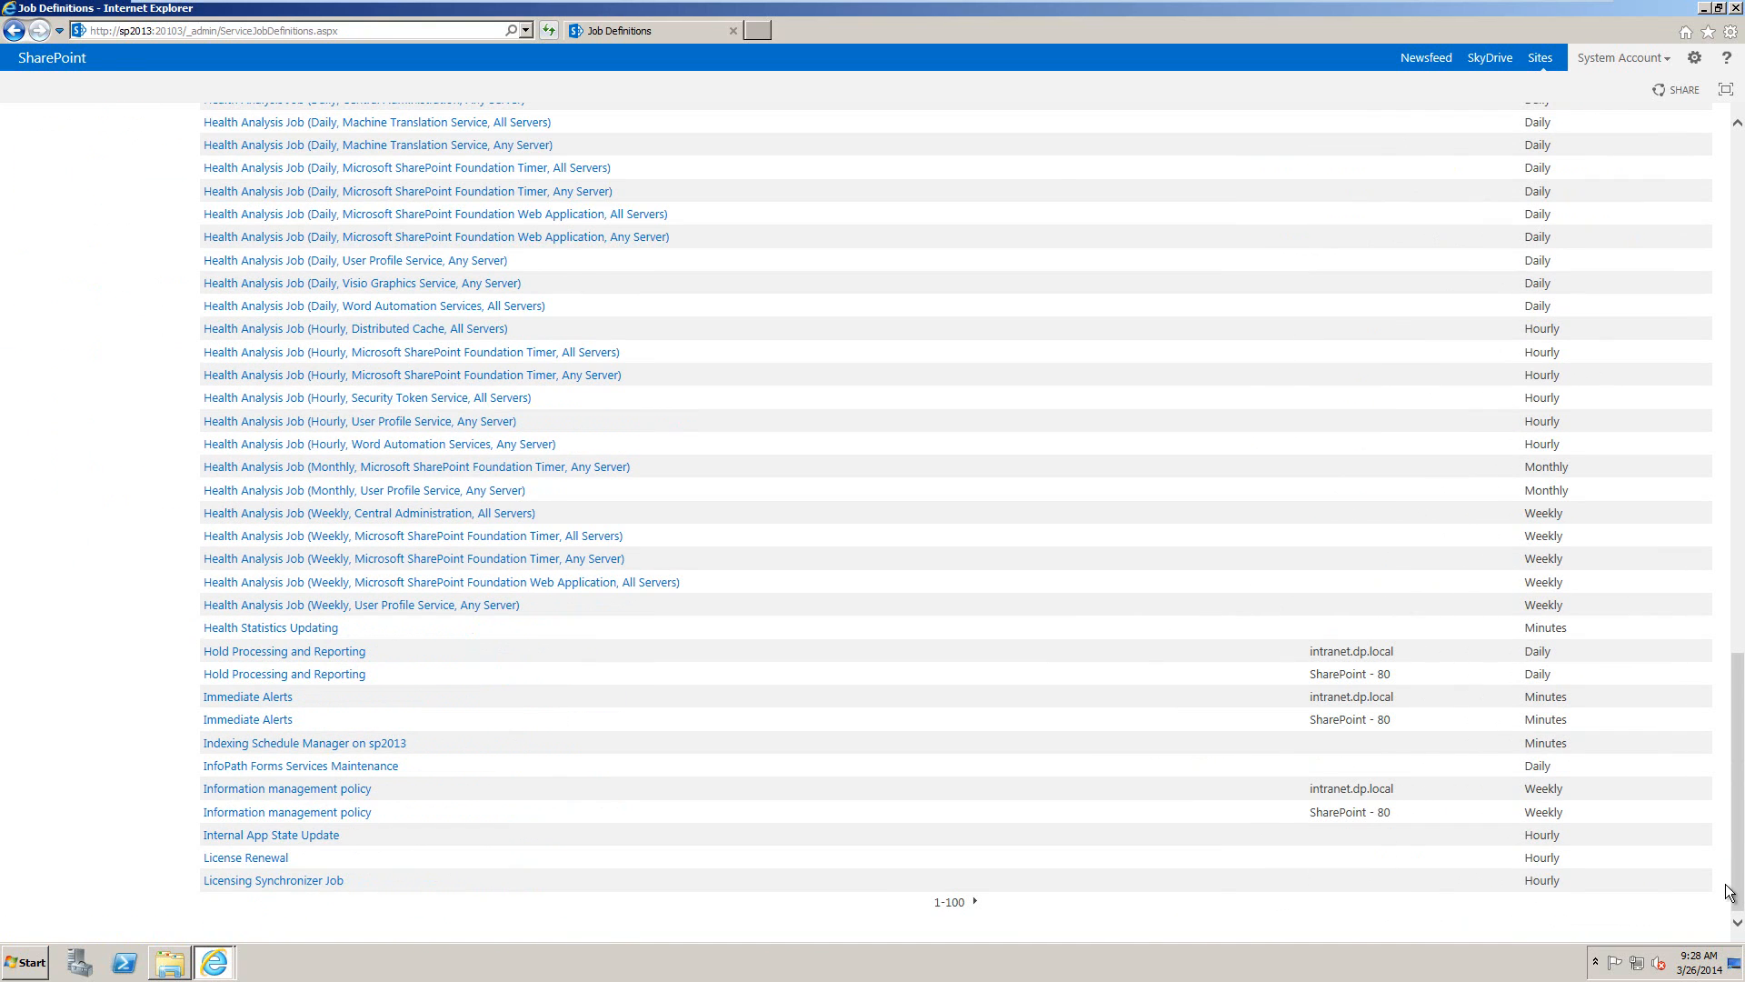
pyautogui.click(980, 902)
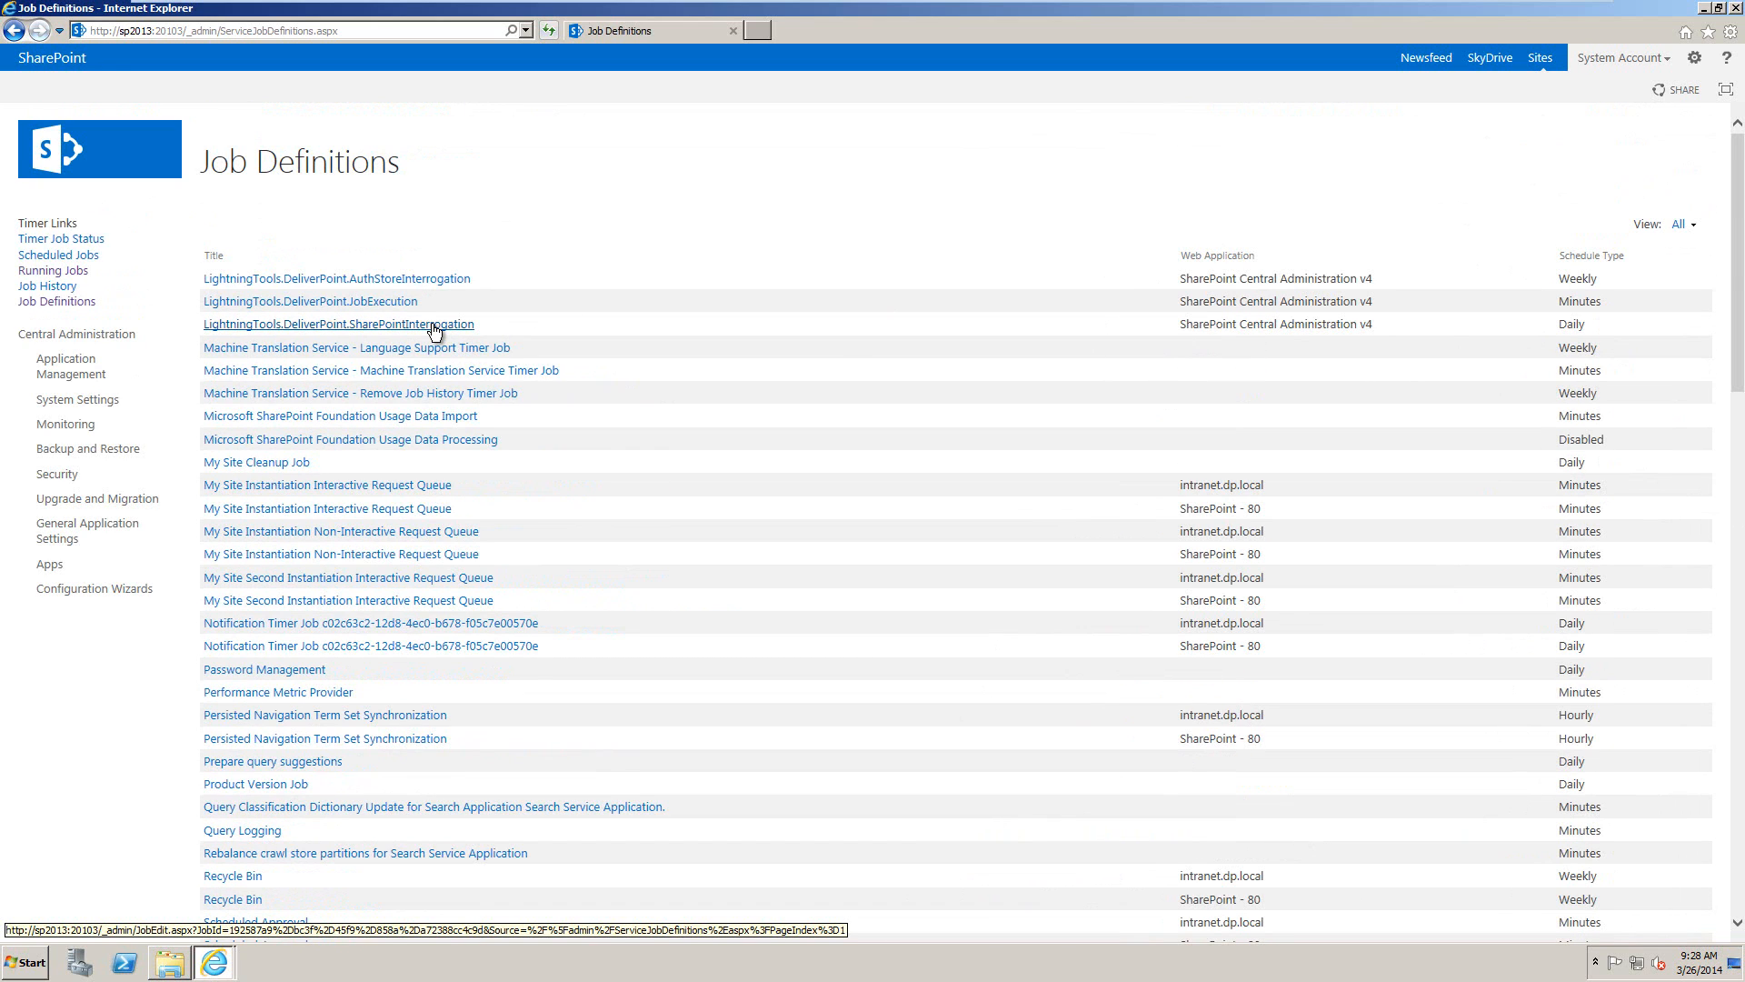
pyautogui.click(338, 324)
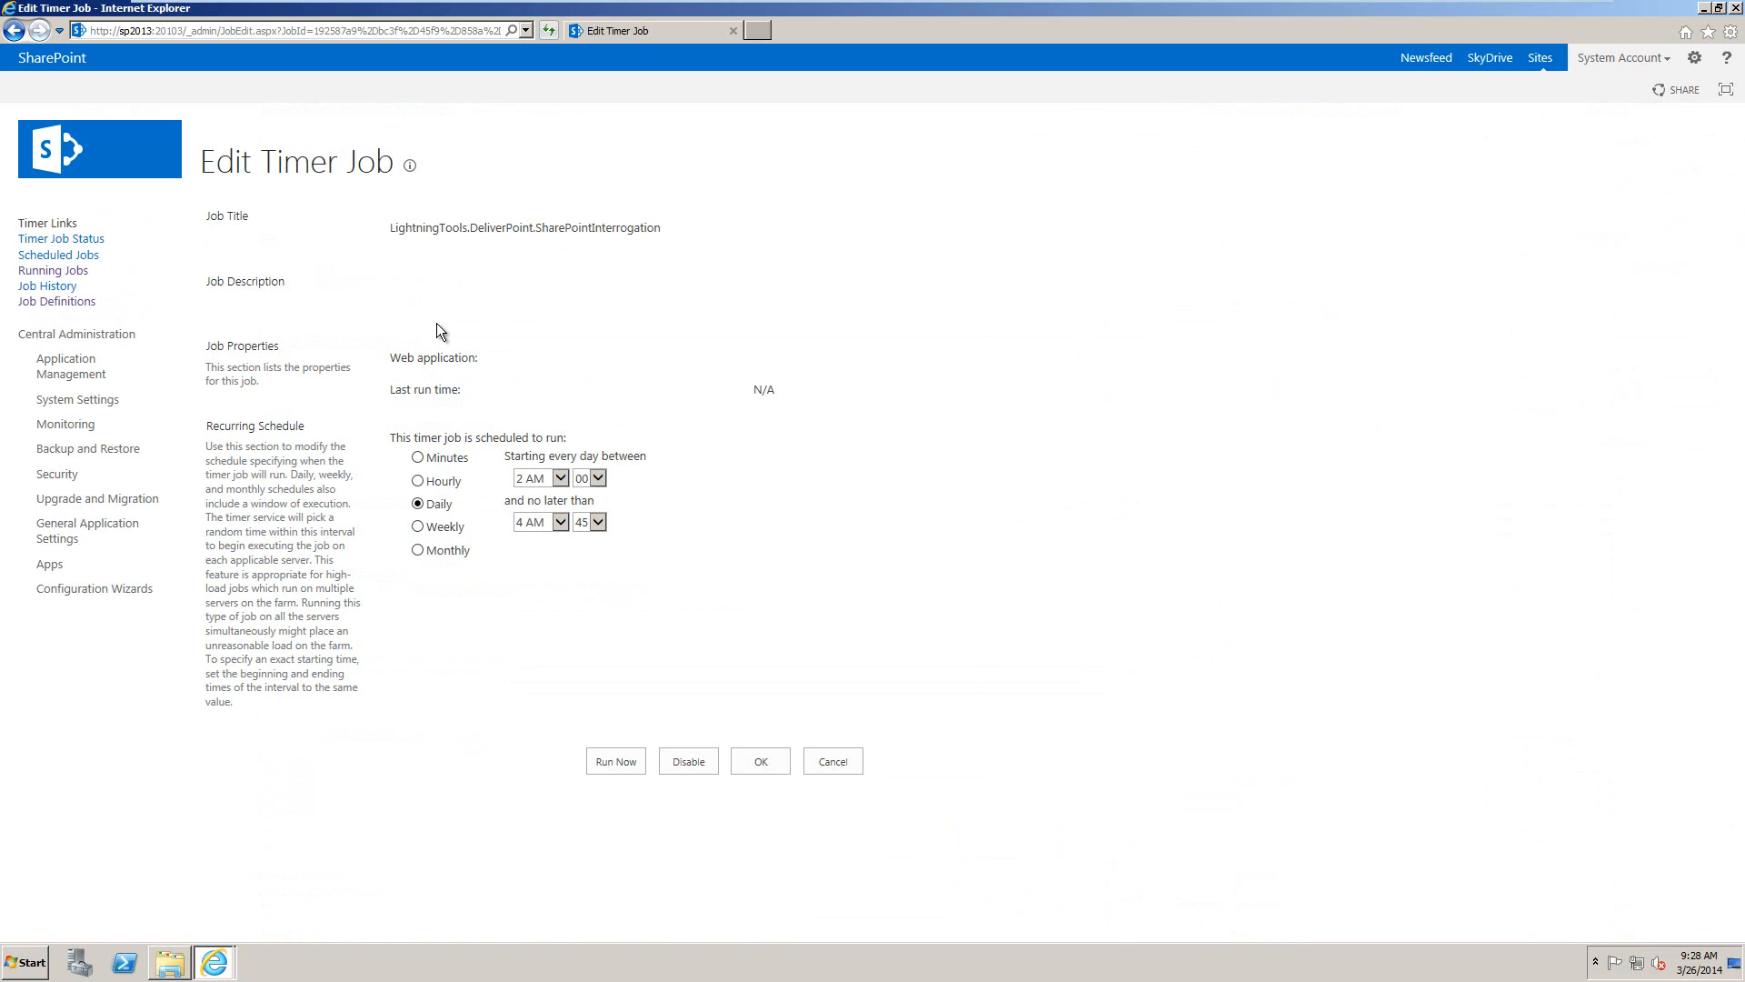
pyautogui.moveTo(635, 509)
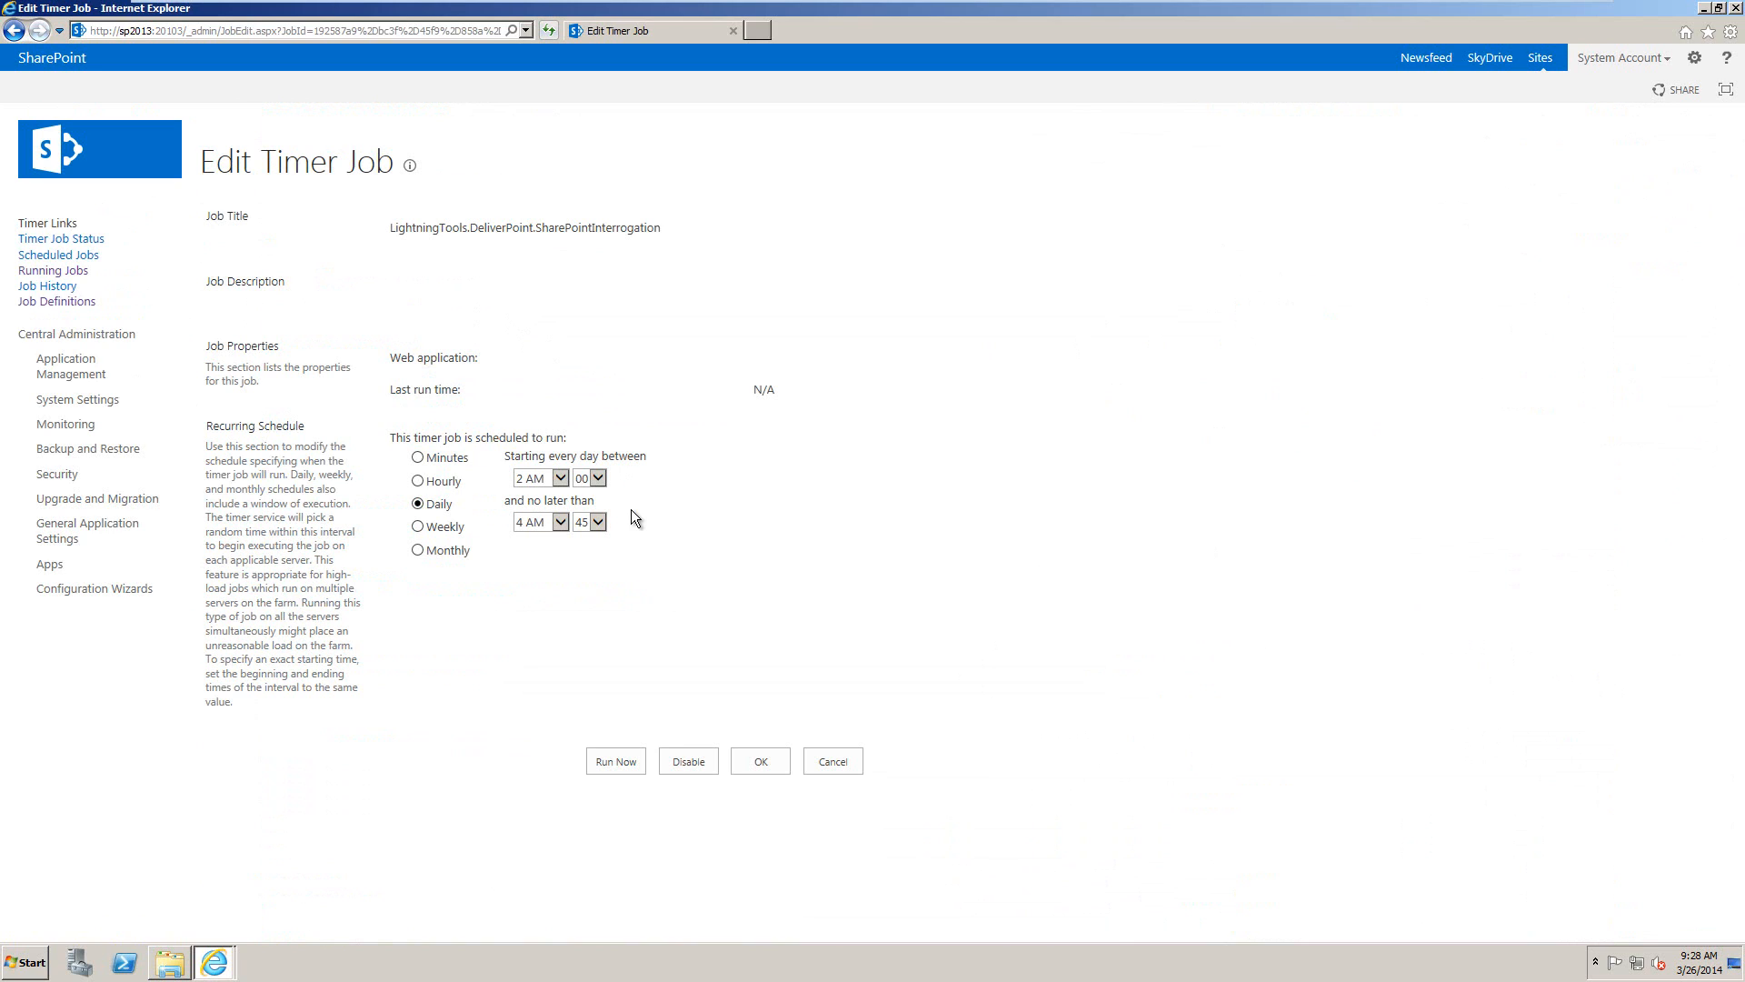
pyautogui.click(616, 761)
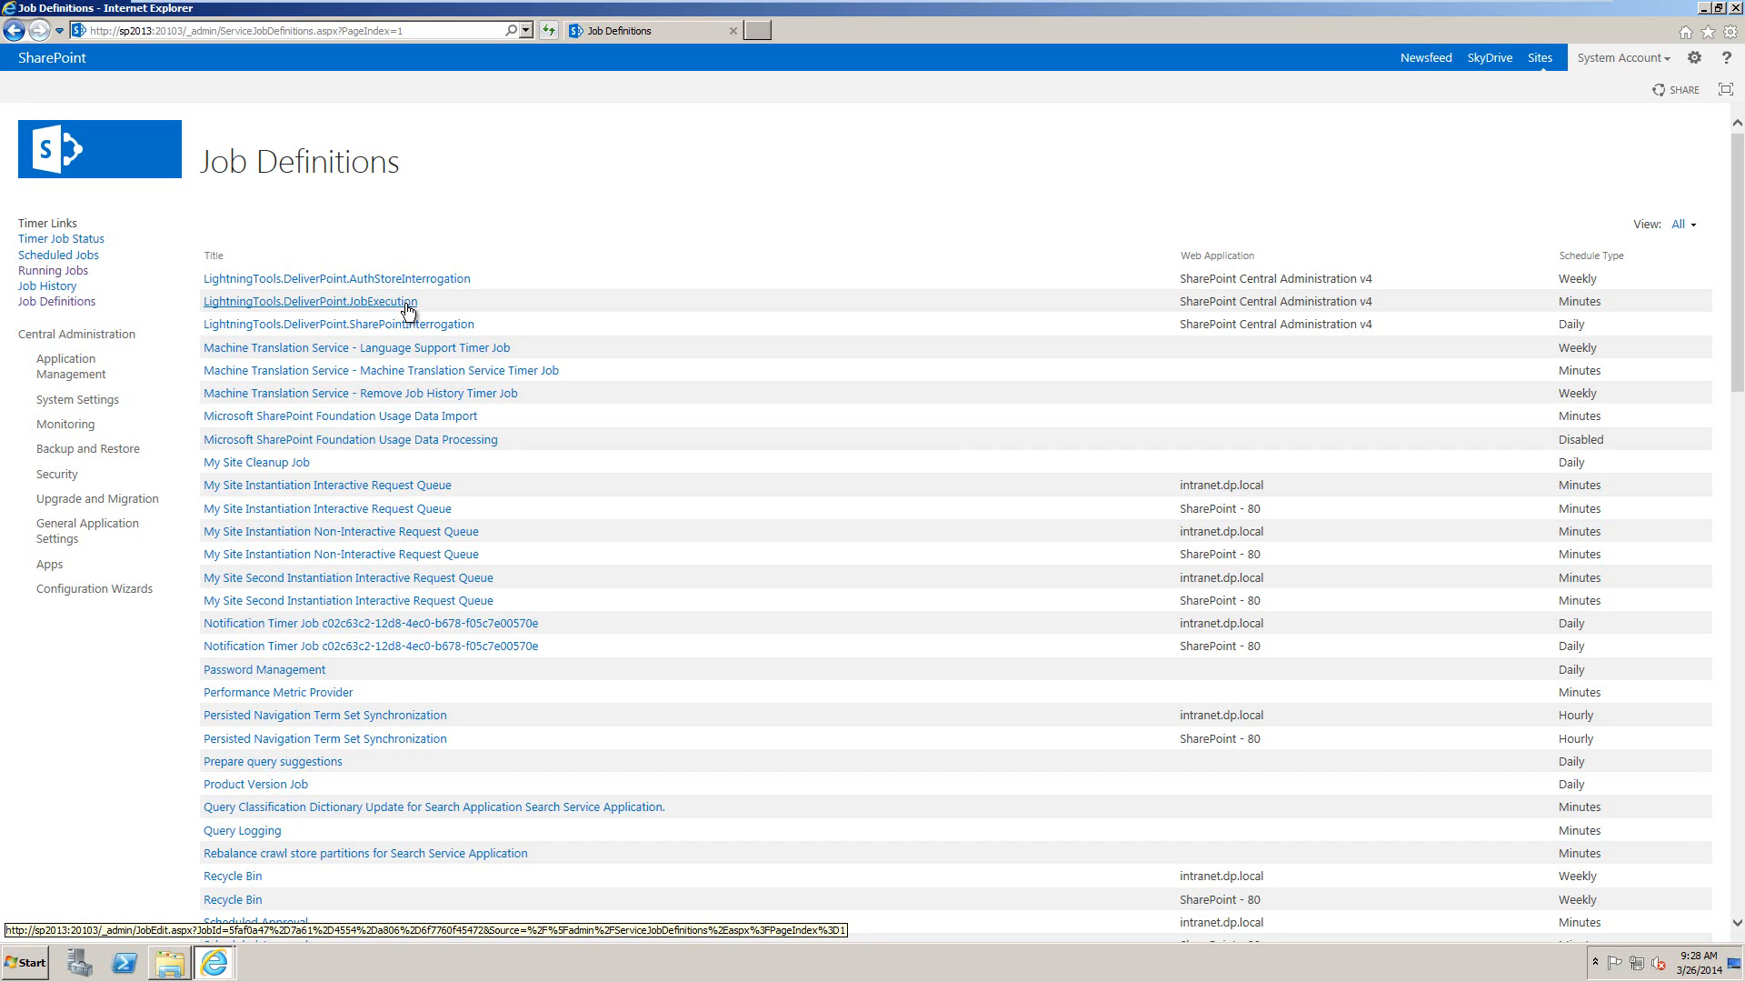
pyautogui.moveTo(693, 277)
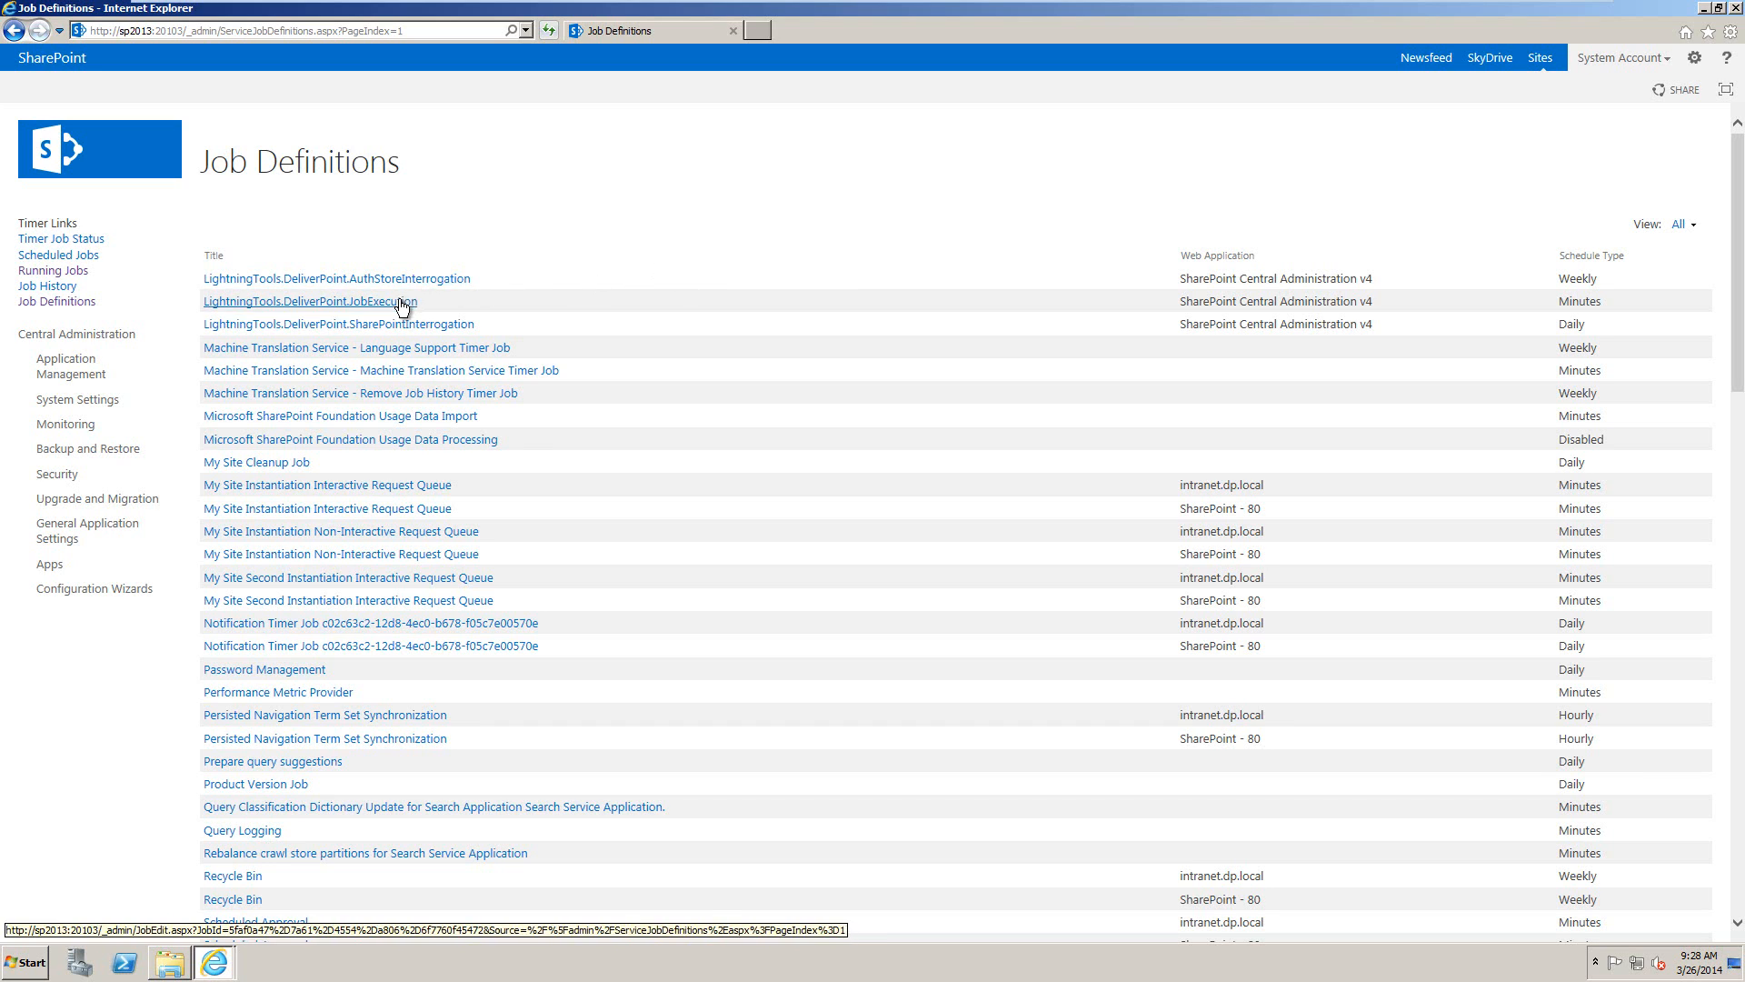
pyautogui.moveTo(612, 219)
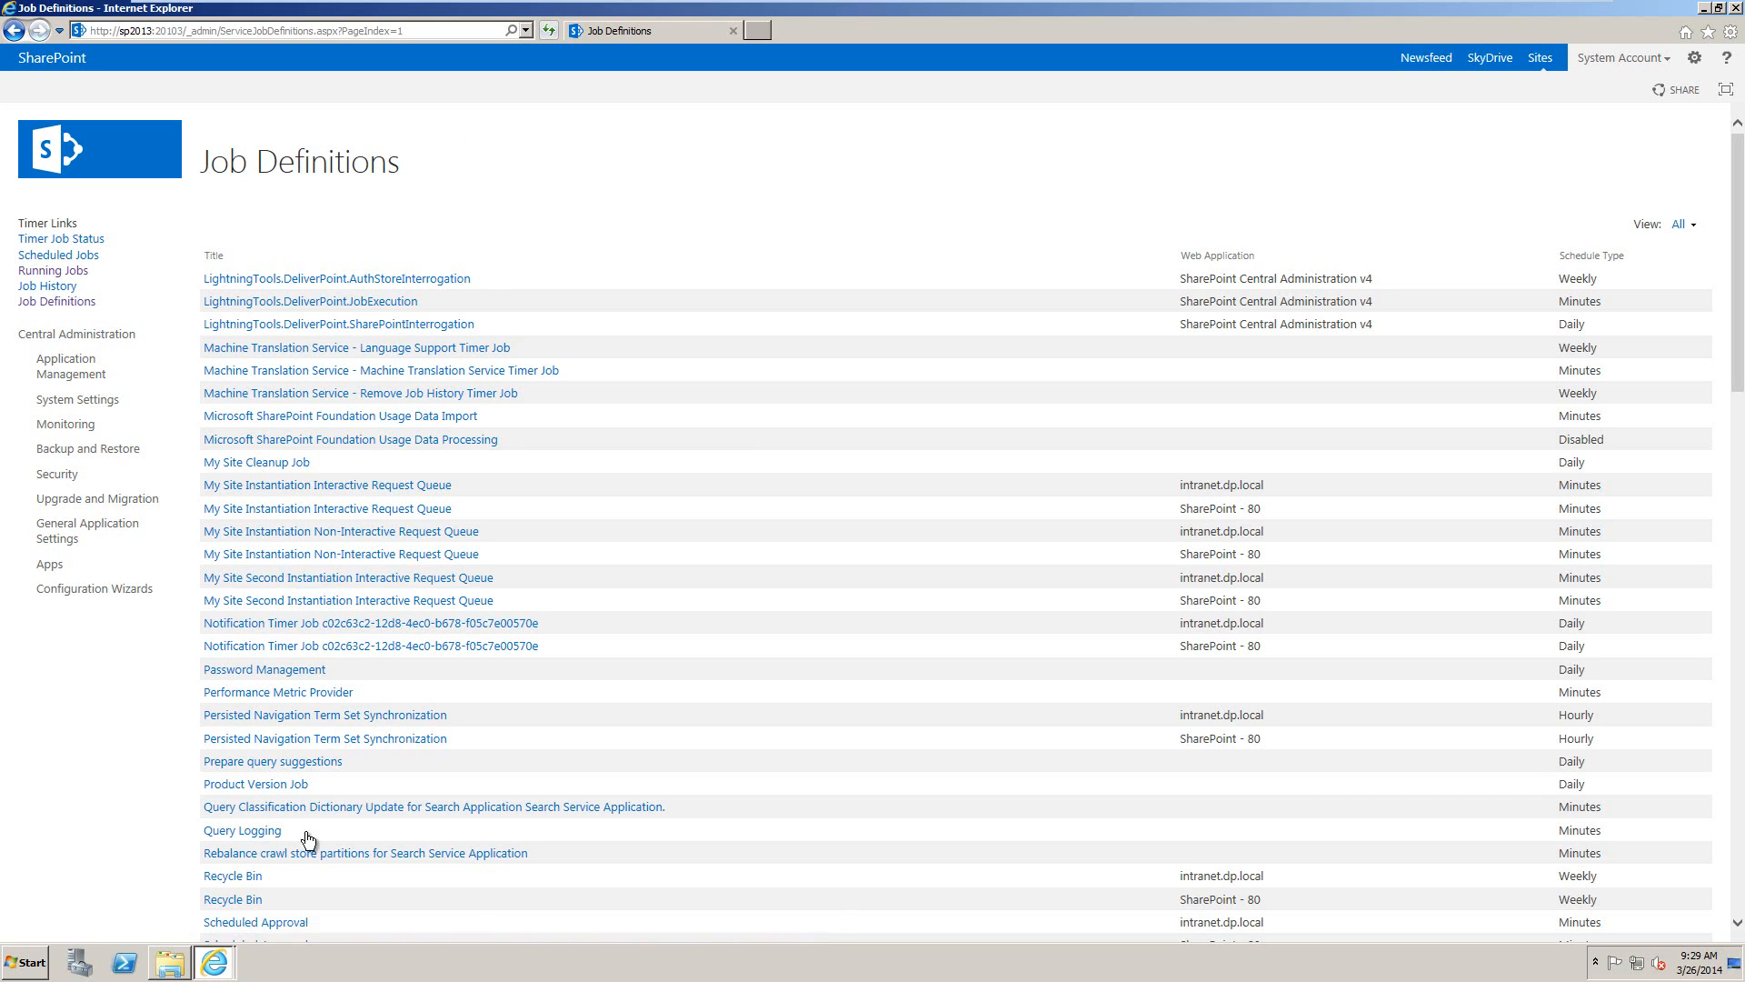
# Switch to the Teams - Home window, refresh it, and check the gear menu for DeliverPoint entries
pyautogui.click(193, 962)
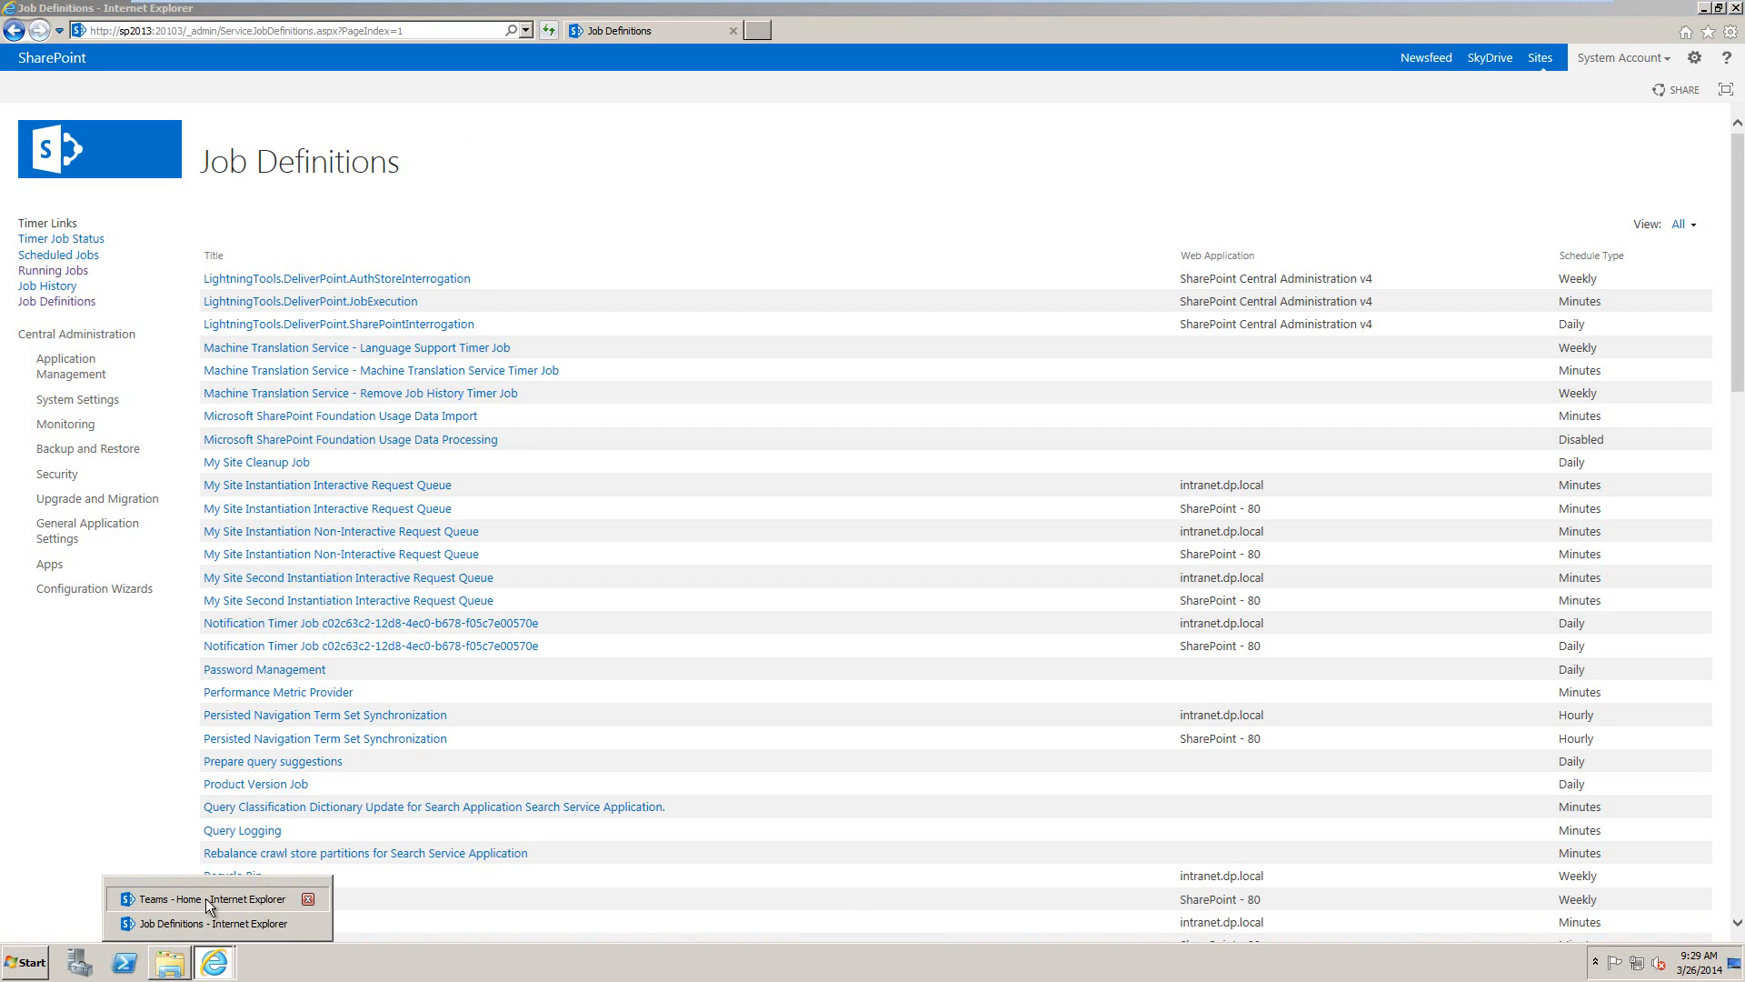
pyautogui.click(208, 899)
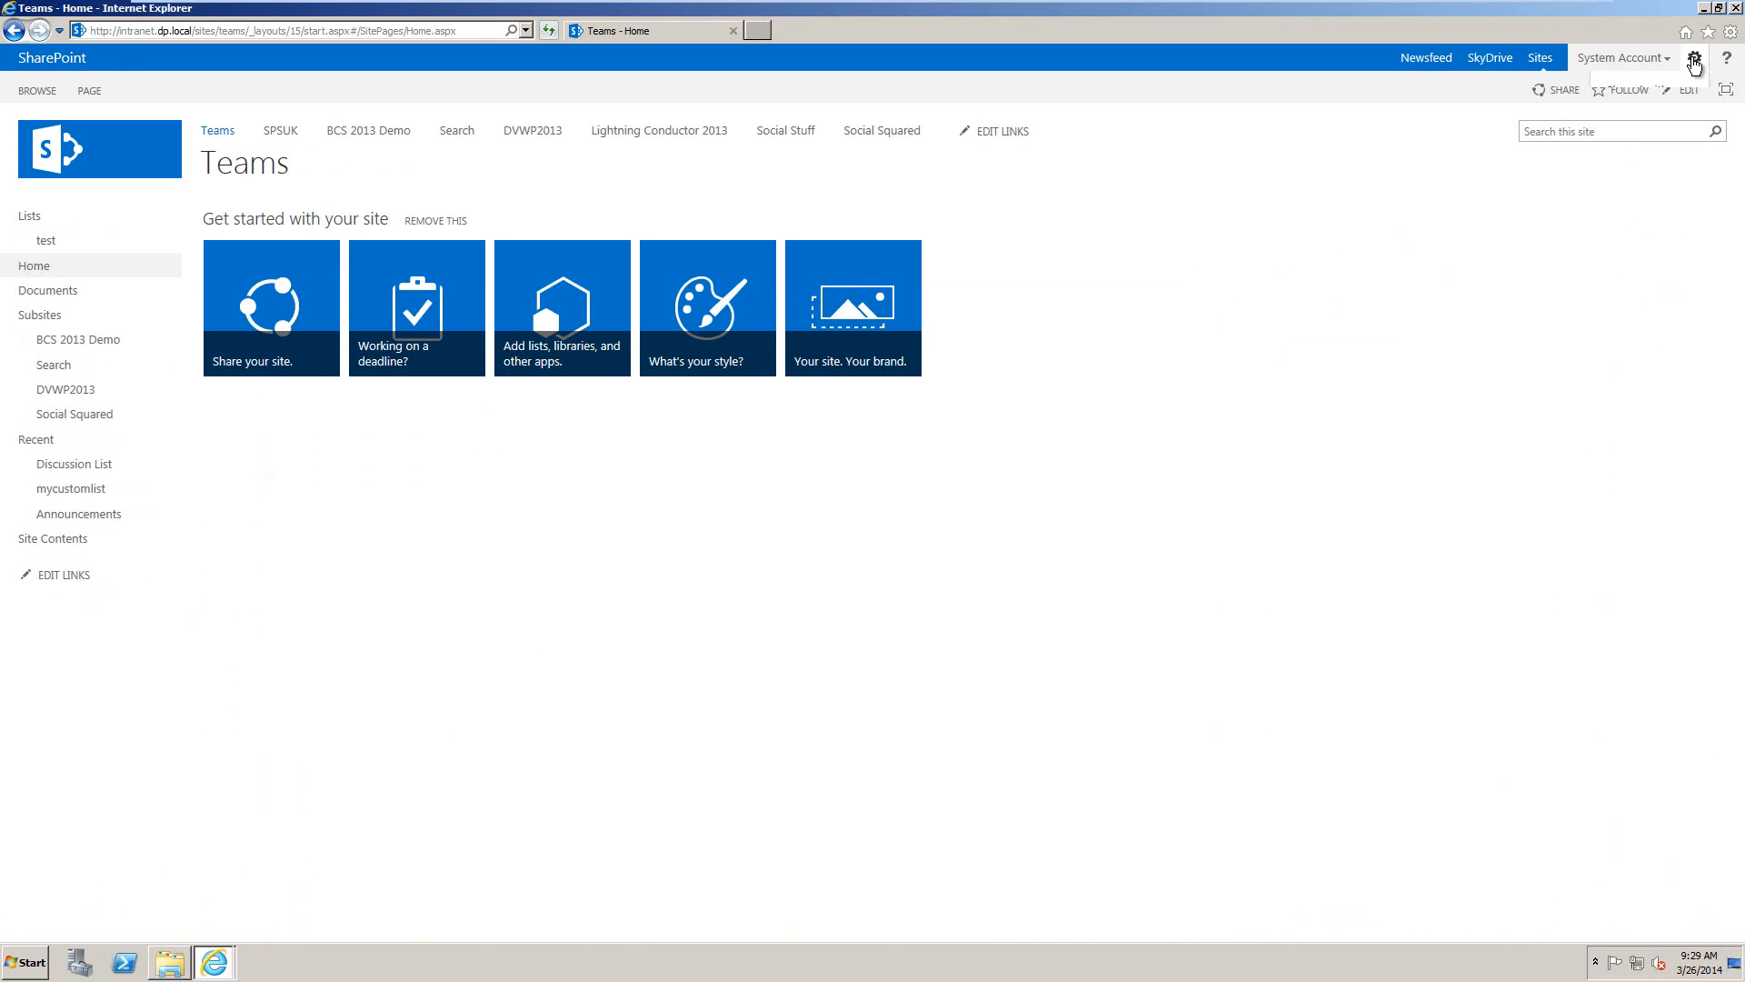
pyautogui.click(1695, 57)
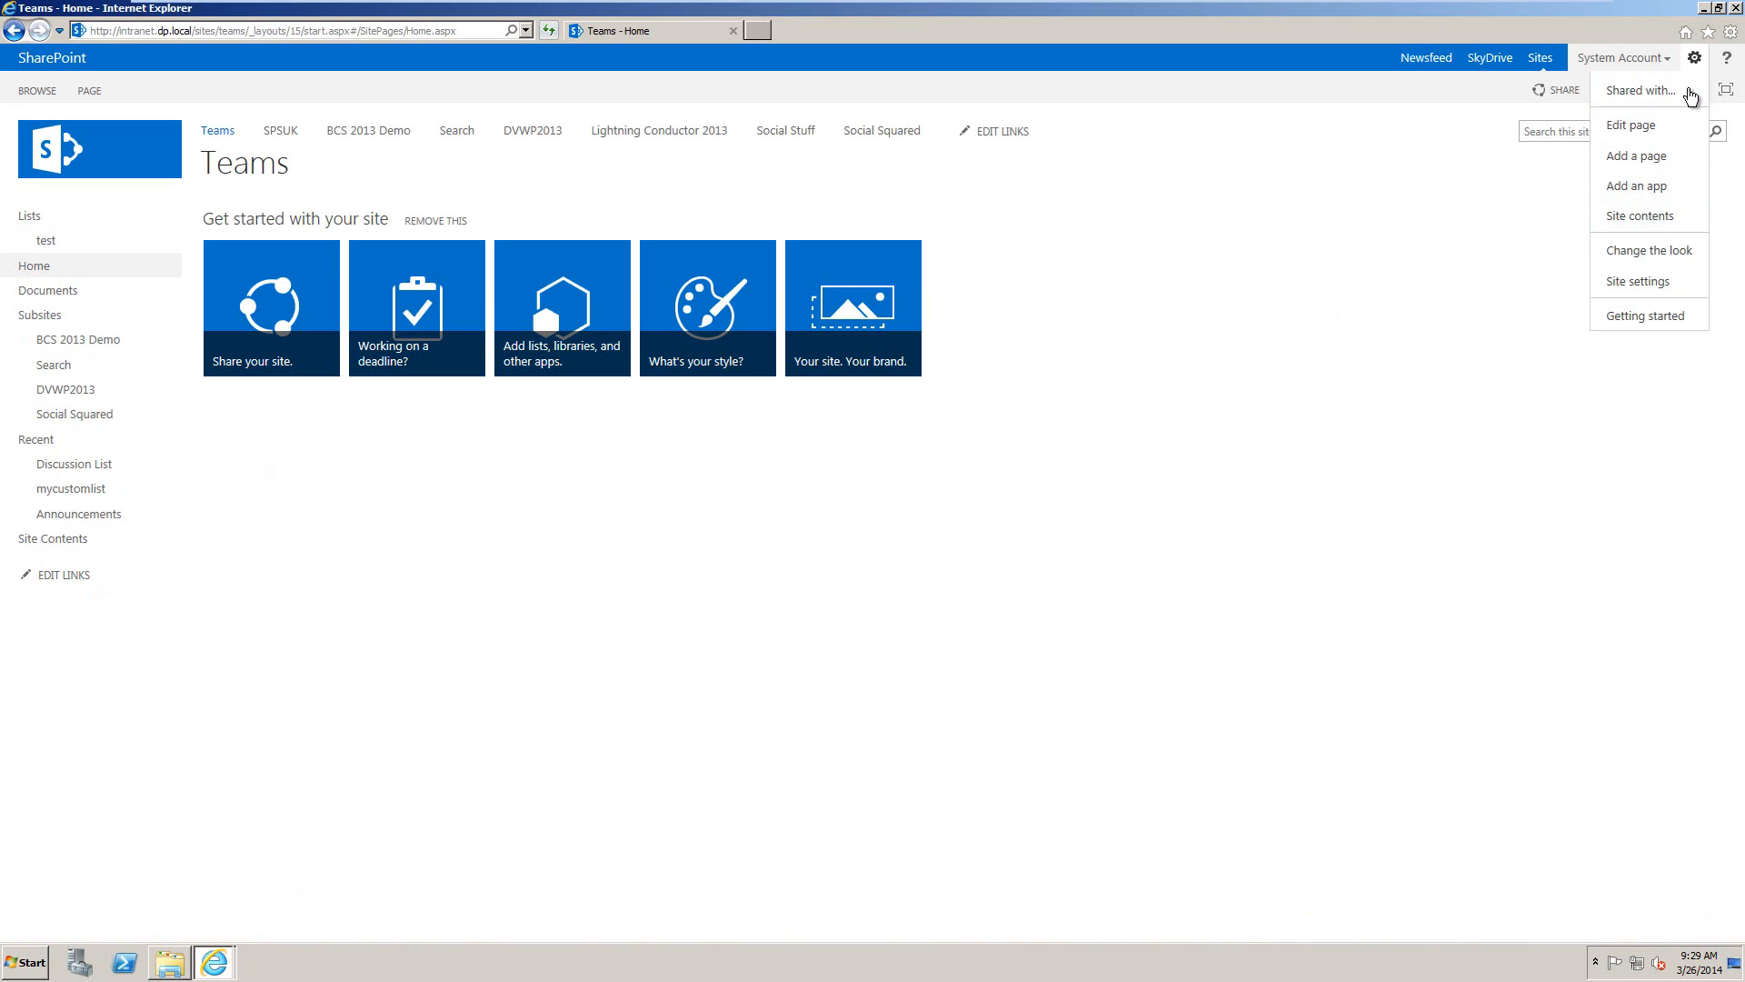
pyautogui.moveTo(1639, 291)
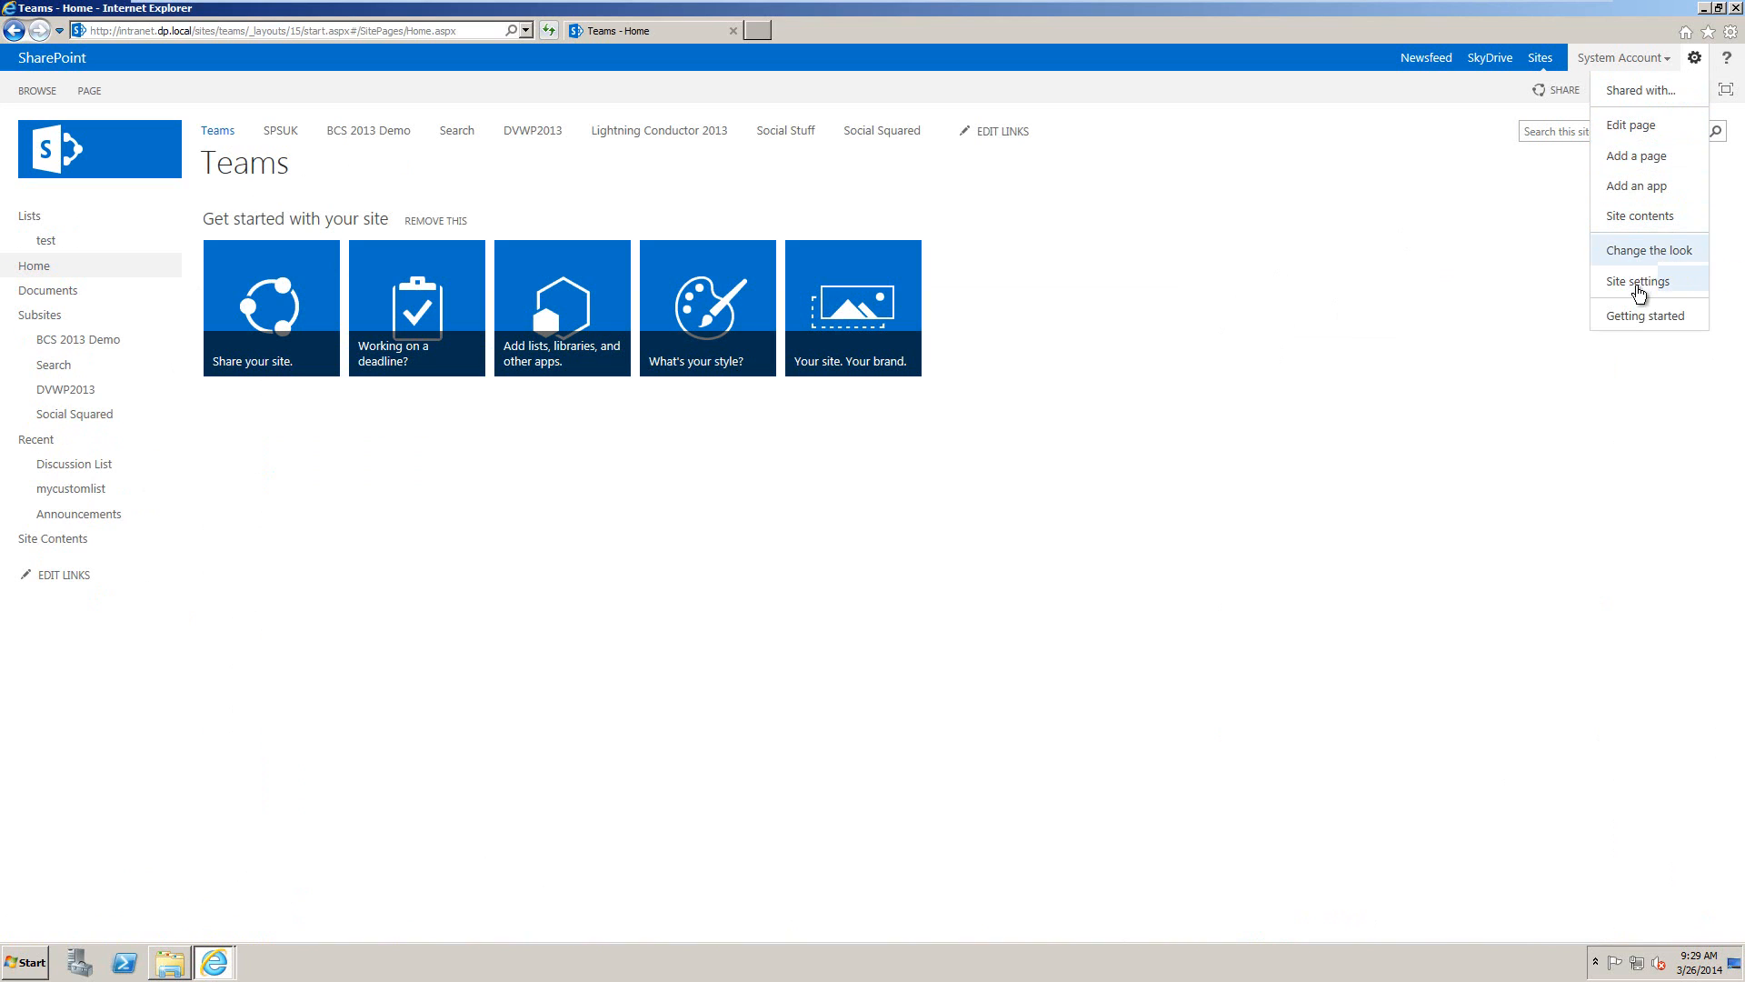
pyautogui.moveTo(1436, 411)
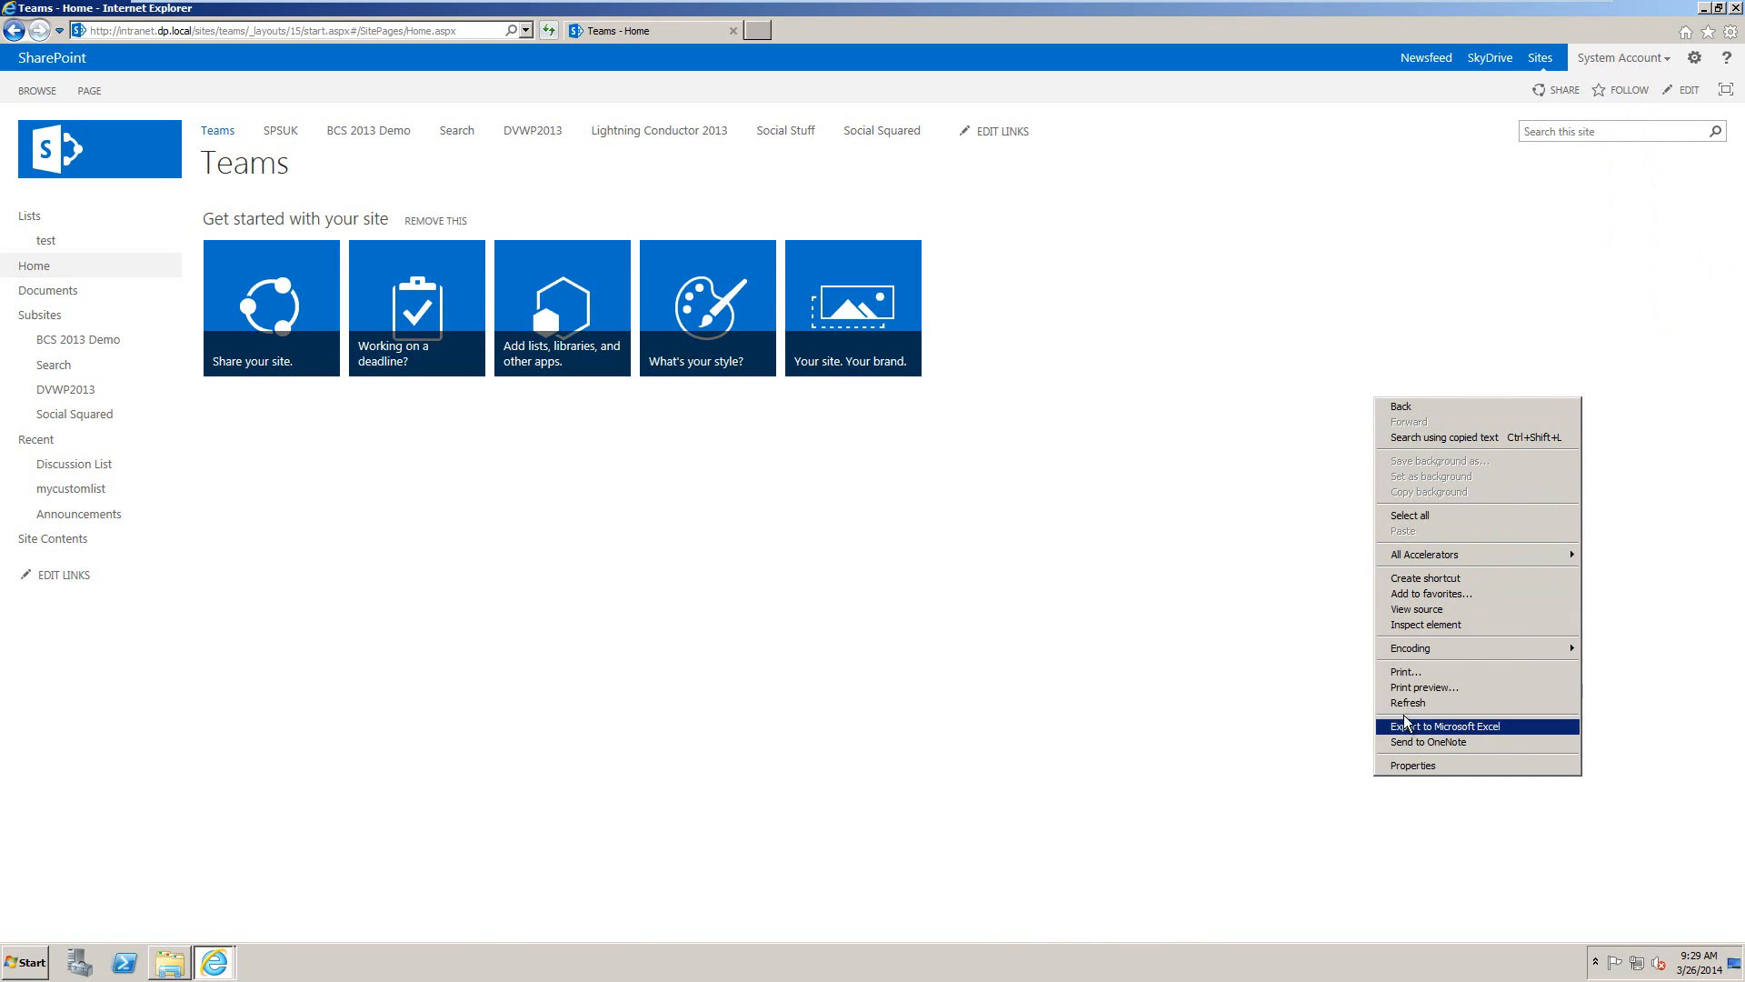
pyautogui.click(1445, 726)
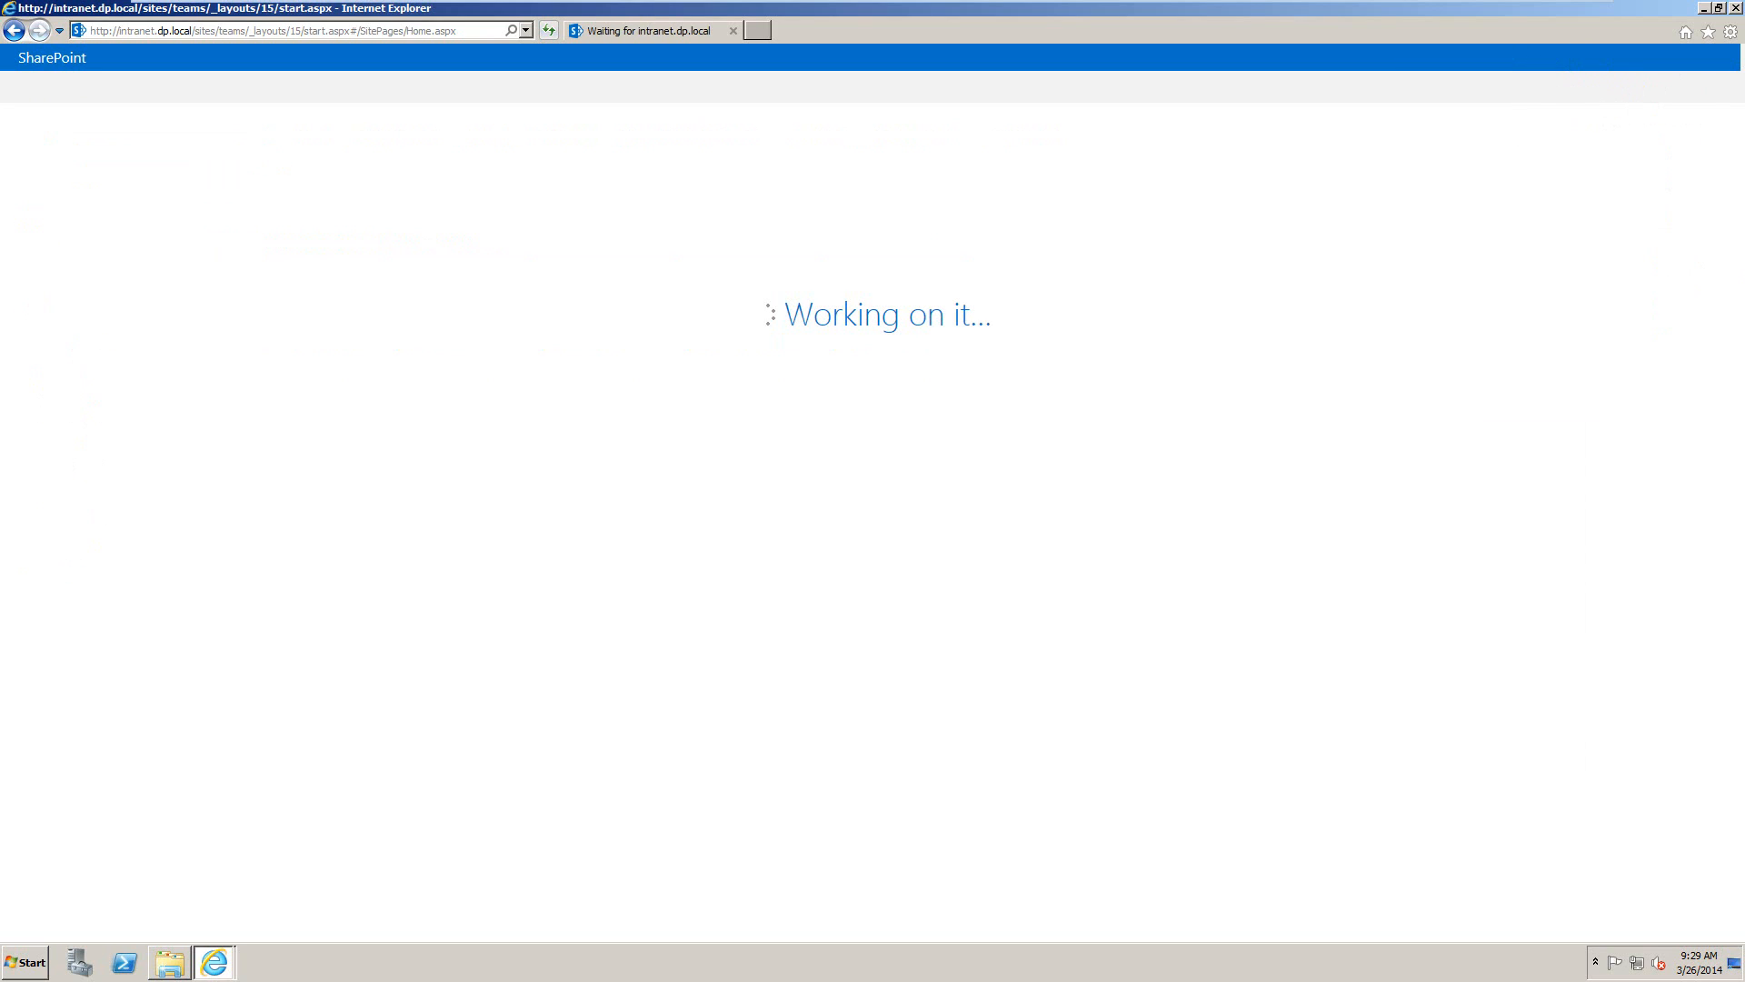
pyautogui.moveTo(1283, 196)
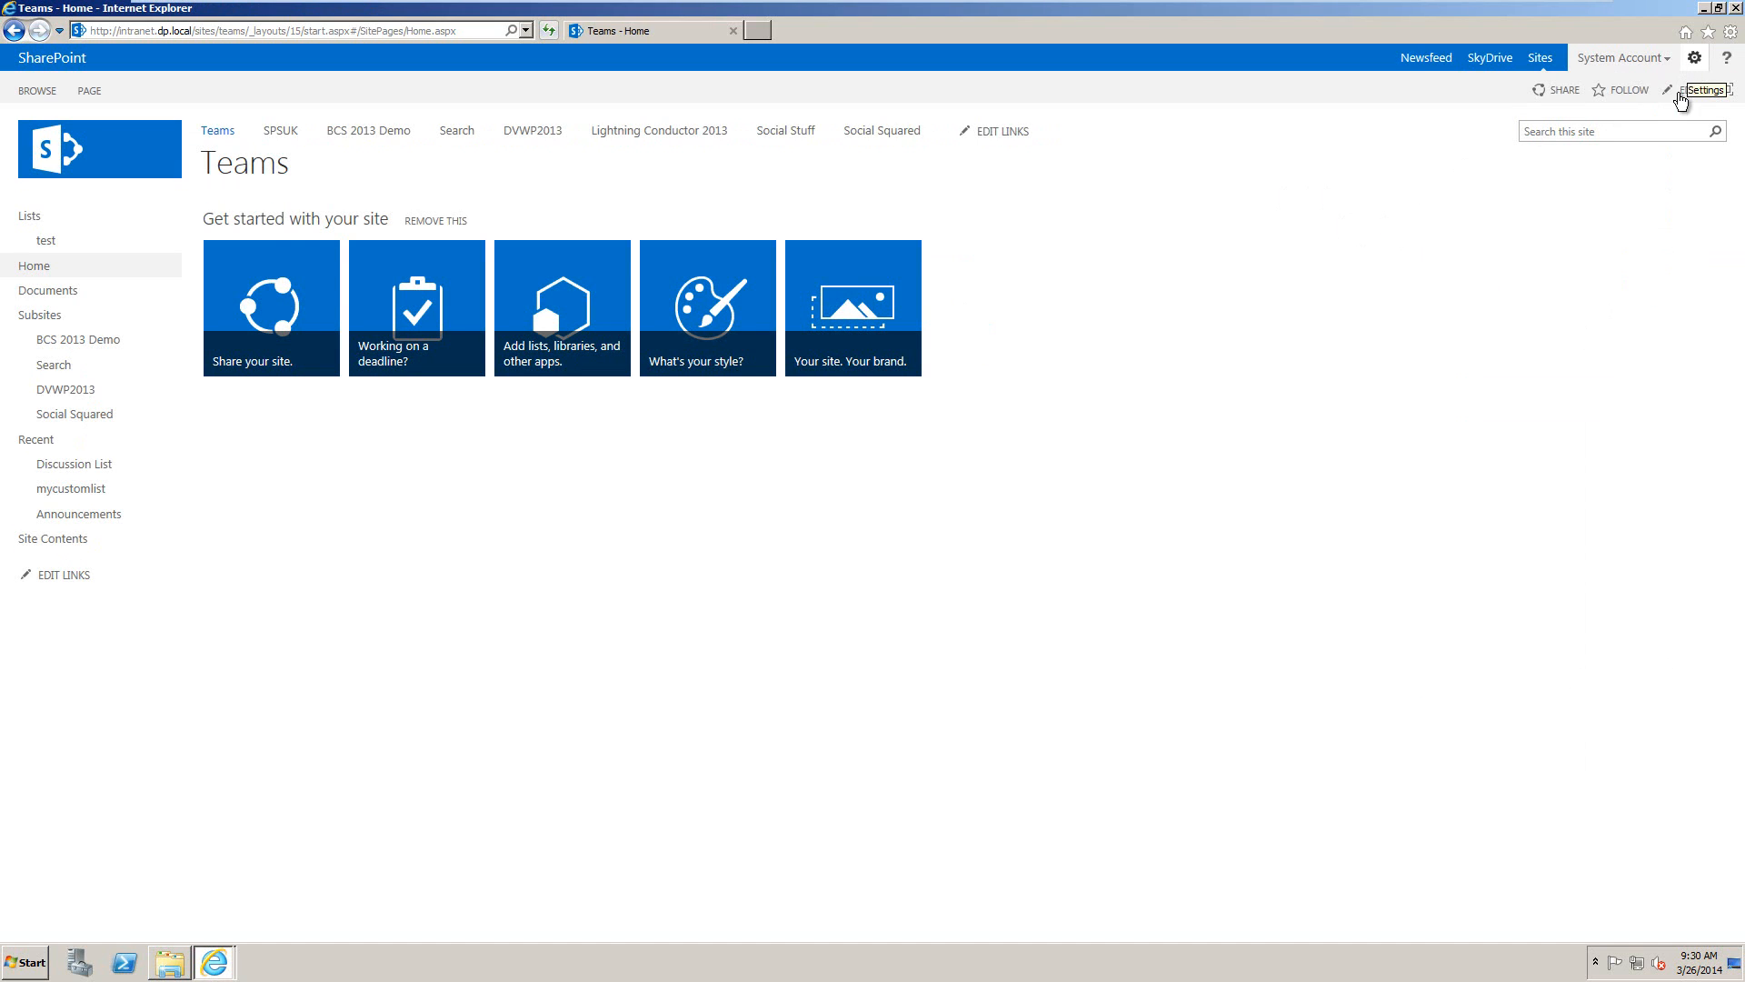
pyautogui.click(1704, 57)
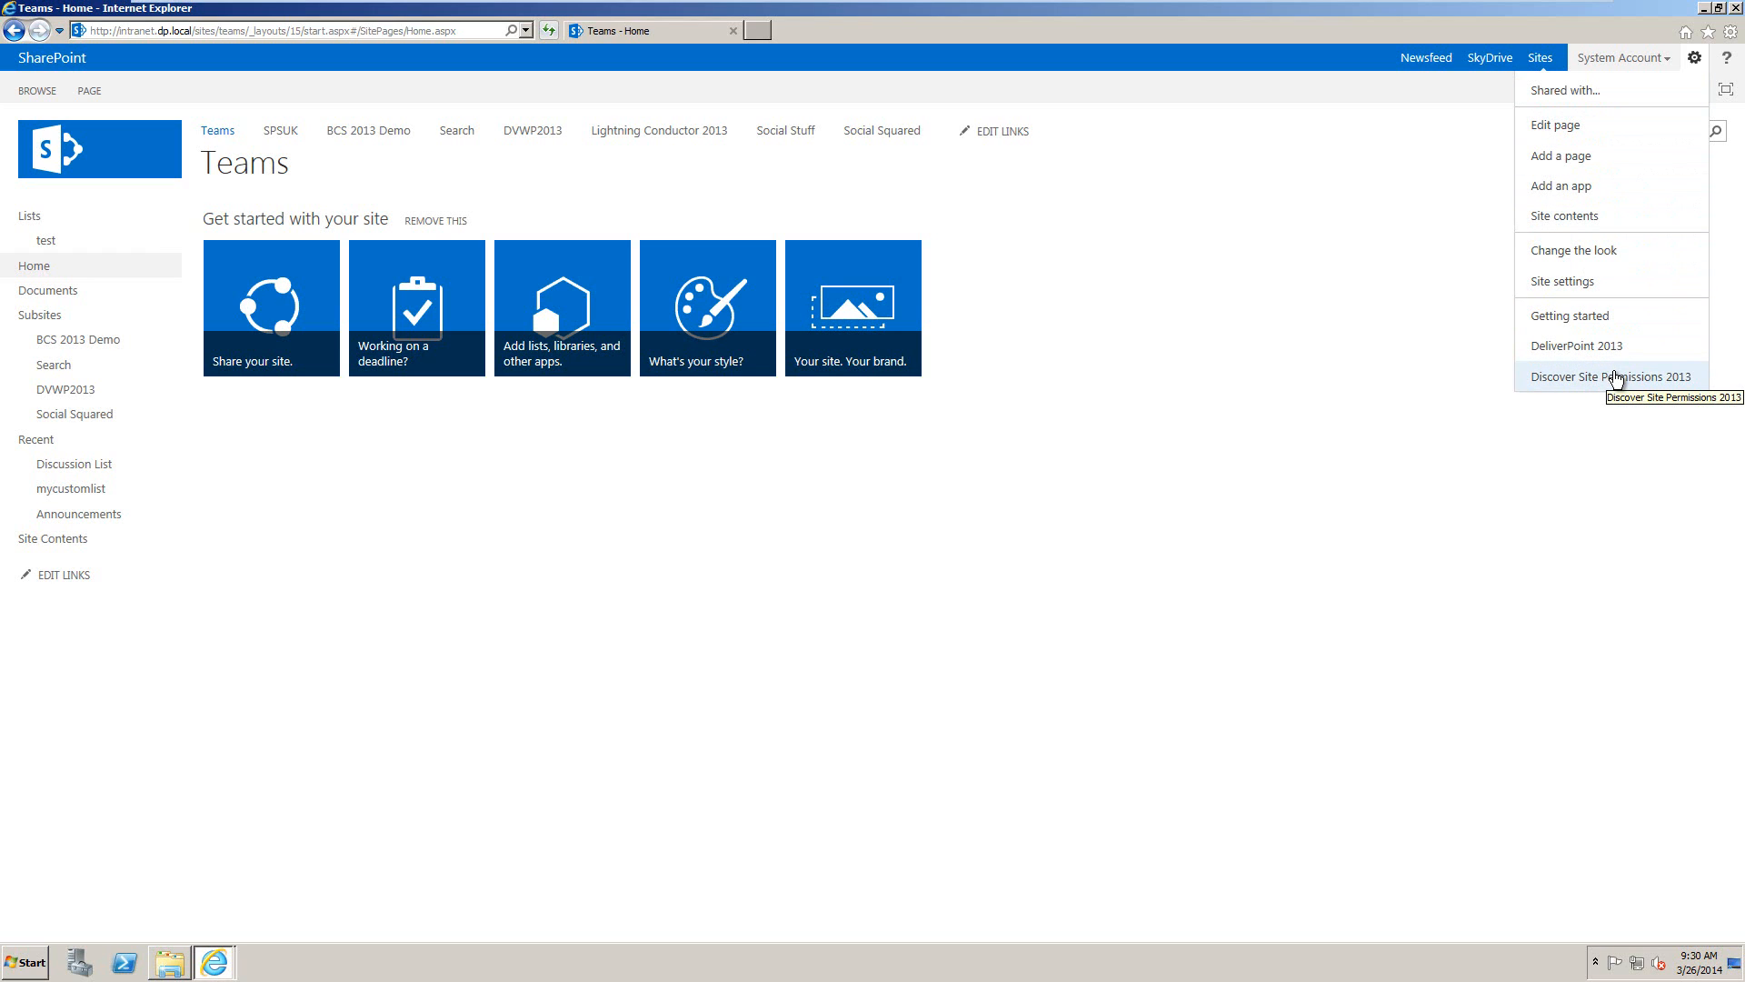
pyautogui.moveTo(1567, 403)
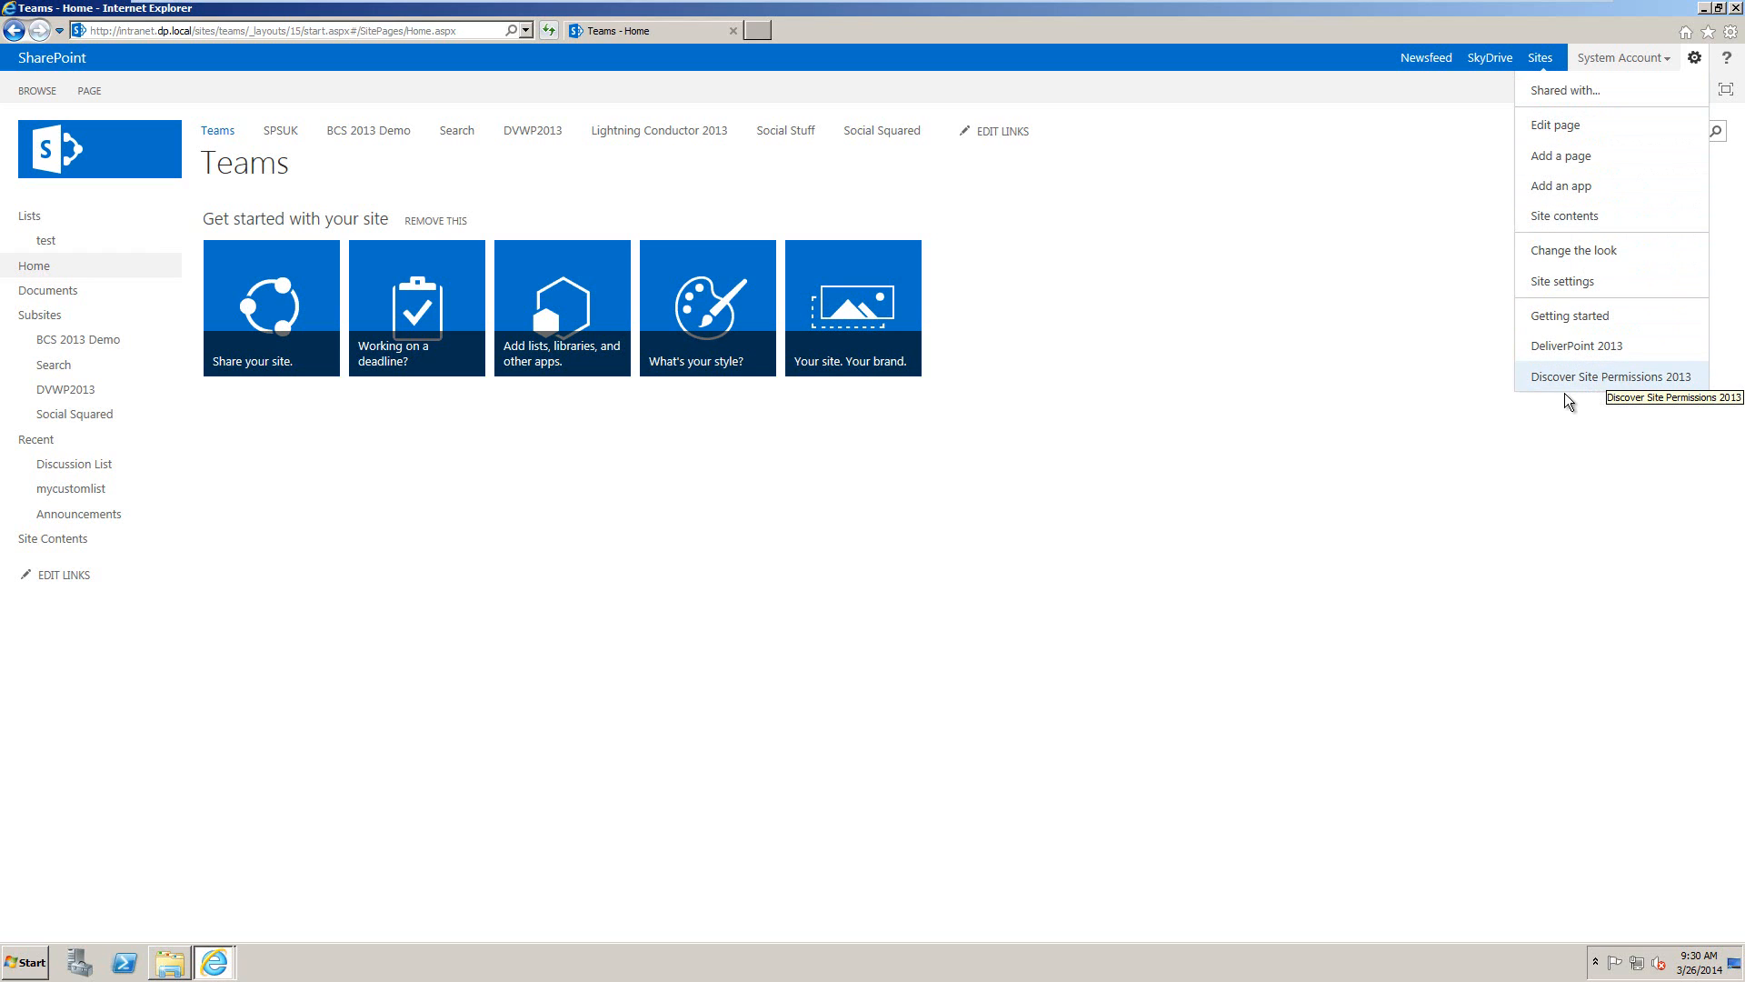
pyautogui.moveTo(1640, 375)
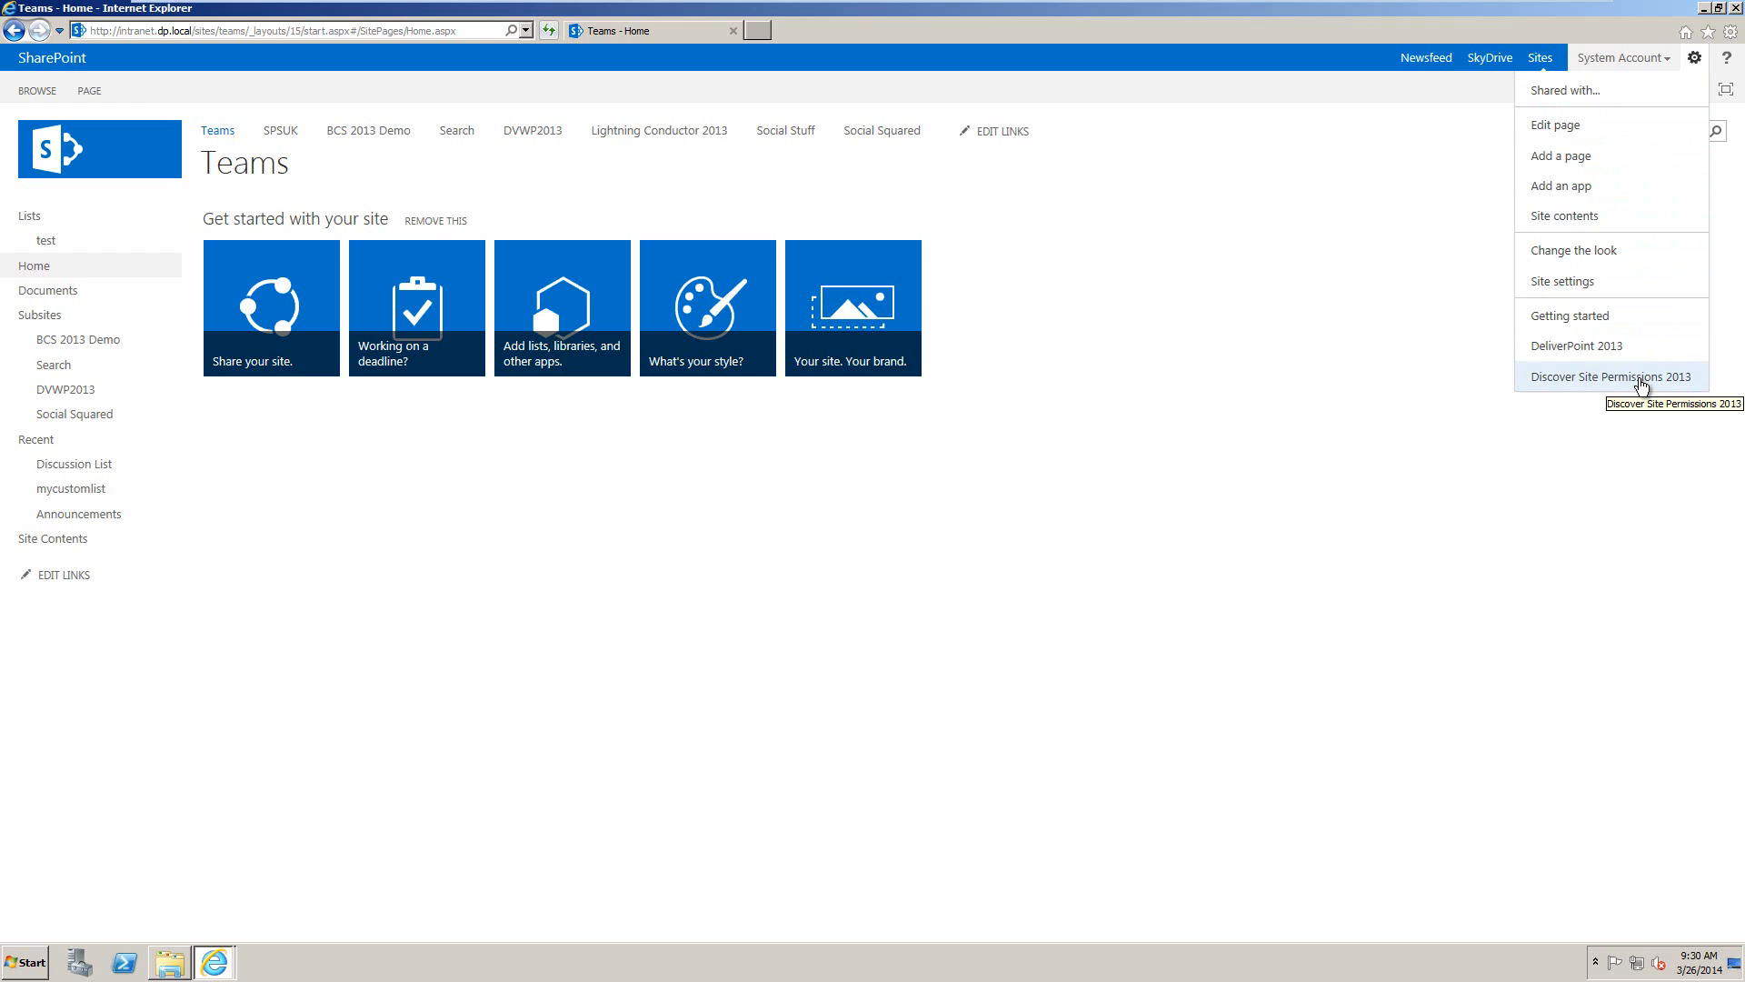
# Run Discover Site Permissions 2013 on Teams excluding Restricted Read, and expand an owners entry
pyautogui.click(1613, 376)
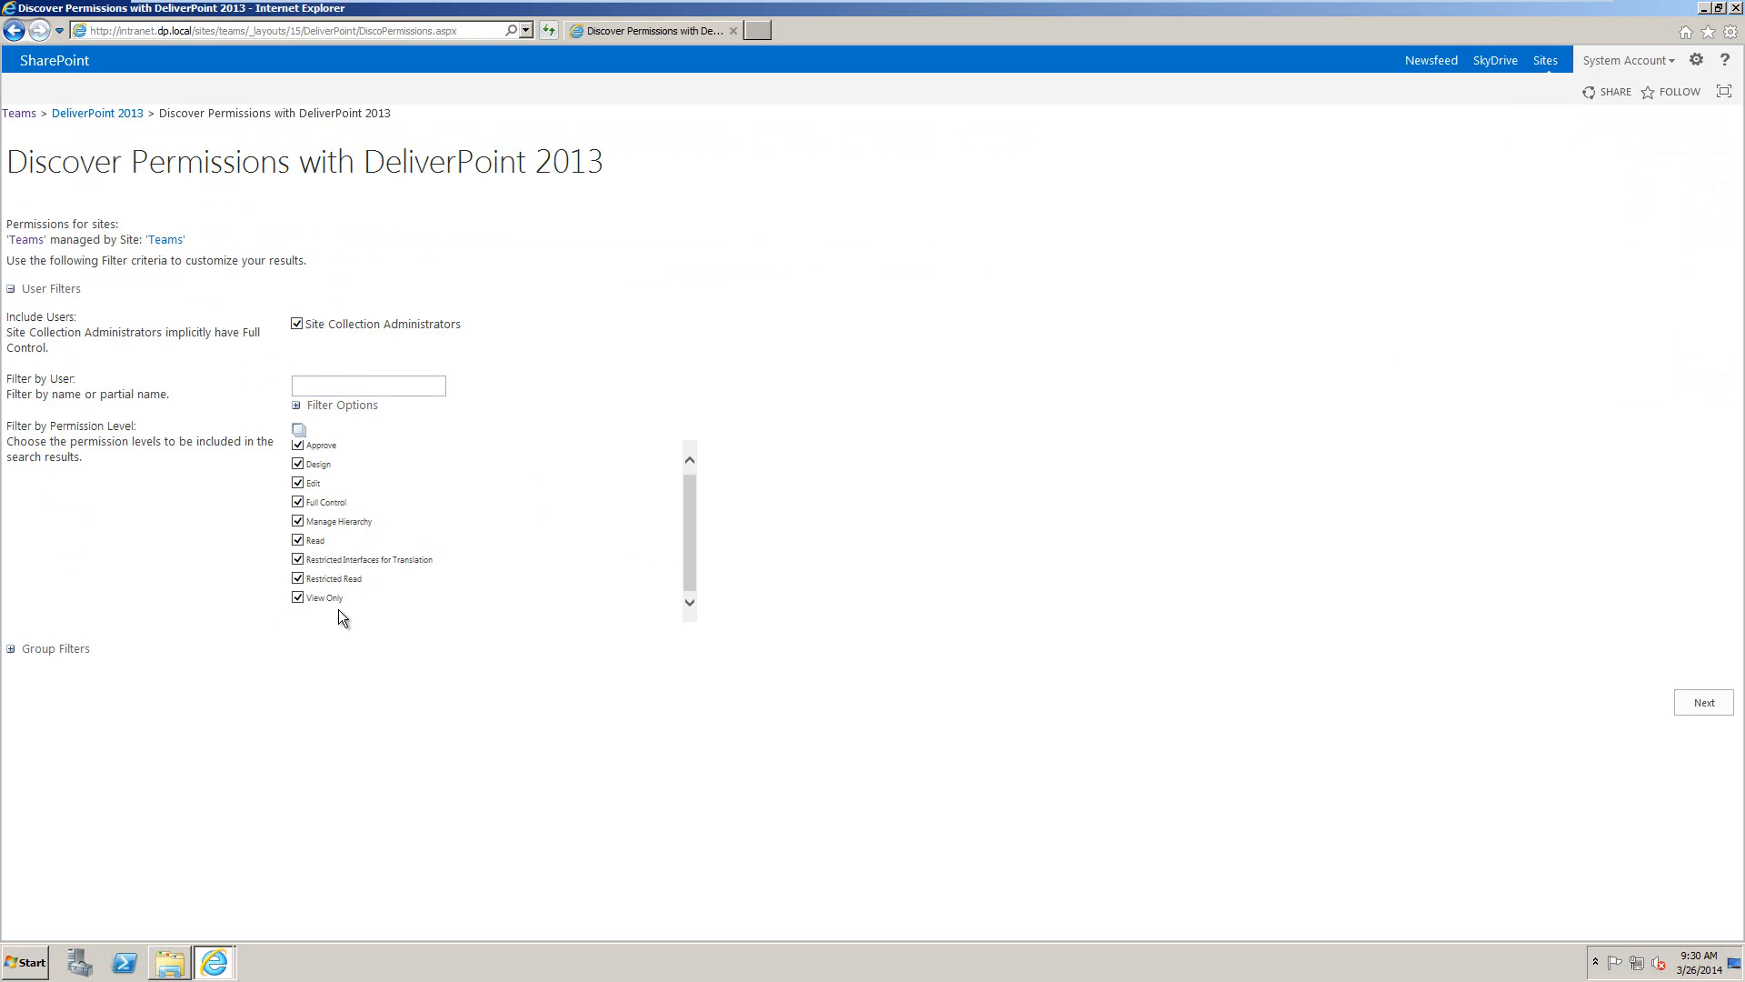
pyautogui.moveTo(96, 655)
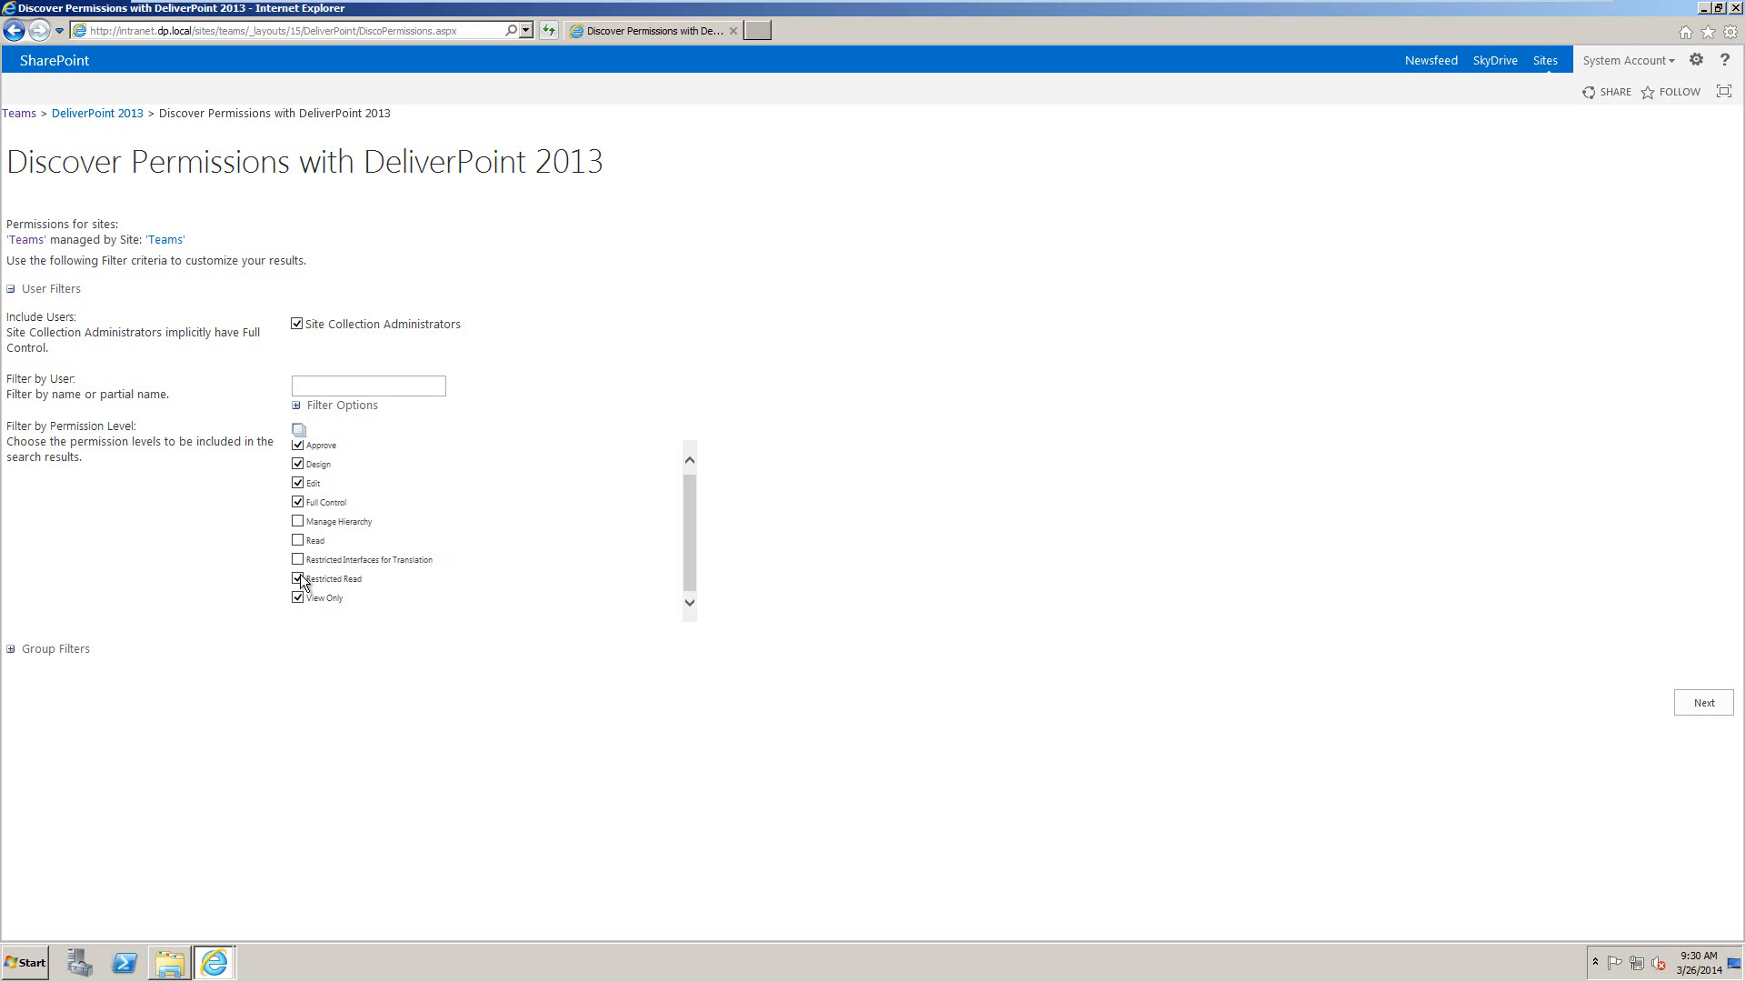
pyautogui.click(296, 579)
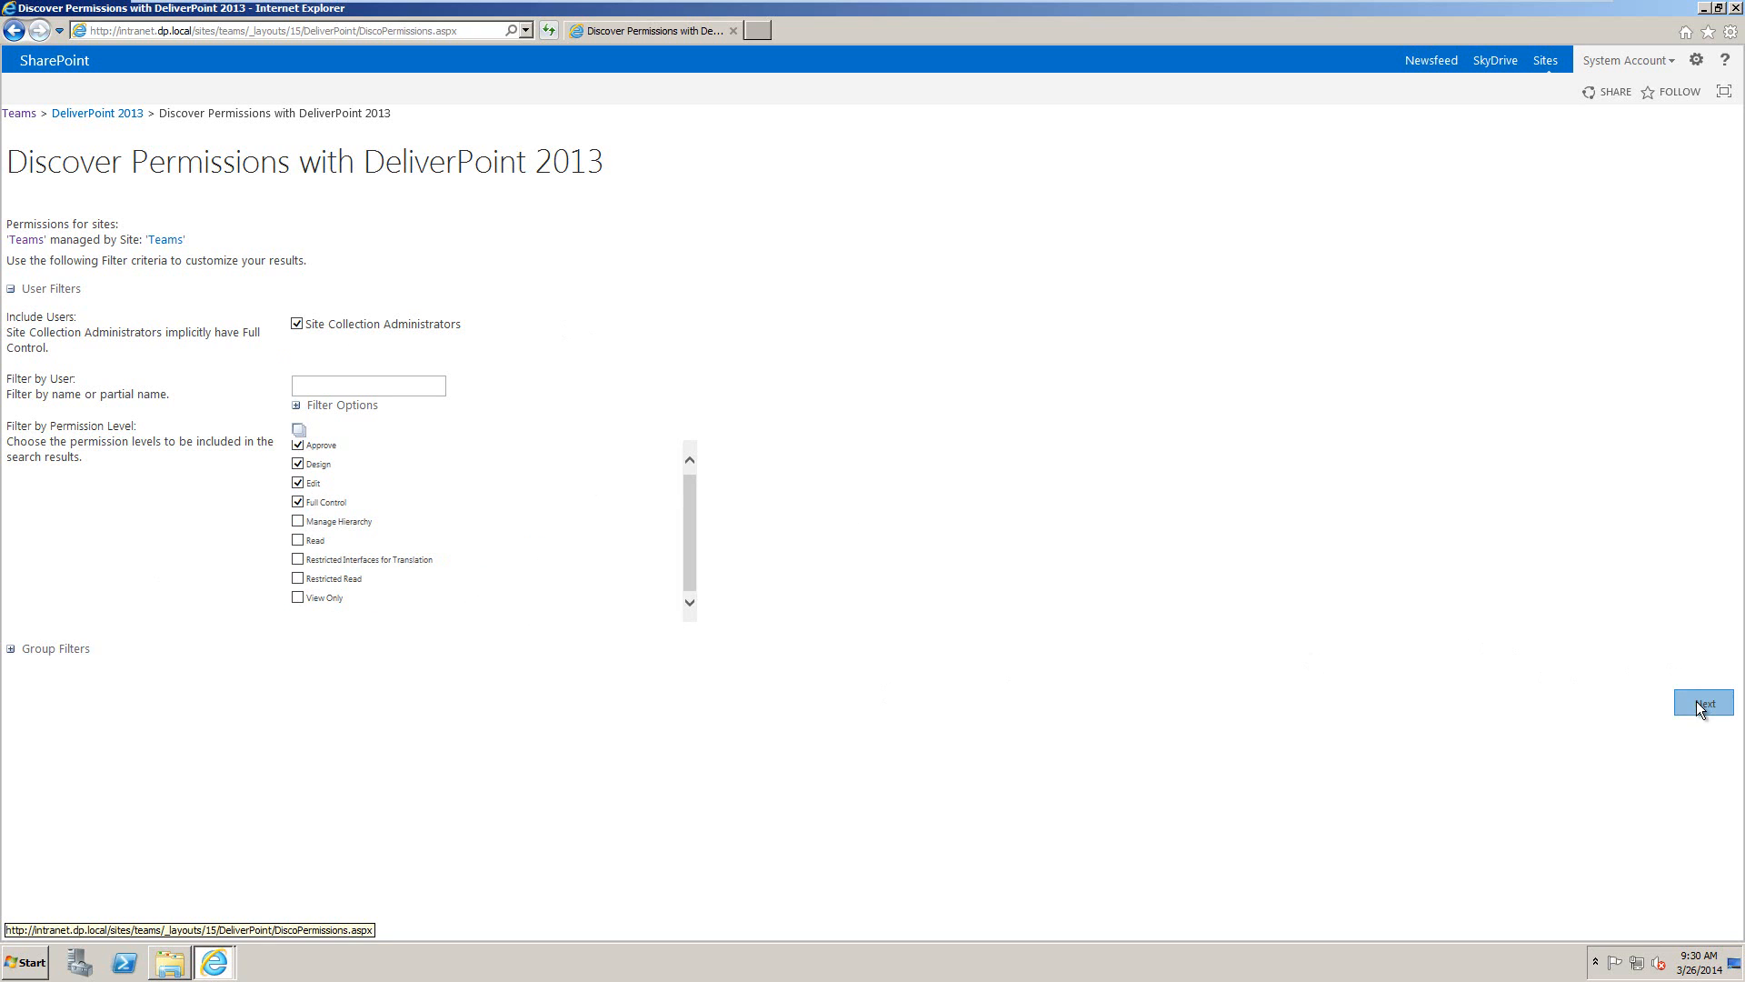
pyautogui.click(1706, 702)
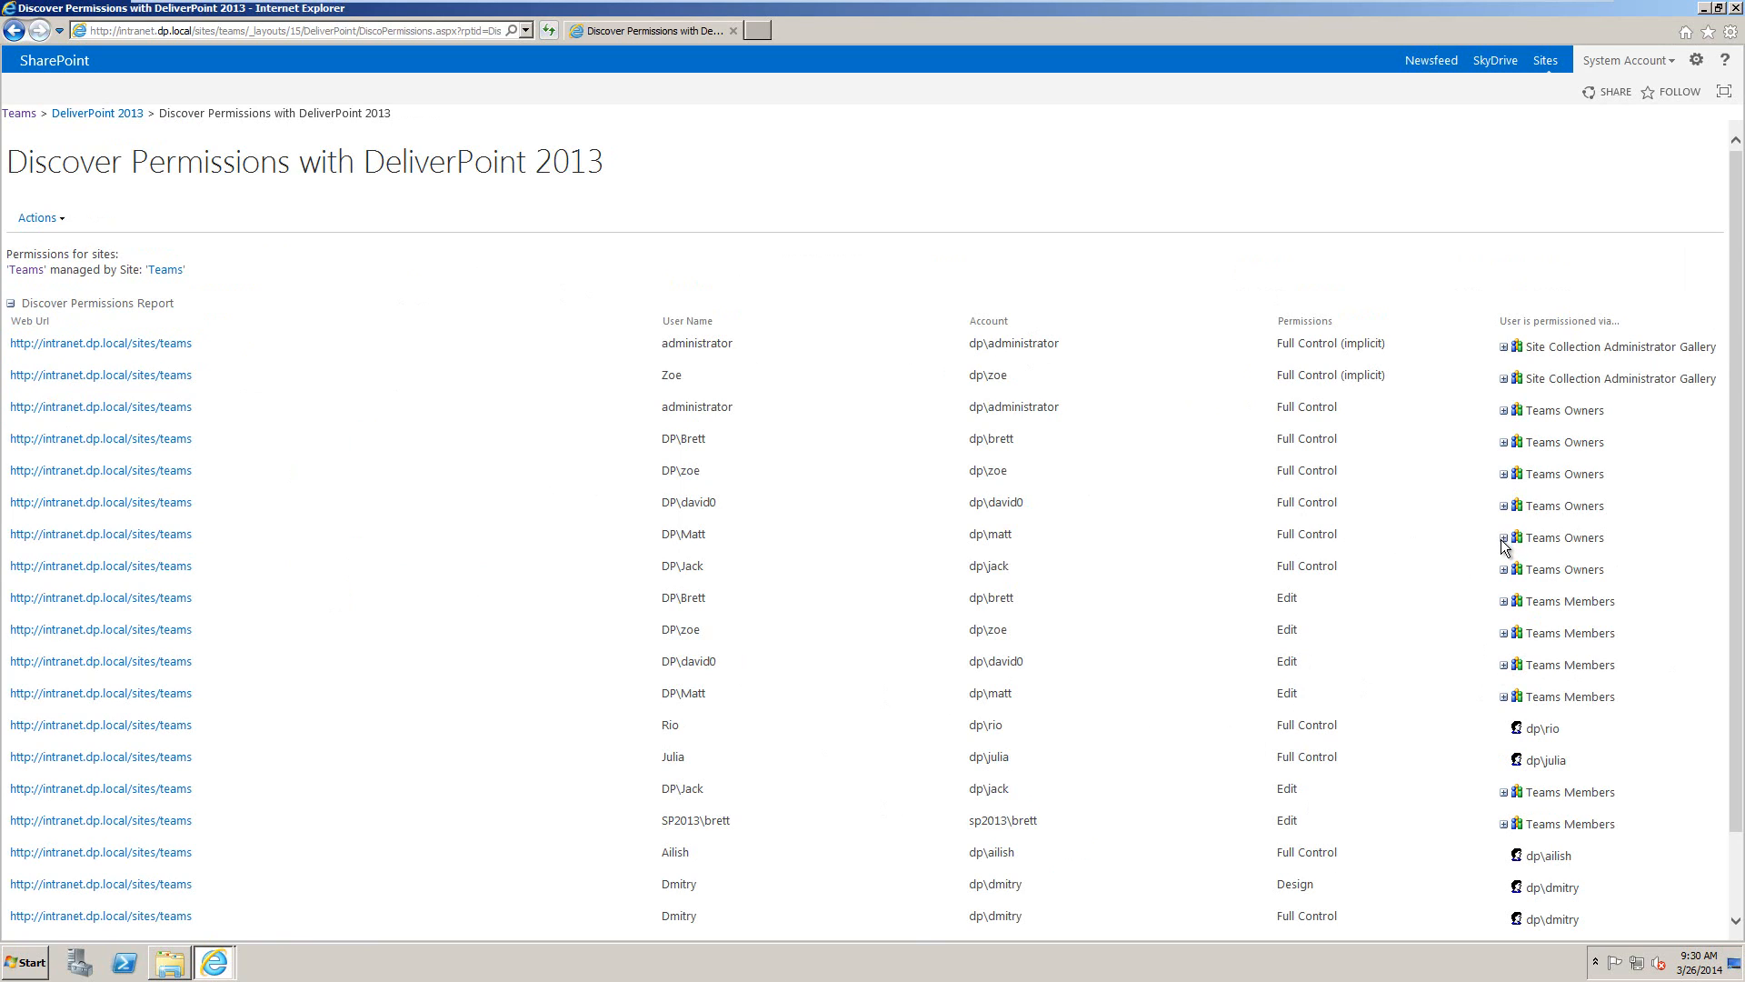
pyautogui.click(1503, 538)
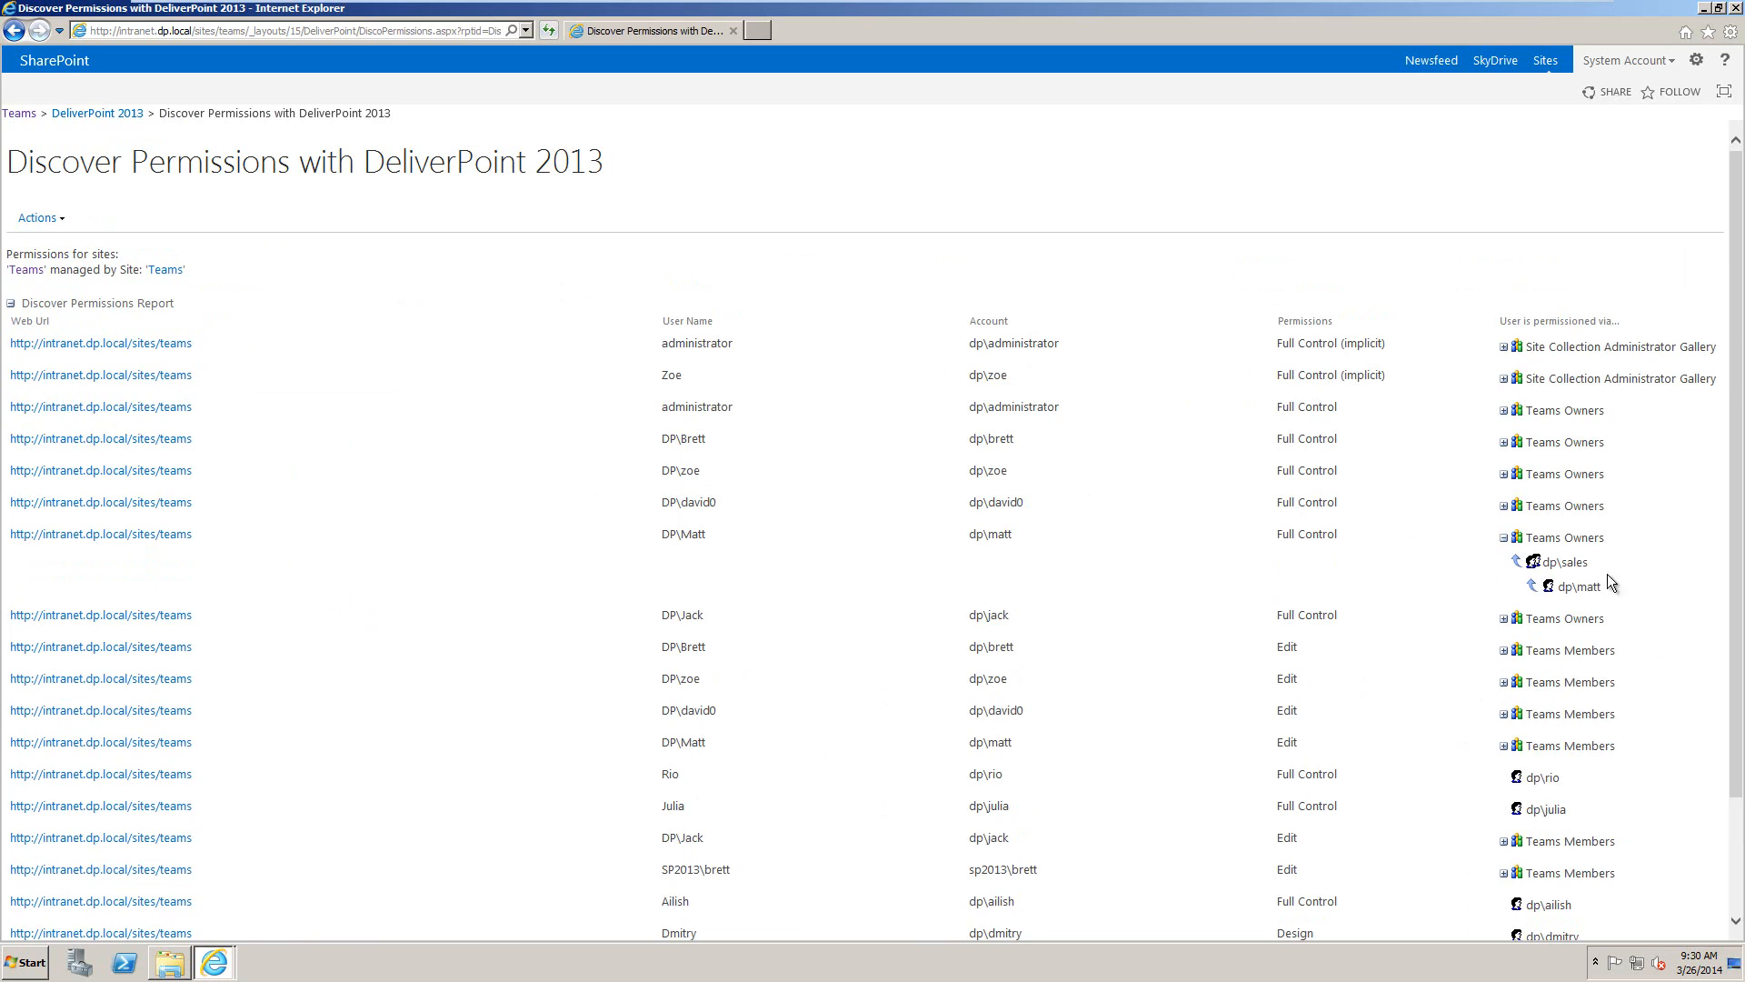
pyautogui.moveTo(1687, 470)
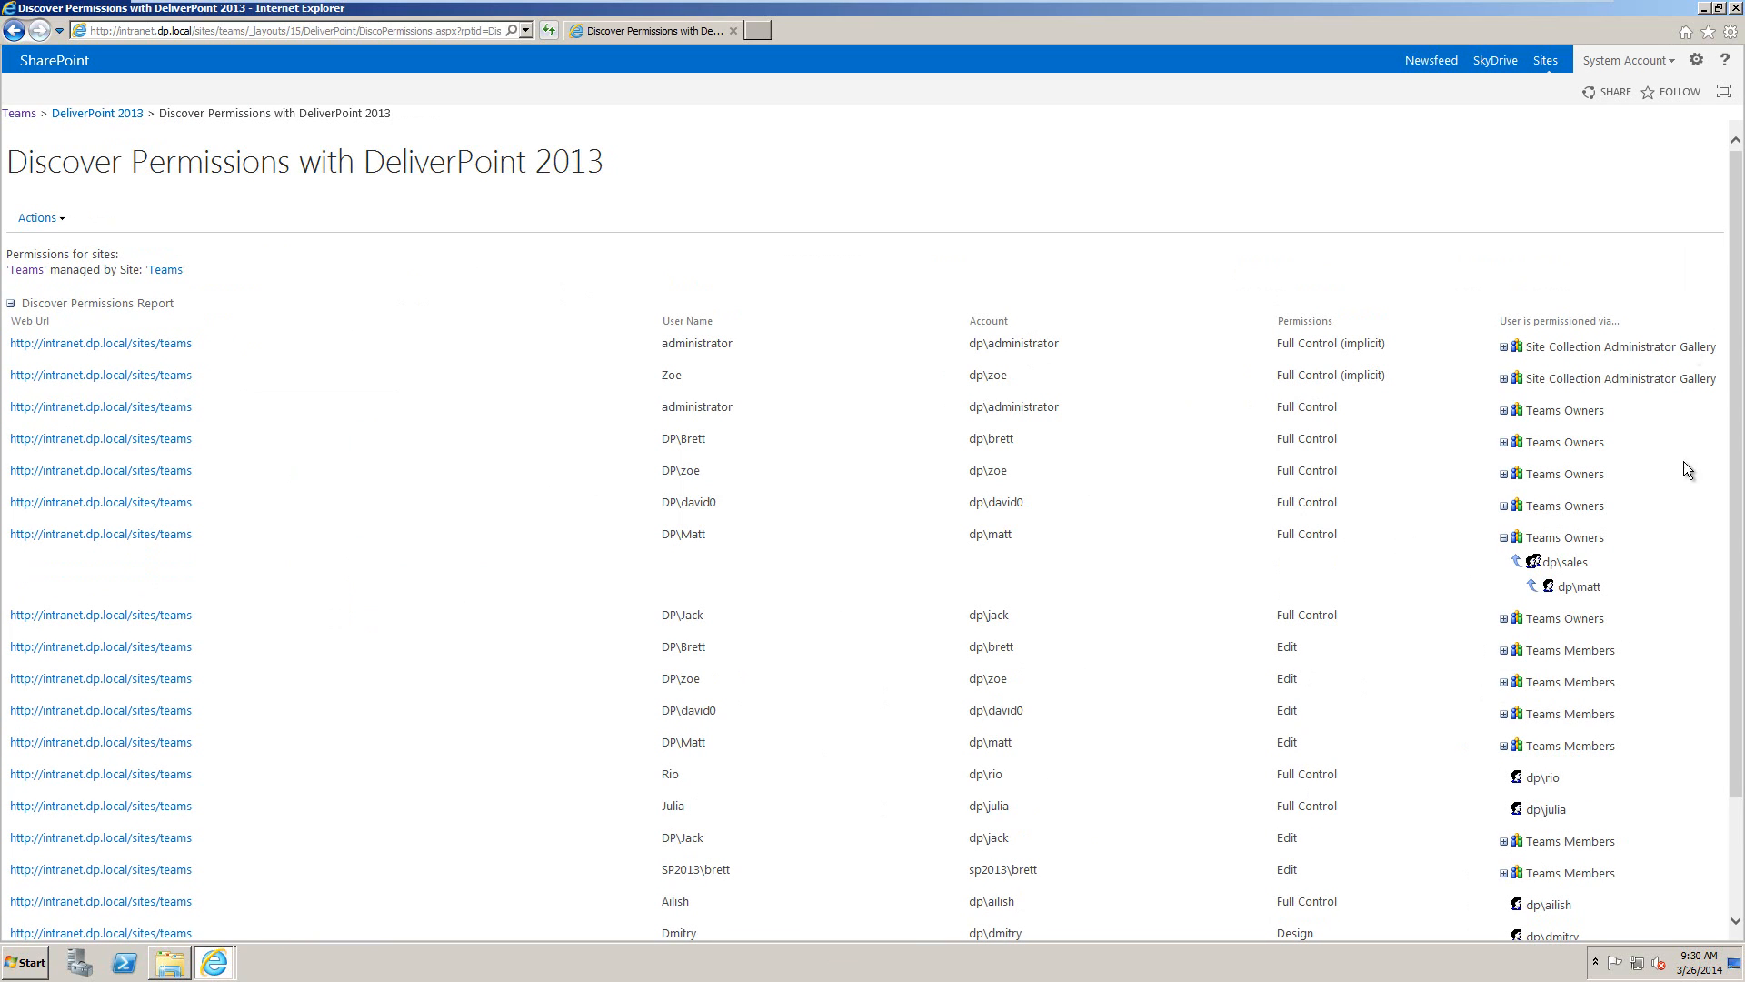
pyautogui.click(1704, 60)
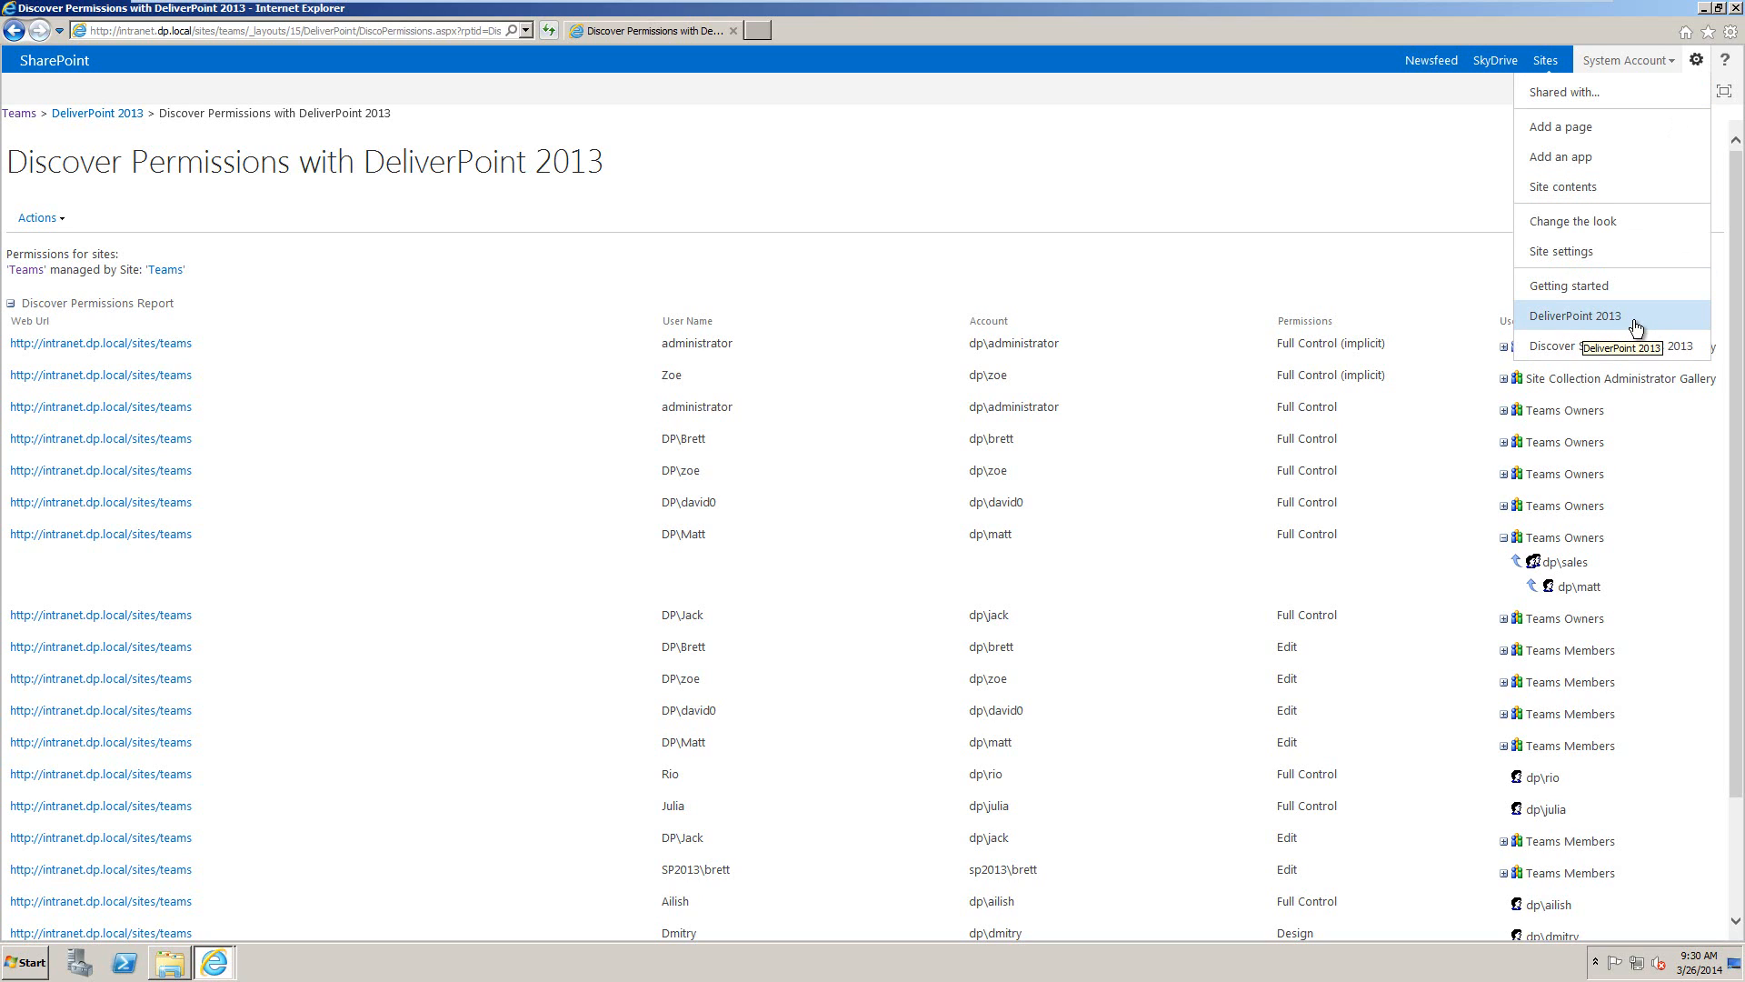
# Open the DeliverPoint 2013 page from the site actions menu
pyautogui.click(1575, 315)
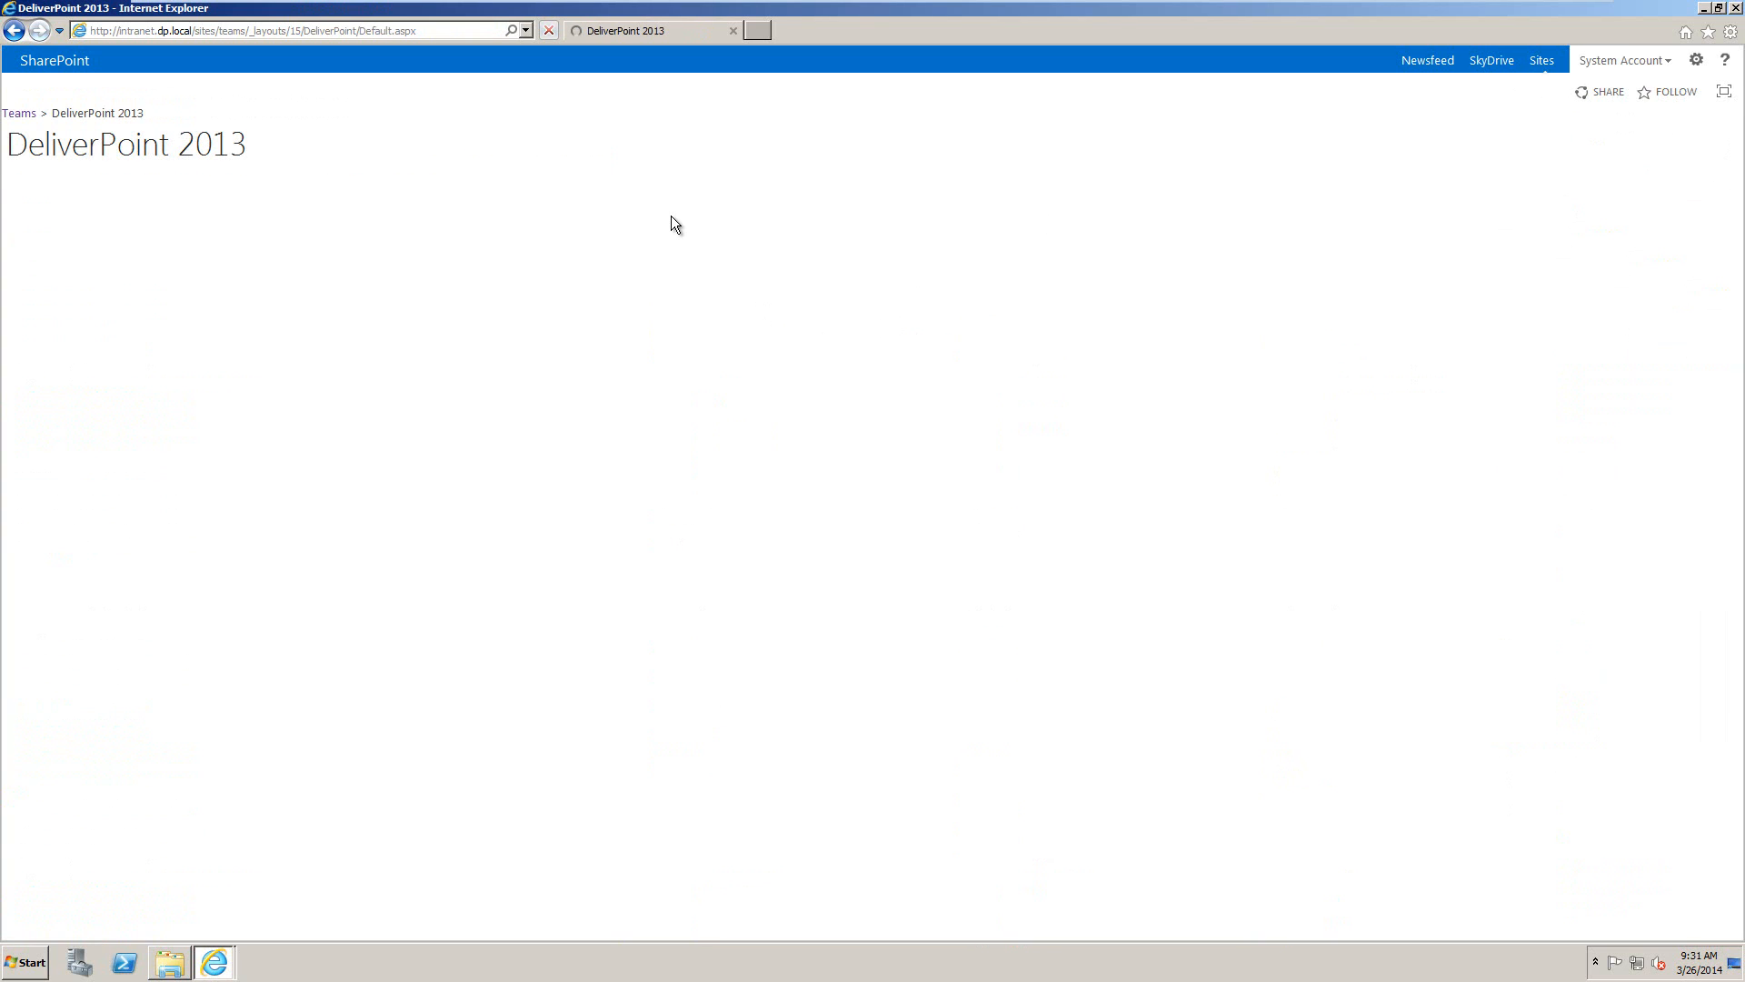
pyautogui.rightClick(675, 223)
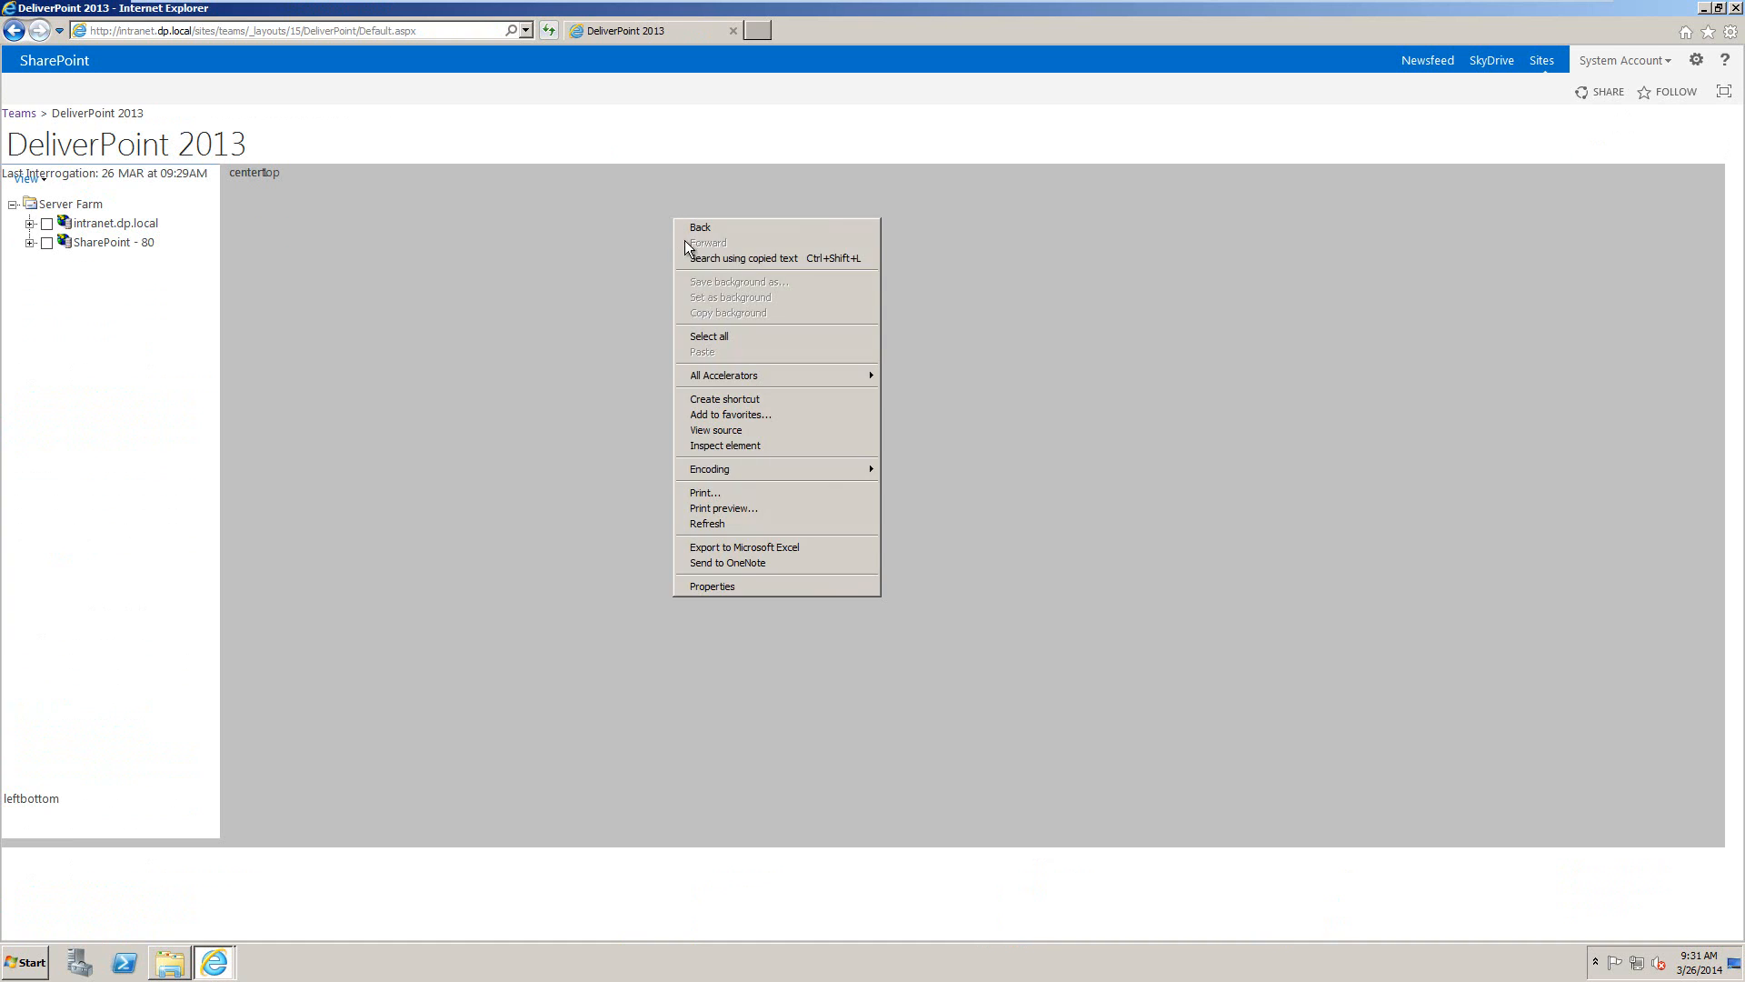
pyautogui.click(707, 523)
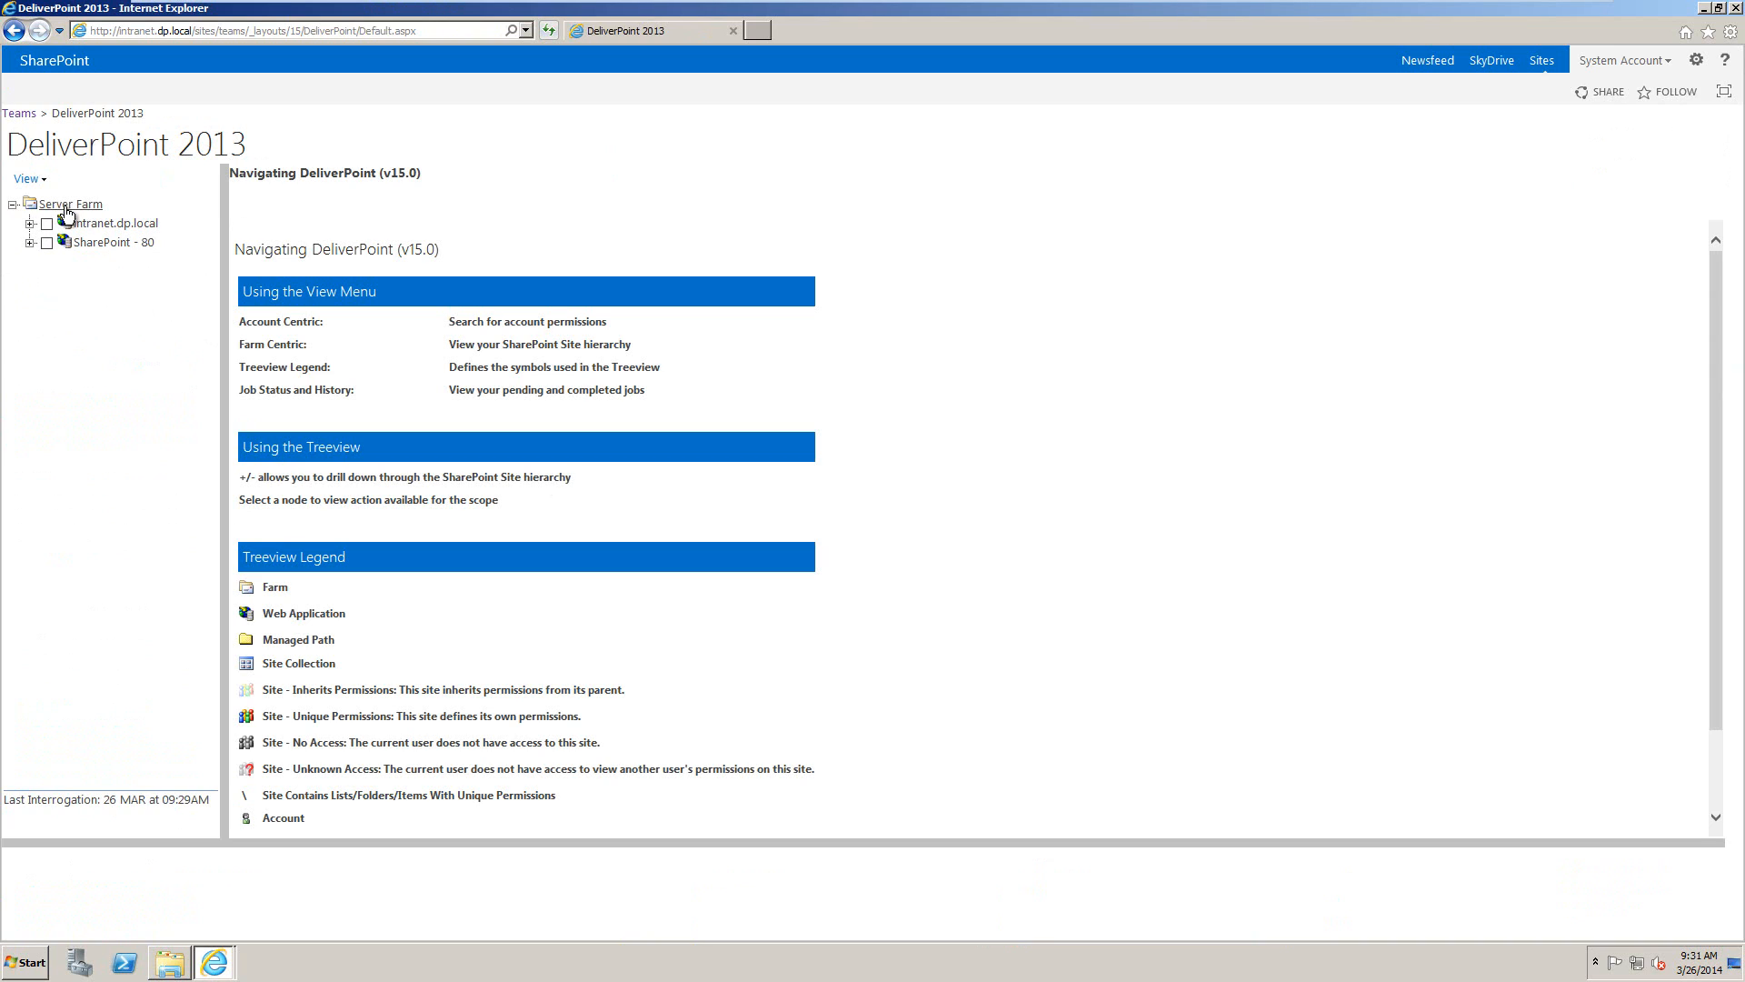
pyautogui.moveTo(86, 267)
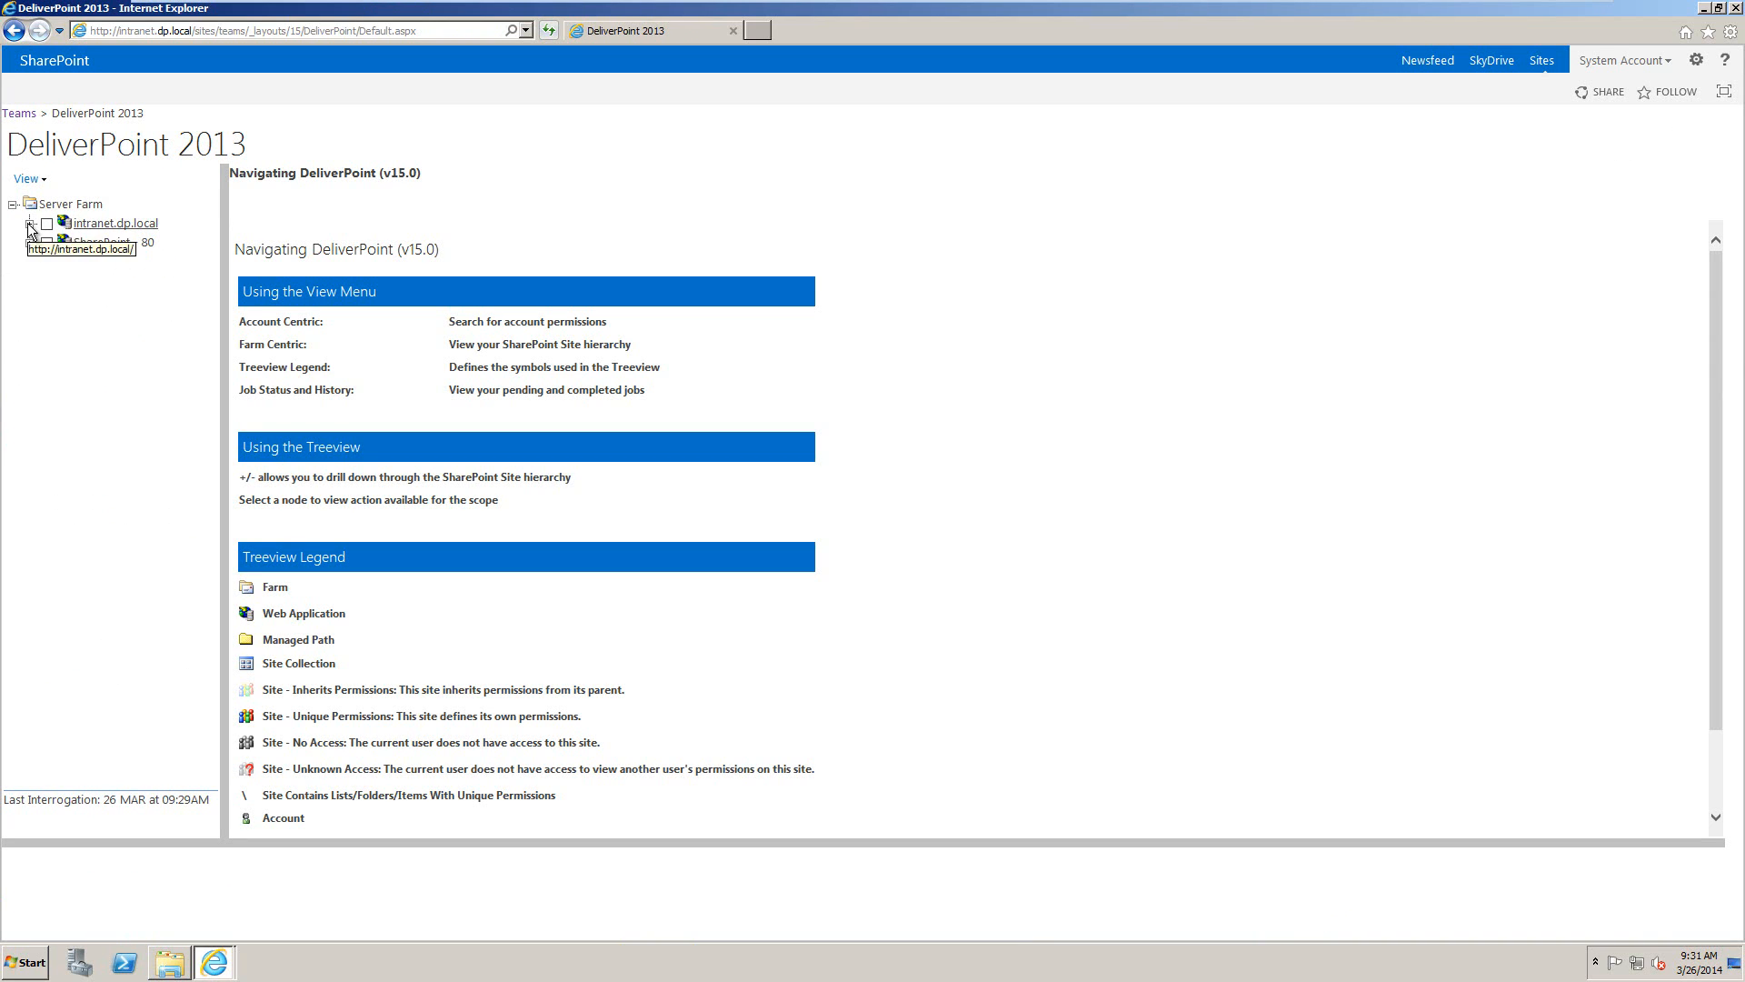
# Expand intranet.dp.local, sites, teams and Teams, then show Lightning Conductor 2013's actions
pyautogui.click(28, 229)
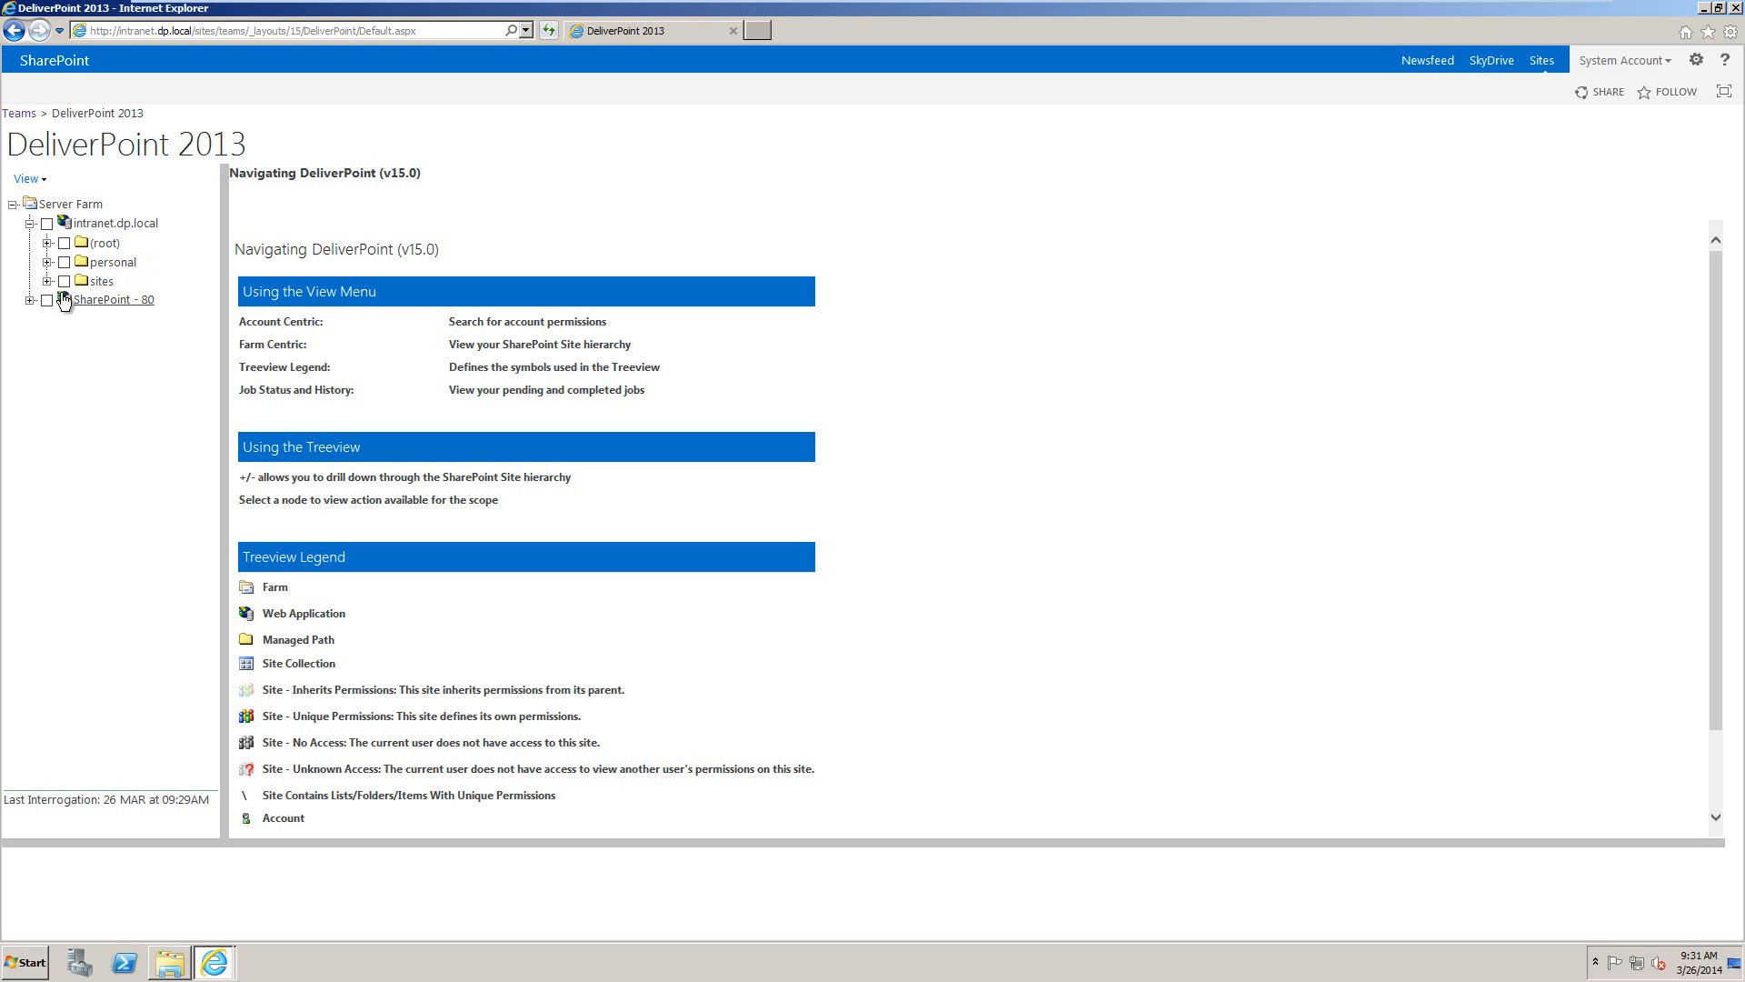
pyautogui.click(44, 281)
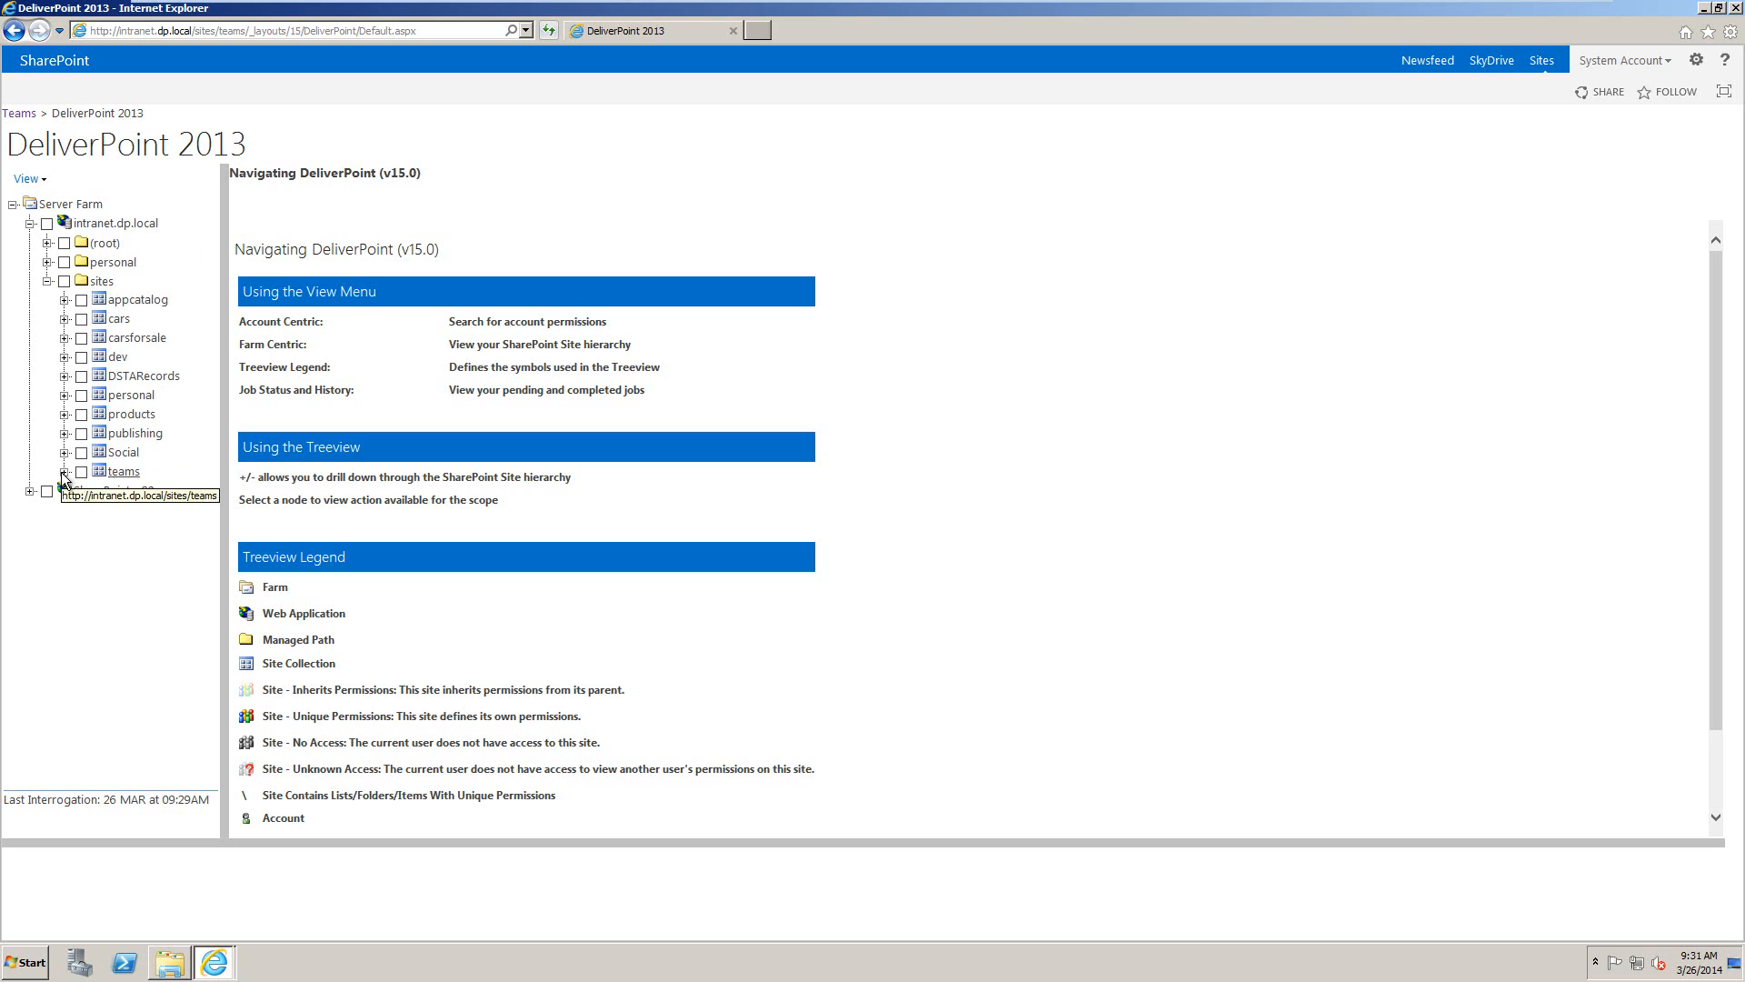
pyautogui.click(67, 471)
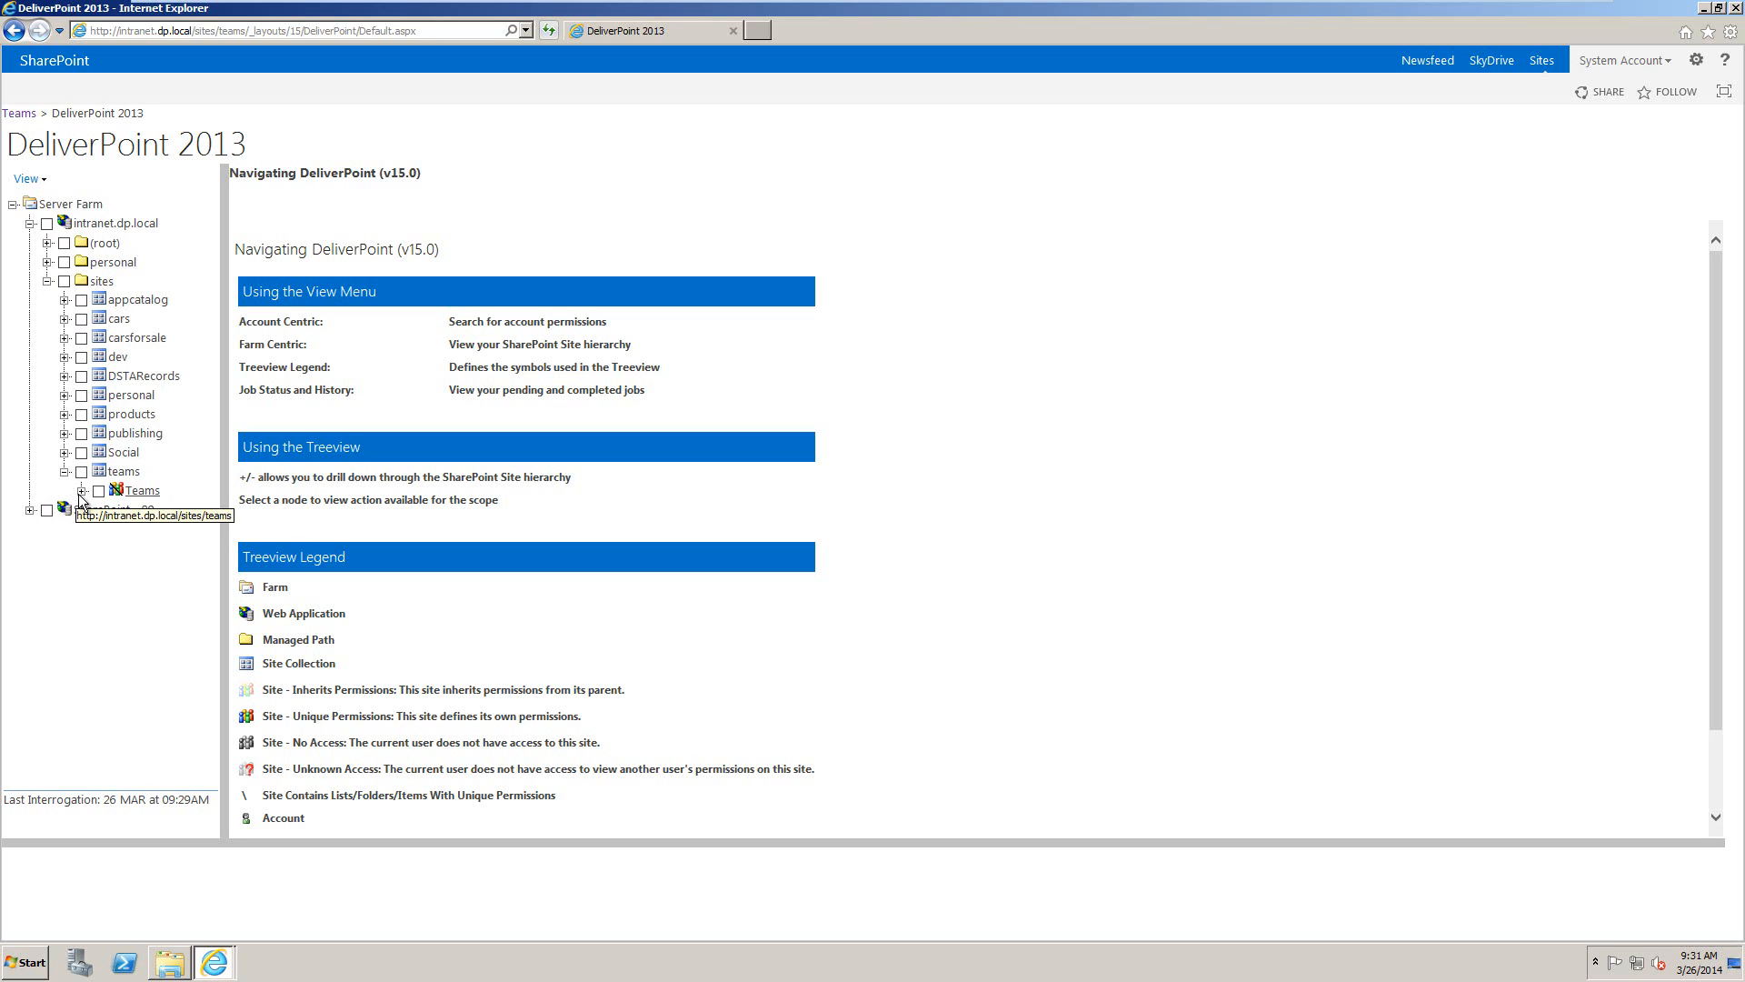
pyautogui.click(81, 489)
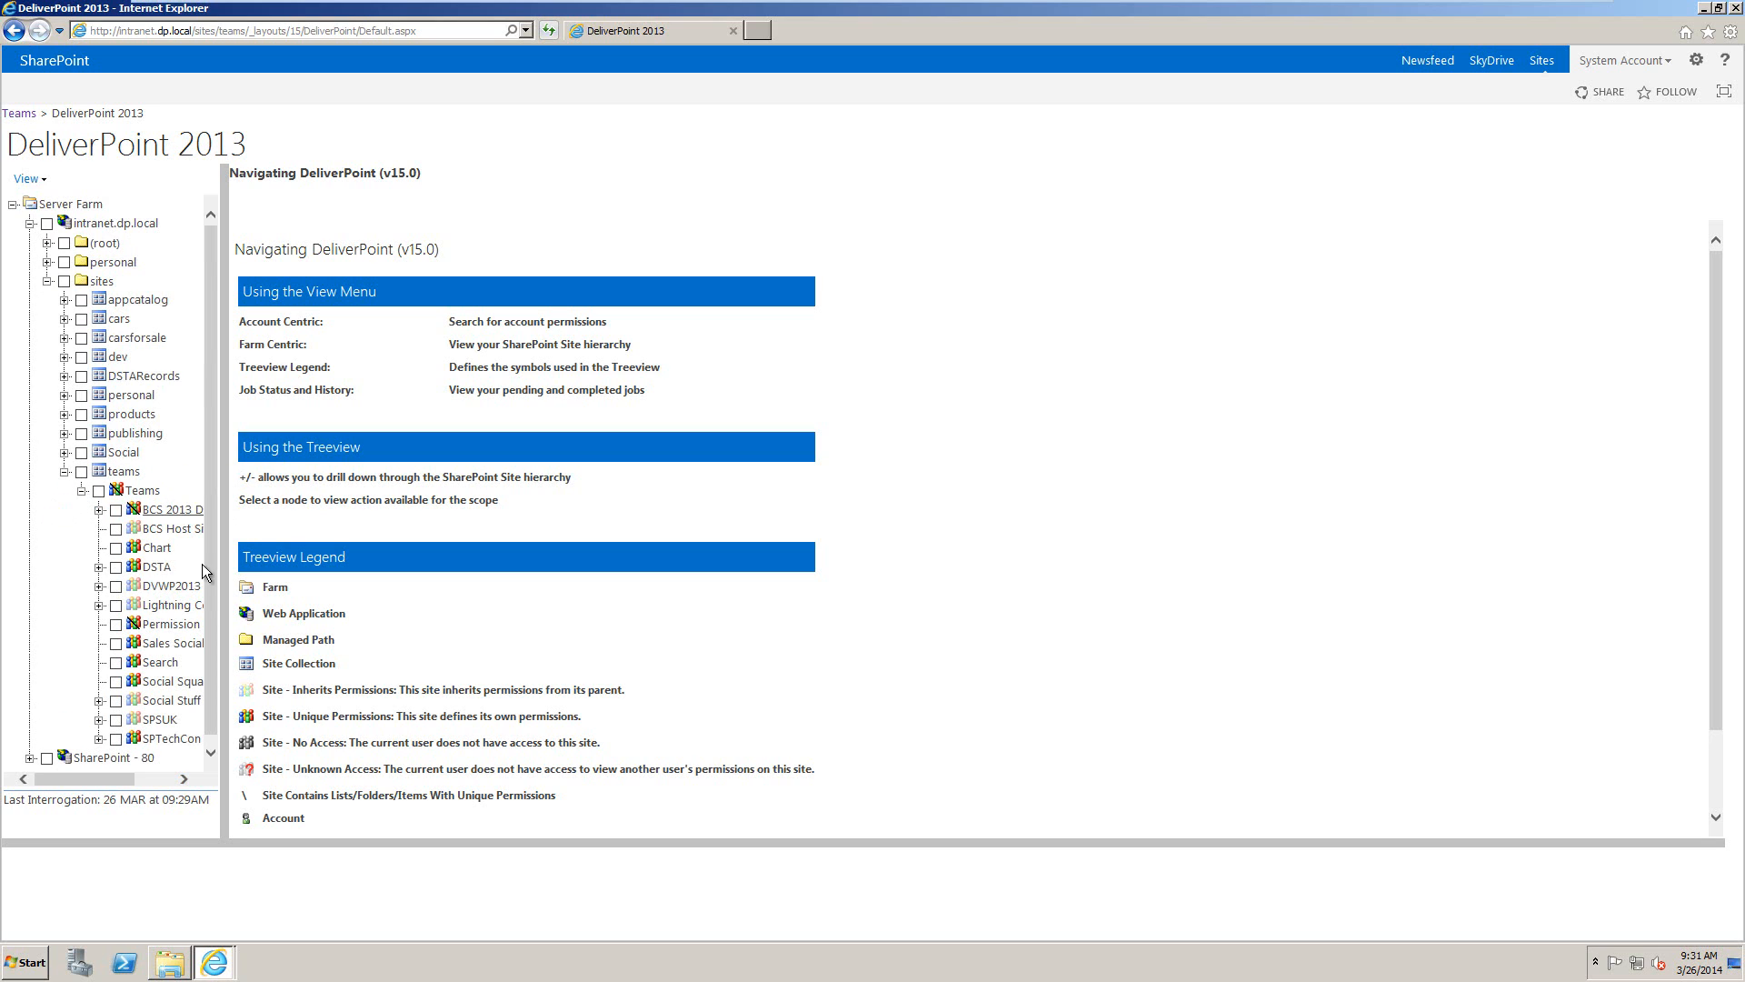
pyautogui.moveTo(171, 701)
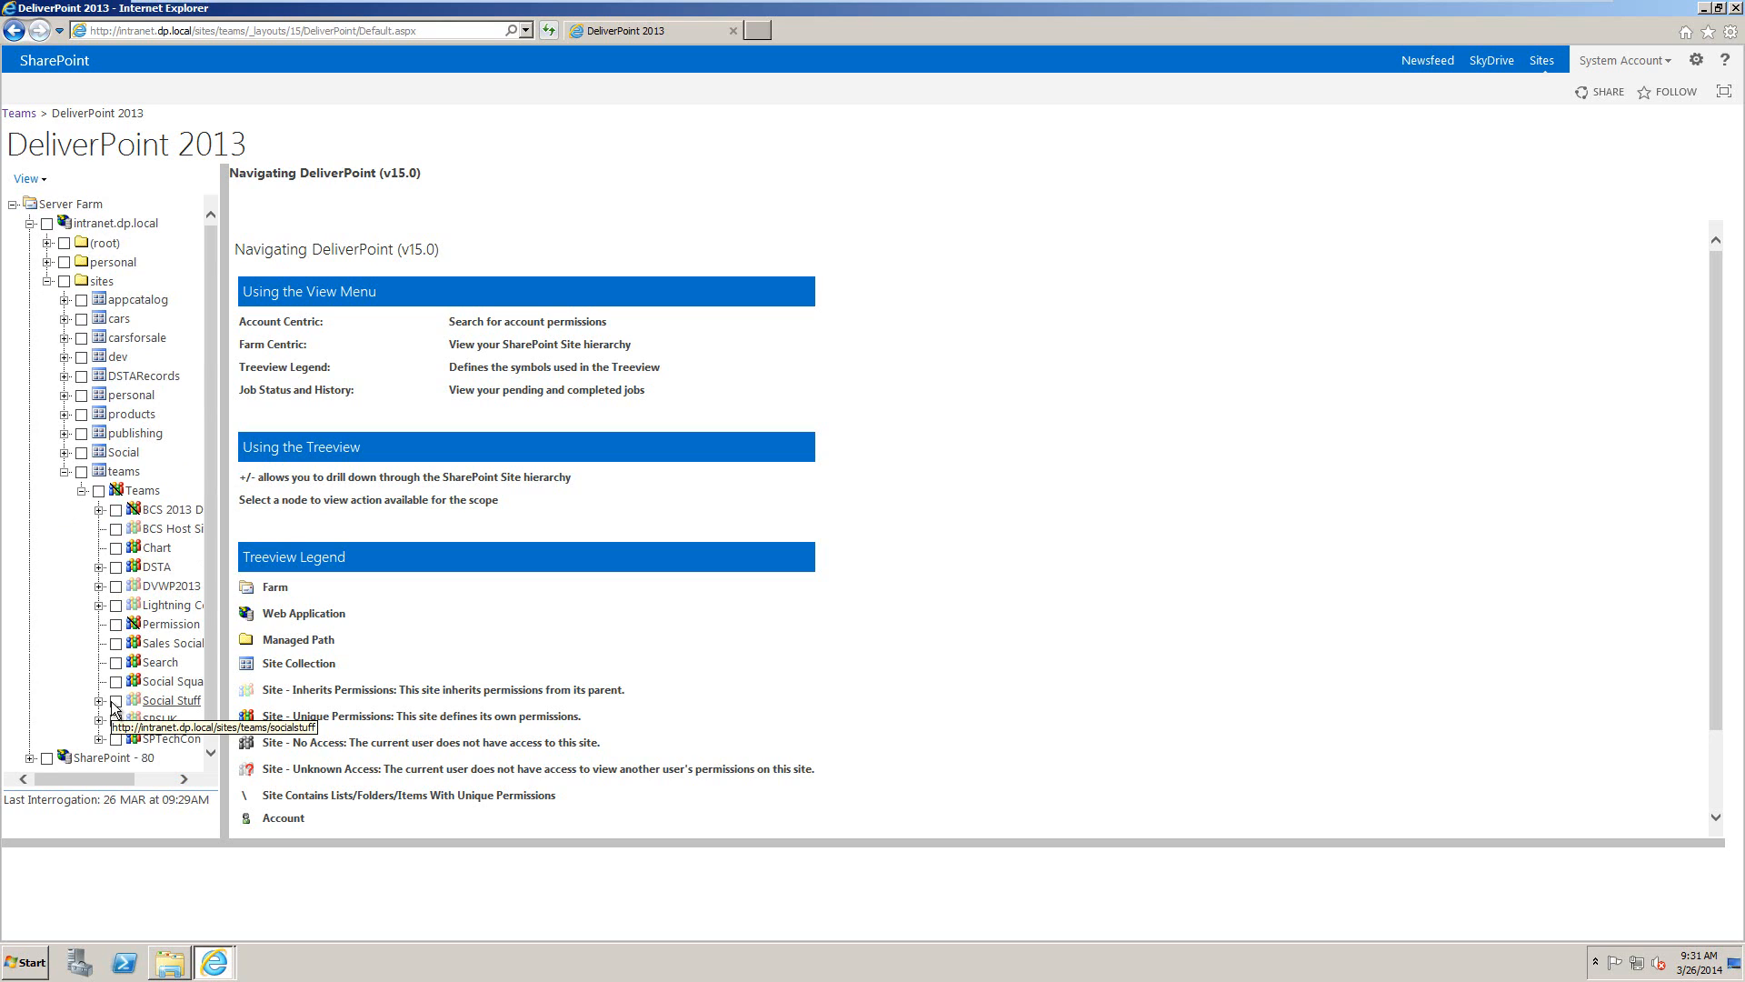
pyautogui.moveTo(189, 649)
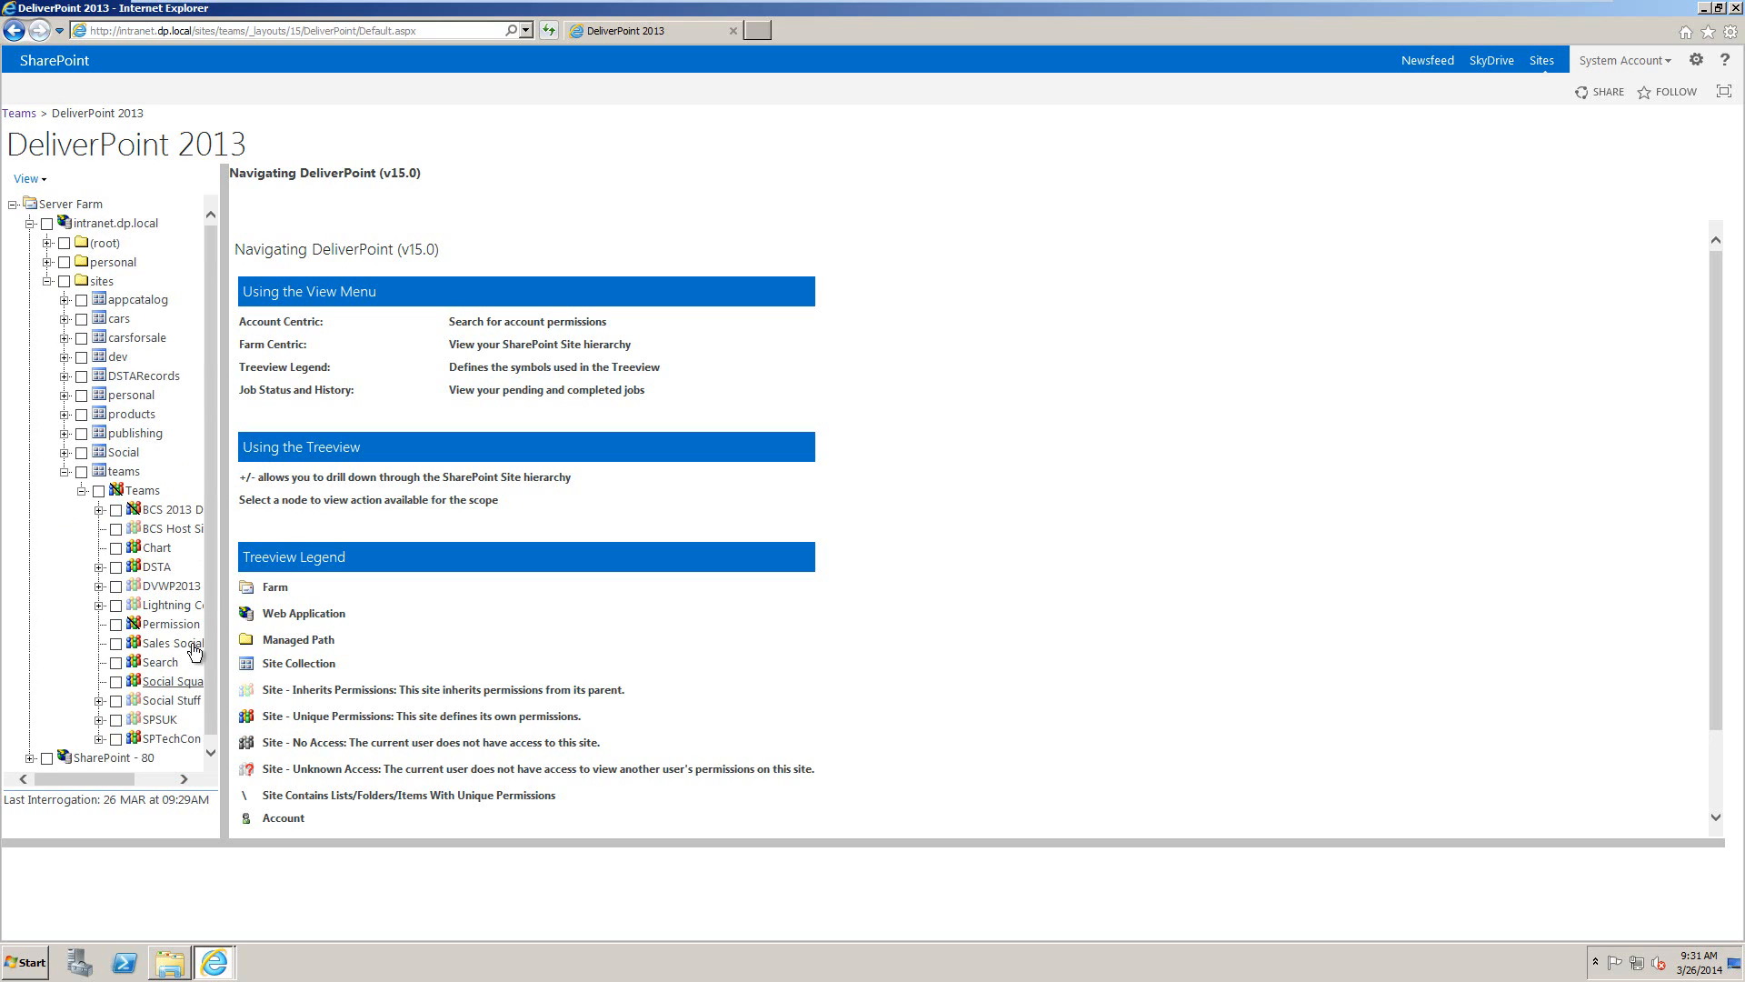
pyautogui.moveTo(237, 568)
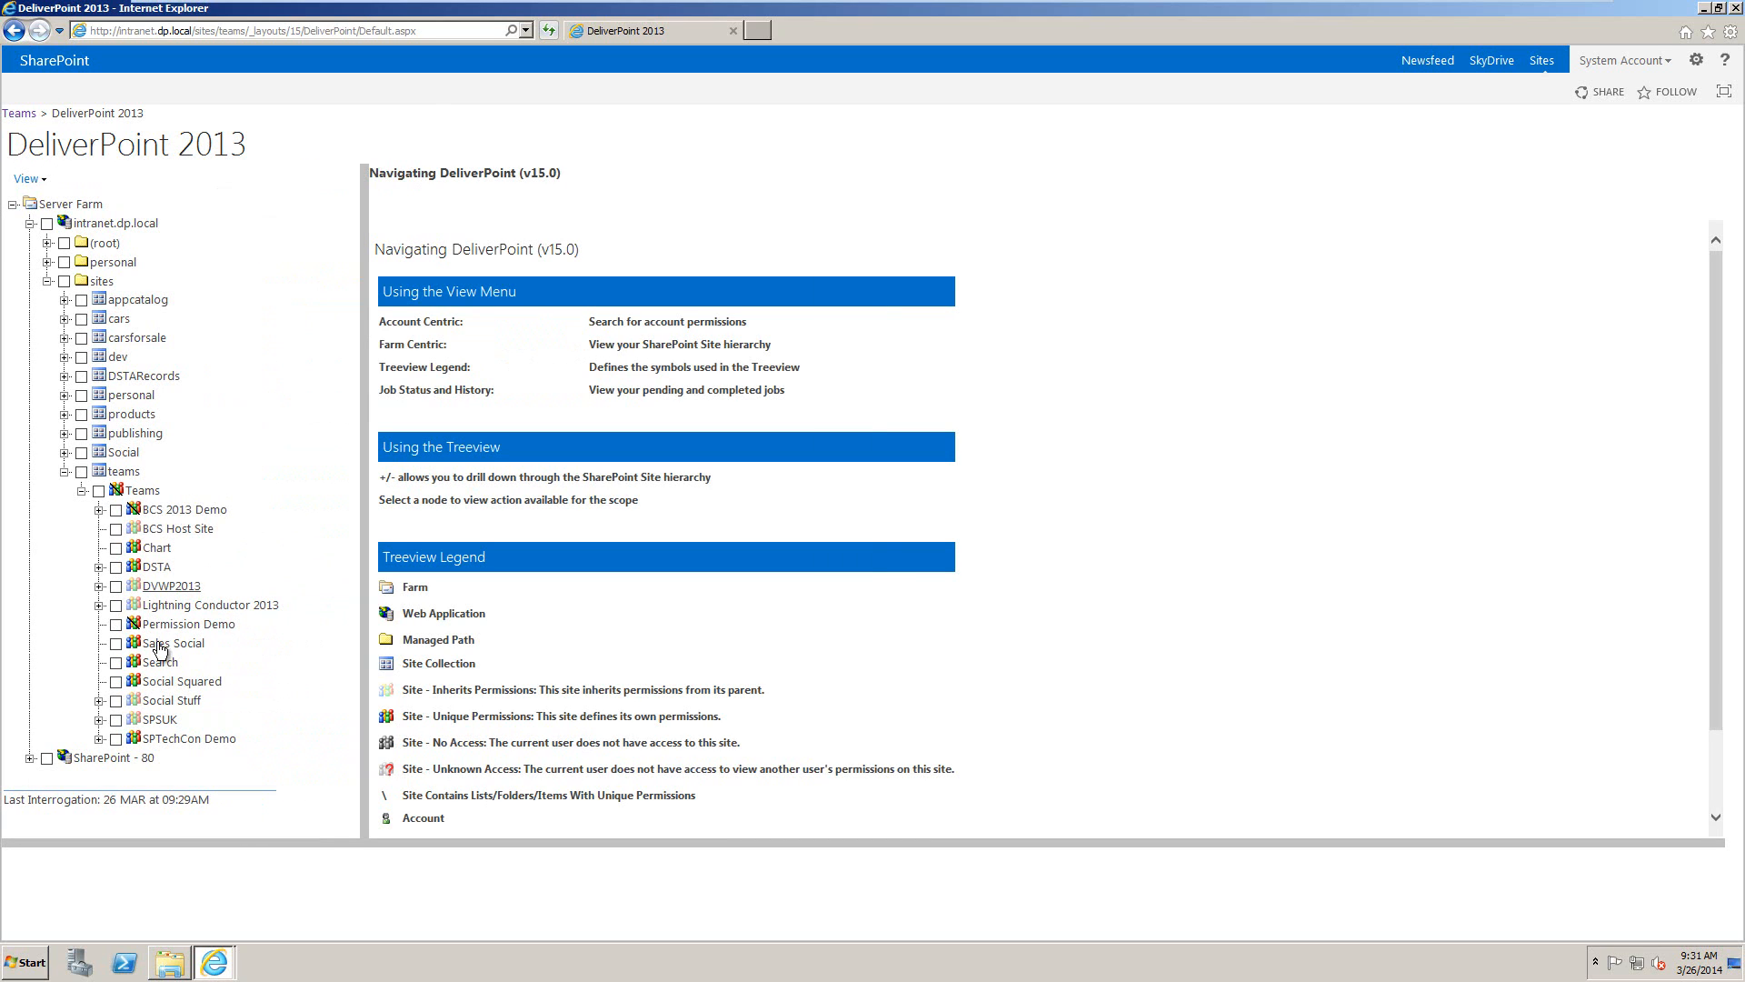
pyautogui.moveTo(156, 717)
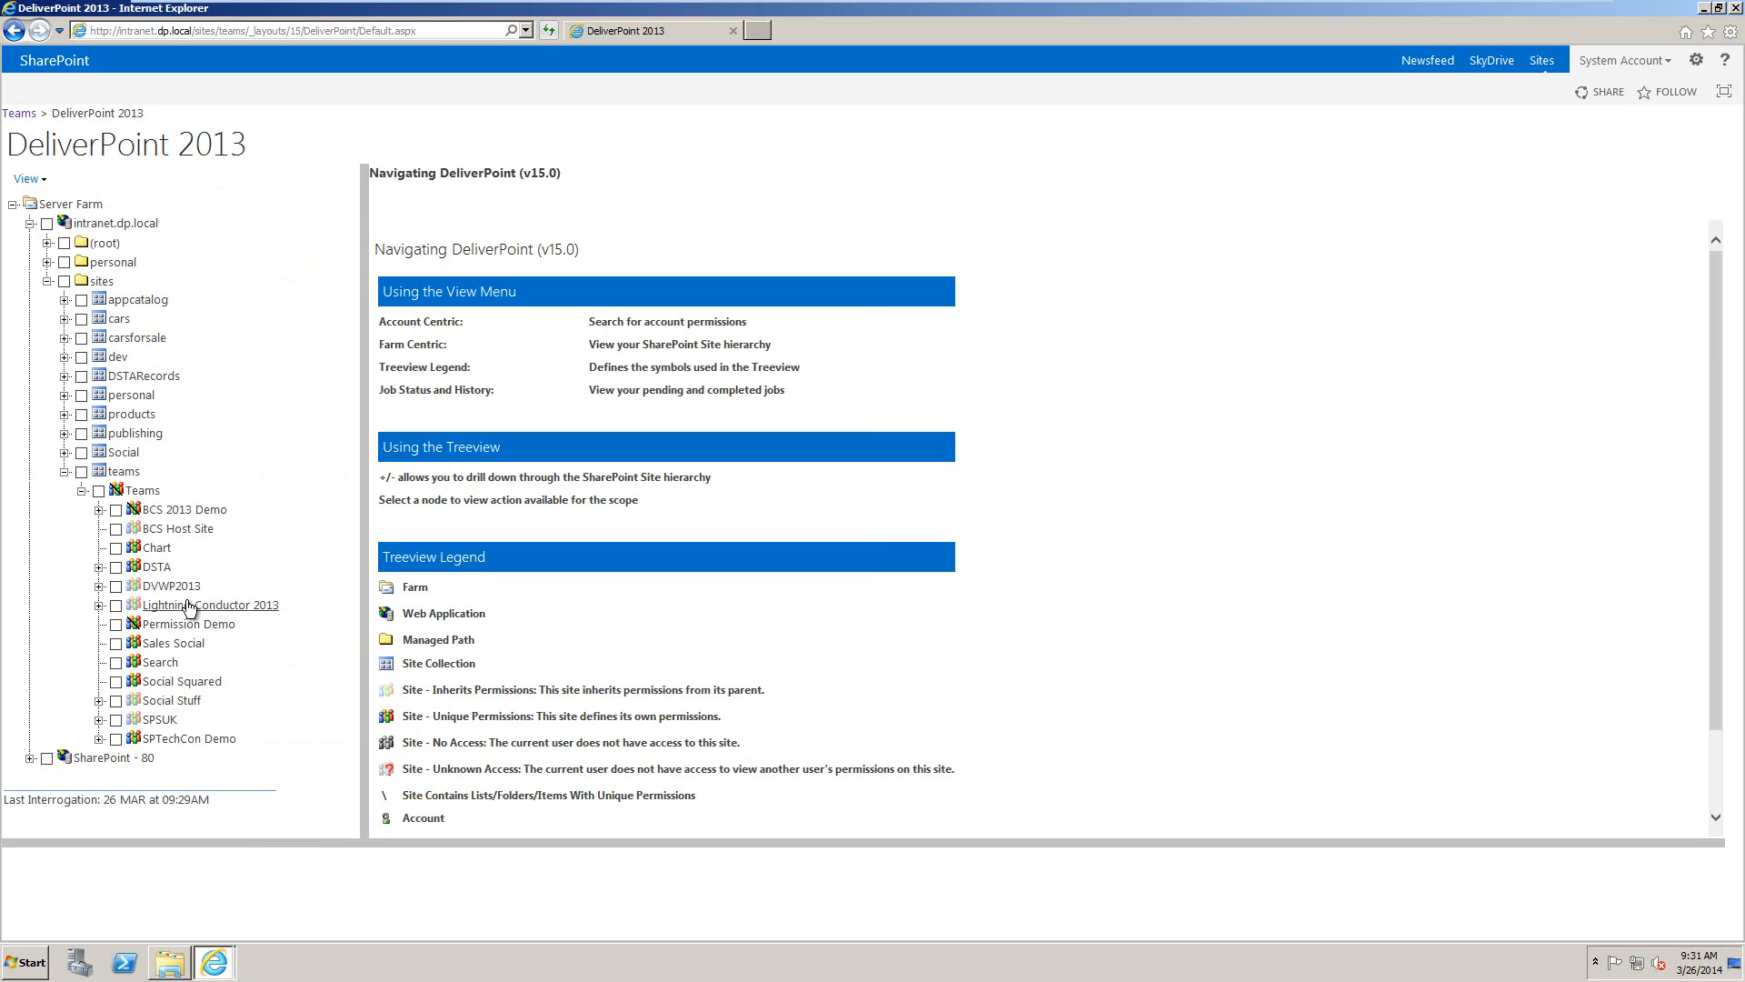
pyautogui.rightClick(216, 604)
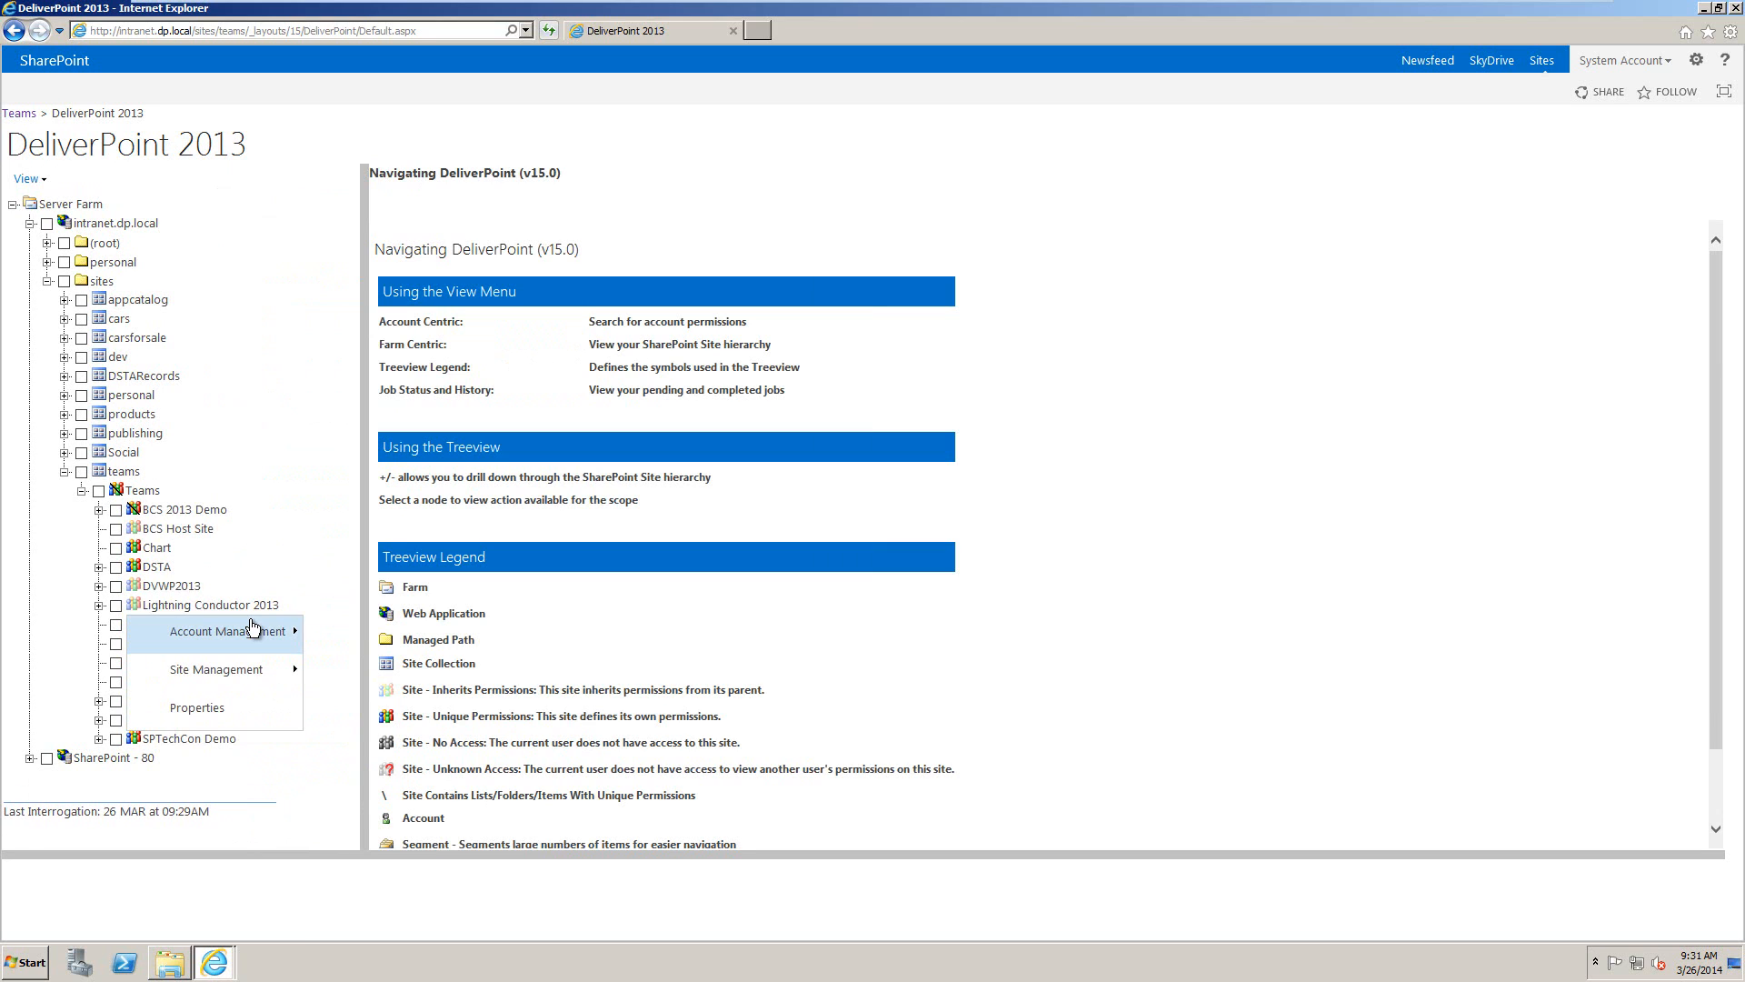
pyautogui.moveTo(220, 652)
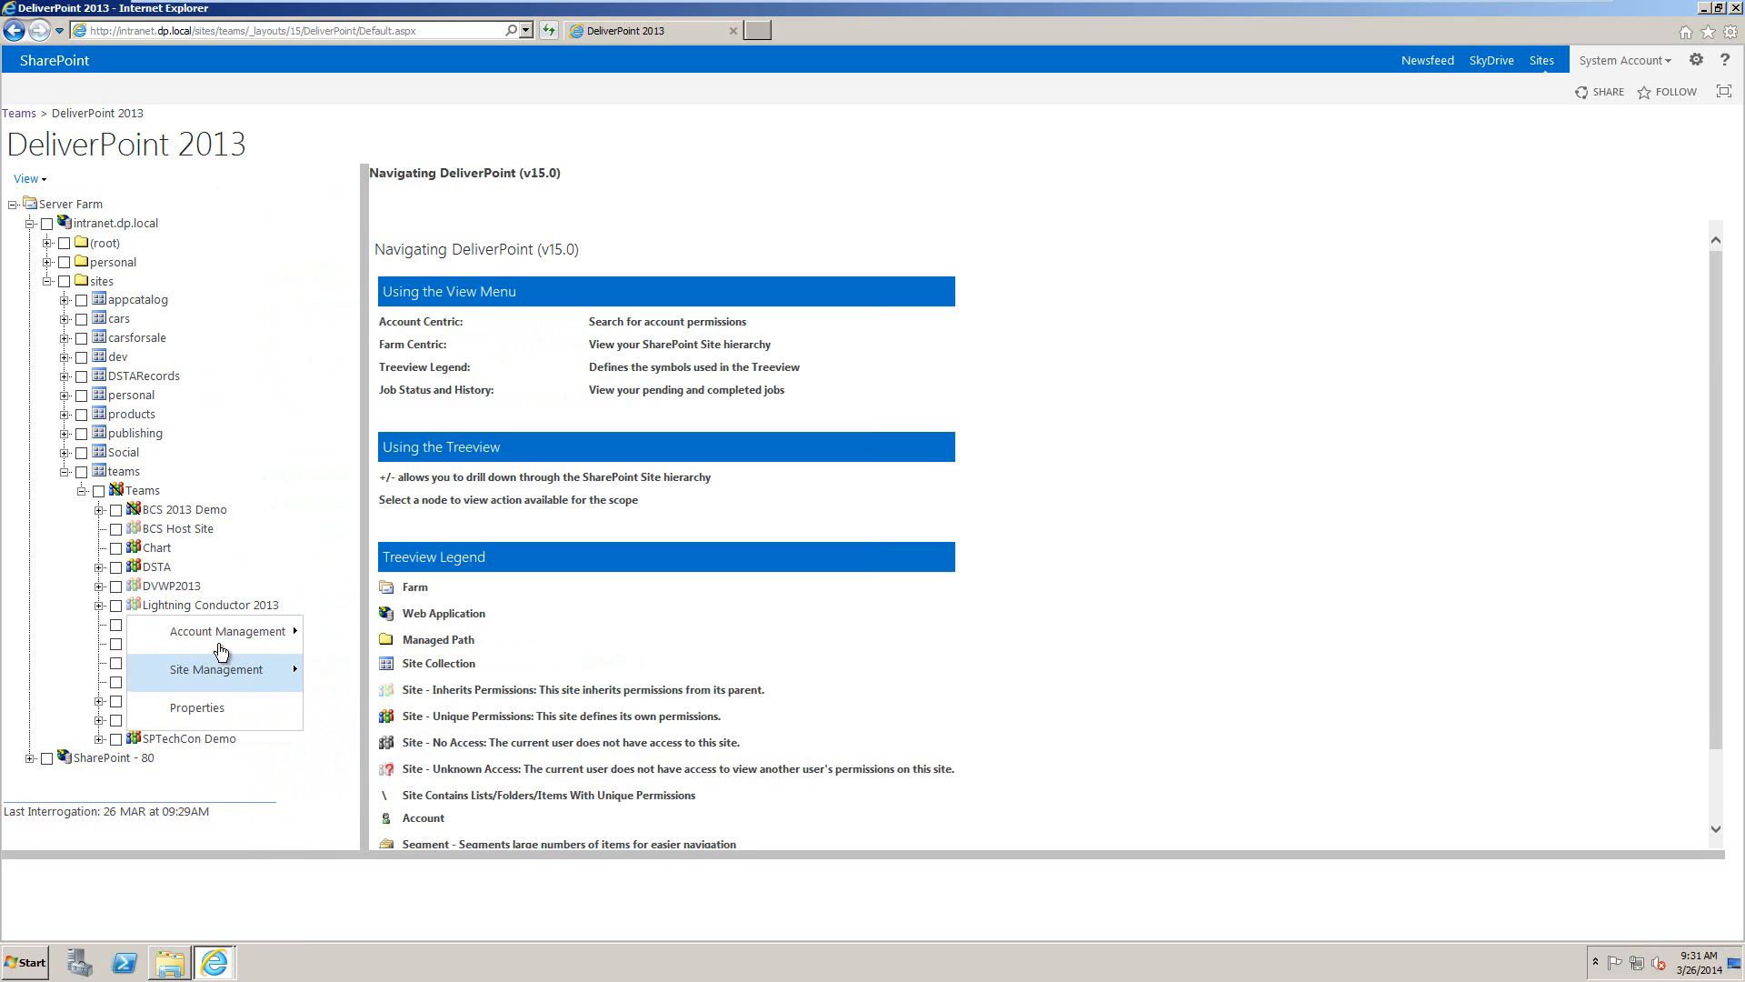
pyautogui.moveTo(260, 677)
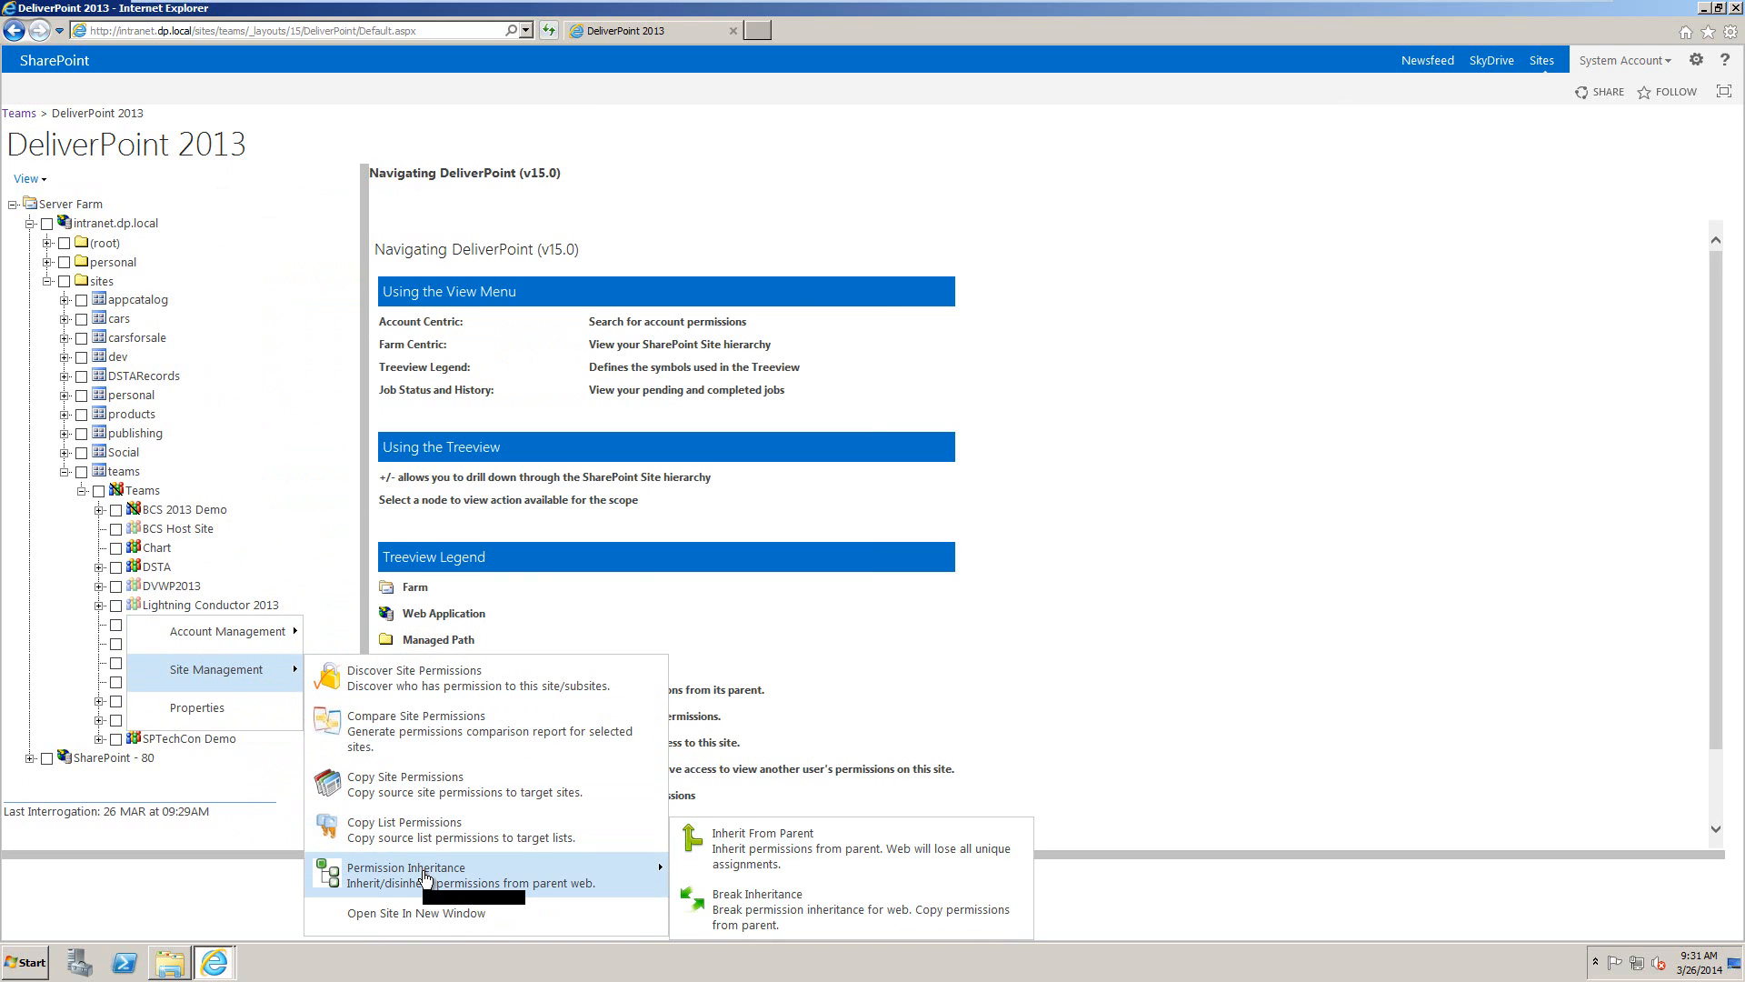
pyautogui.moveTo(855, 613)
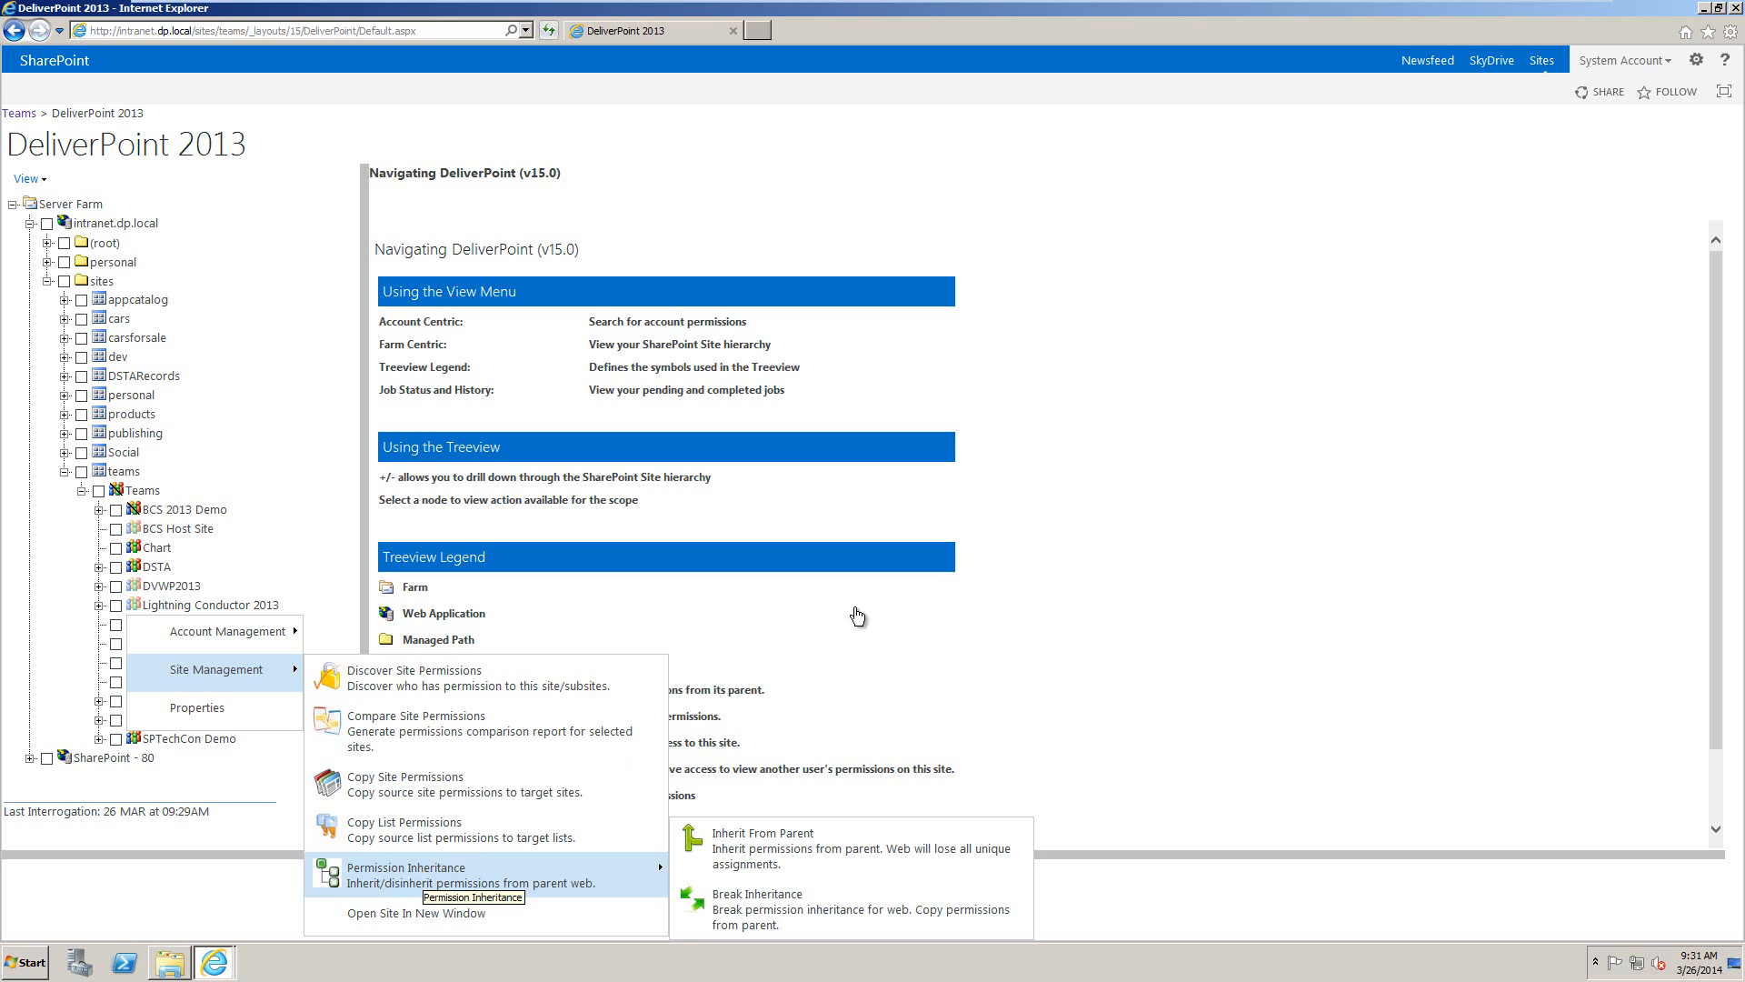
pyautogui.moveTo(1166, 410)
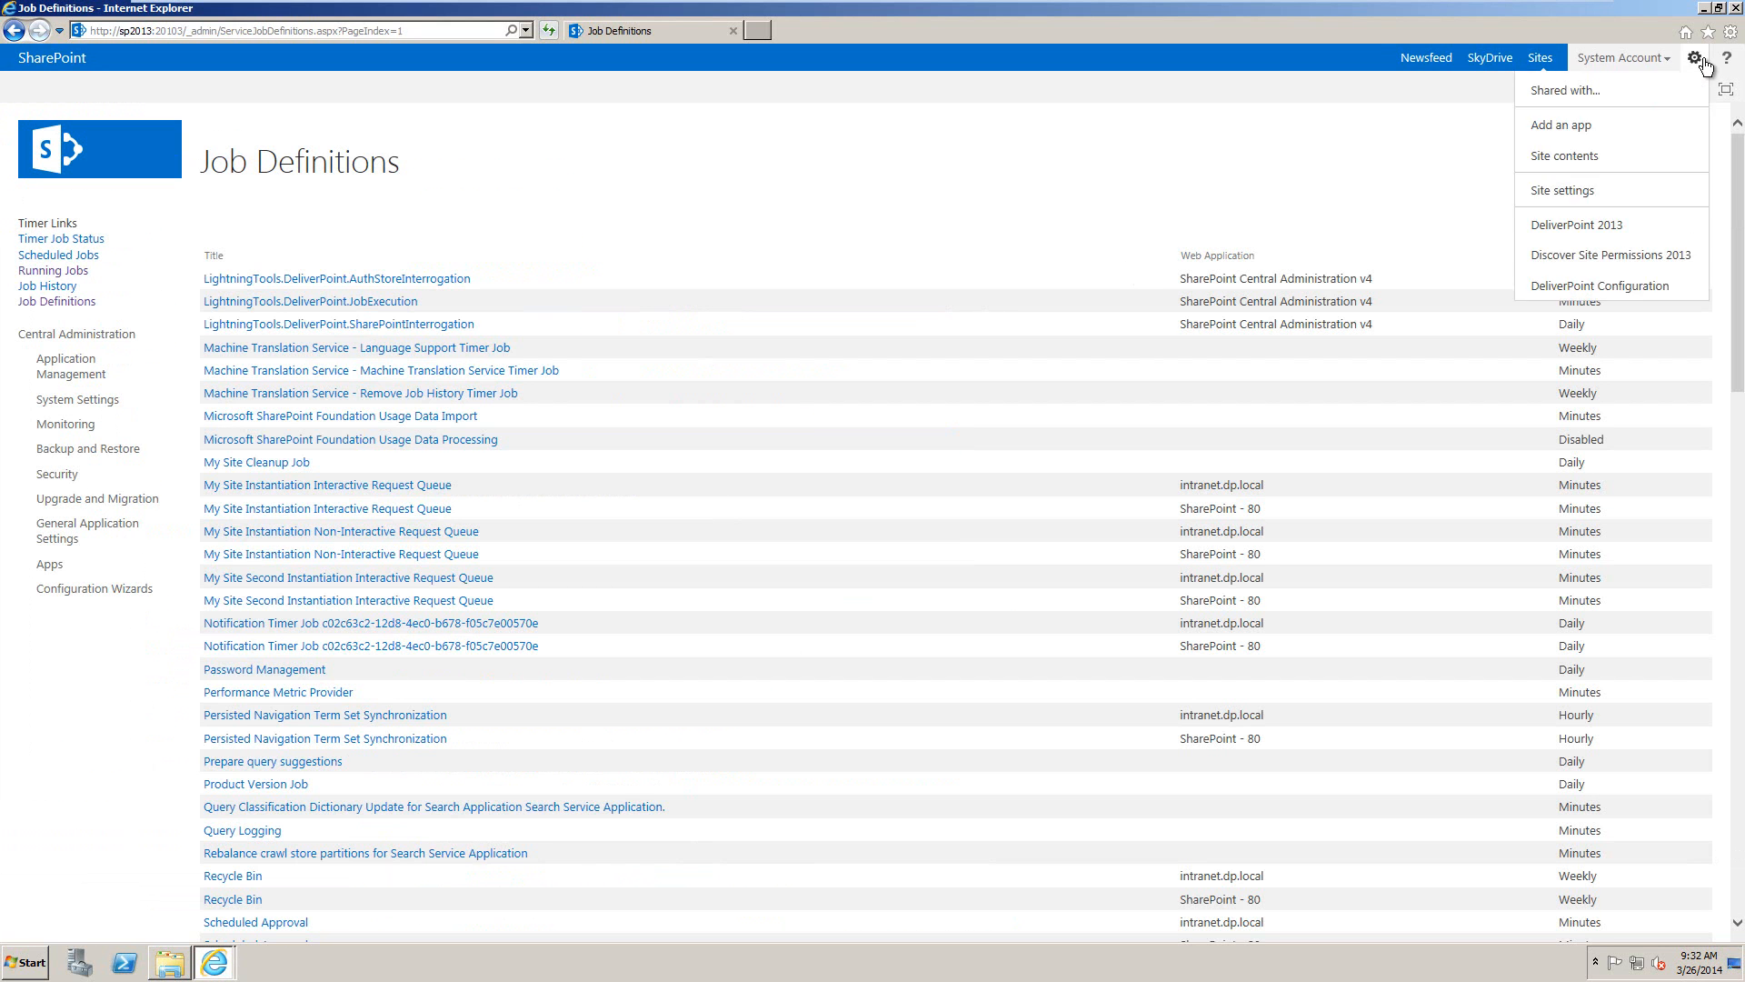
pyautogui.moveTo(1632, 289)
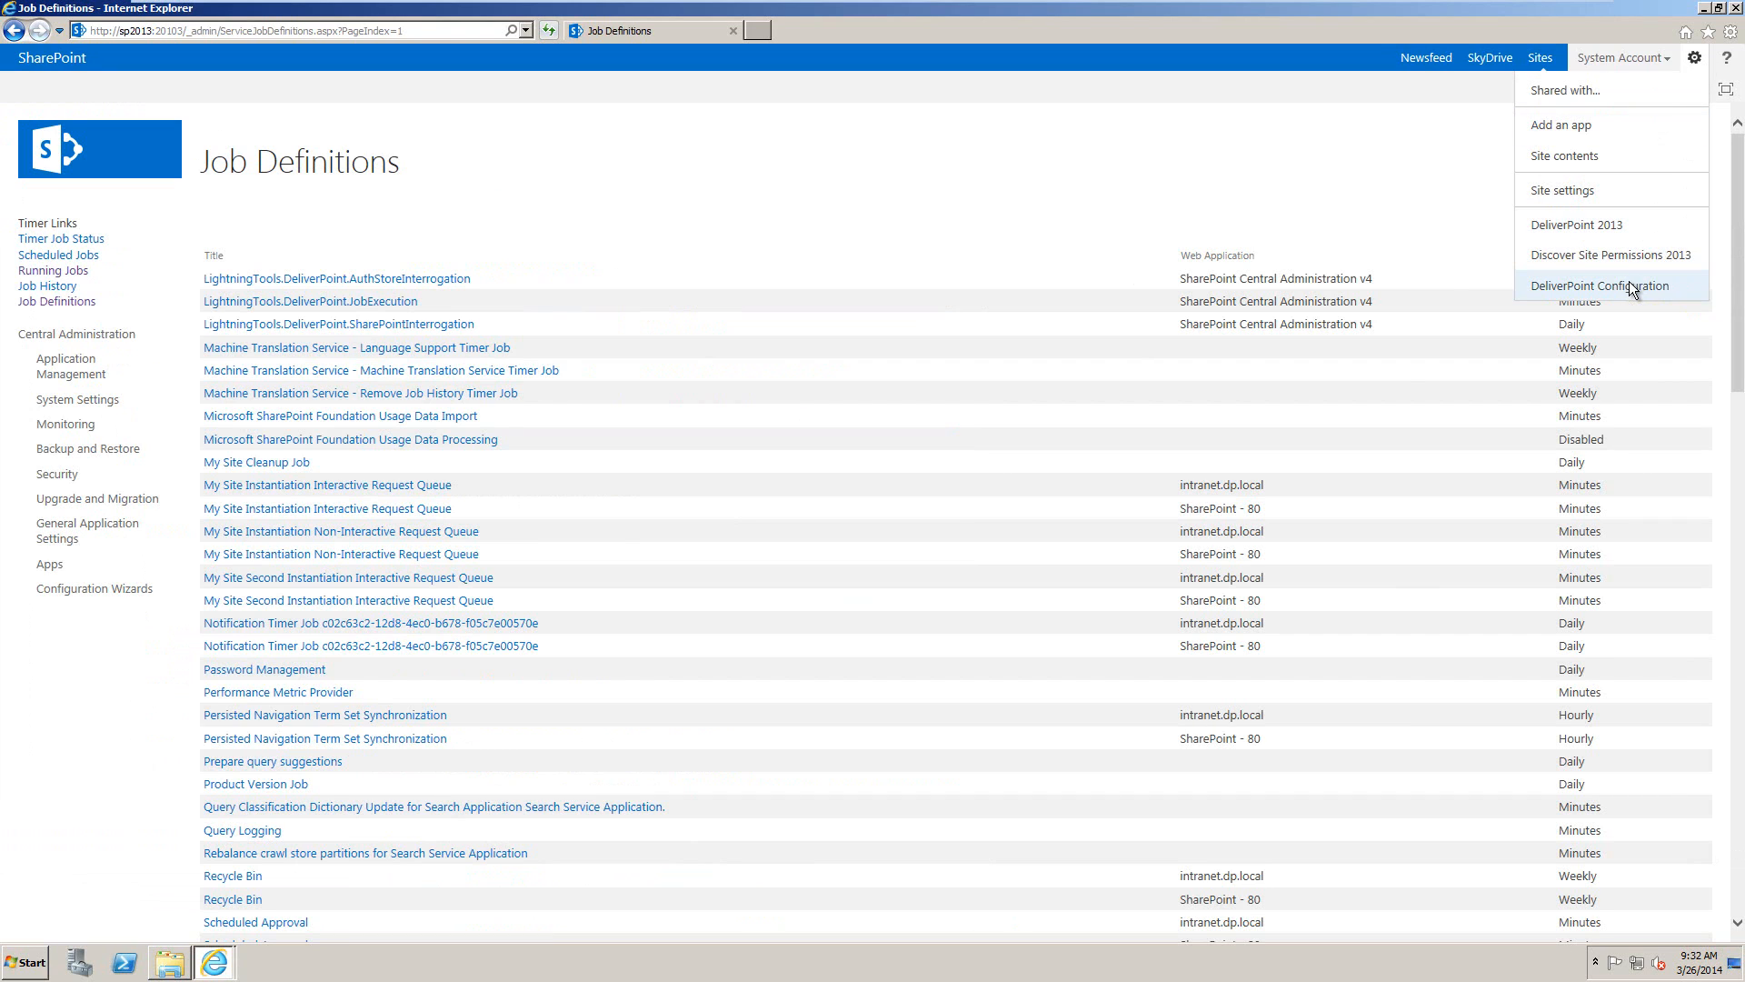
# In DeliverPoint Configuration's TimerJob Settings, set the crawl method to Incremental and save
pyautogui.click(1603, 284)
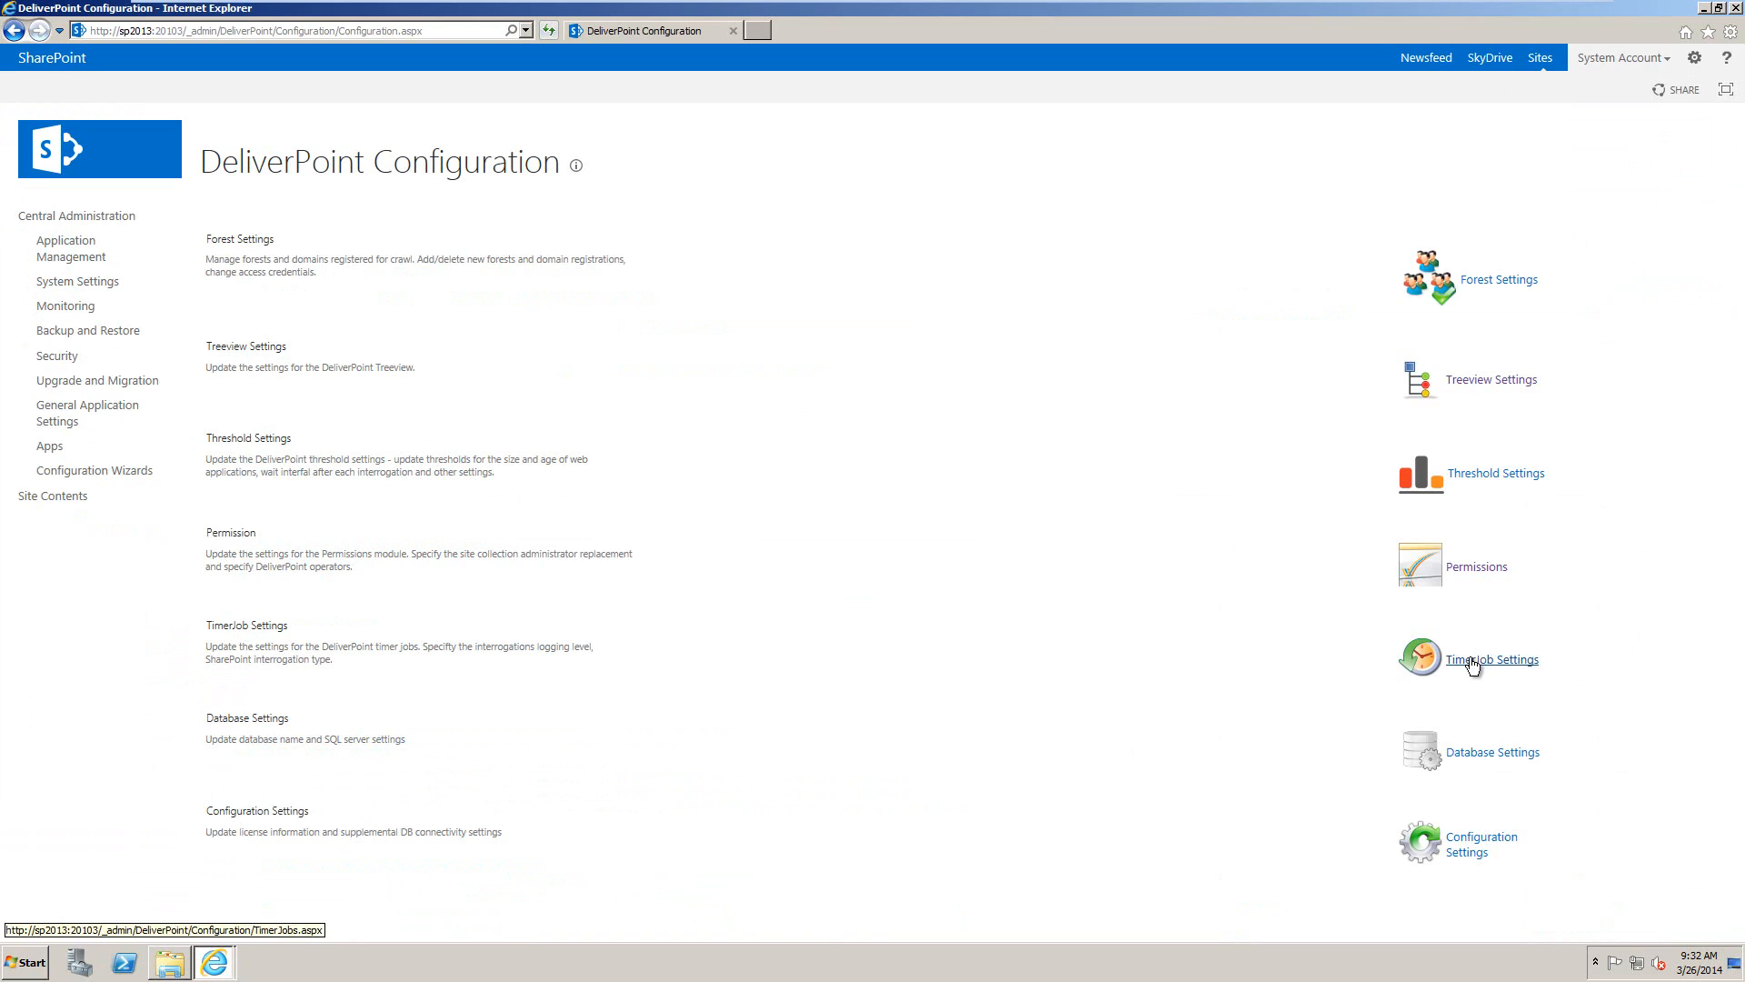
pyautogui.click(1492, 659)
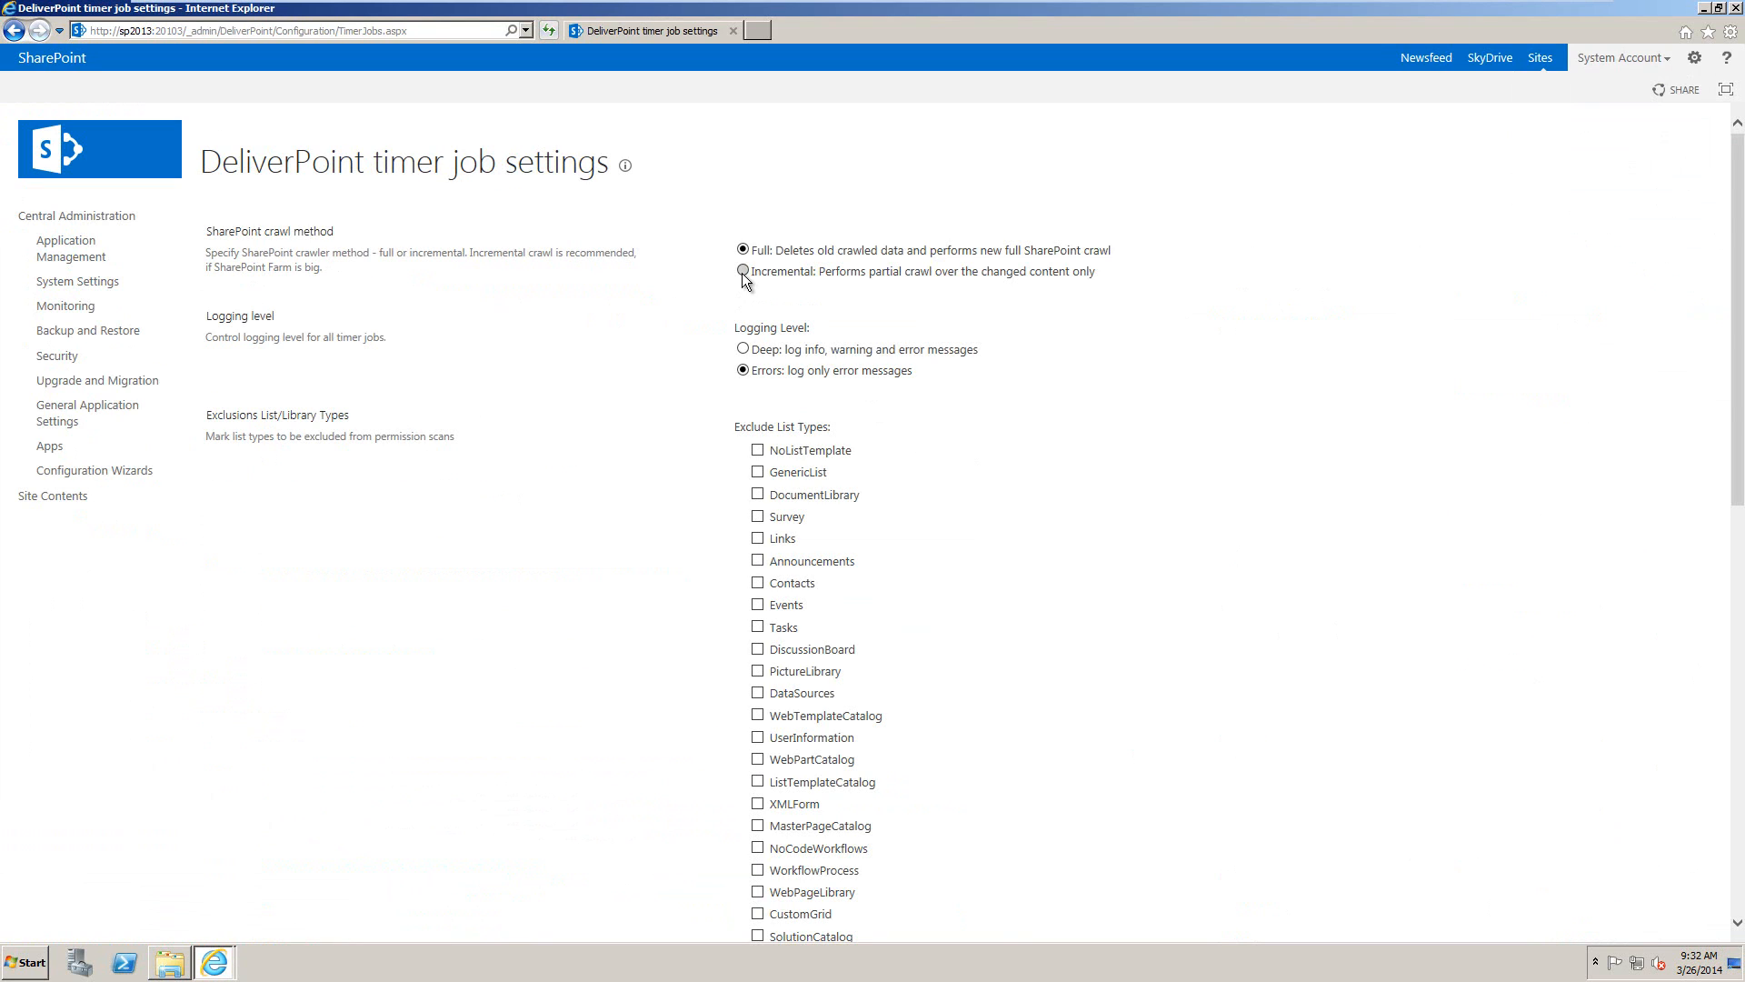
pyautogui.click(741, 271)
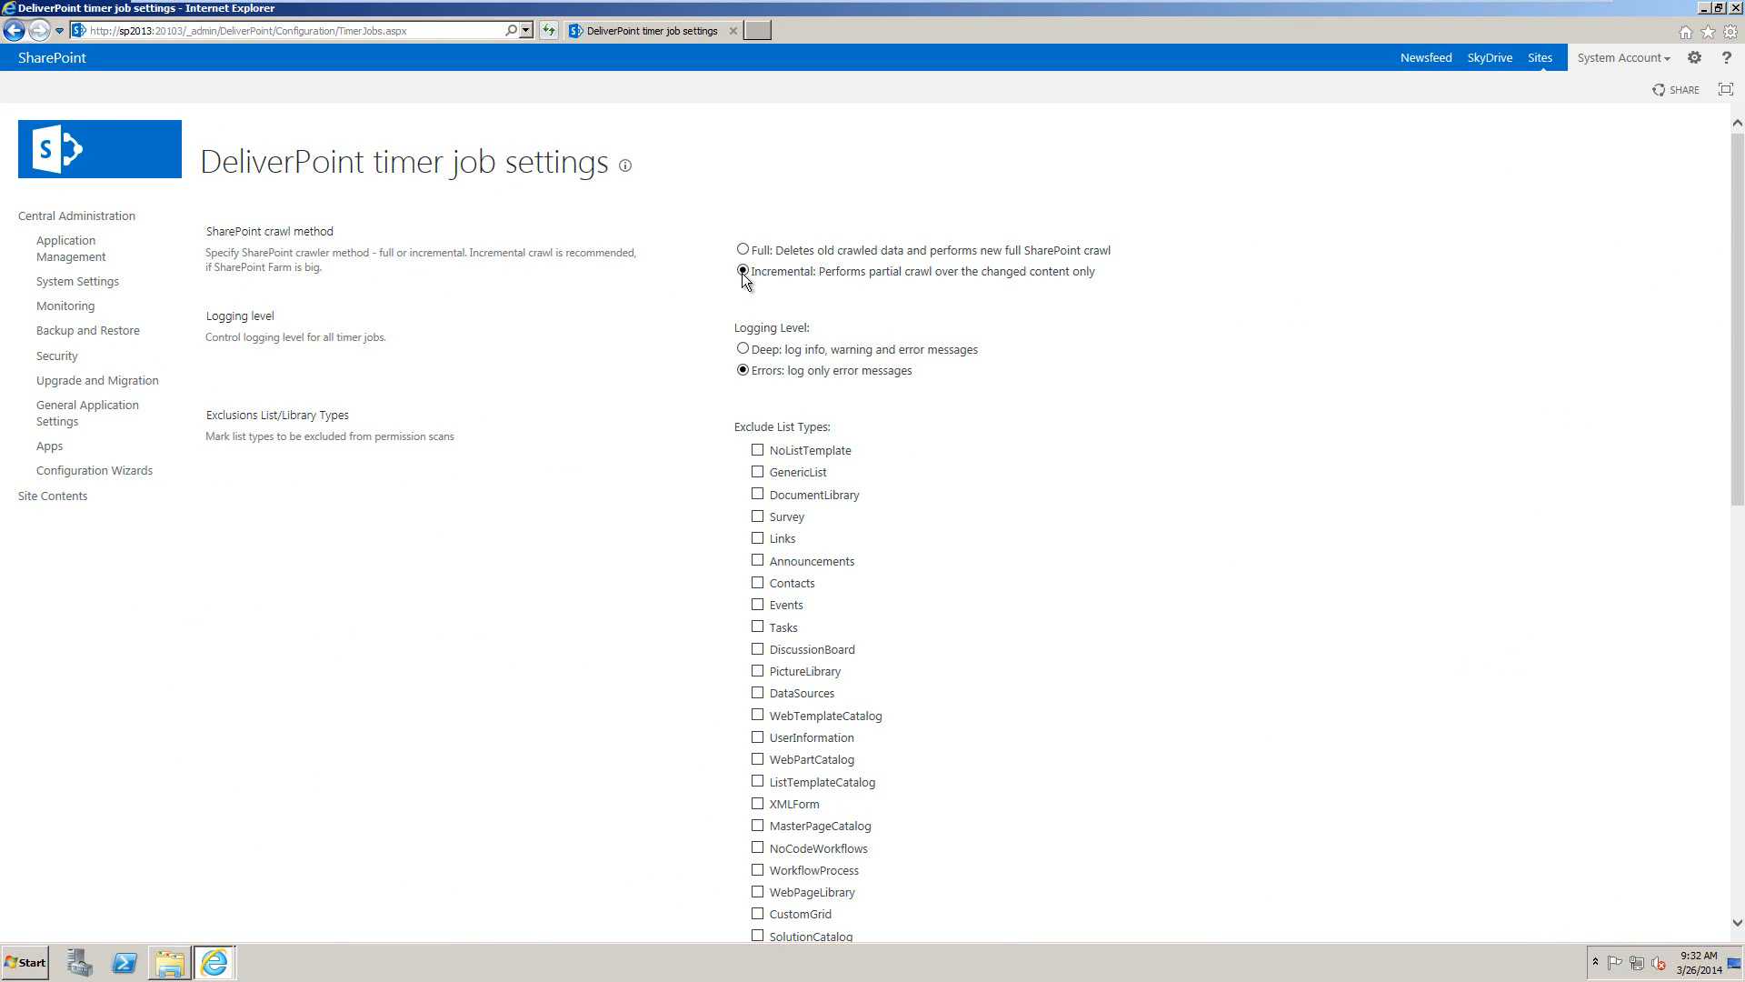
pyautogui.moveTo(1271, 282)
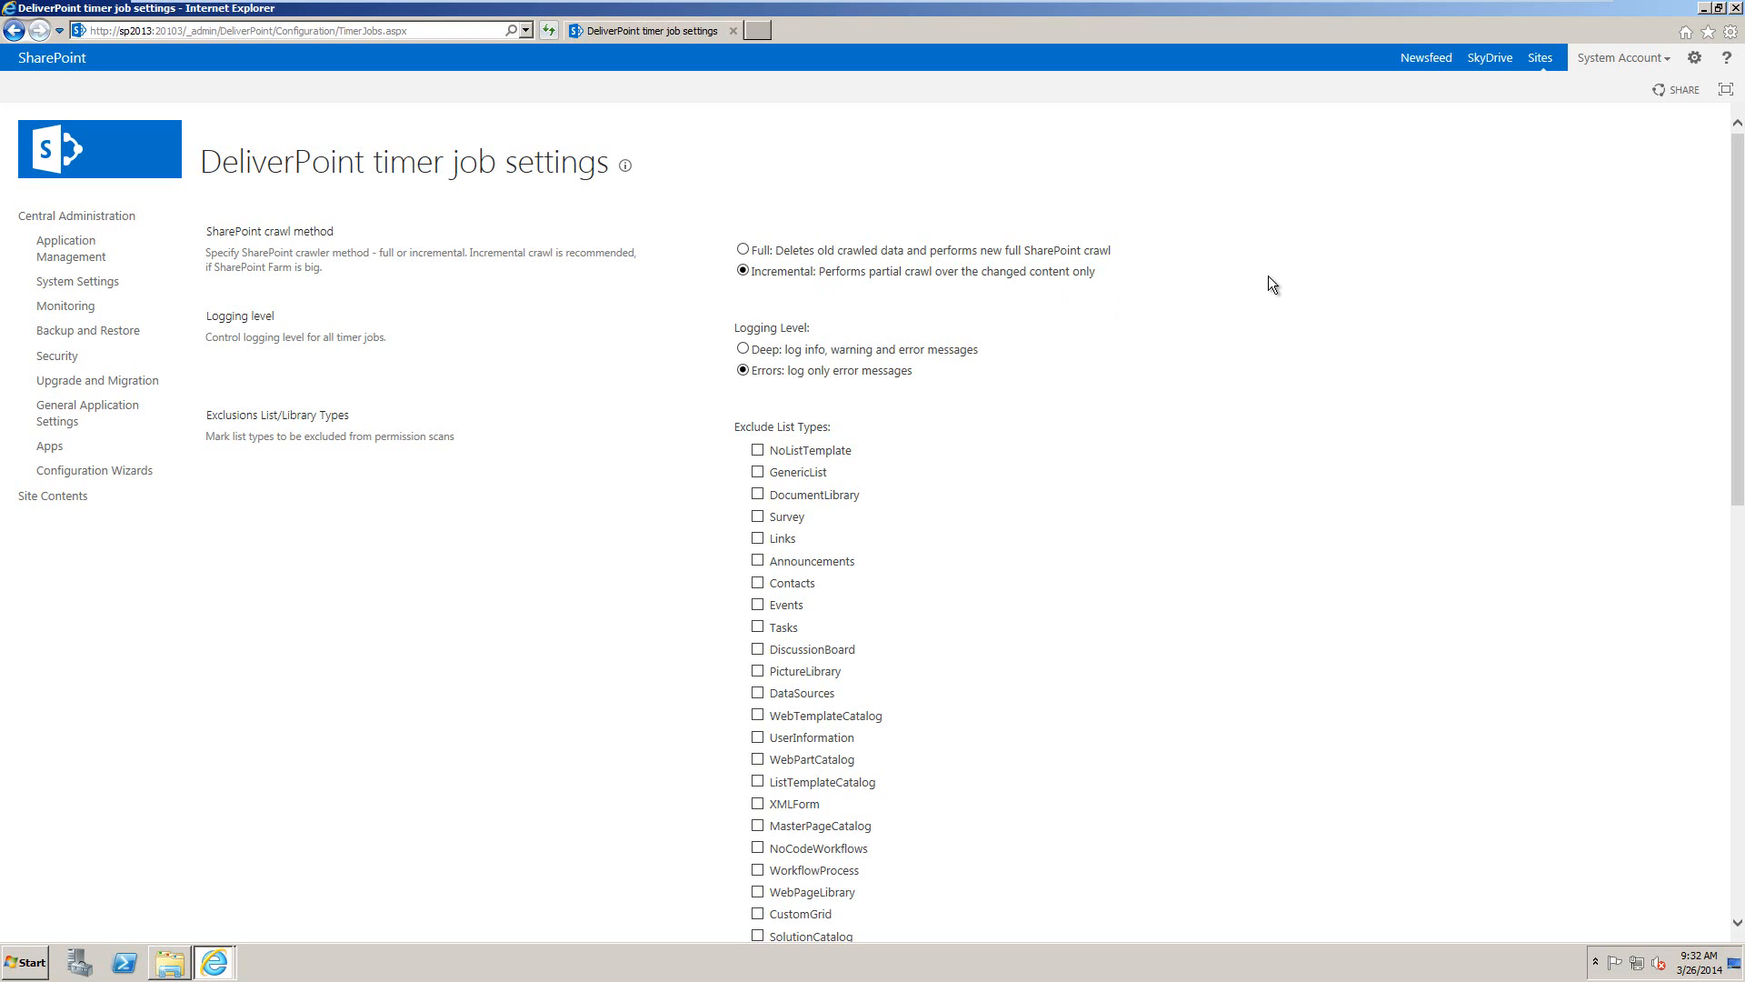
pyautogui.moveTo(1654, 464)
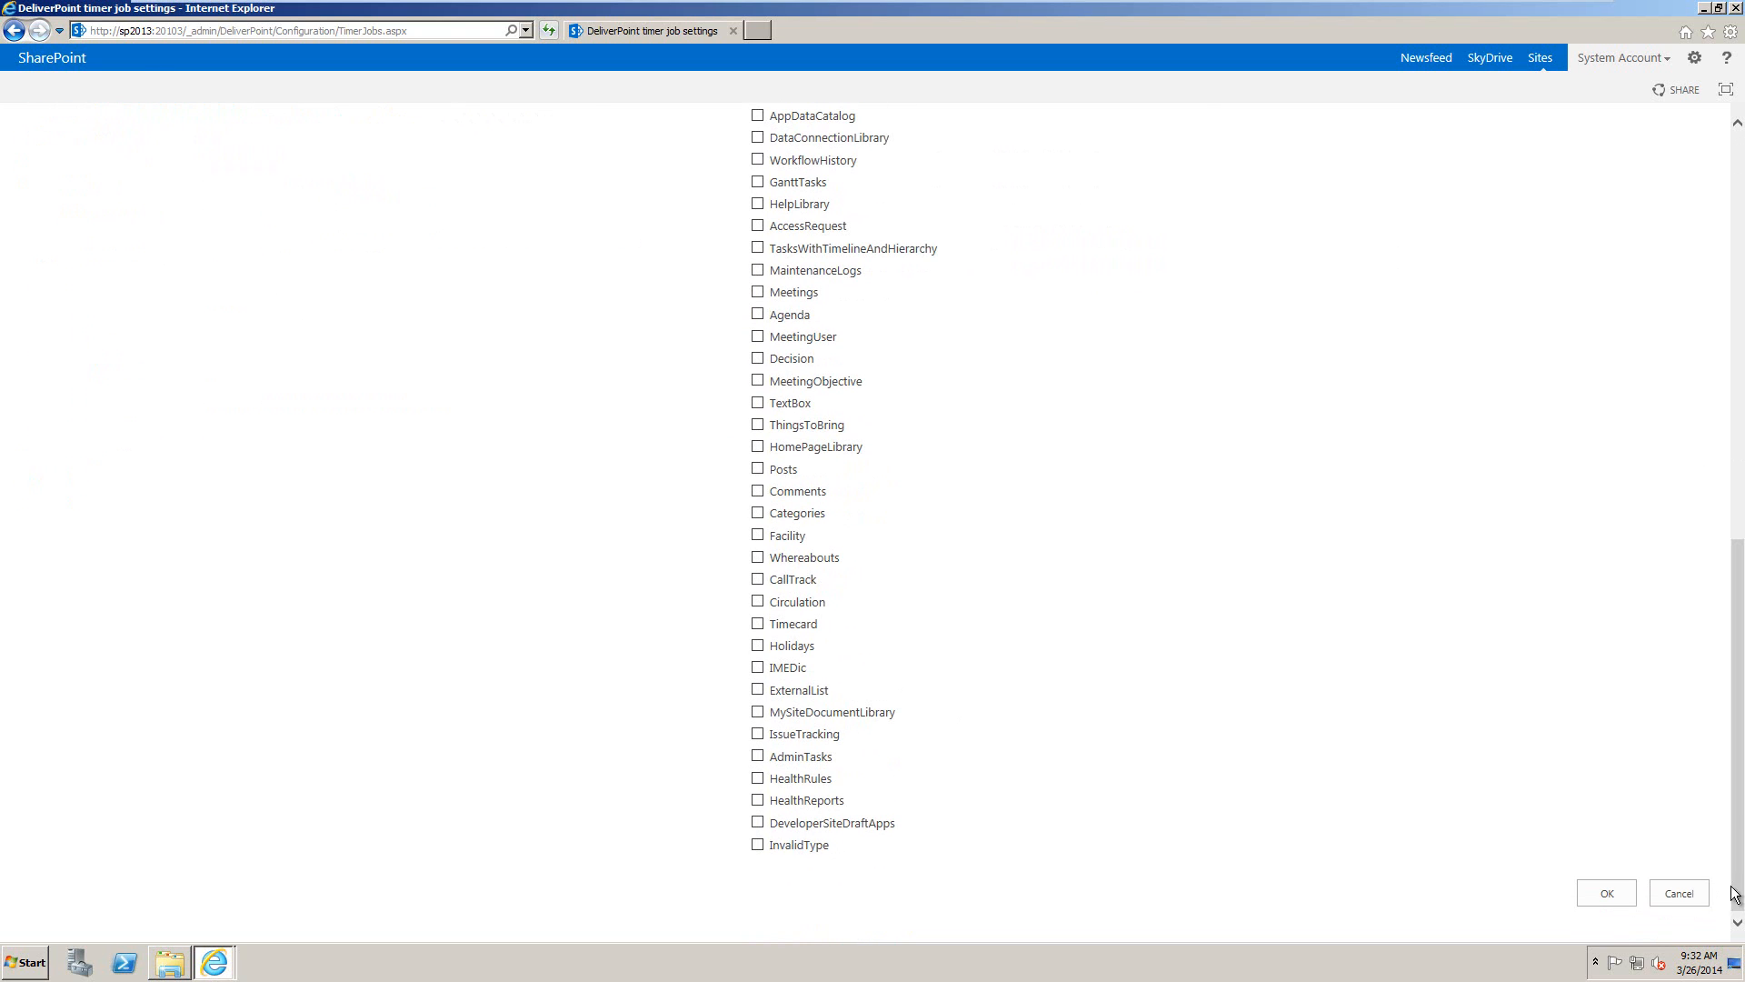
pyautogui.click(1679, 893)
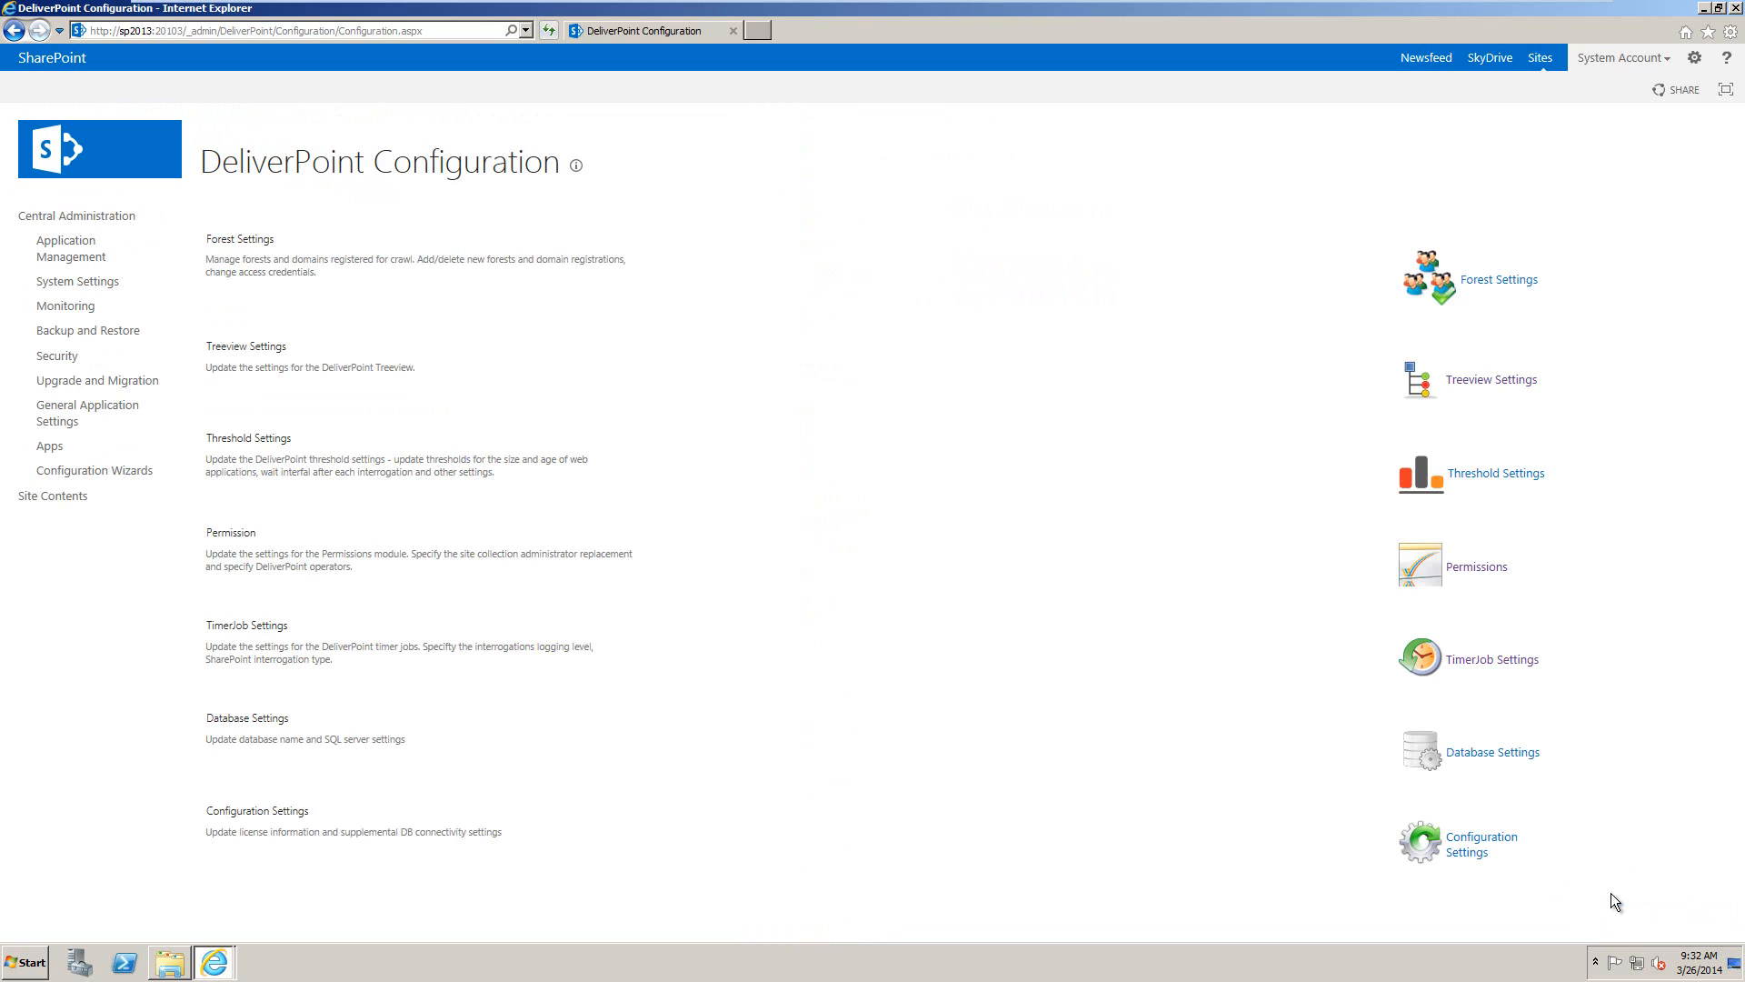
pyautogui.moveTo(1553, 588)
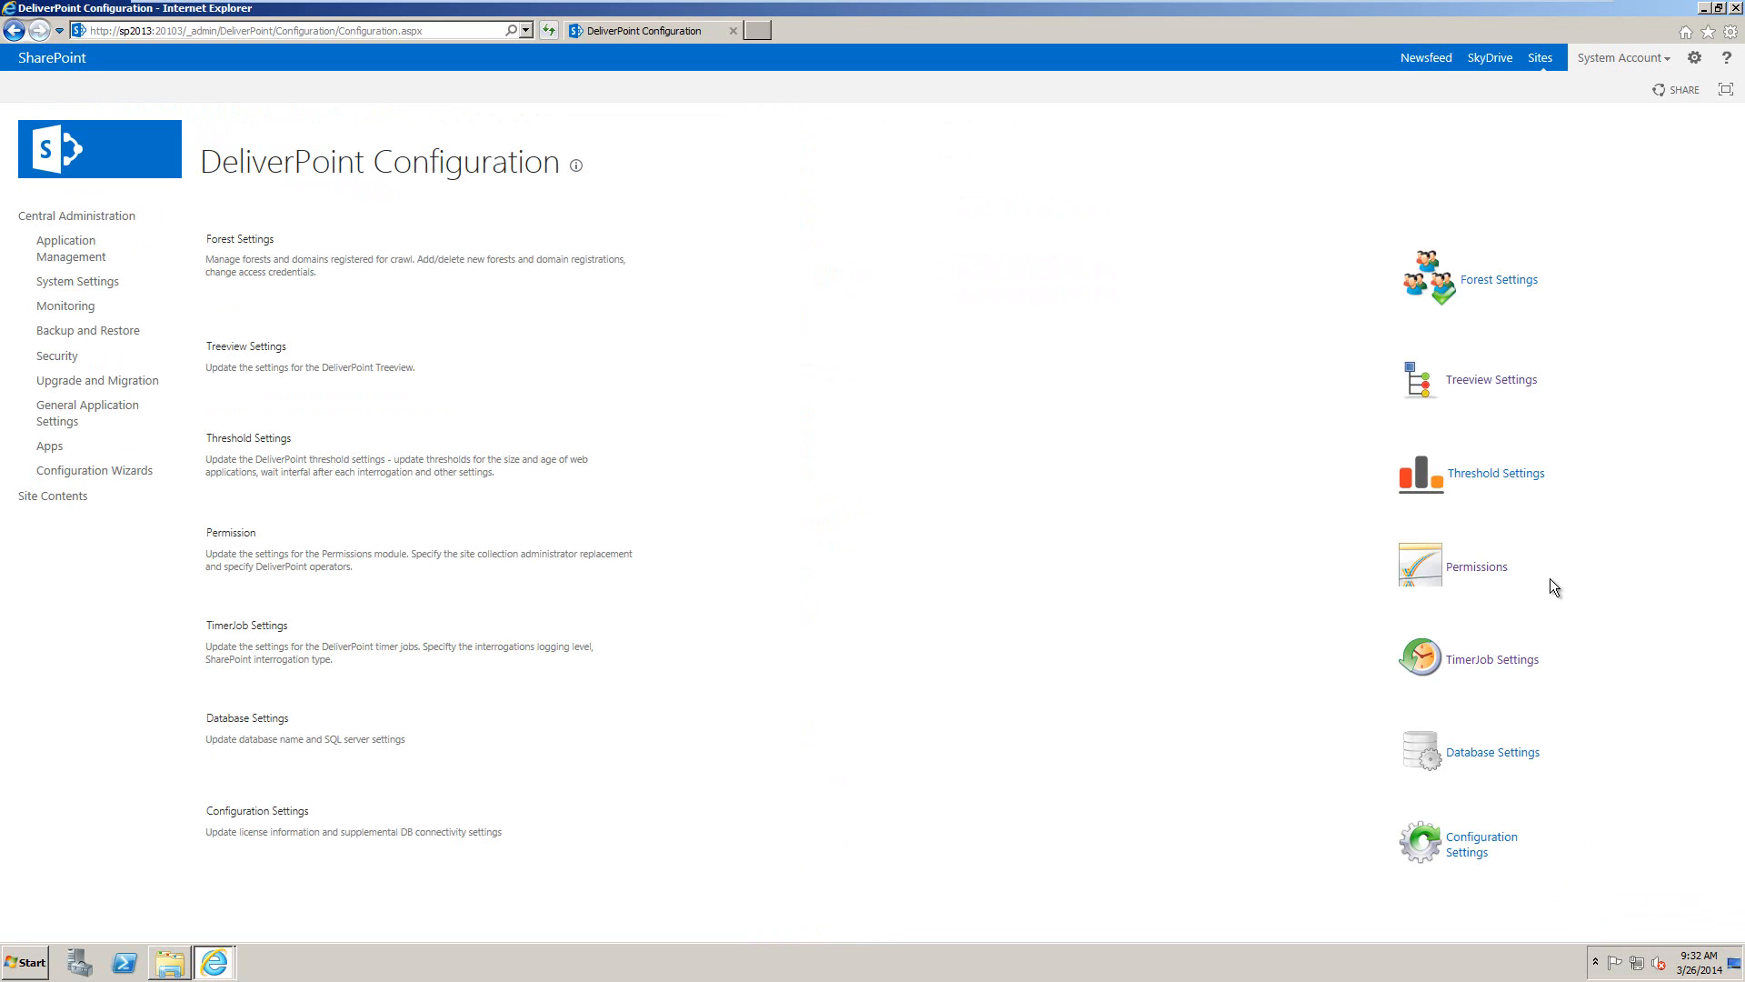
pyautogui.moveTo(1505, 261)
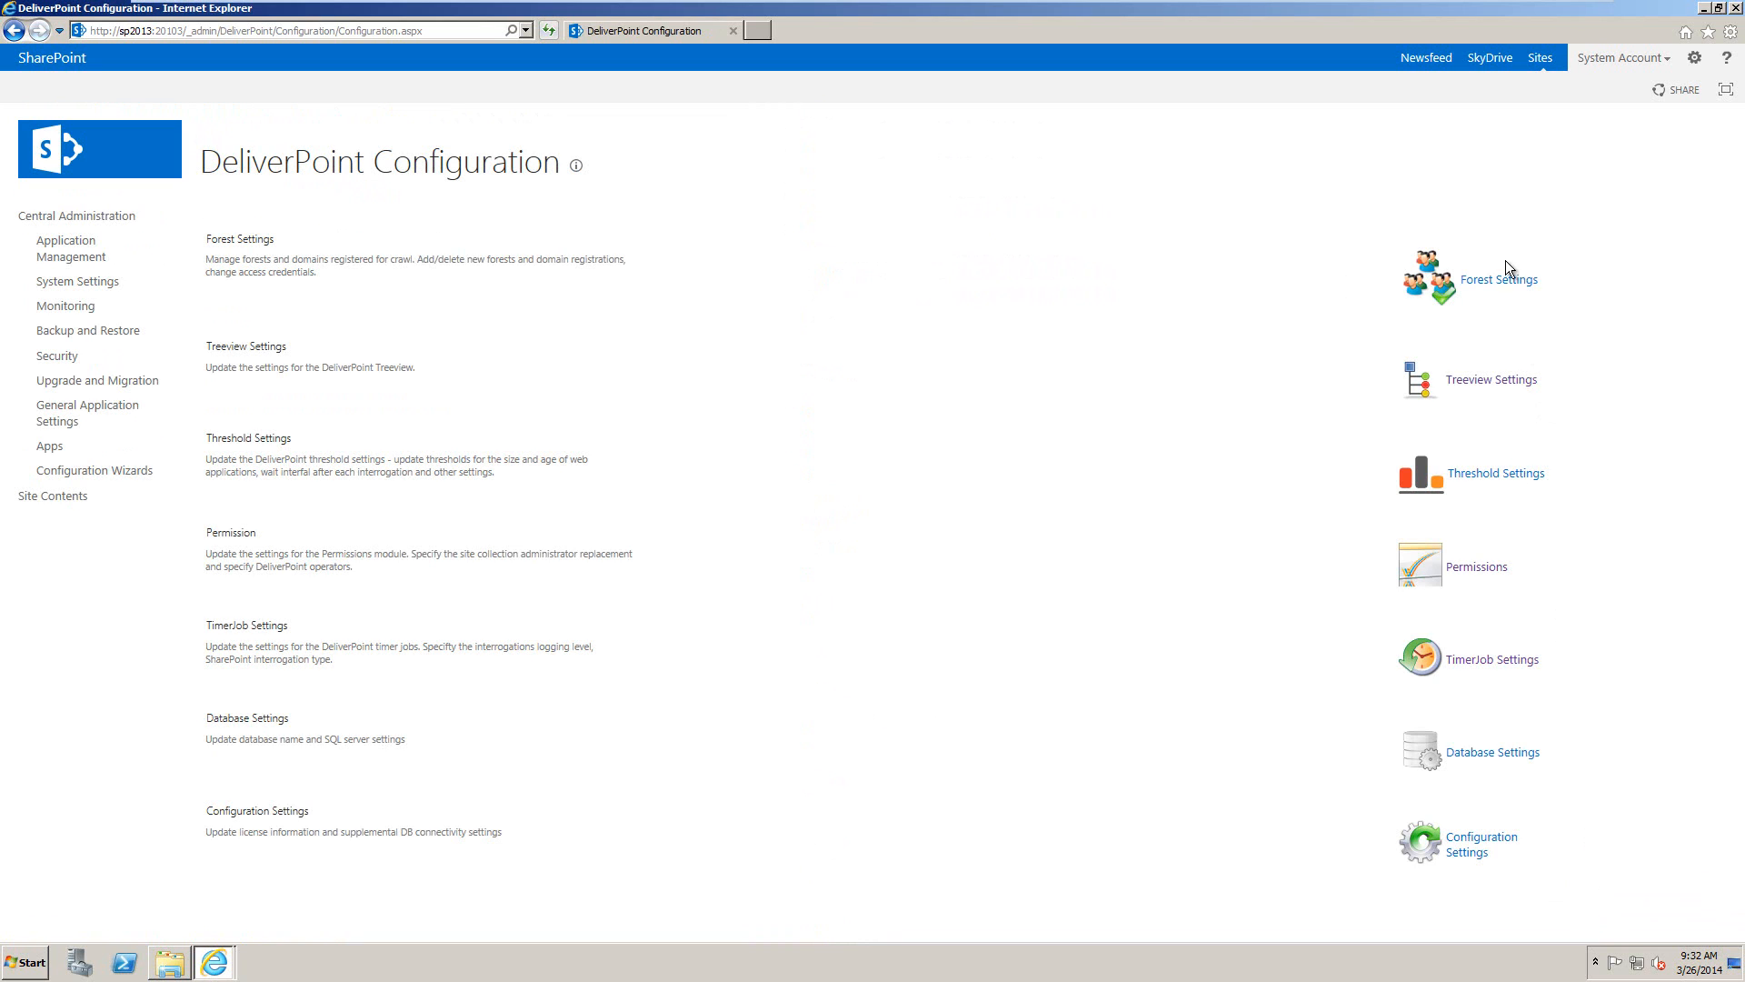
# Review Forest Settings, showing only Current Forest and no domain exclusions, and close unchanged
pyautogui.click(1499, 279)
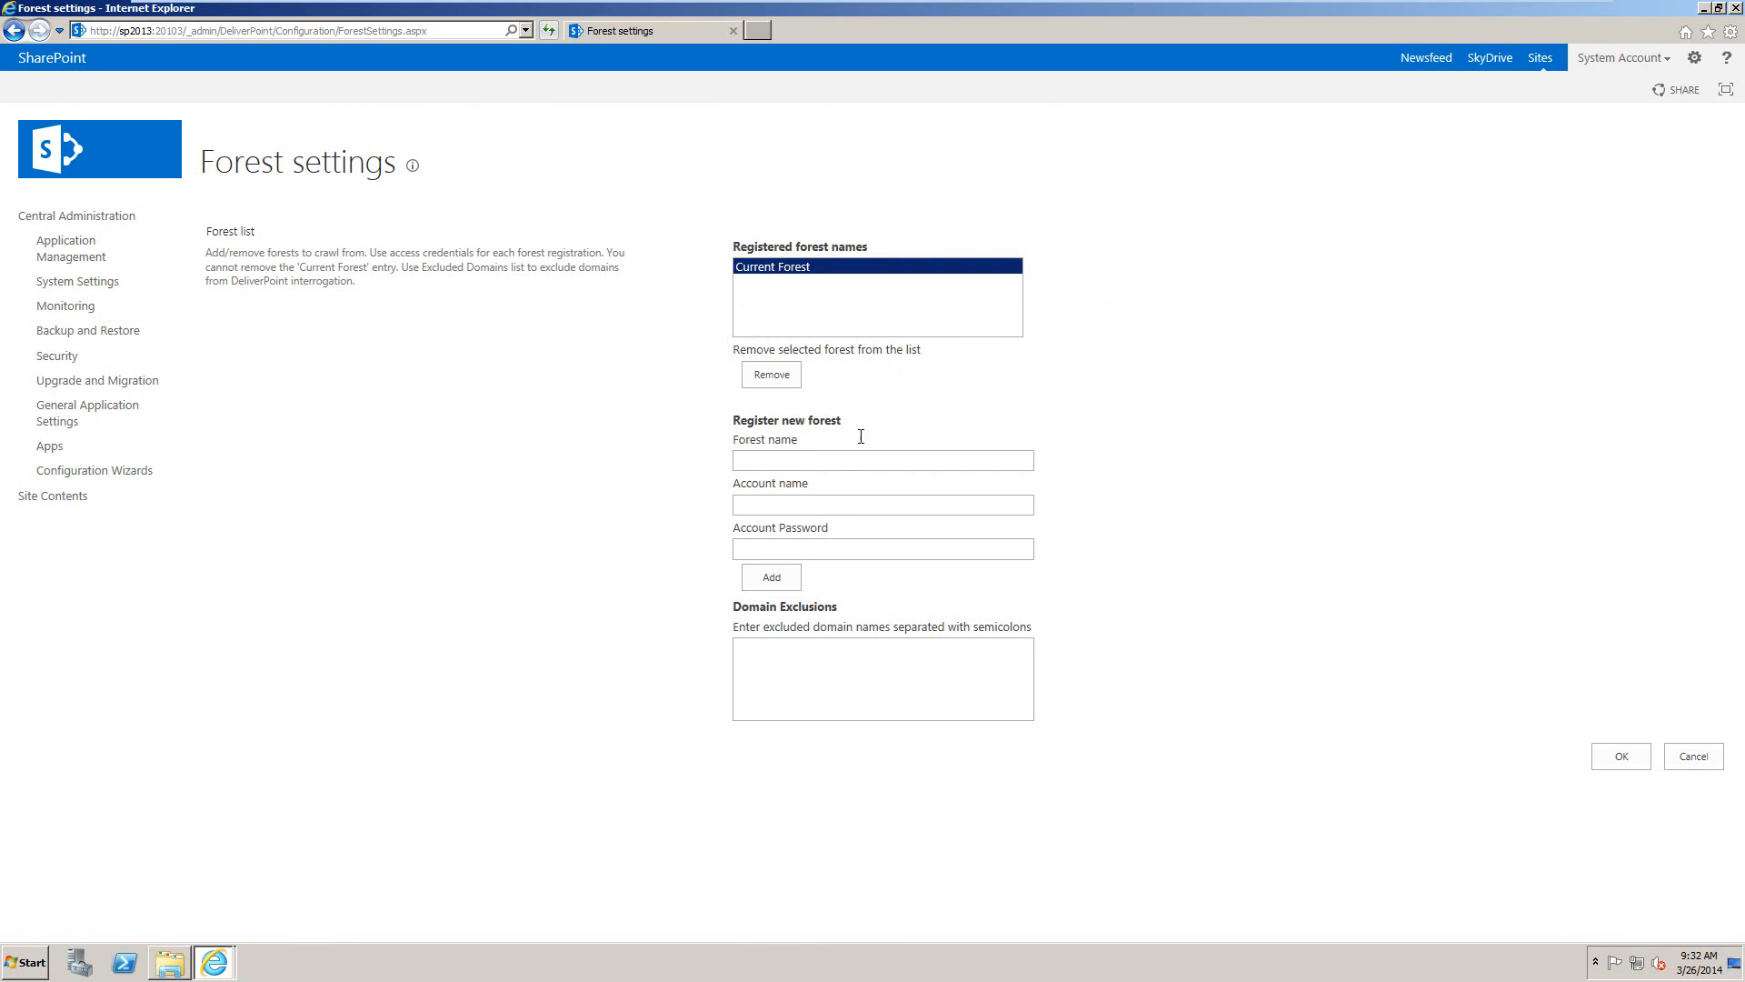
pyautogui.moveTo(941, 332)
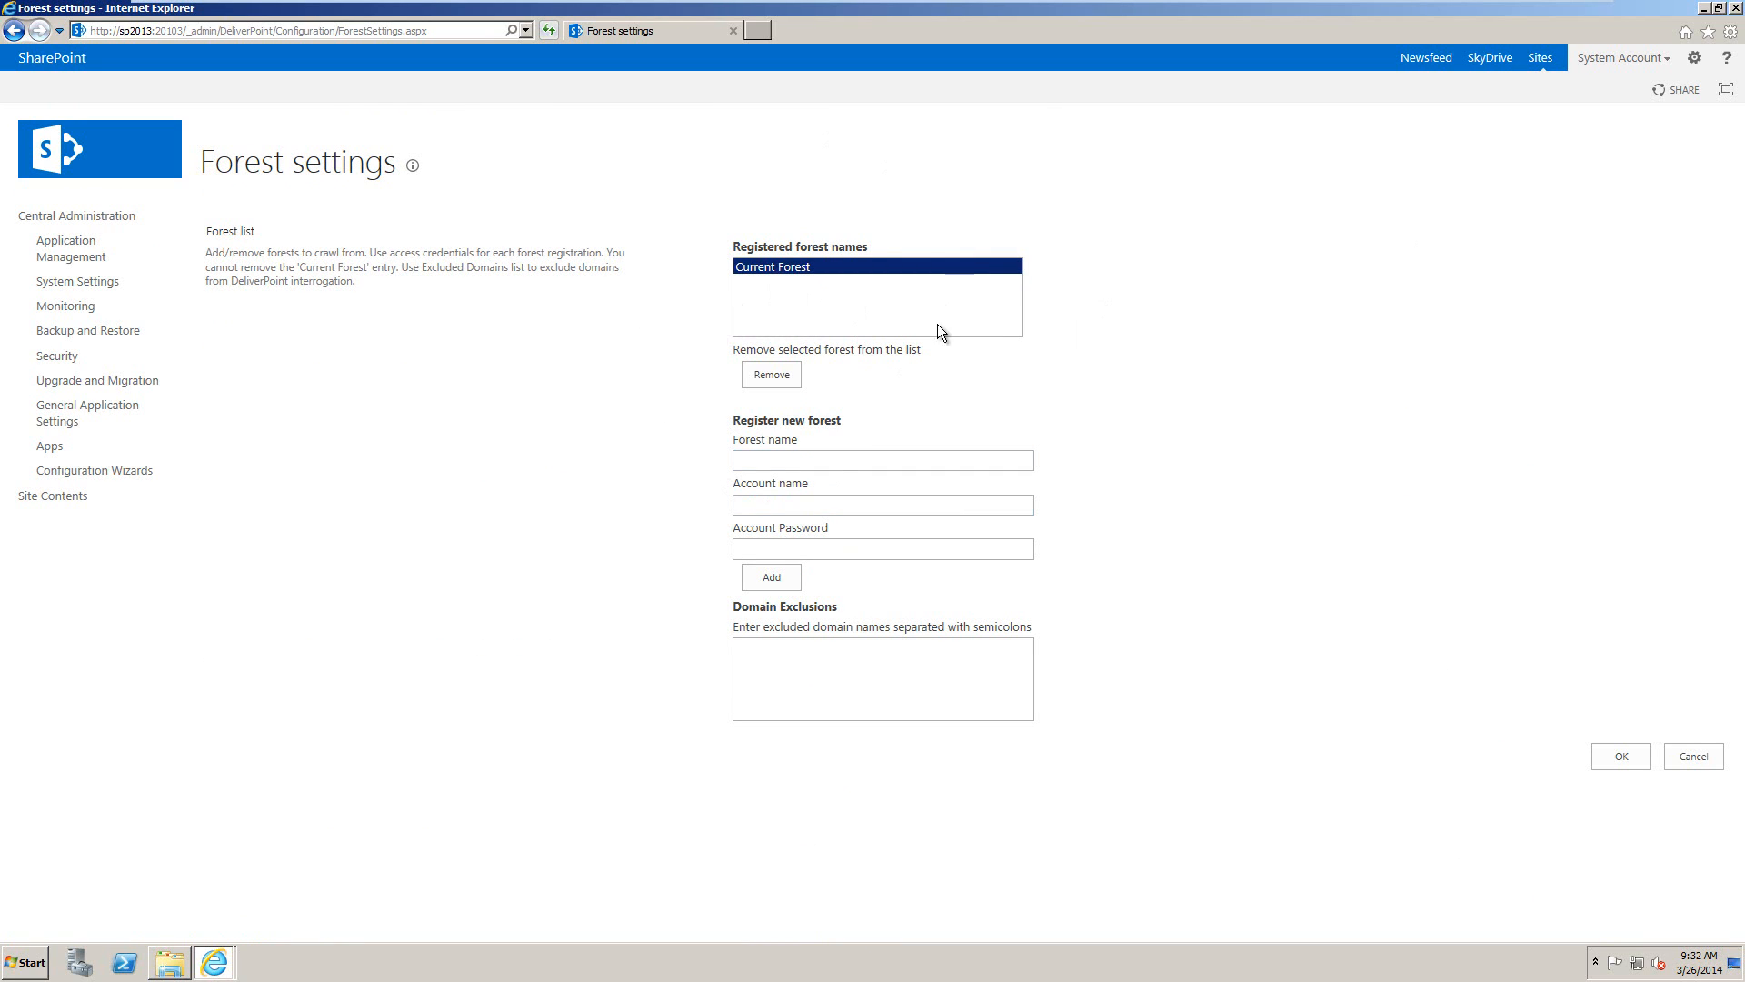
pyautogui.click(866, 678)
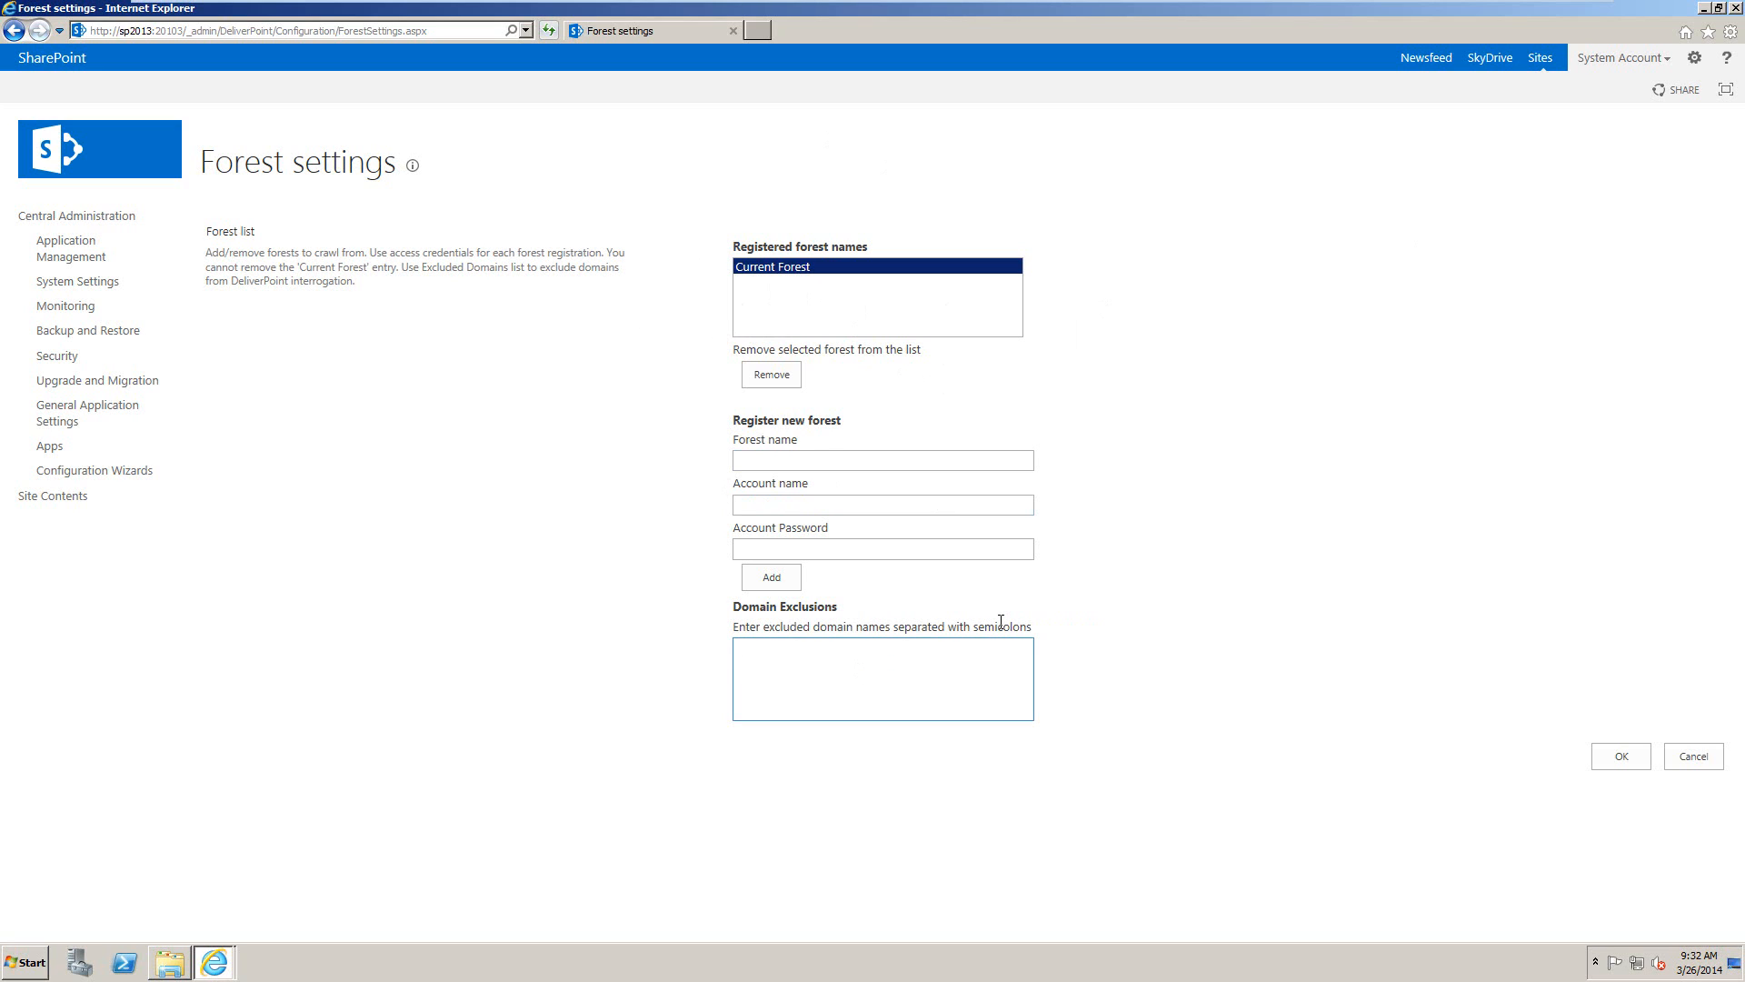
pyautogui.click(1621, 755)
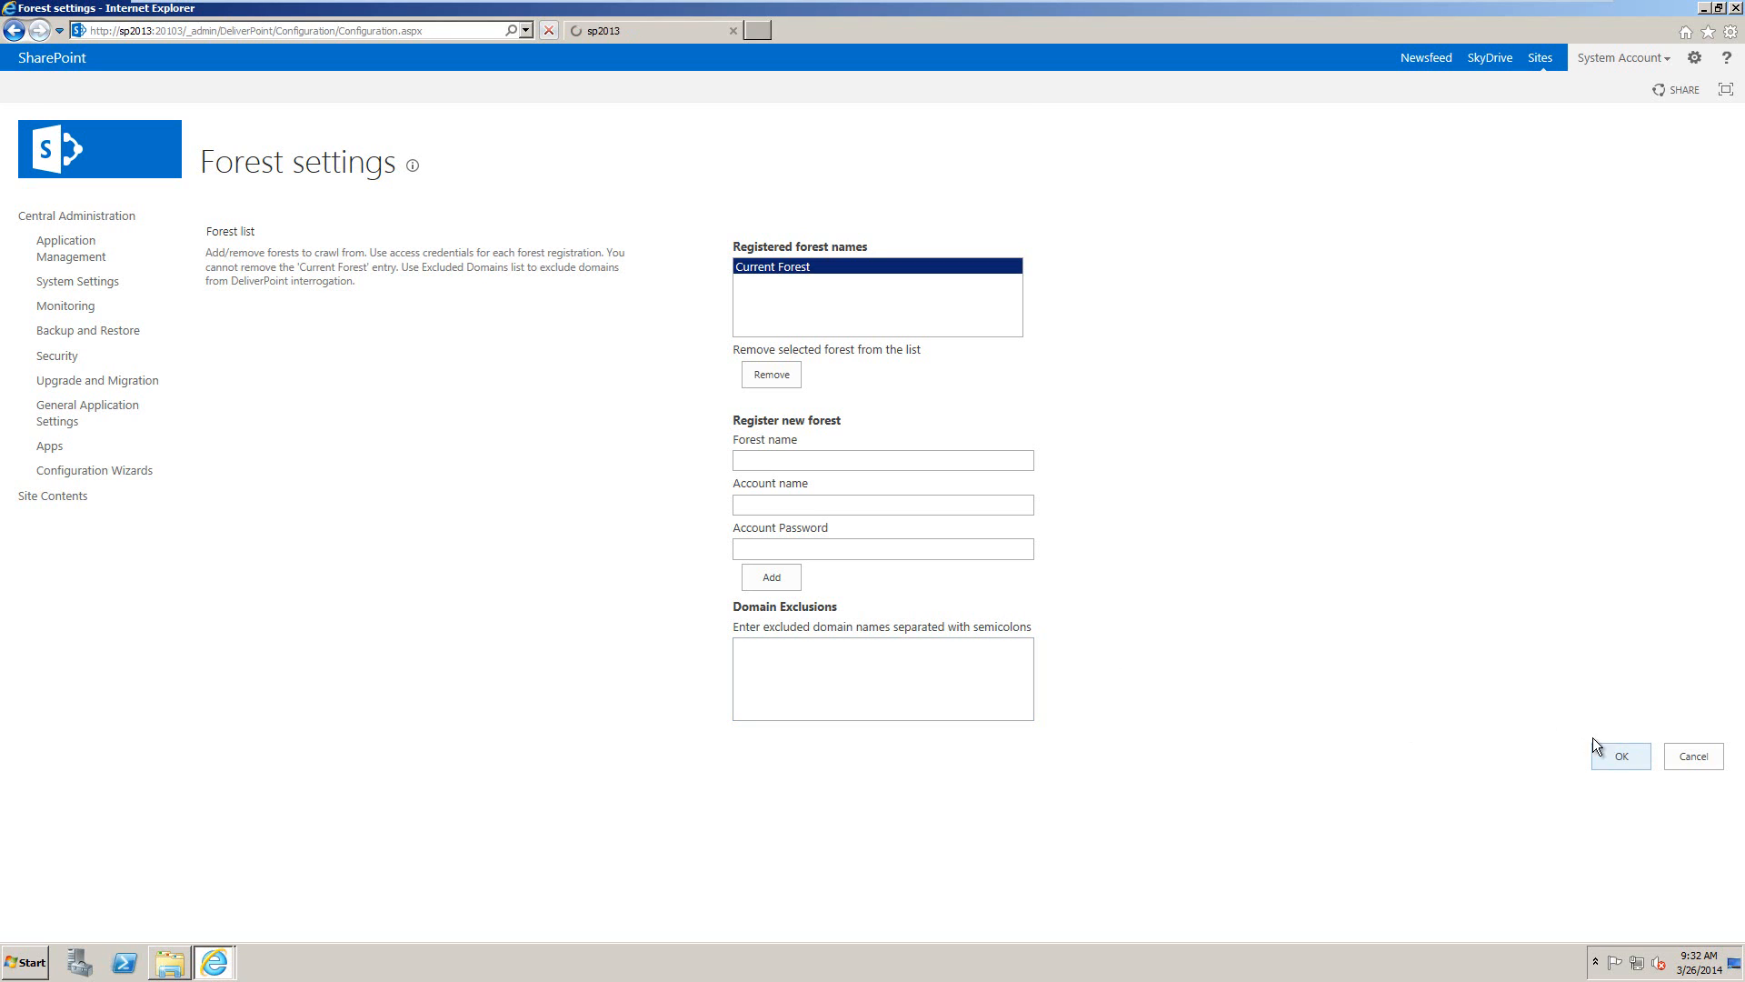